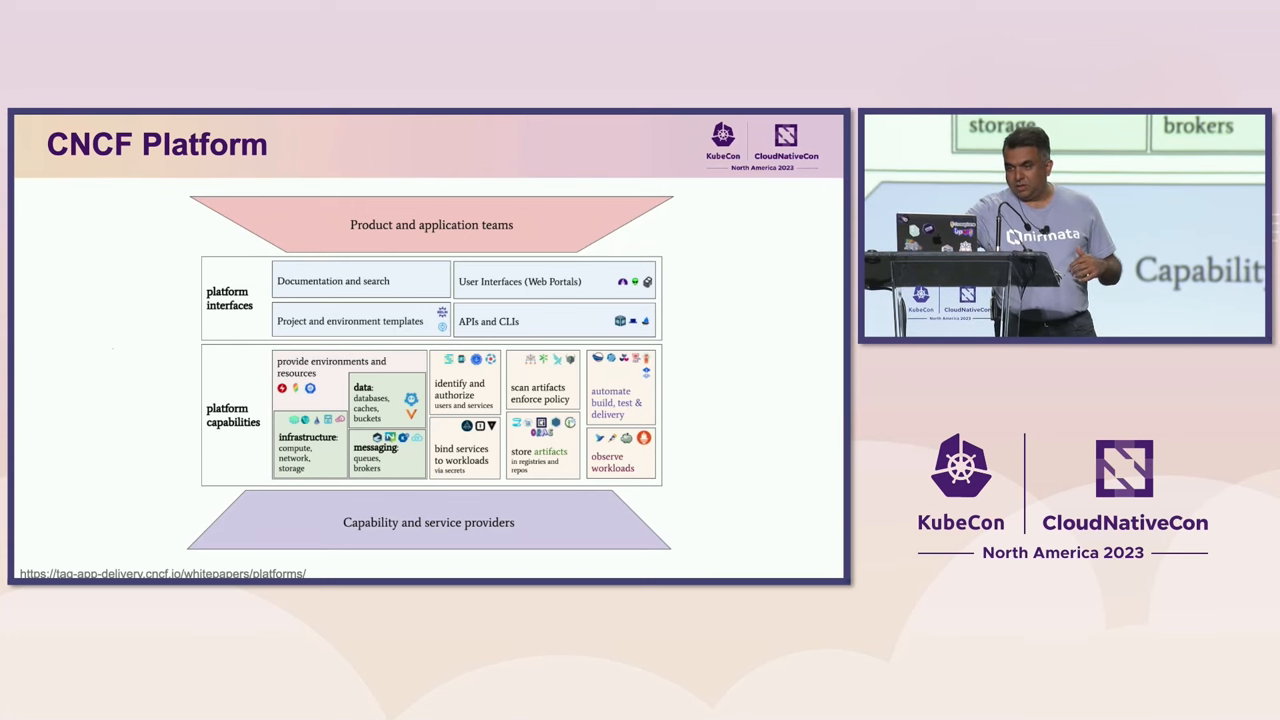
From the Backstage sidebar's Create list, choose the New Cluster (AKS) template.
{"action": "key", "text": "Right"}
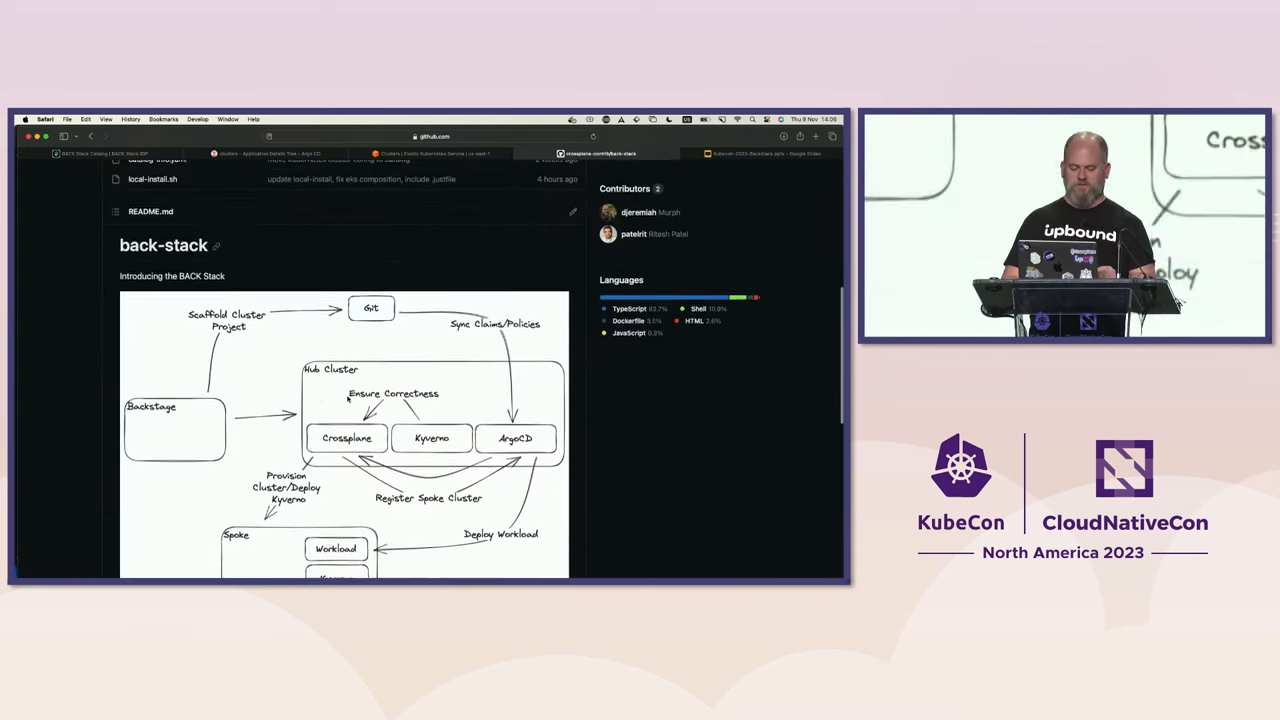
{"action": "scroll", "scroll_direction": "down", "scroll_amount": 3}
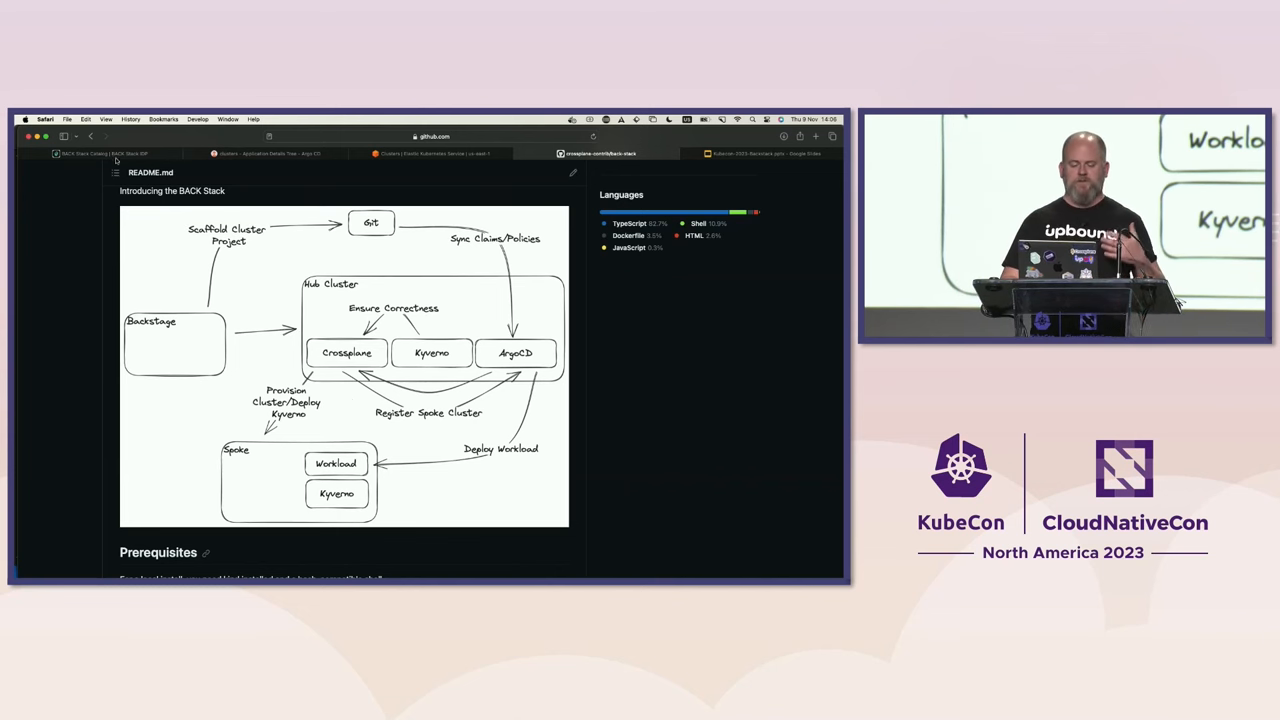
{"action": "left_click", "coordinate": [90, 158]}
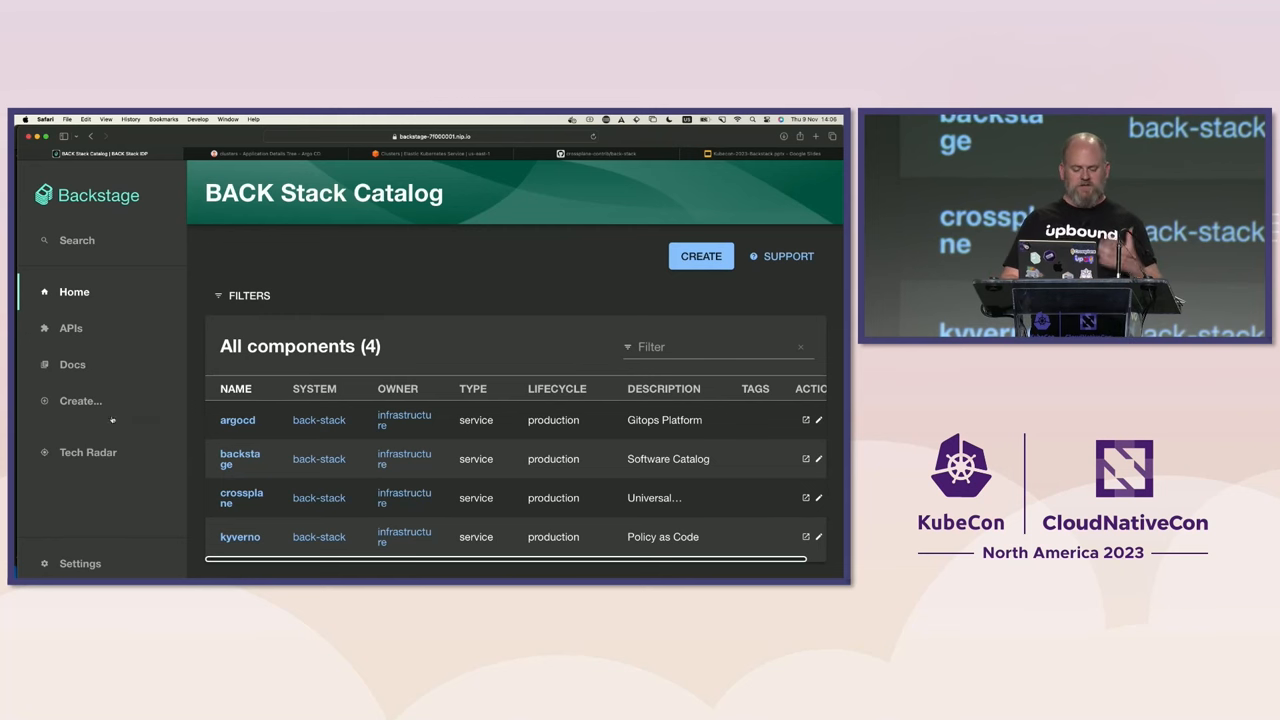
{"action": "left_click", "coordinate": [80, 400]}
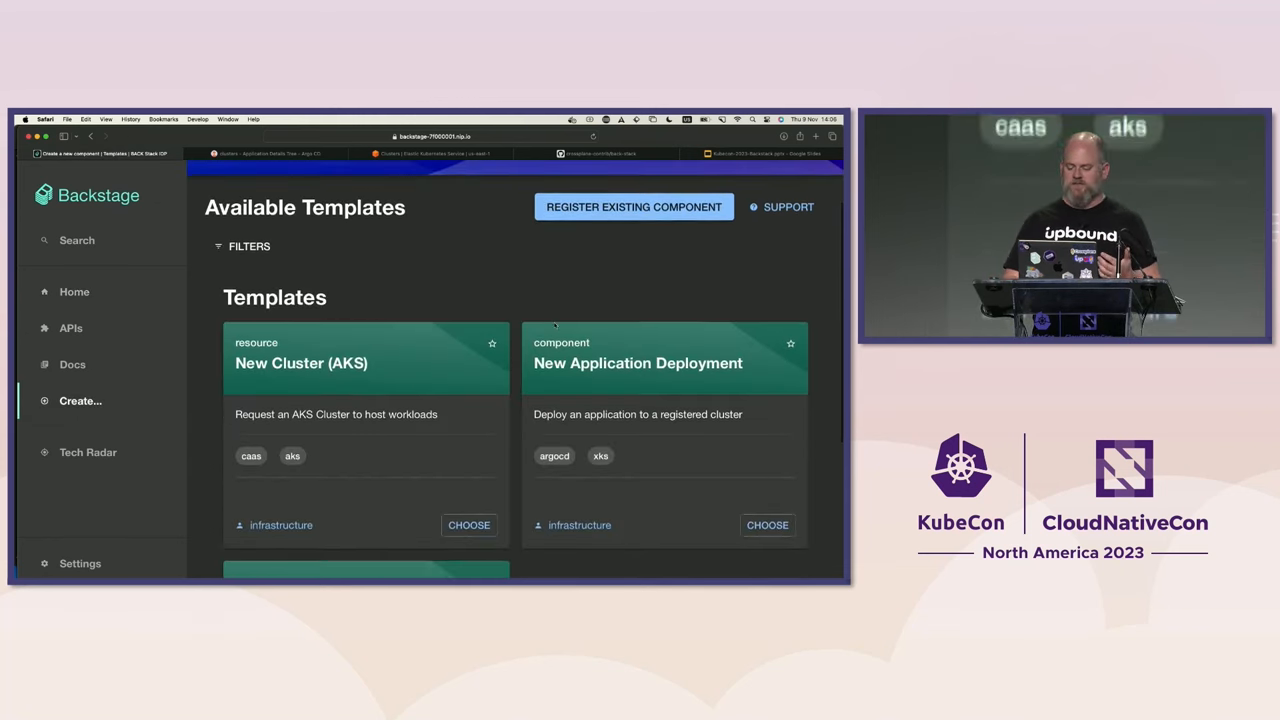
{"action": "scroll", "scroll_direction": "down", "scroll_amount": 3}
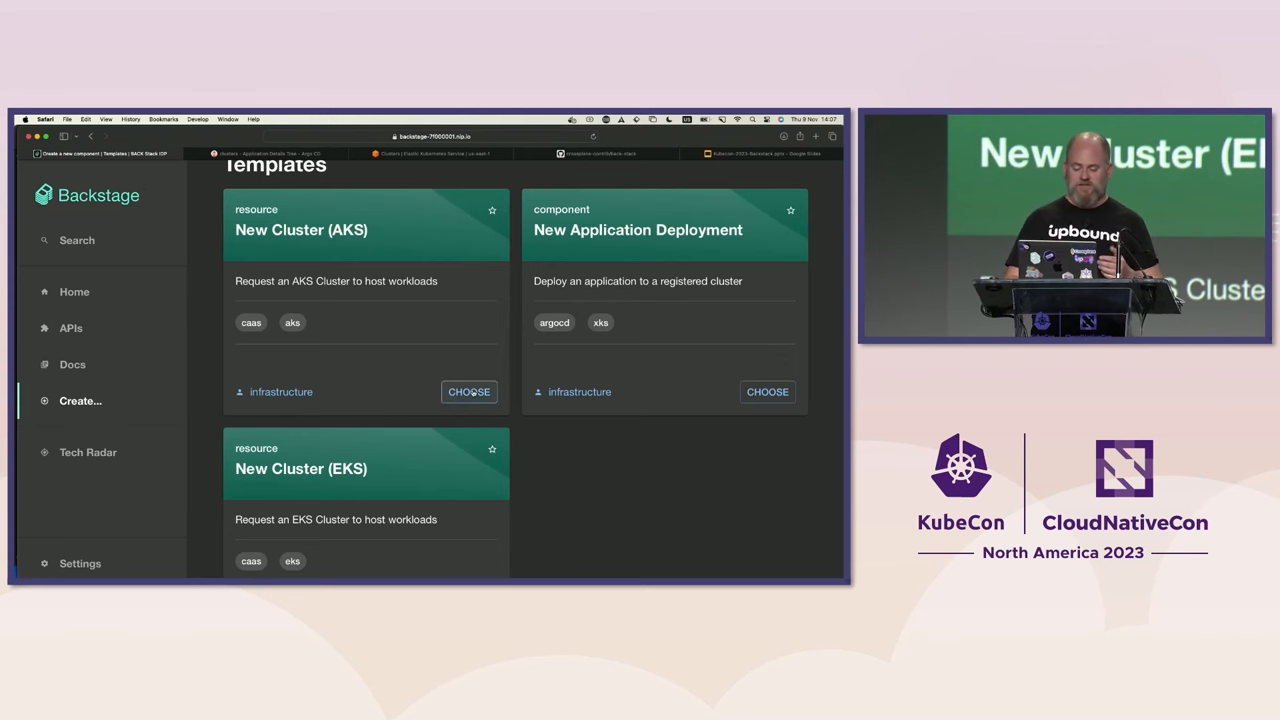
{"action": "left_click", "coordinate": [468, 392]}
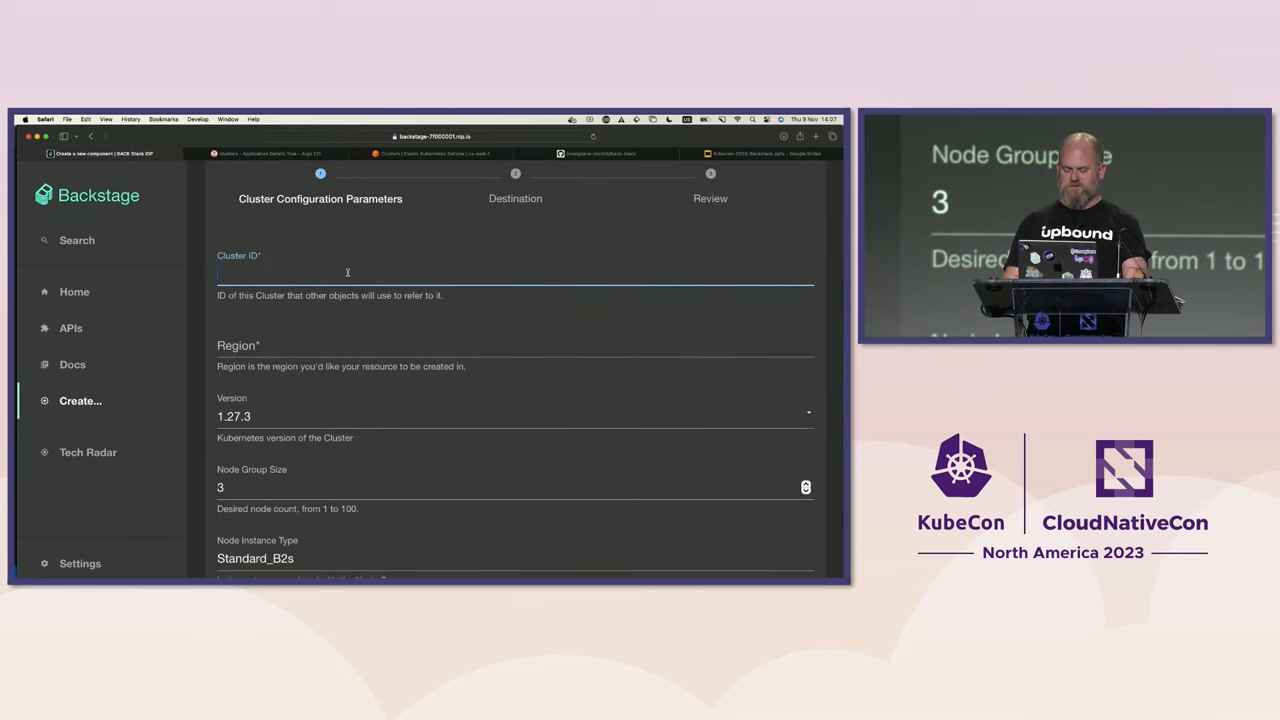
Enter cluster ID backstack-demo, region West Europe and node group size 5, then continue.
{"action": "type", "text": "backstack-demo"}
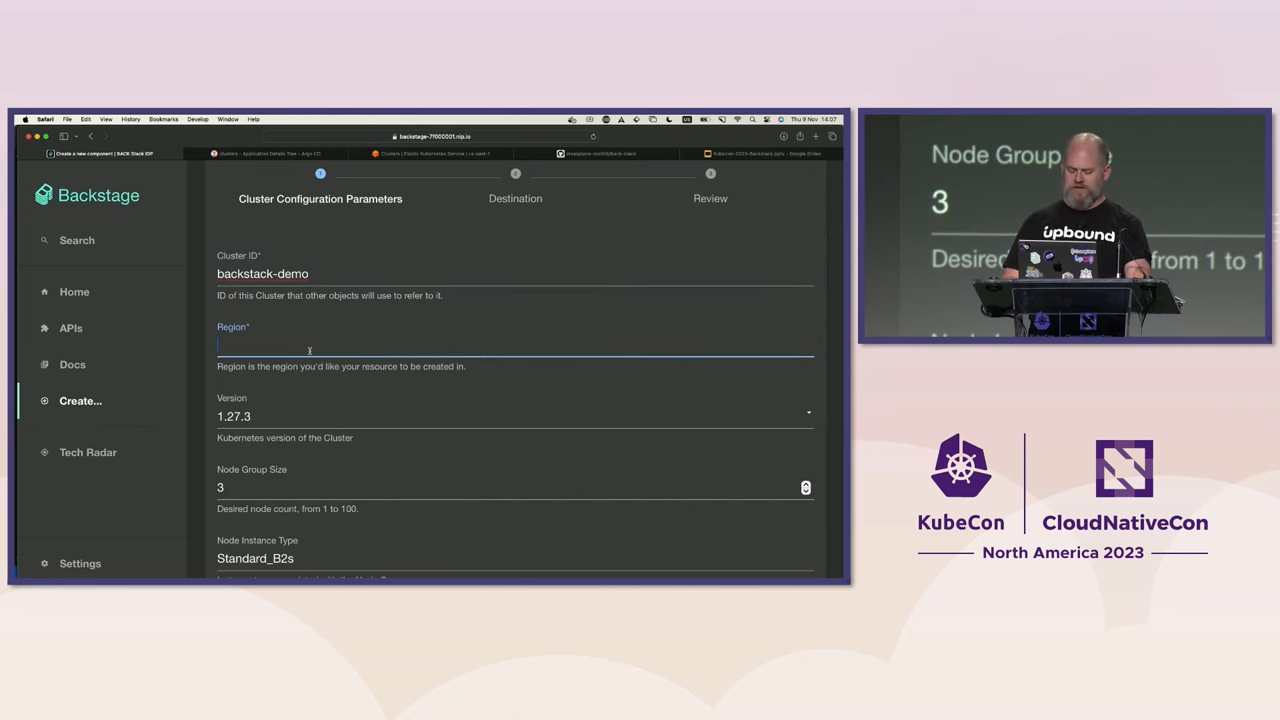
{"action": "type", "text": "West"}
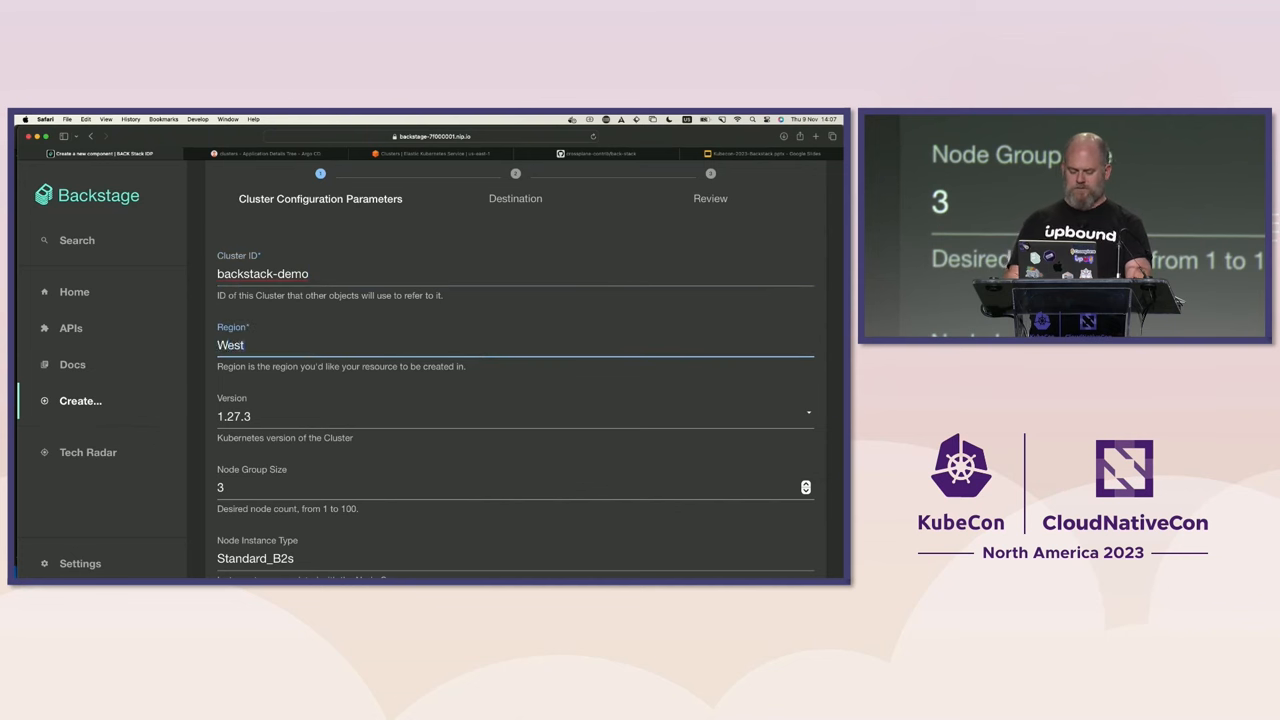
{"action": "type", "text": "Europe"}
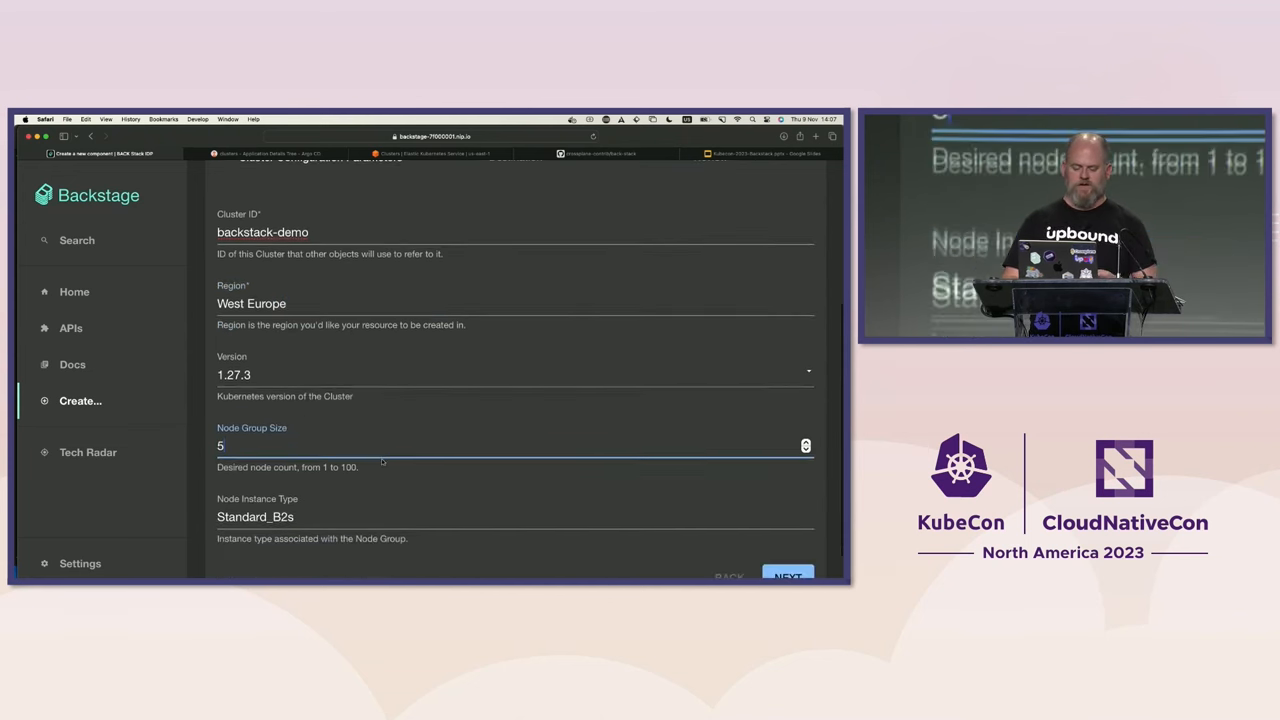
{"action": "scroll", "scroll_direction": "down", "scroll_amount": 3}
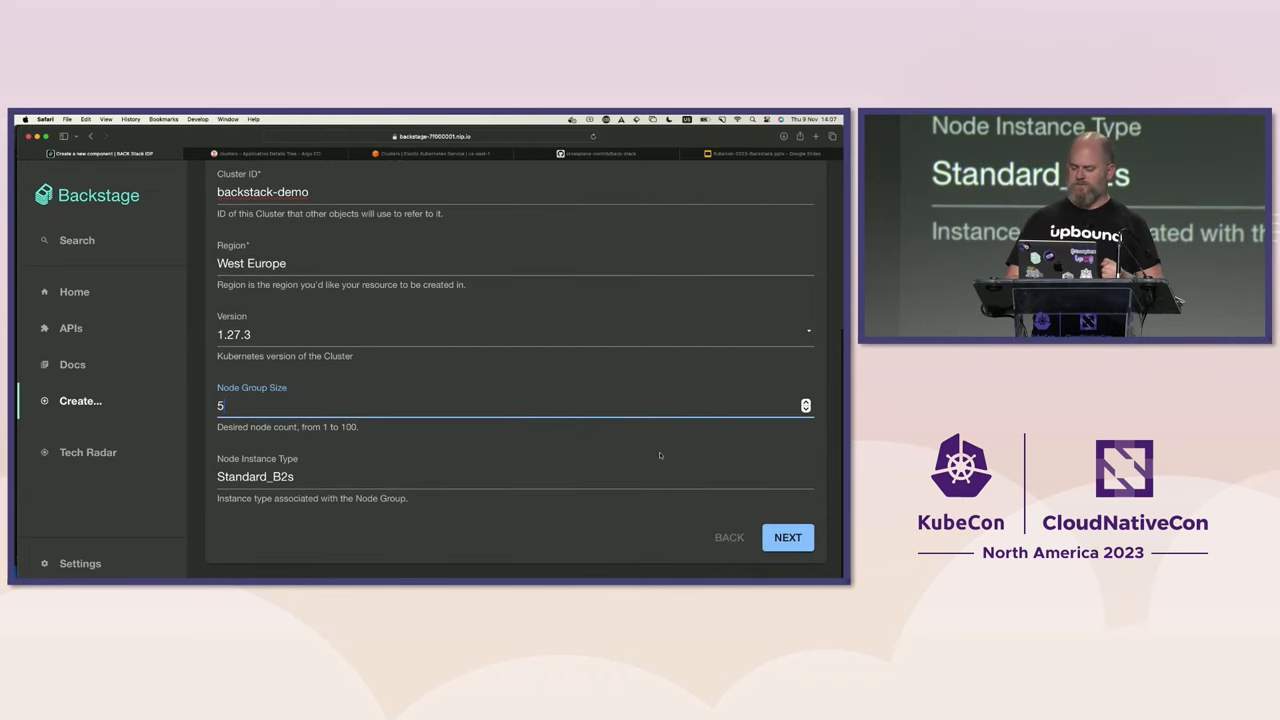
{"action": "left_click", "coordinate": [788, 536]}
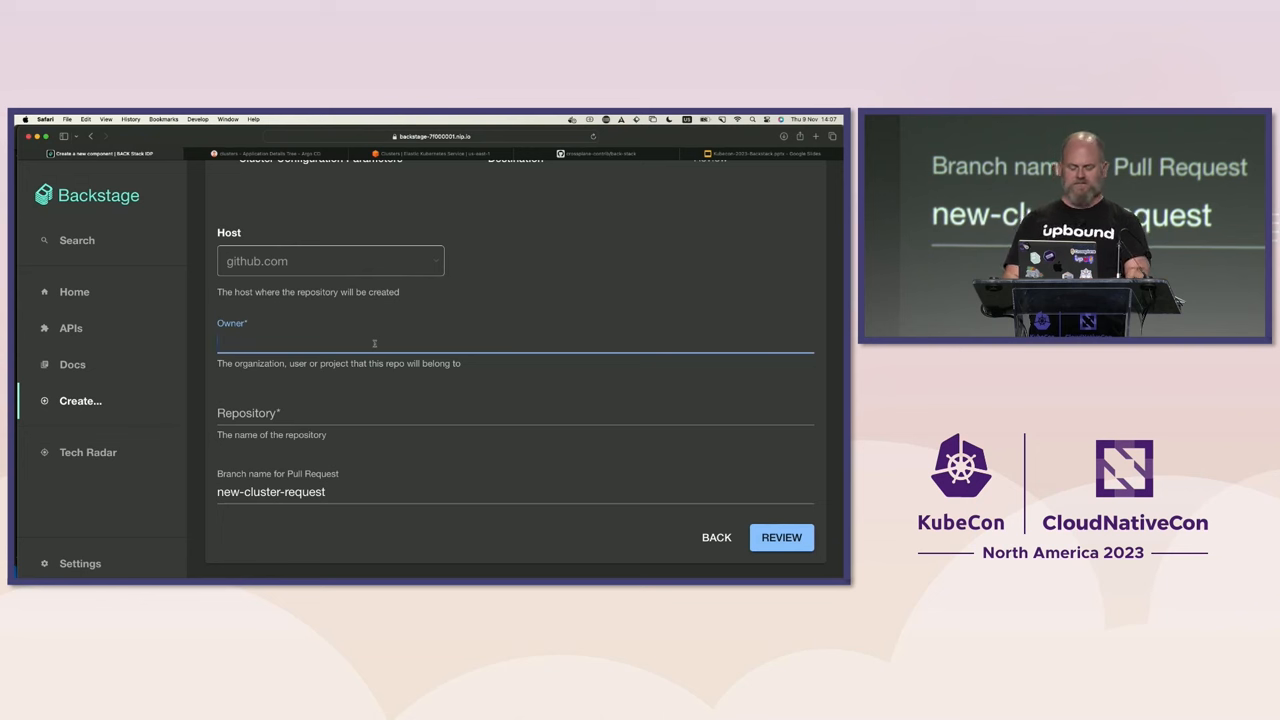
Set owner crossplane-contrib and repository back-stack, then go to review.
{"action": "type", "text": "crossplane-contri"}
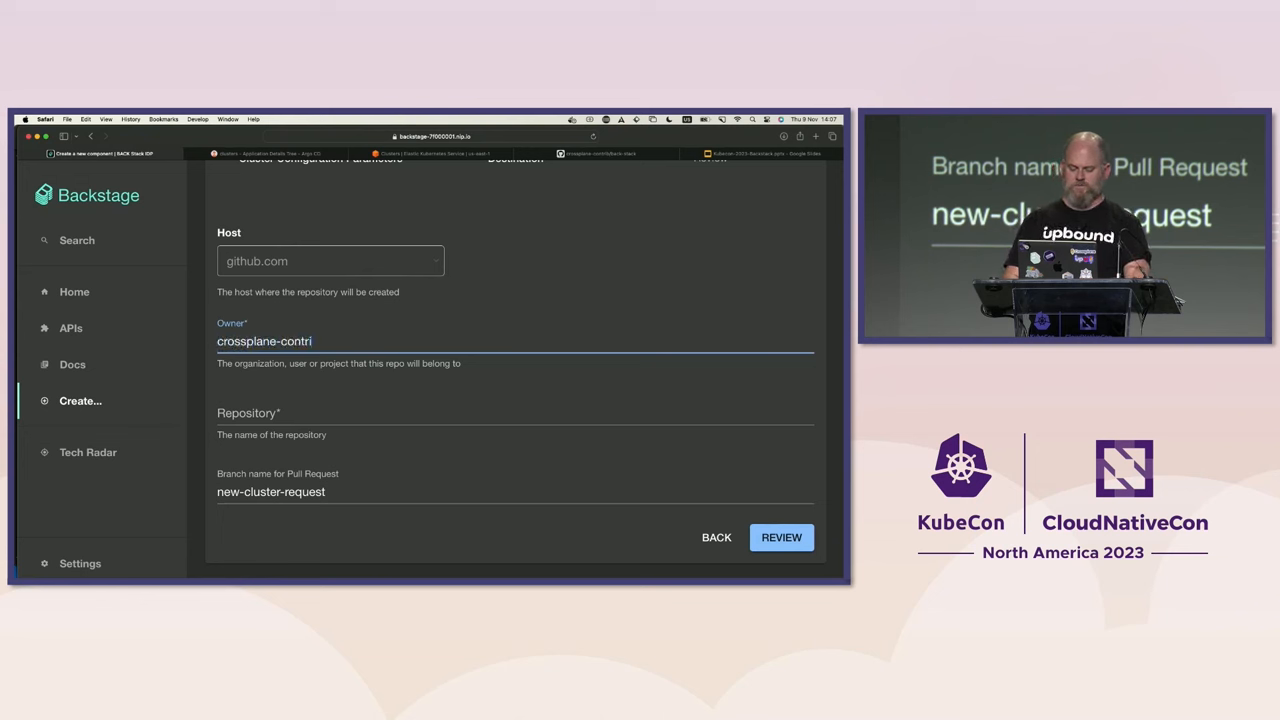
{"action": "type", "text": "back-sta"}
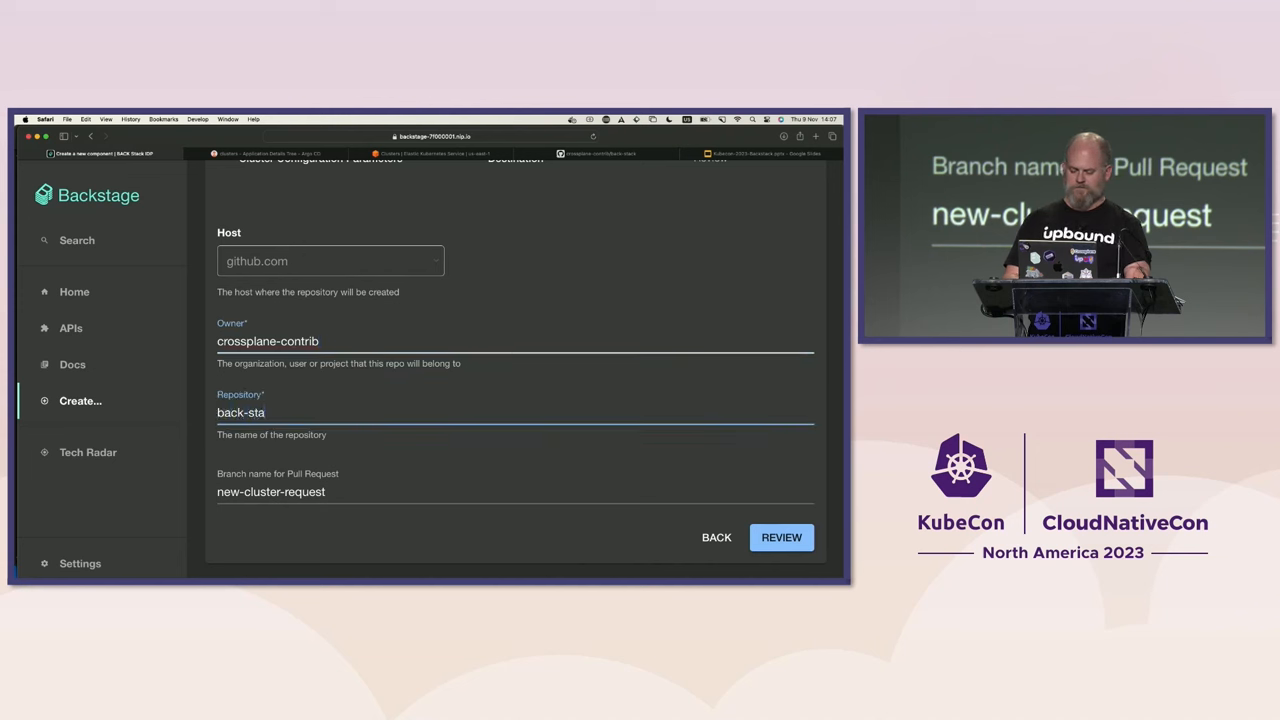
{"action": "left_click", "coordinate": [780, 536]}
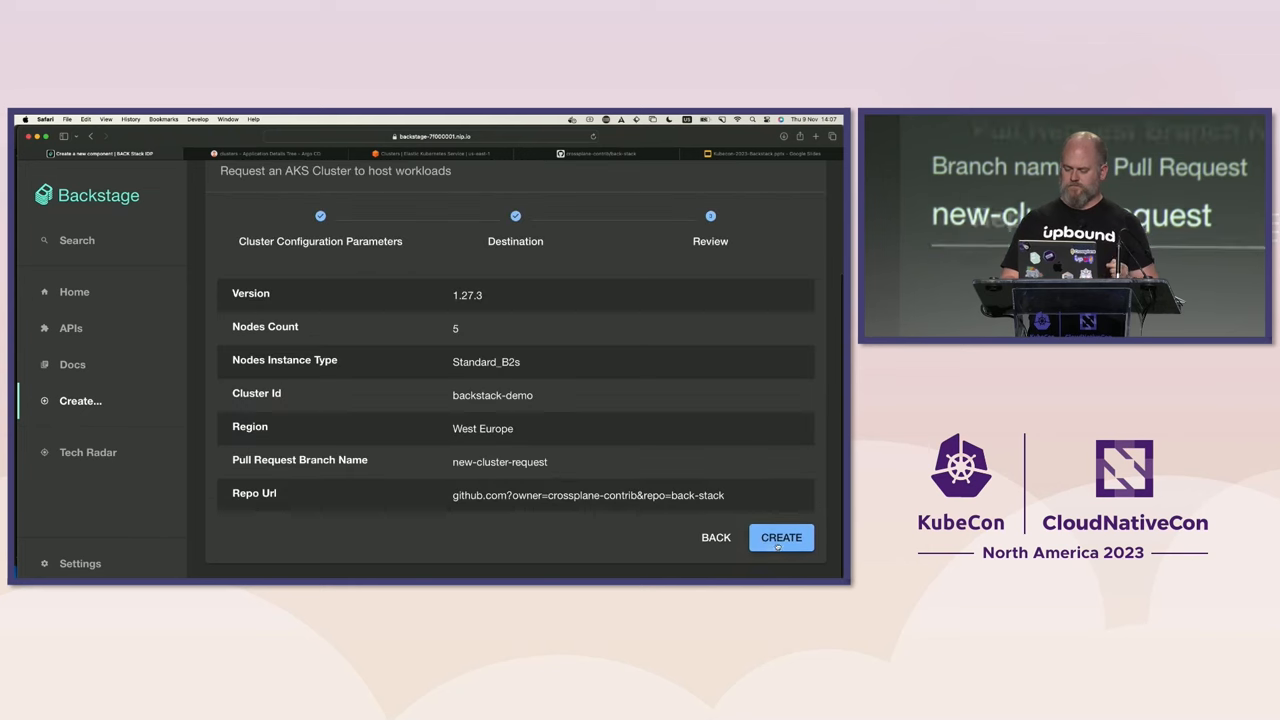
Create the AKS cluster request and follow the run's published GitHub pull request link.
{"action": "left_click", "coordinate": [780, 536]}
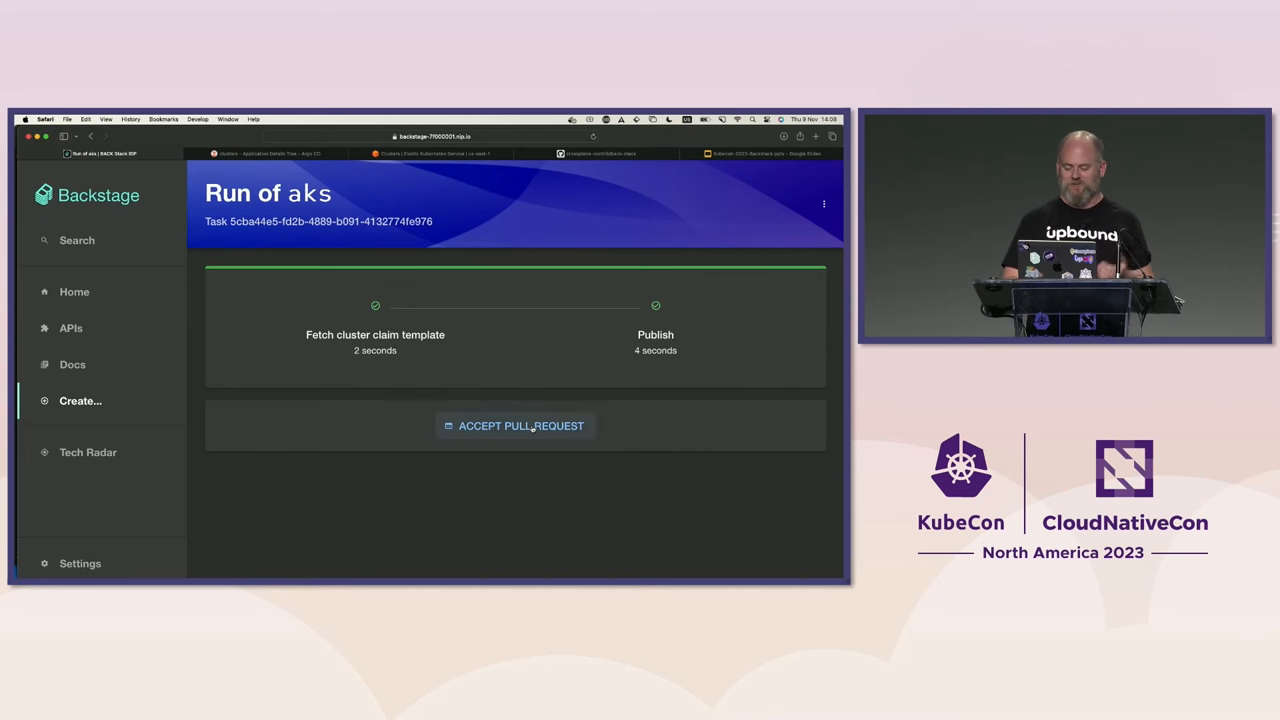
{"action": "right_click", "coordinate": [532, 424]}
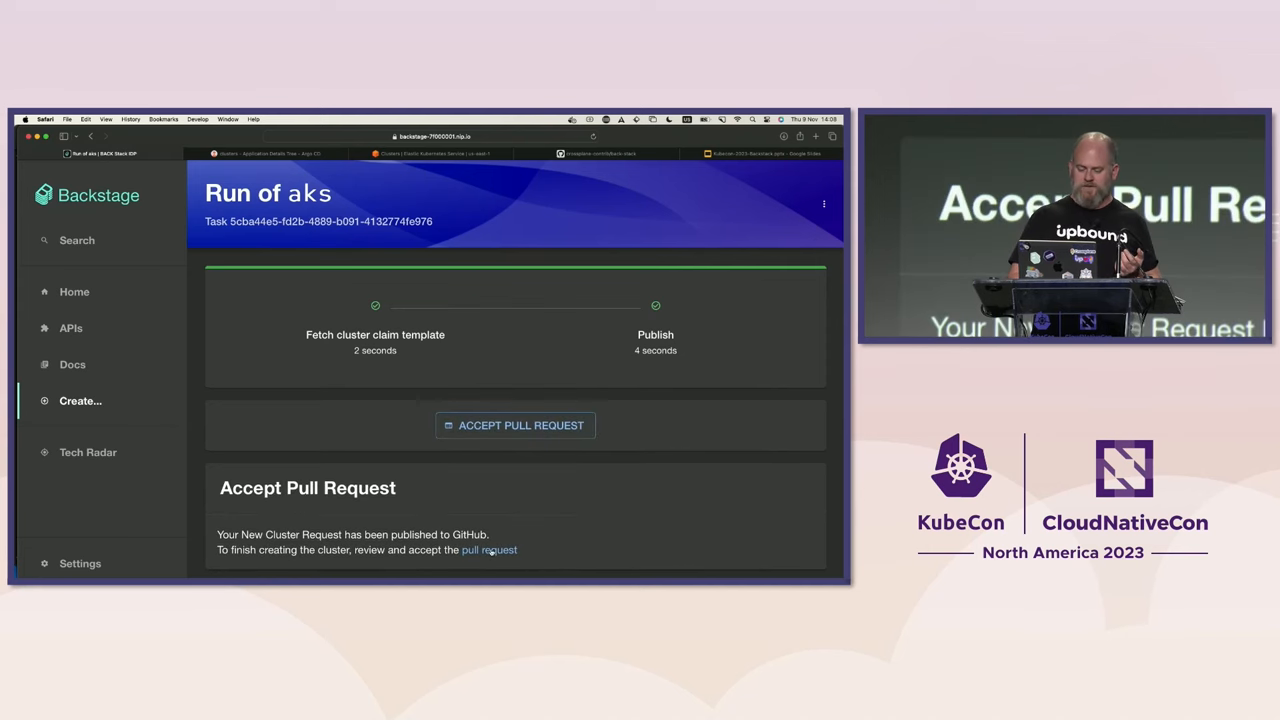
{"action": "double_click", "coordinate": [488, 550]}
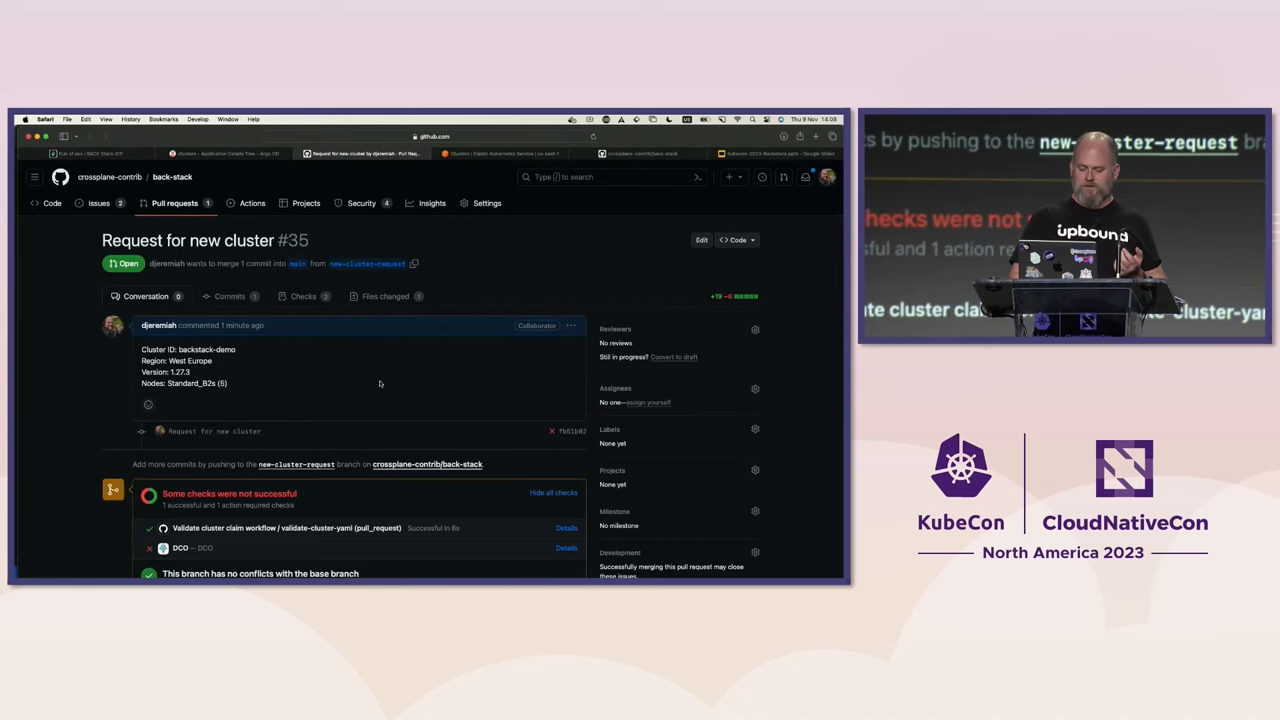
Review the new backstack-demo AKSCluster.yaml diff in pull request #35's changed files.
{"action": "scroll", "scroll_direction": "down", "scroll_amount": 3}
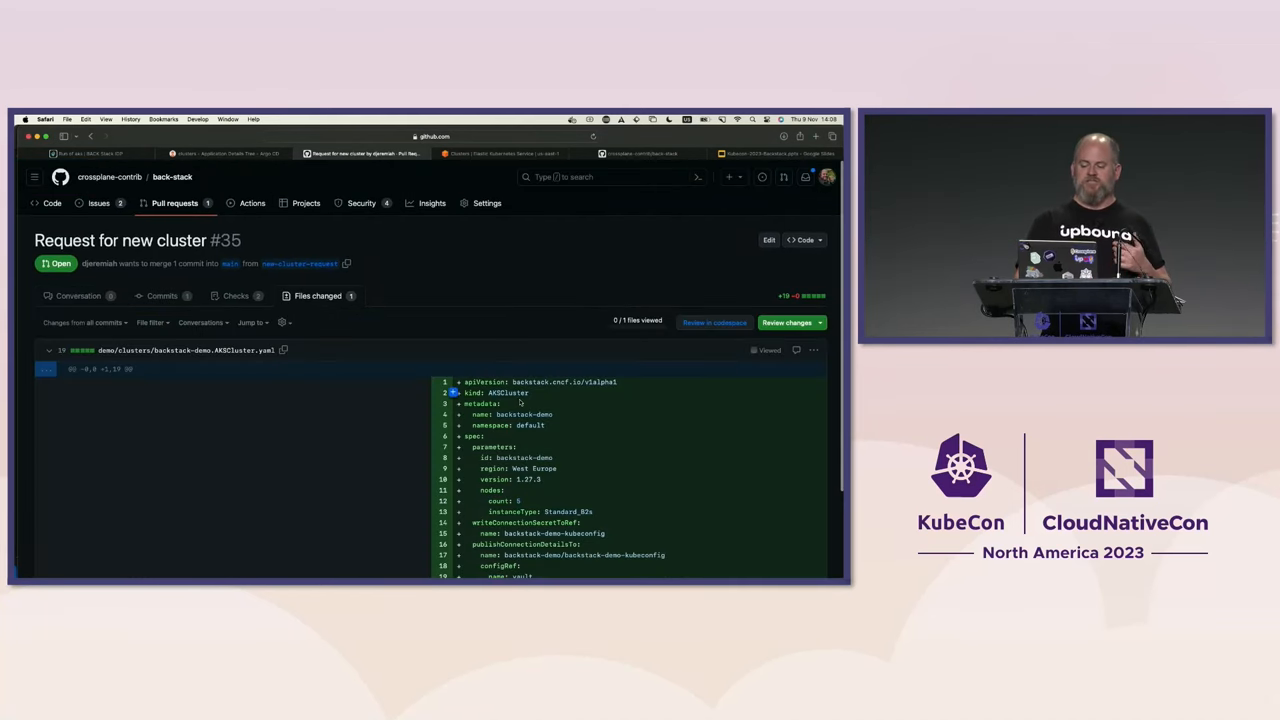
{"action": "scroll", "scroll_direction": "down", "scroll_amount": 3}
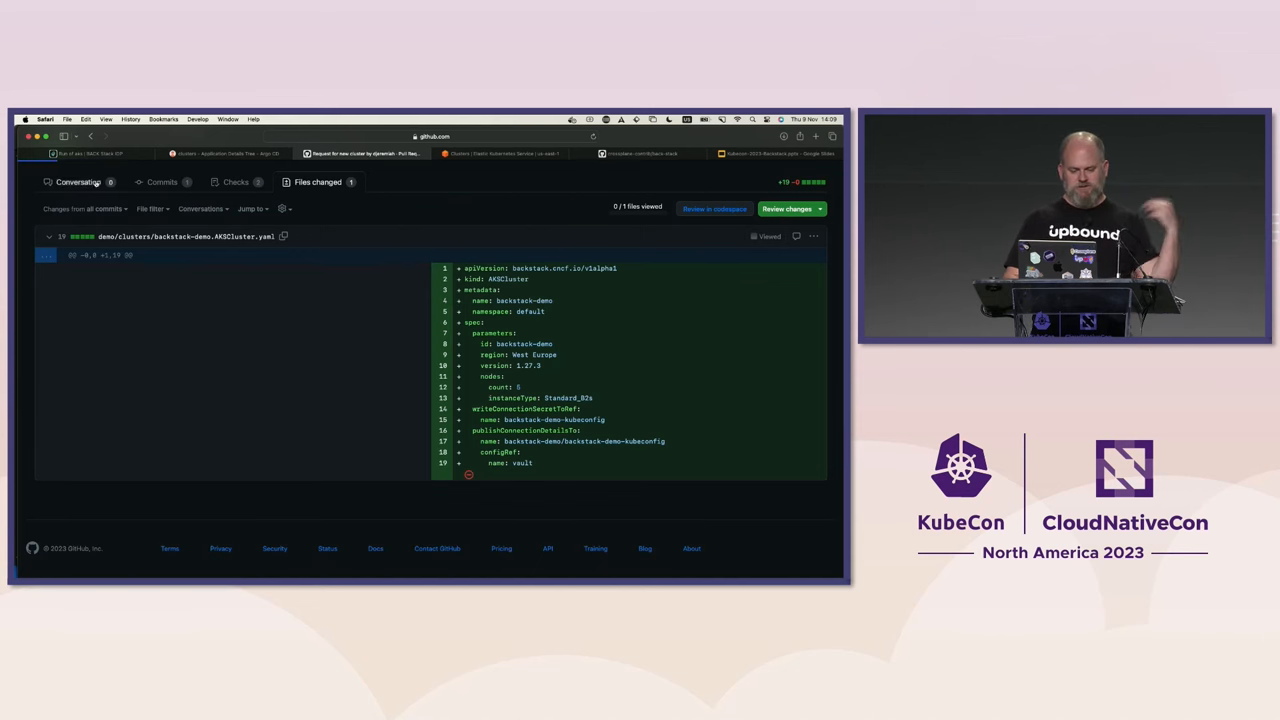
Merge and confirm pull request #35 from its Conversation view.
{"action": "left_click", "coordinate": [78, 182]}
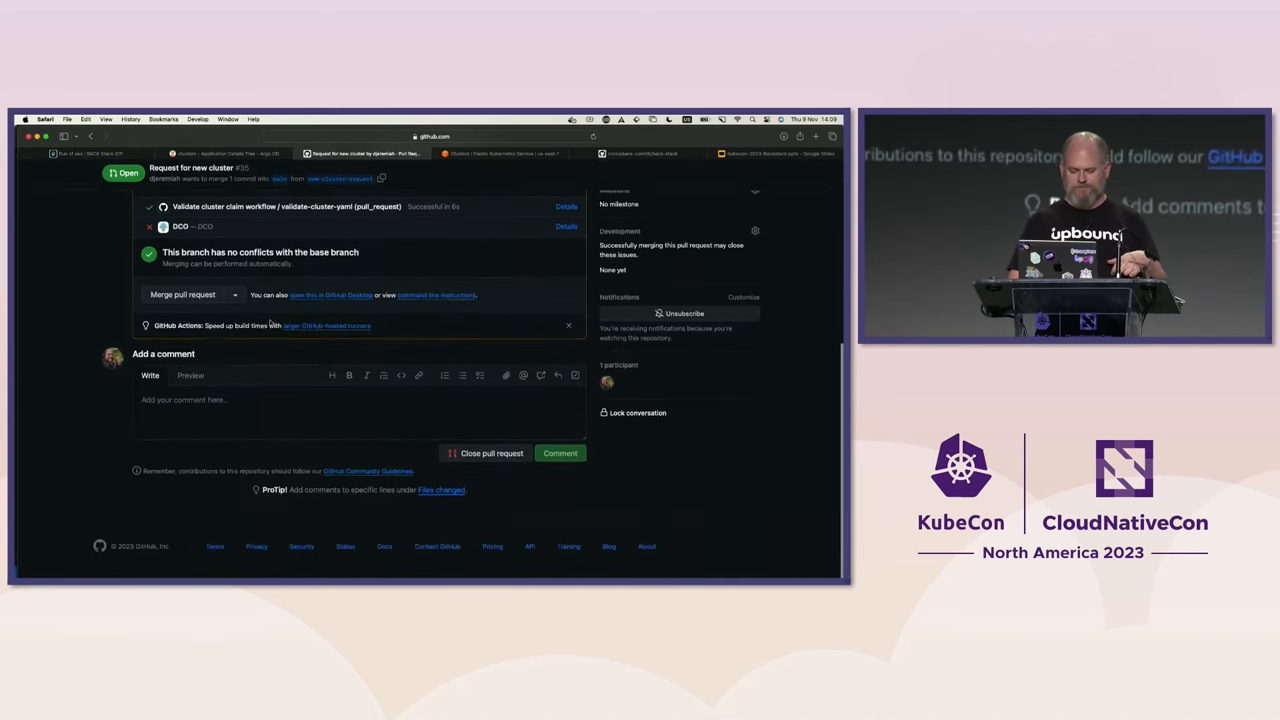
{"action": "left_click", "coordinate": [180, 294]}
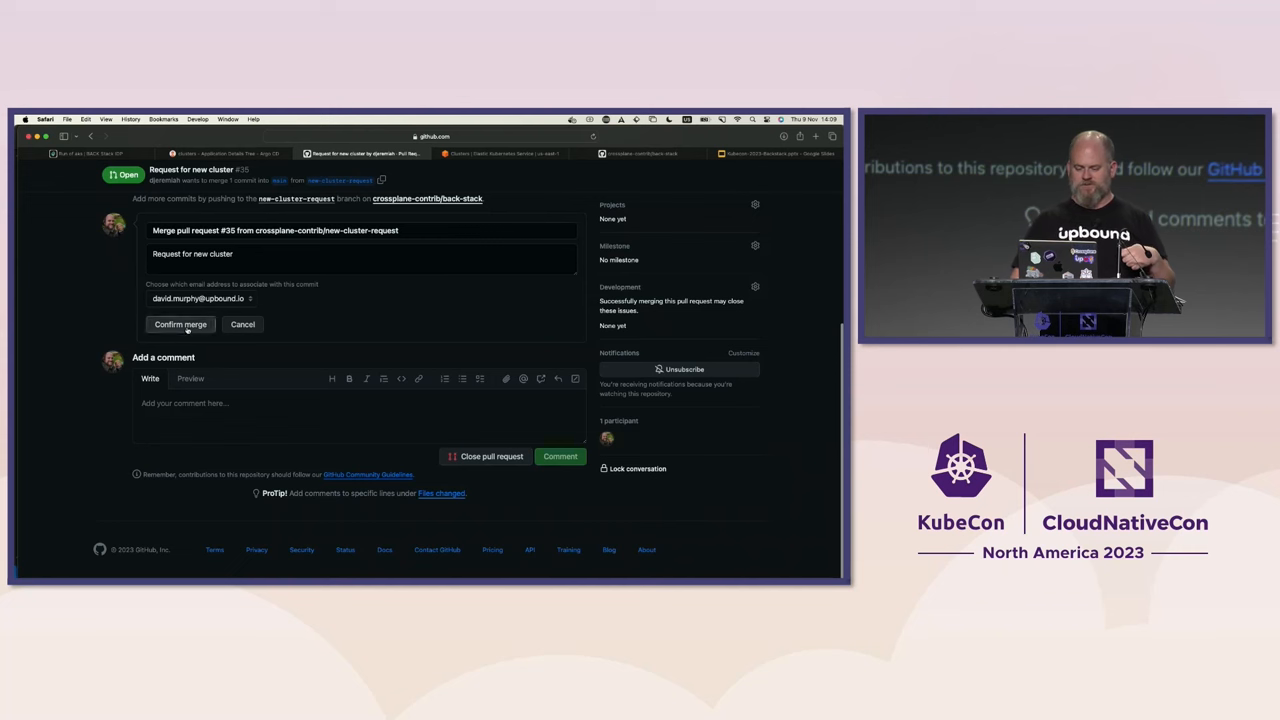
{"action": "left_click", "coordinate": [180, 324]}
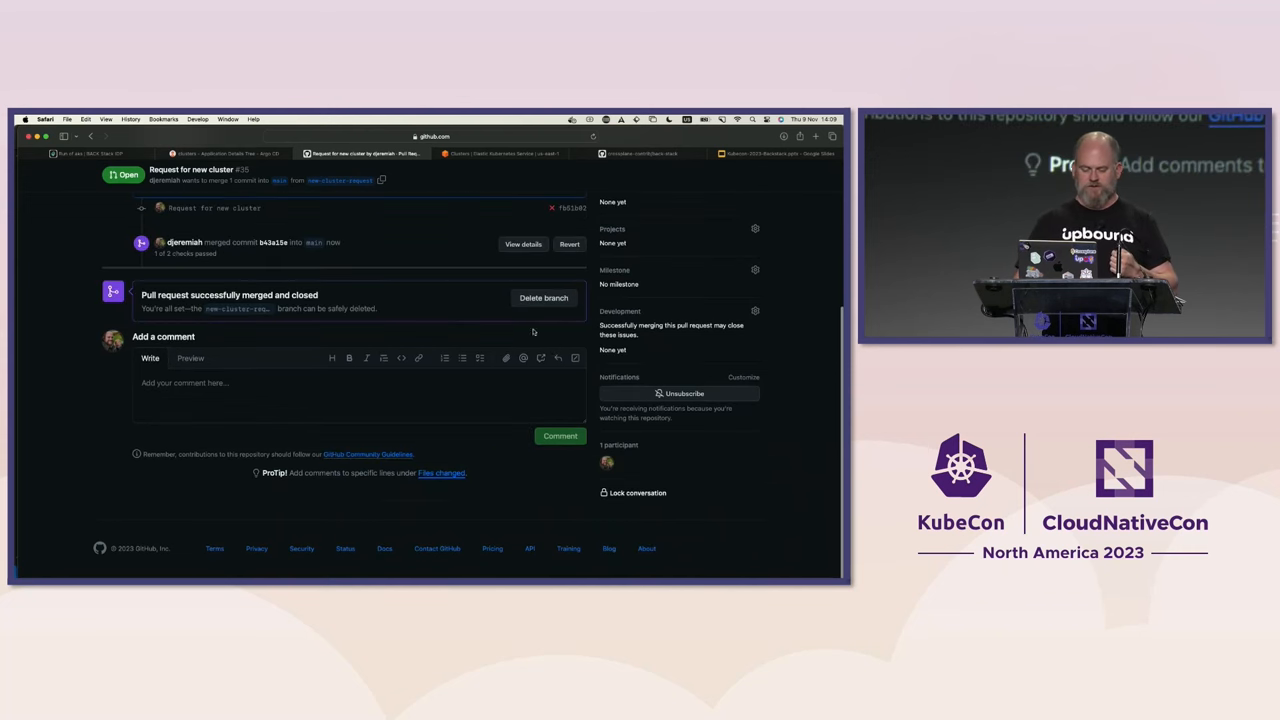
View the pull request's Checks and the validate cluster claim workflow run.
{"action": "left_click", "coordinate": [544, 298]}
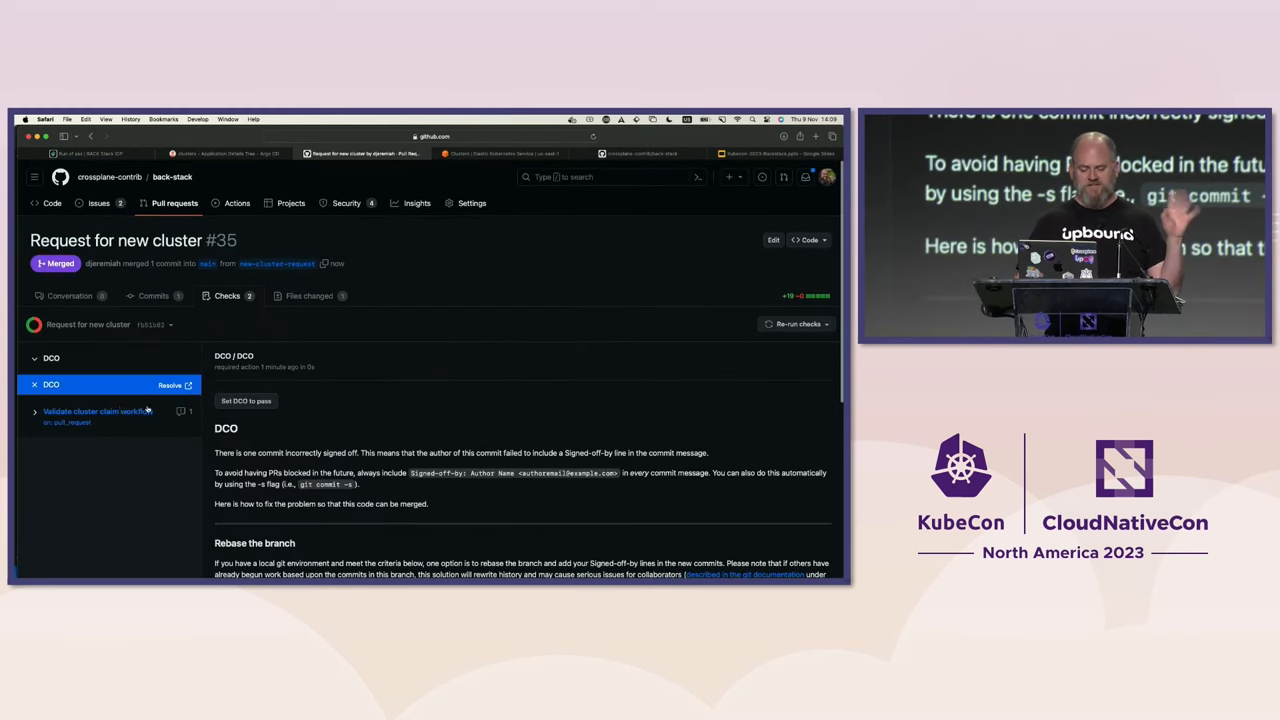
{"action": "left_click", "coordinate": [100, 412]}
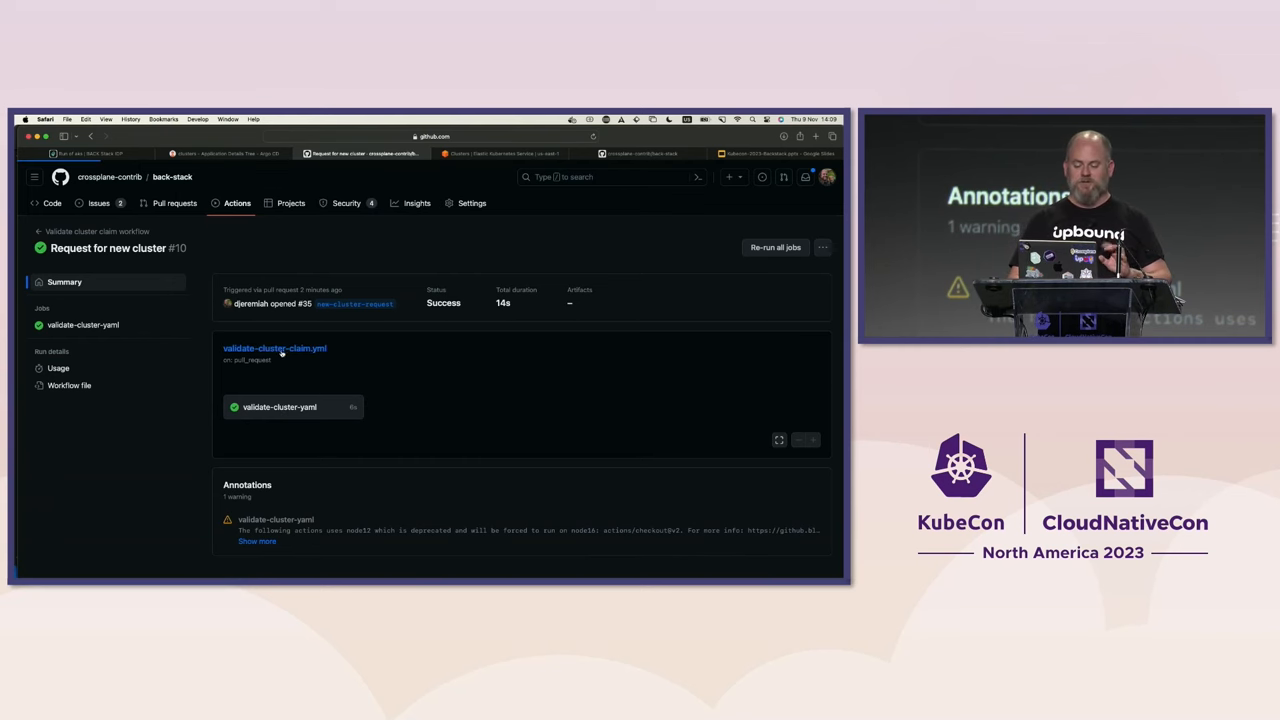
{"action": "left_click", "coordinate": [68, 384]}
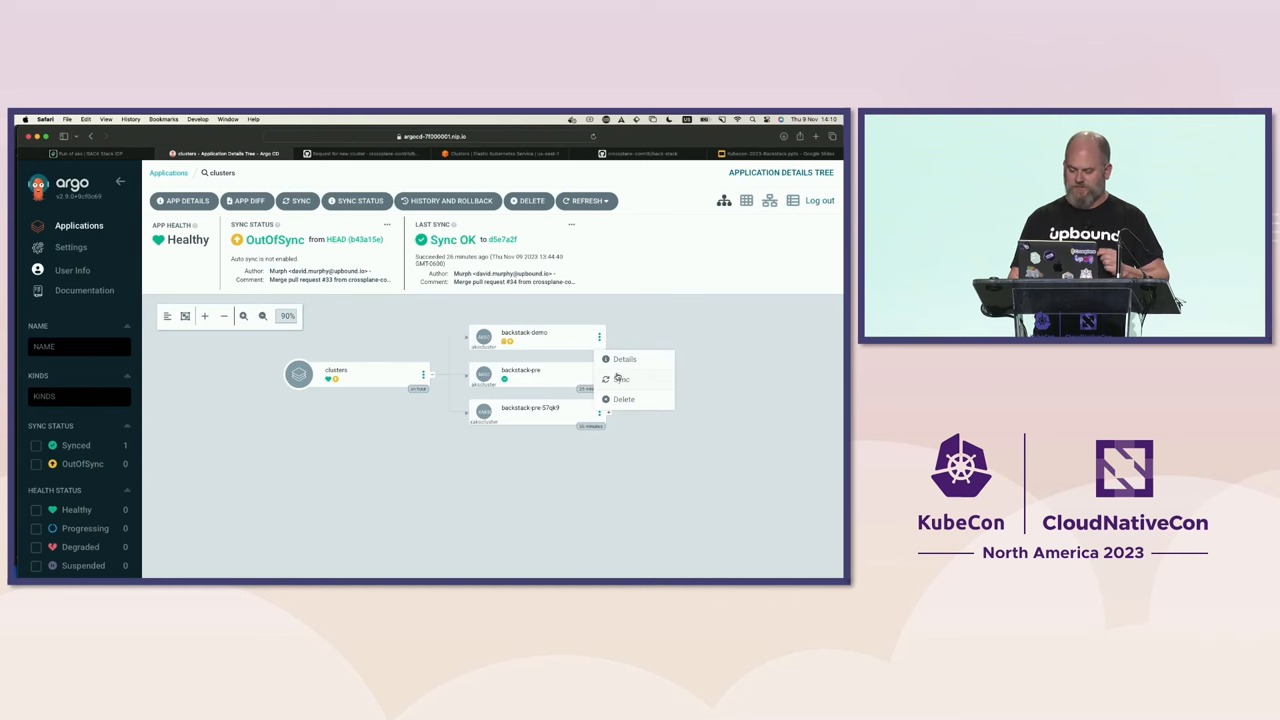
Select a backstack resource node in the Argo CD clusters application tree.
{"action": "left_click", "coordinate": [622, 378]}
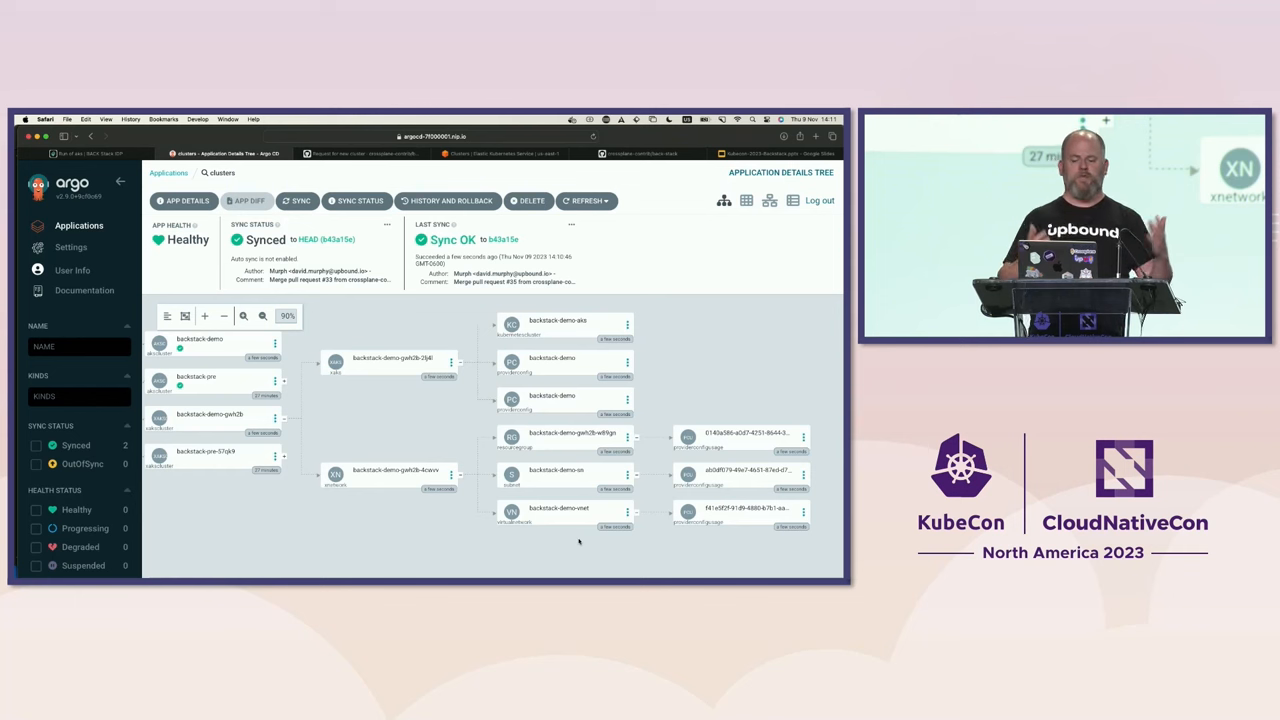
{"action": "mouse_move", "coordinate": [520, 530]}
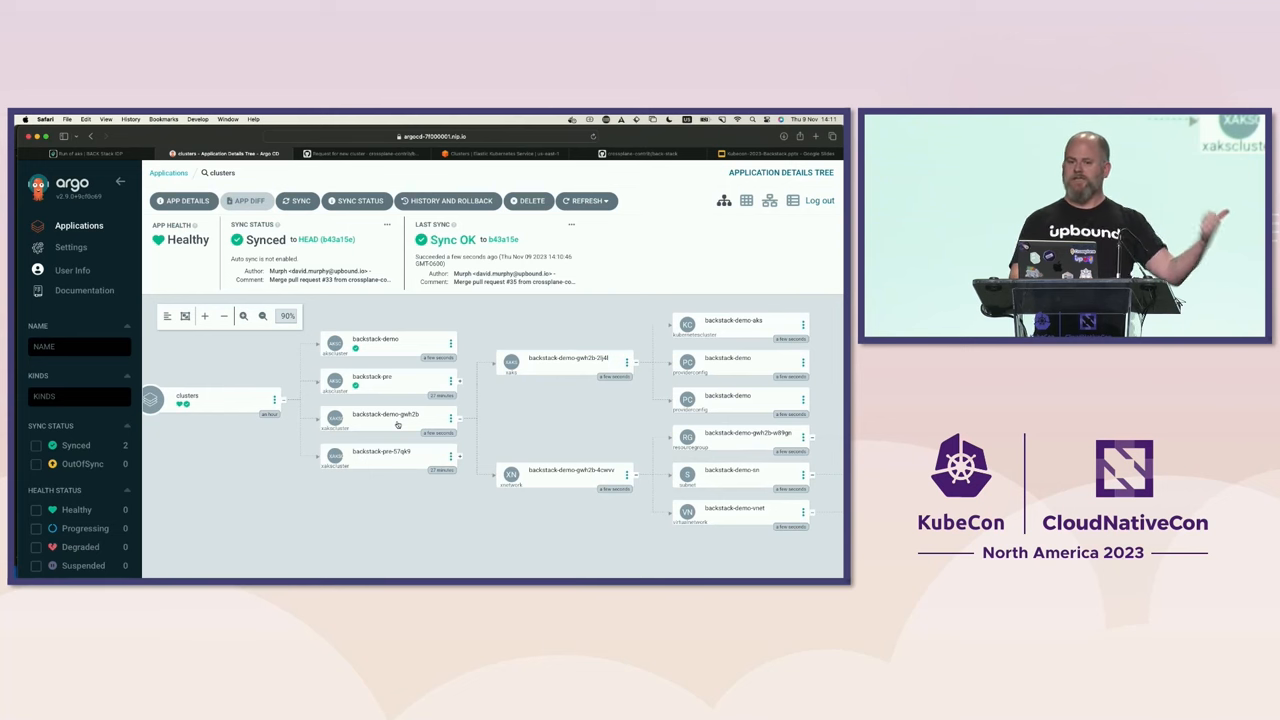
{"action": "mouse_move", "coordinate": [398, 424]}
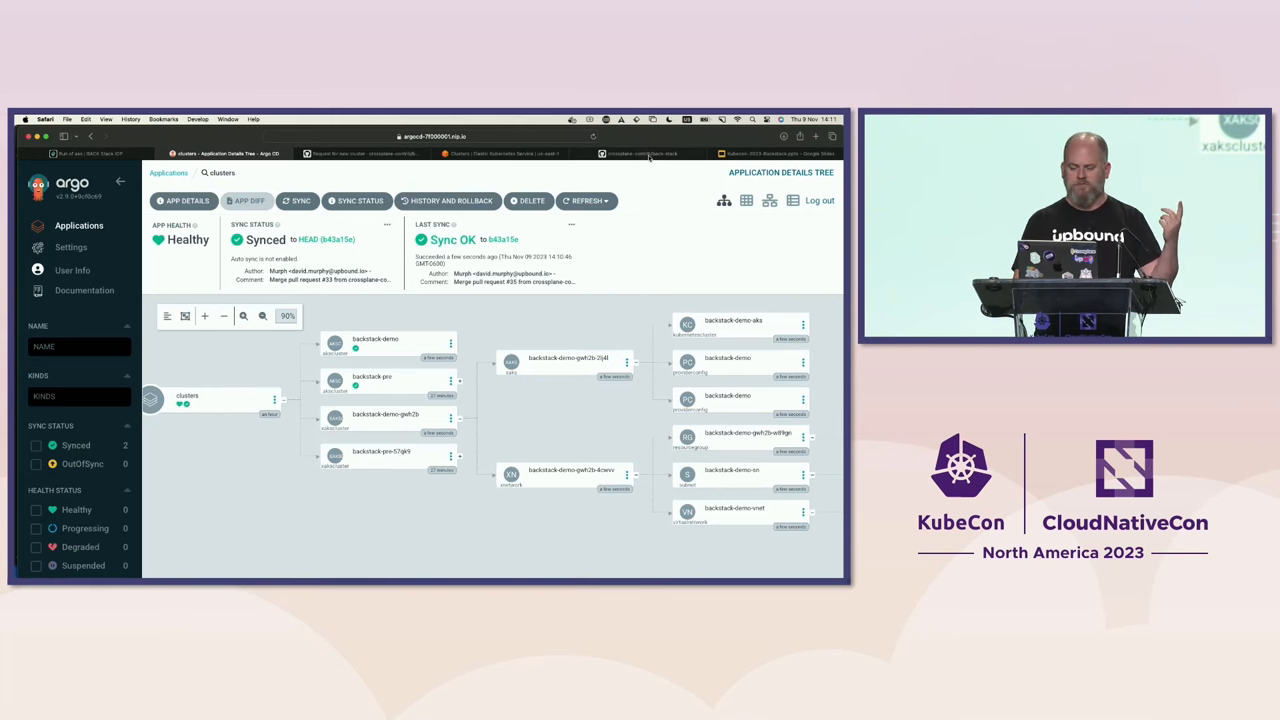
Switch from Argo CD to the Backstage BACK Stack Catalog tab.
{"action": "left_click", "coordinate": [636, 152]}
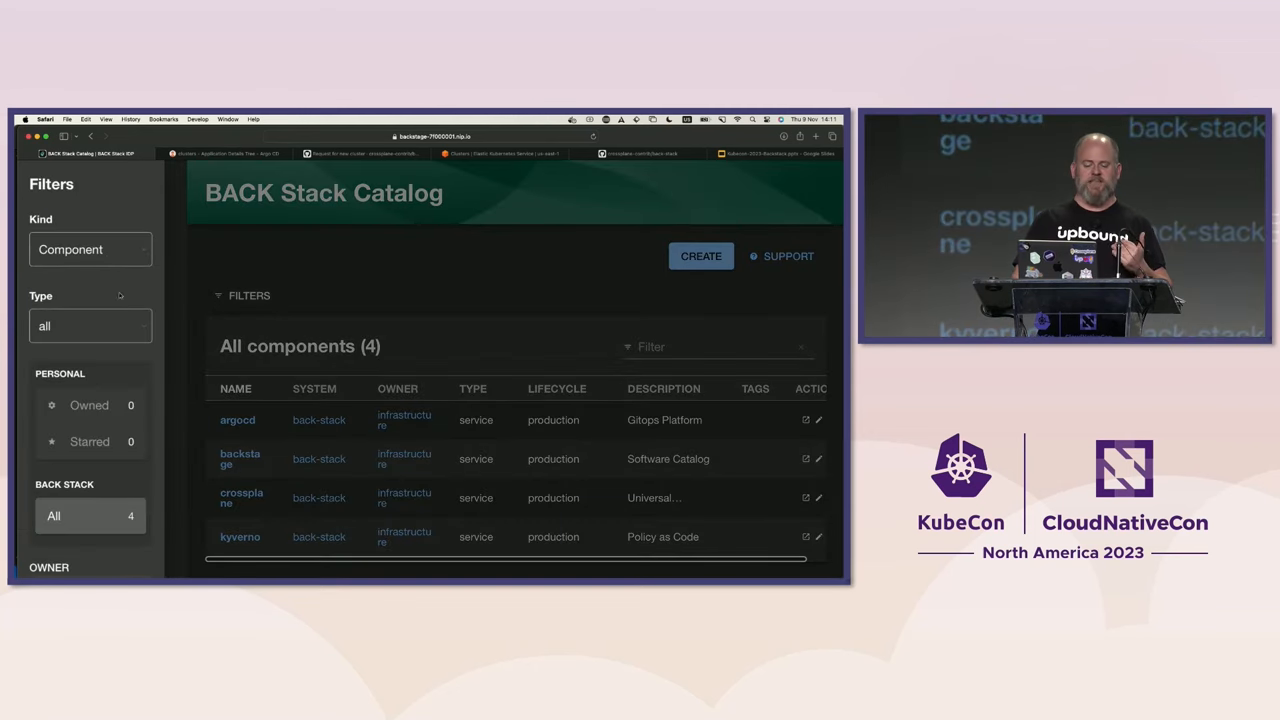
Filter the catalog to Kind Resource and open the backstack-pre cluster resource.
{"action": "left_click", "coordinate": [90, 248]}
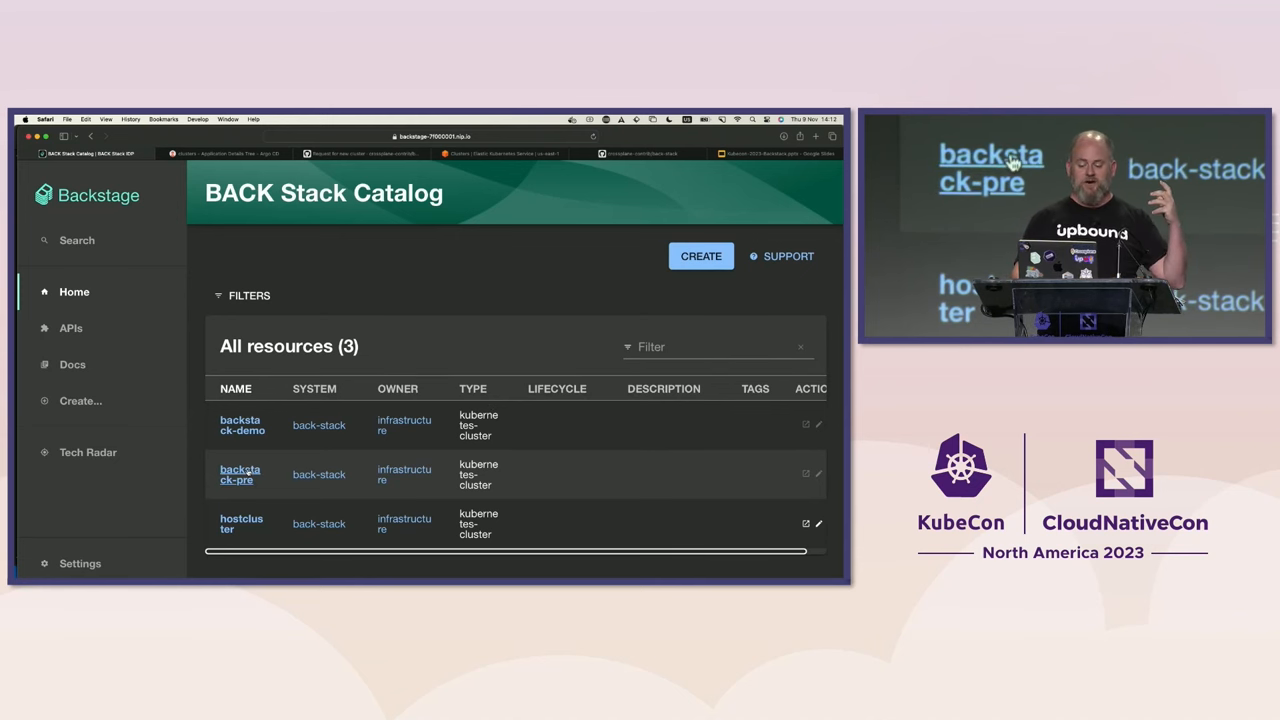
{"action": "left_click", "coordinate": [240, 474]}
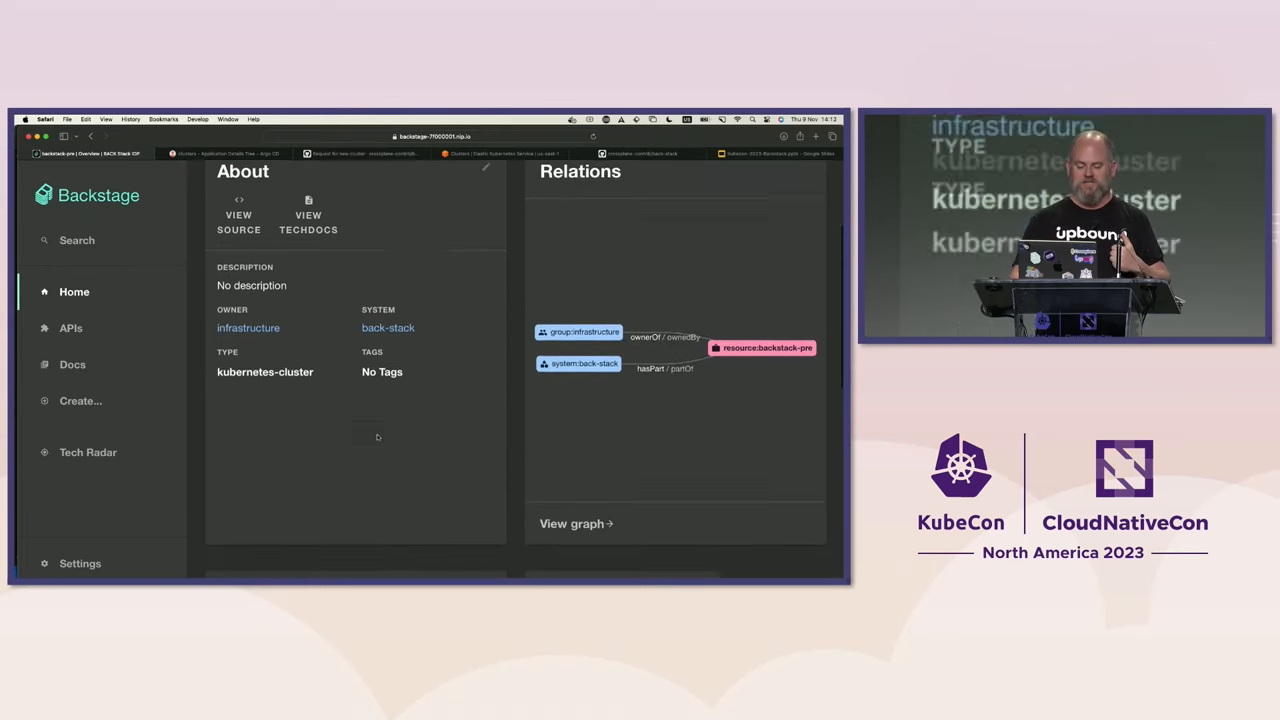
Scroll the backstack-pre resource page down to its Vault kubeconfig secret card.
{"action": "scroll", "scroll_direction": "down", "scroll_amount": 3}
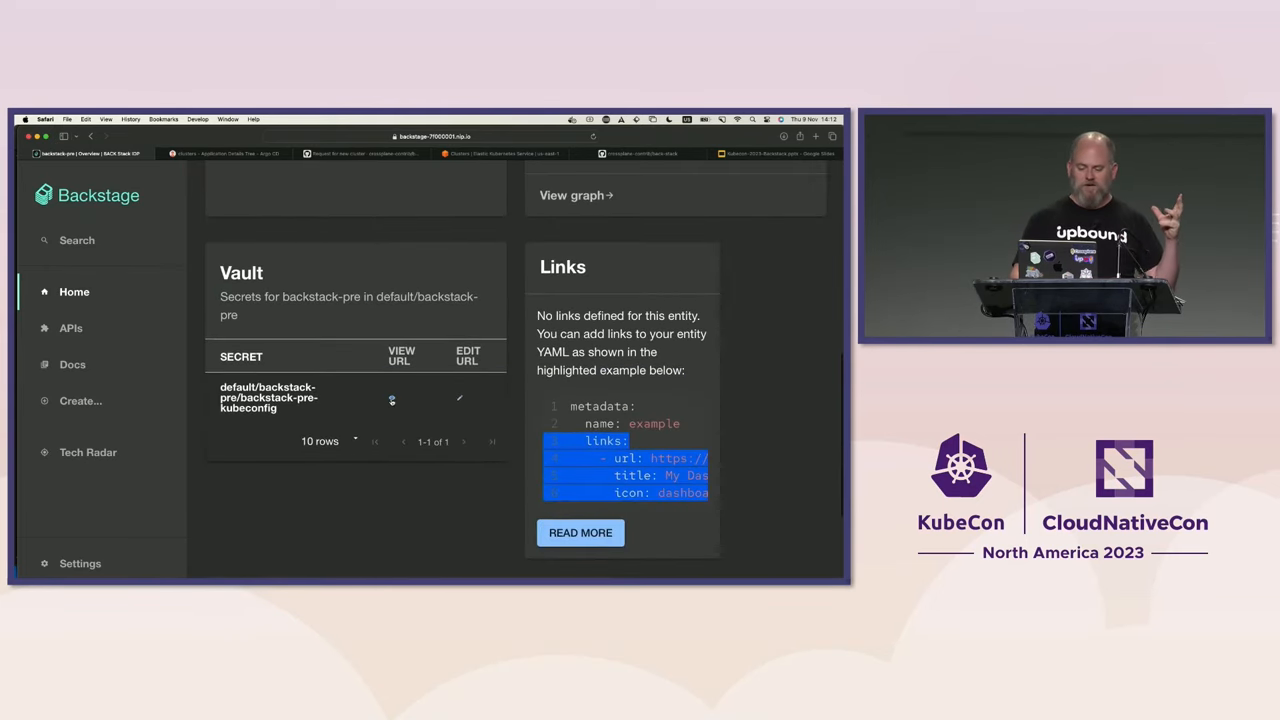
{"action": "mouse_move", "coordinate": [392, 400]}
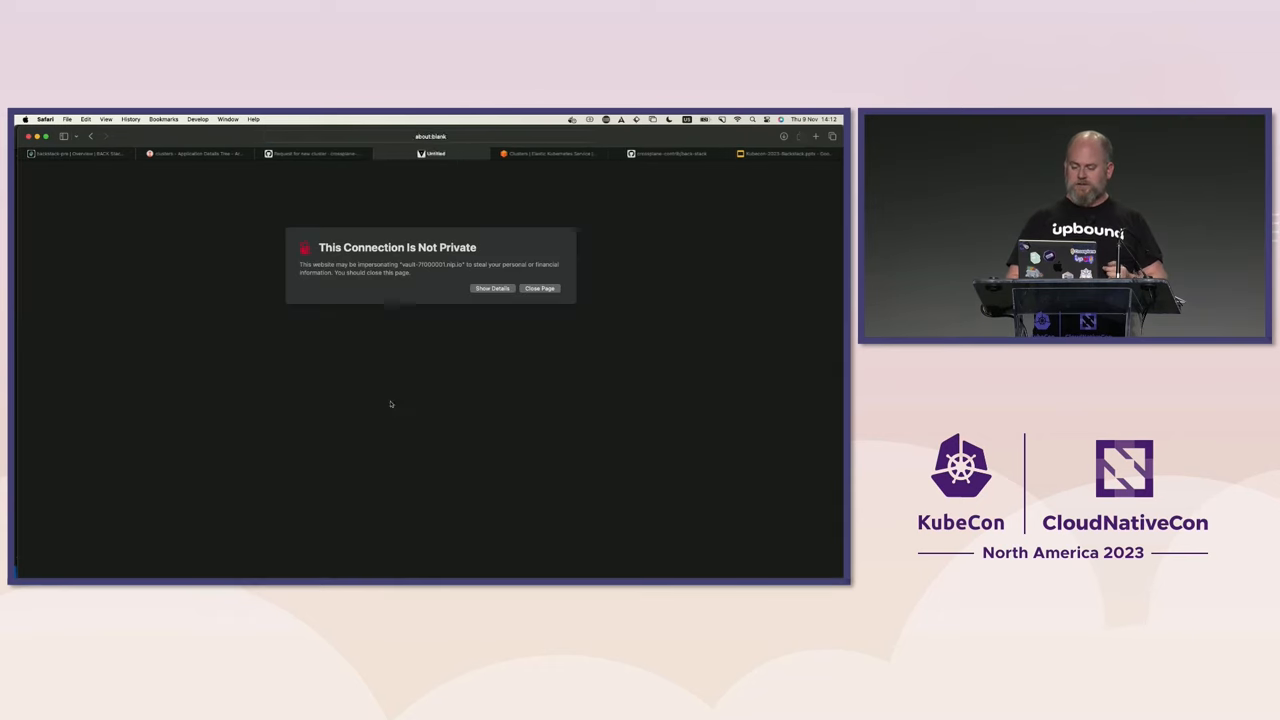
Bypass the certificate warning, sign into Vault with the token, then switch to the Argo CD tab.
{"action": "left_click", "coordinate": [492, 288]}
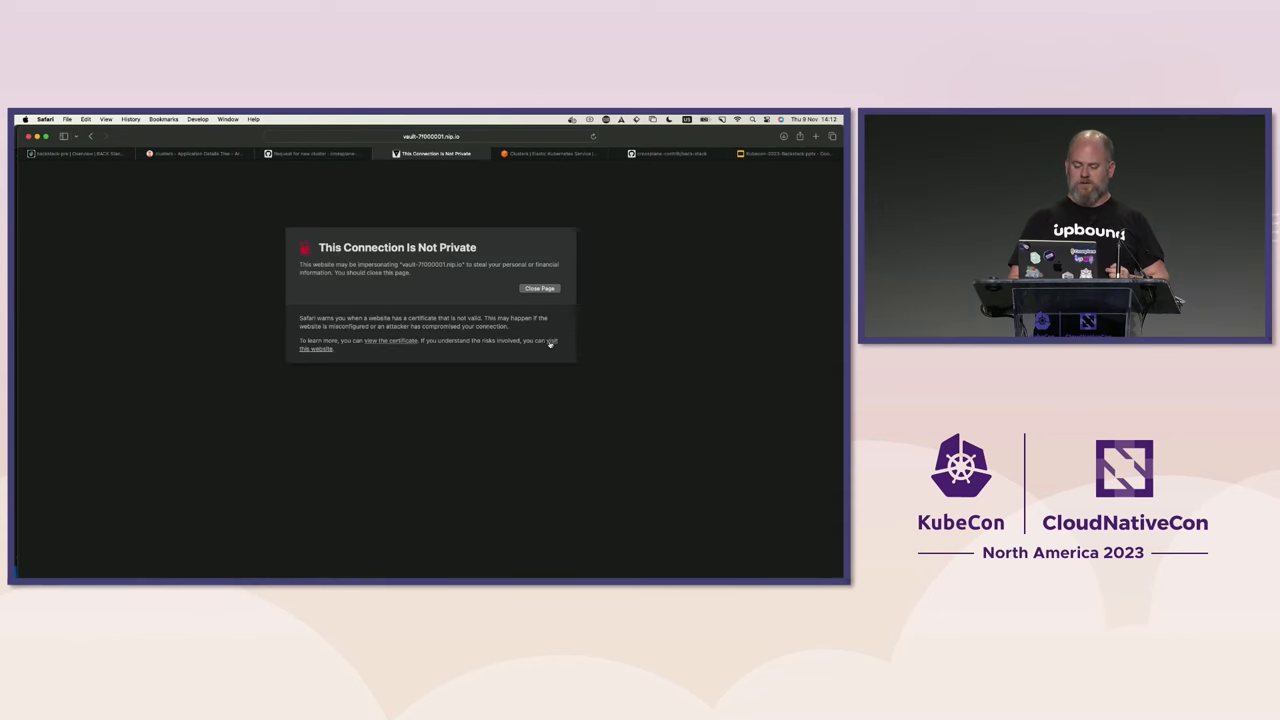
{"action": "left_click", "coordinate": [312, 348]}
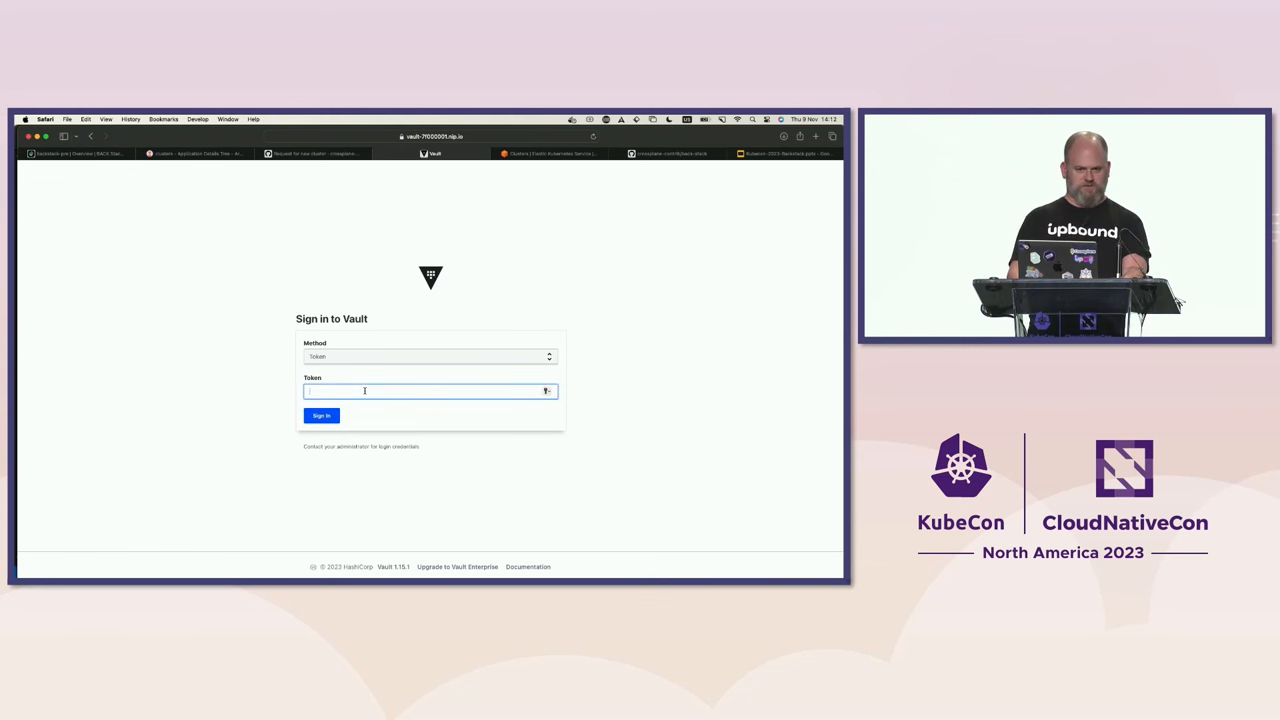
{"action": "type", "text": "****"}
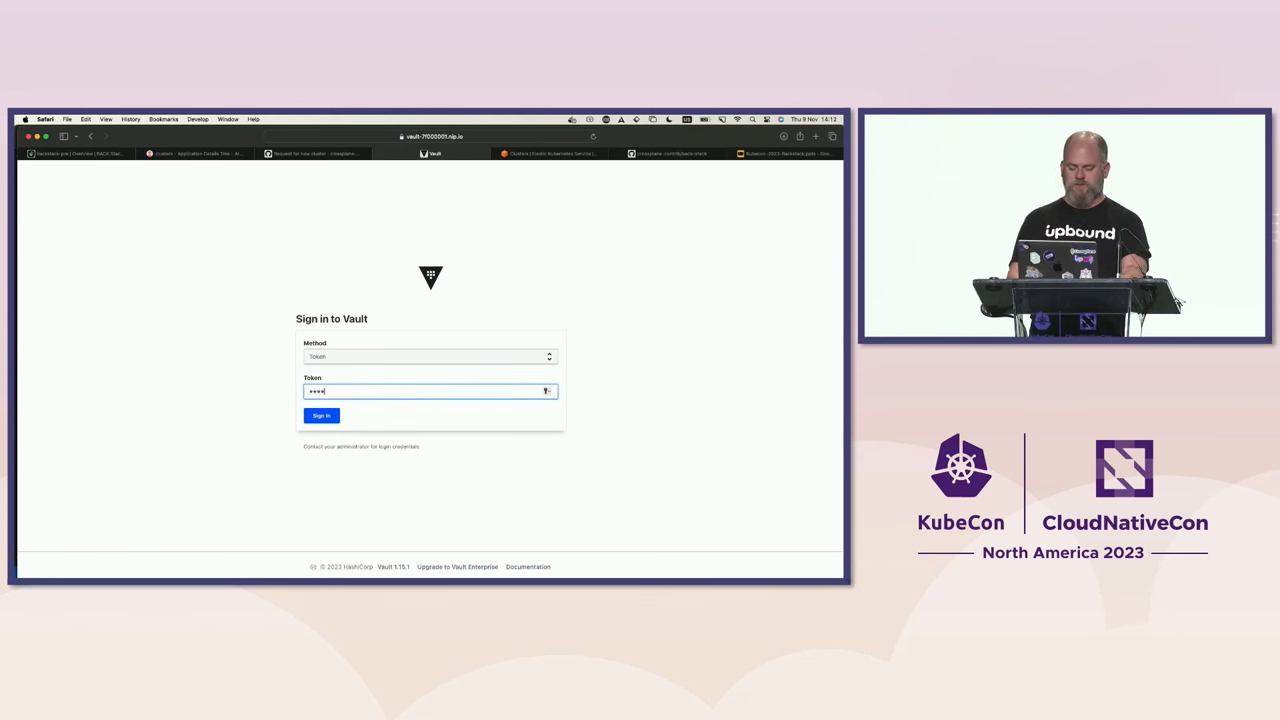
{"action": "left_click", "coordinate": [320, 416]}
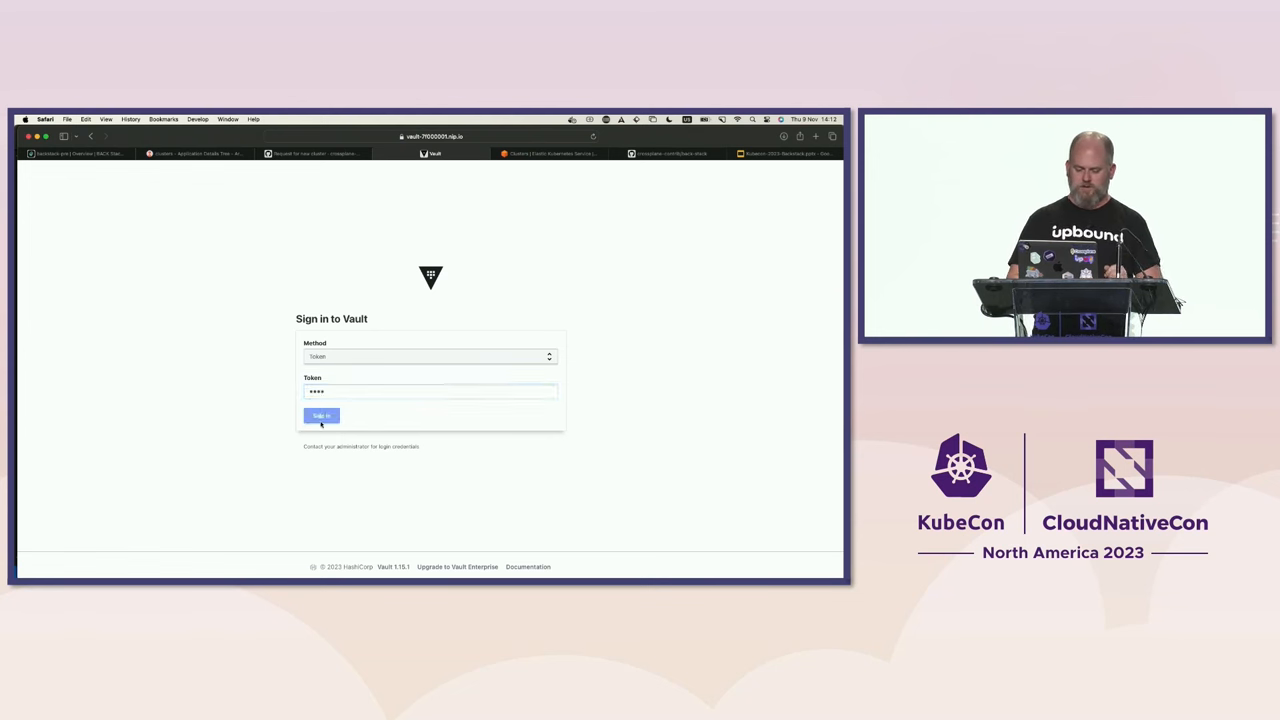
{"action": "left_click", "coordinate": [320, 416]}
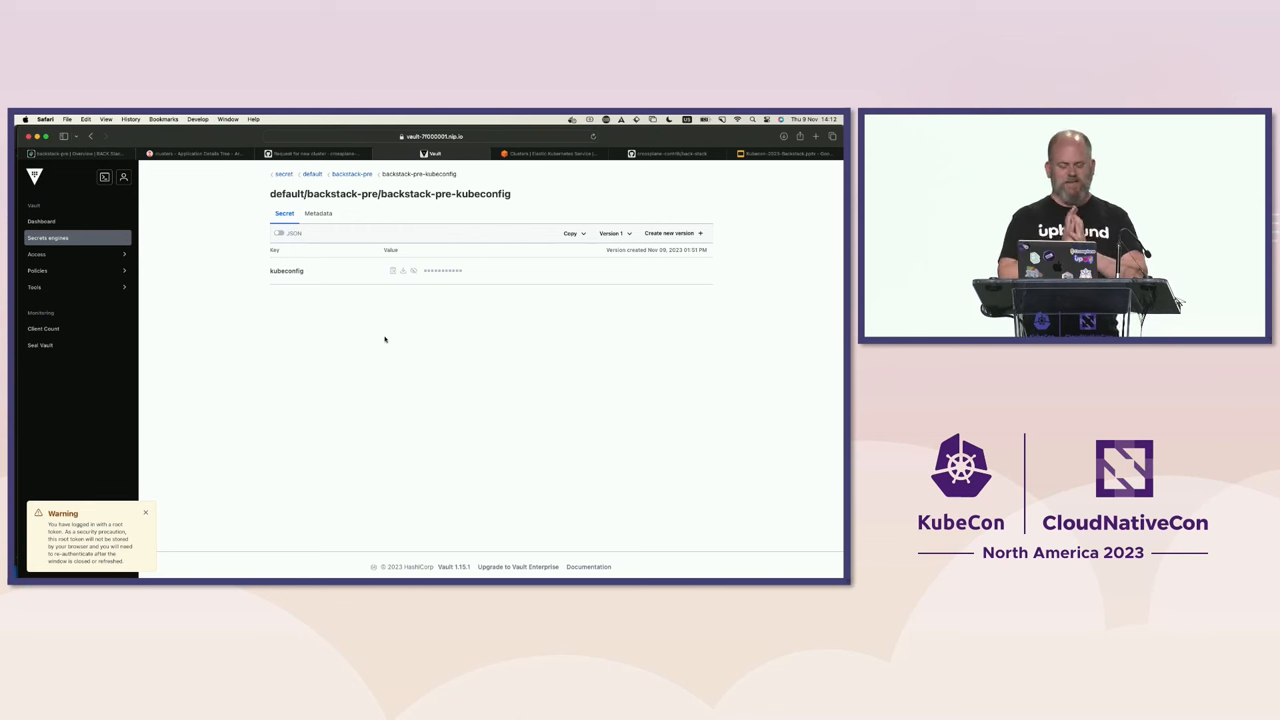
{"action": "left_click", "coordinate": [146, 512]}
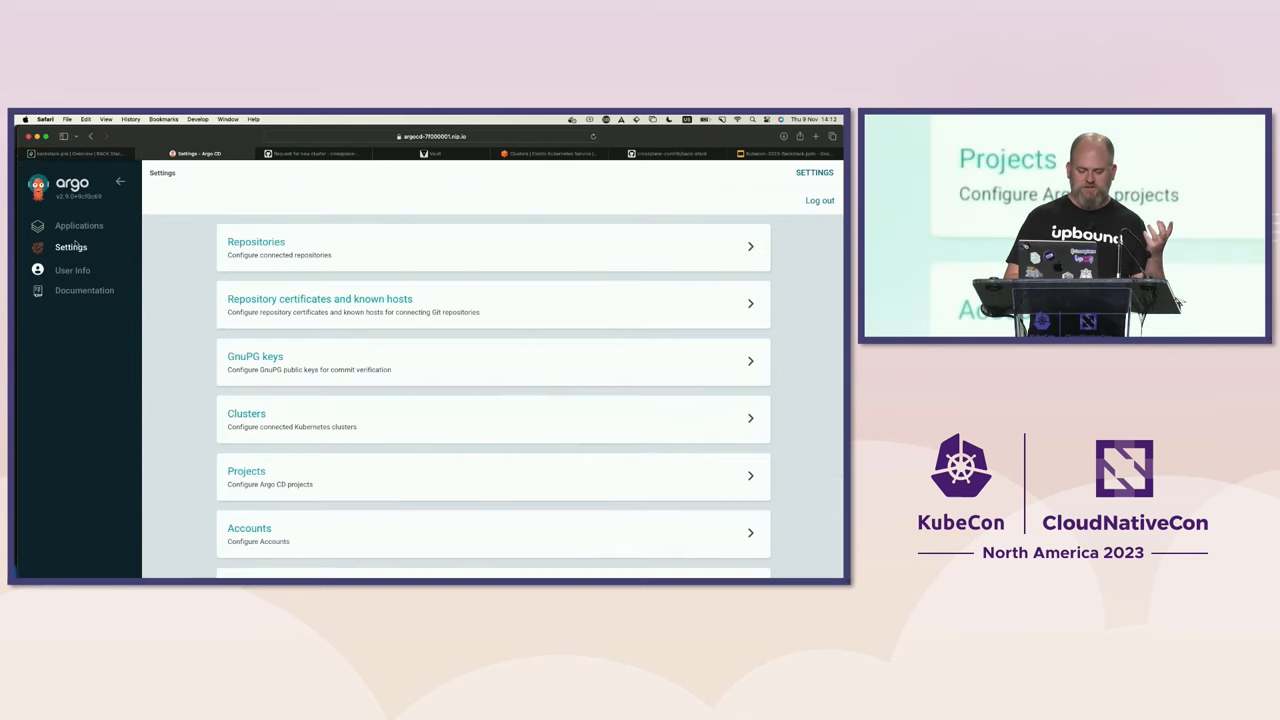
View the Argo CD clusters list (backstack-pre, in-cluster) and return to Backstage's backstack-pre page.
{"action": "left_click", "coordinate": [246, 418]}
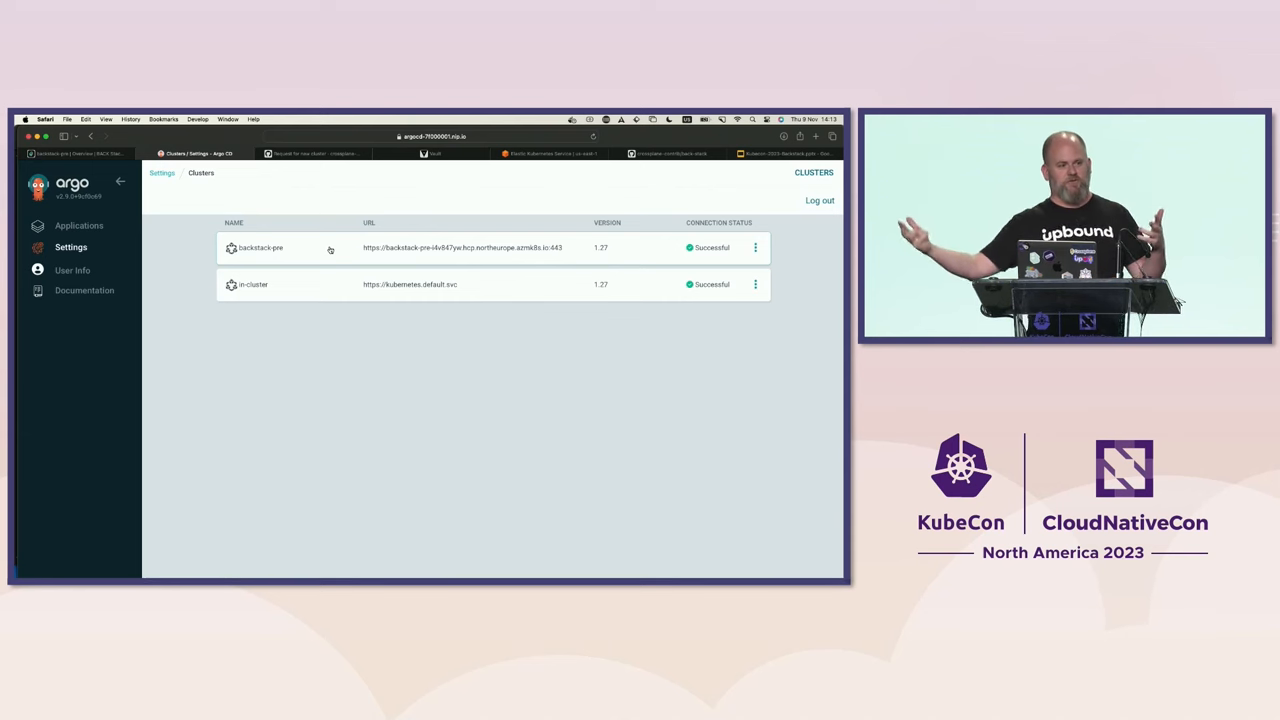
{"action": "mouse_move", "coordinate": [300, 252]}
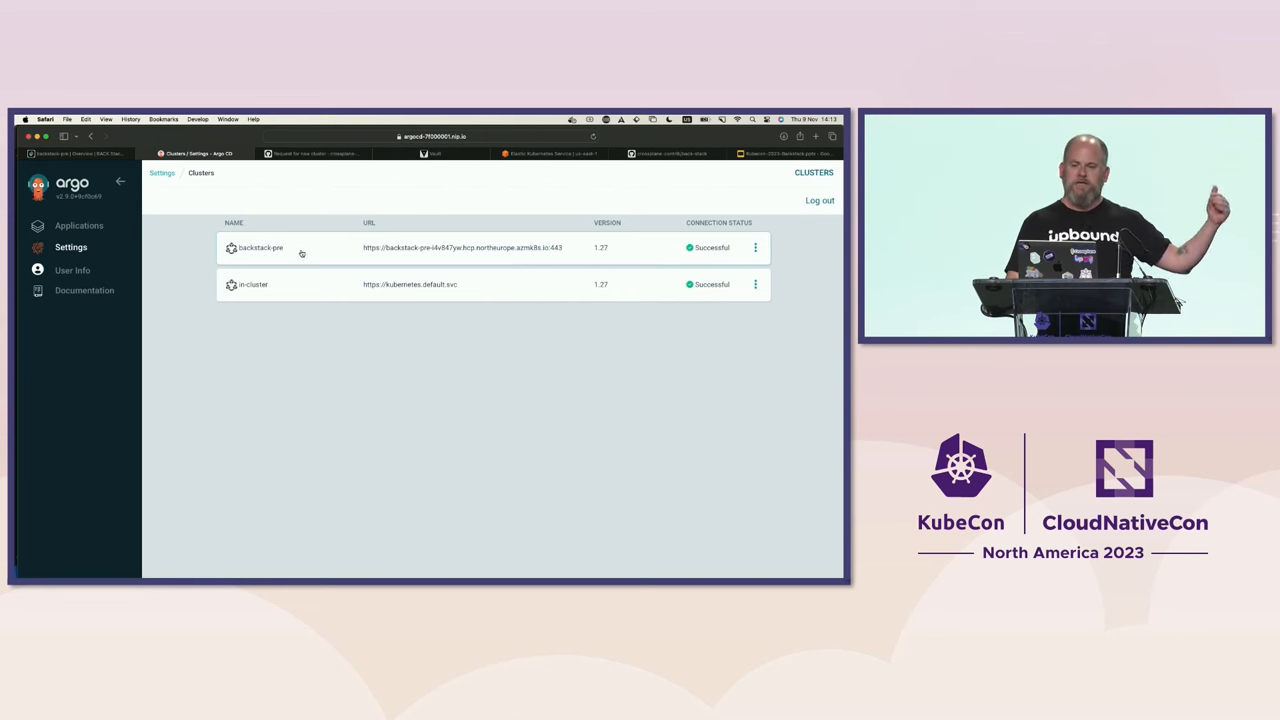
{"action": "left_click", "coordinate": [70, 154]}
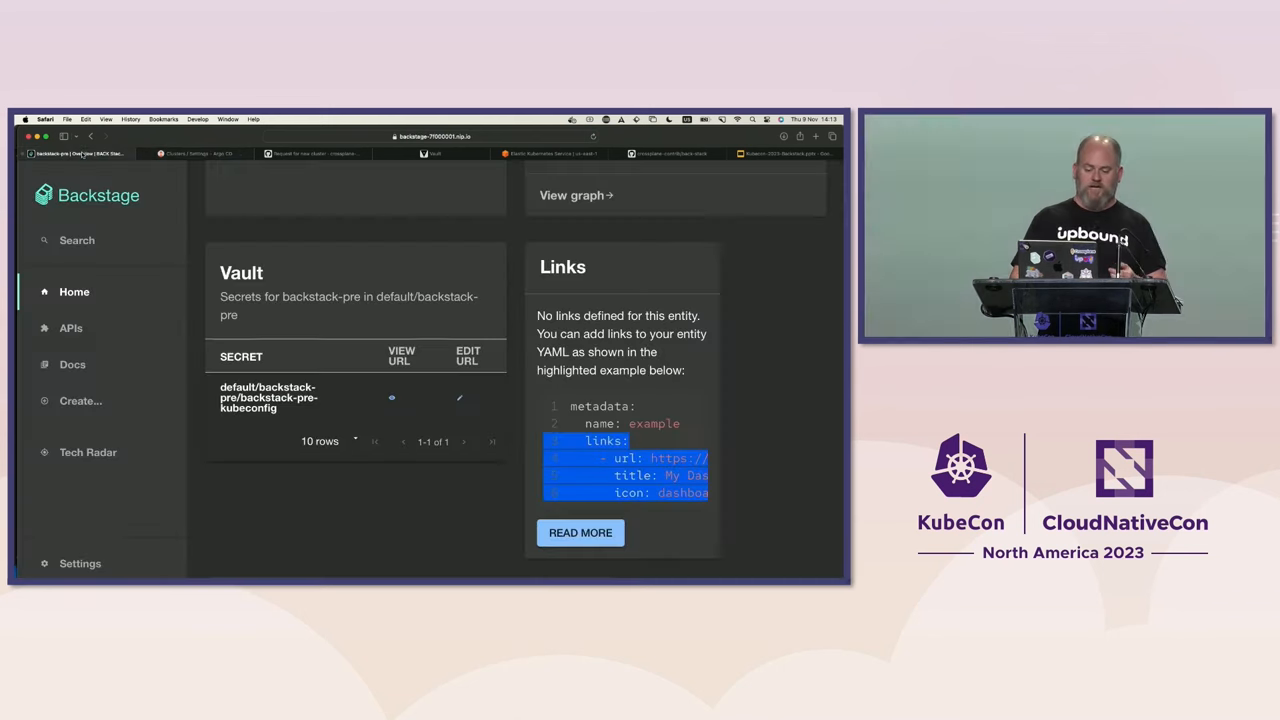
Visit Tech Radar, then start the New Application Deployment template from Create.
{"action": "left_click", "coordinate": [88, 452]}
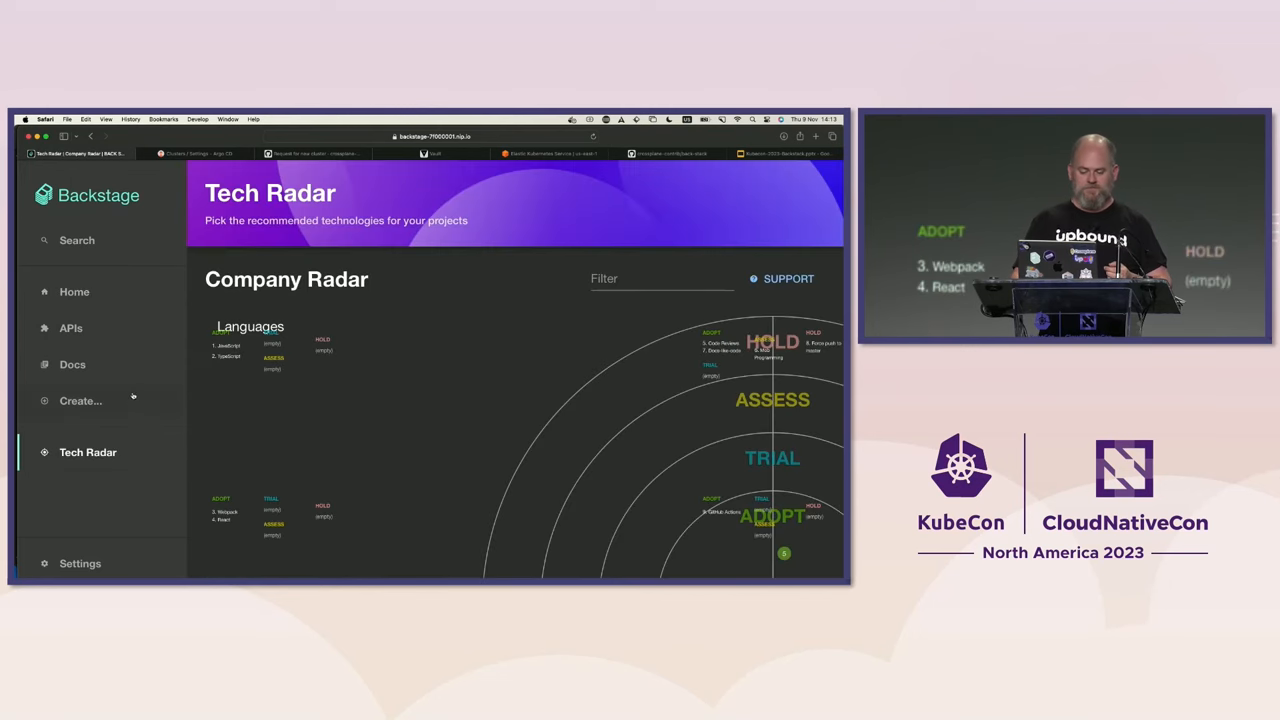
{"action": "left_click", "coordinate": [80, 400]}
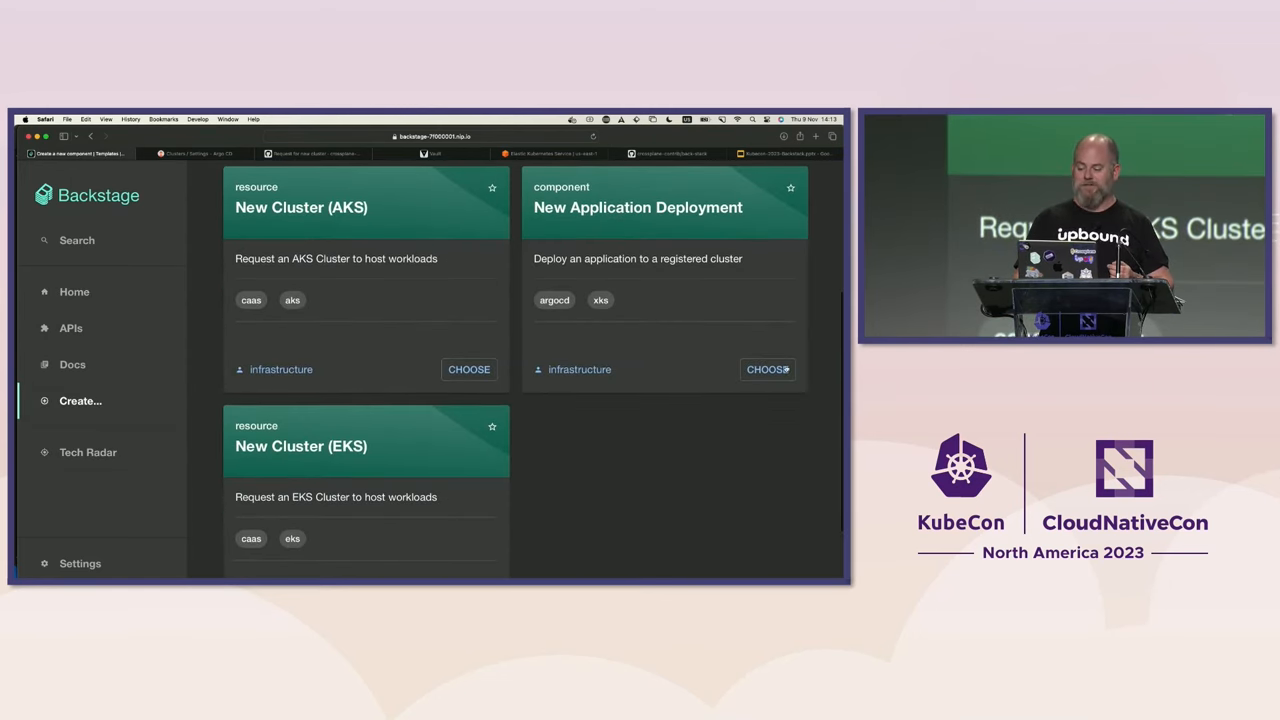
{"action": "left_click", "coordinate": [768, 368]}
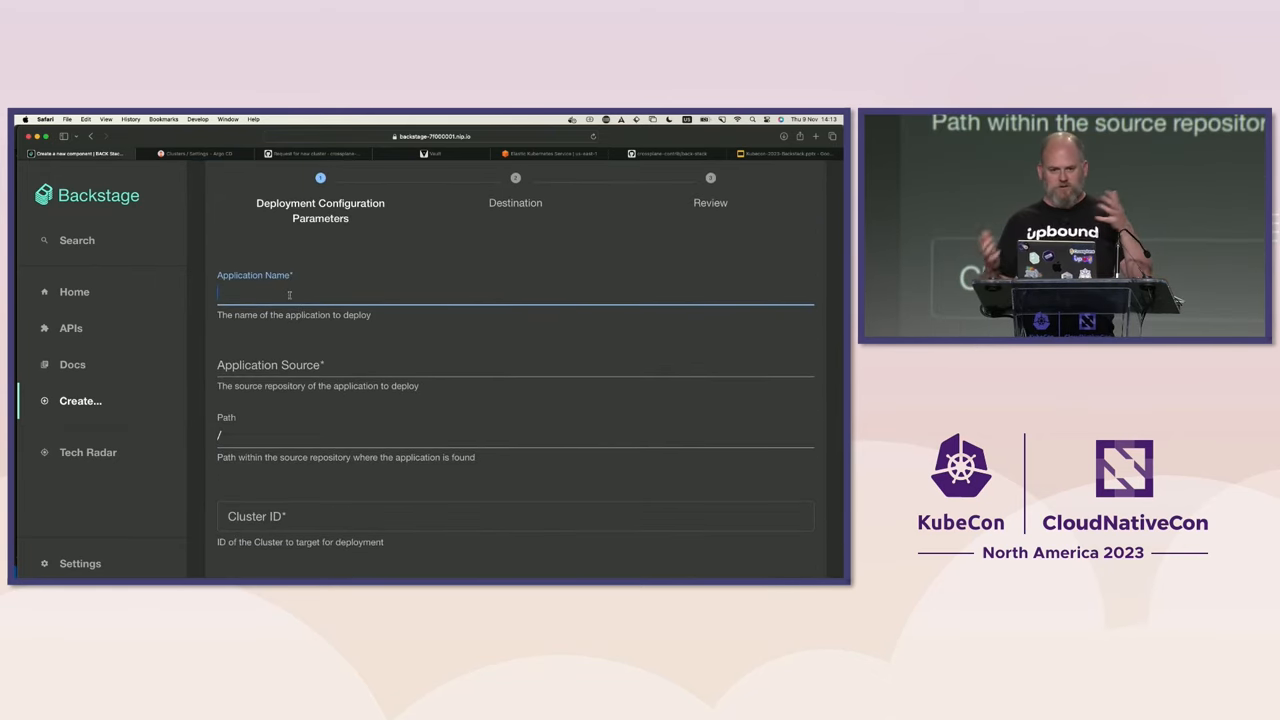
{"action": "type", "text": "guestbook"}
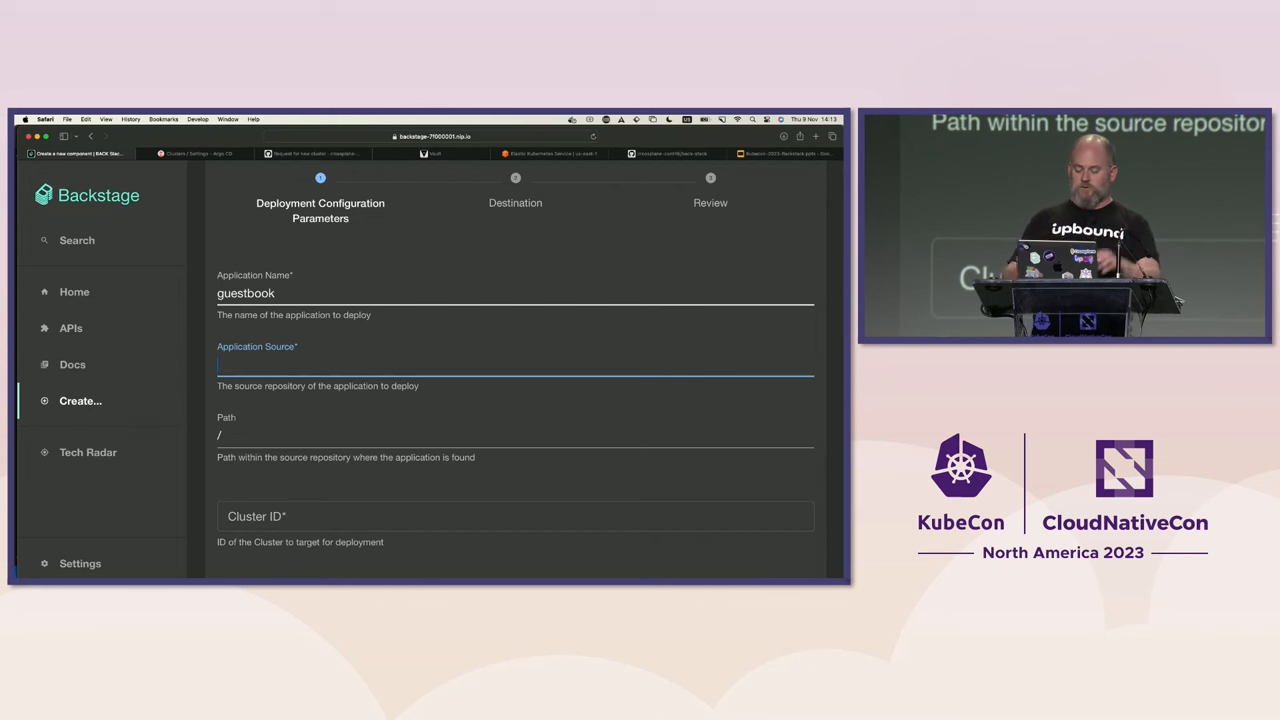
{"action": "type", "text": "https://github.com/argoproj"}
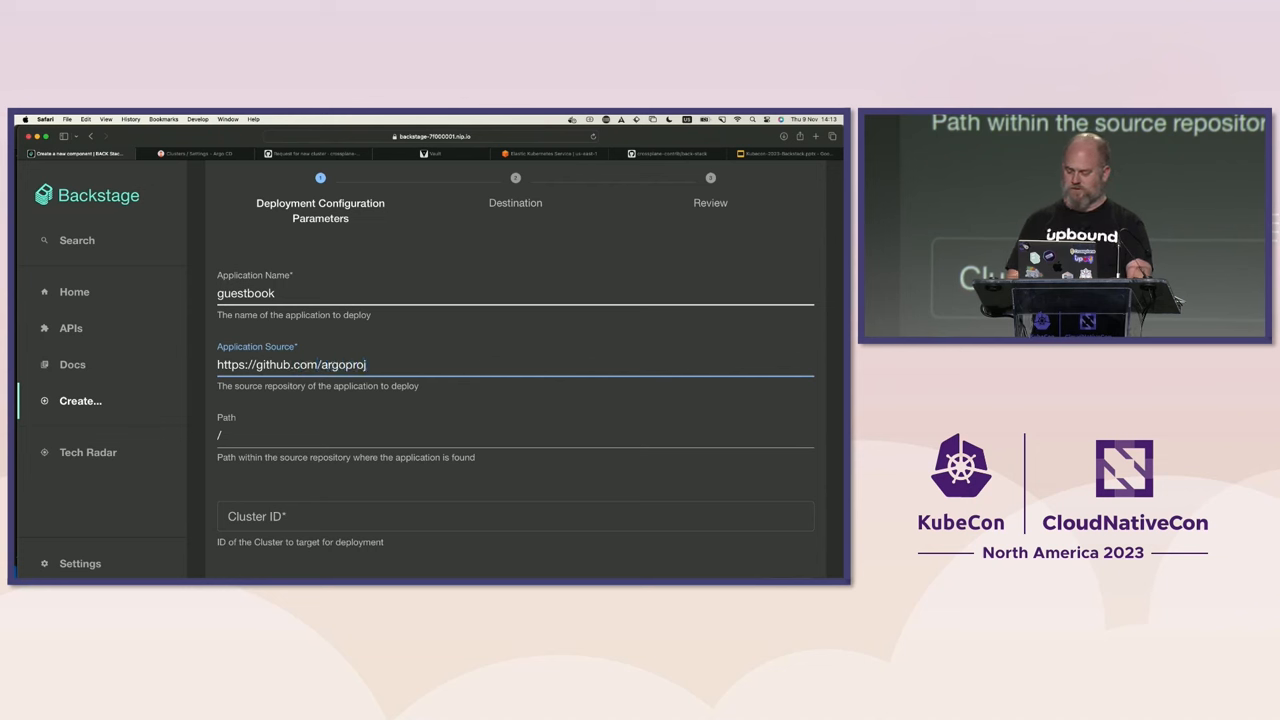
{"action": "type", "text": "/argocd-e"}
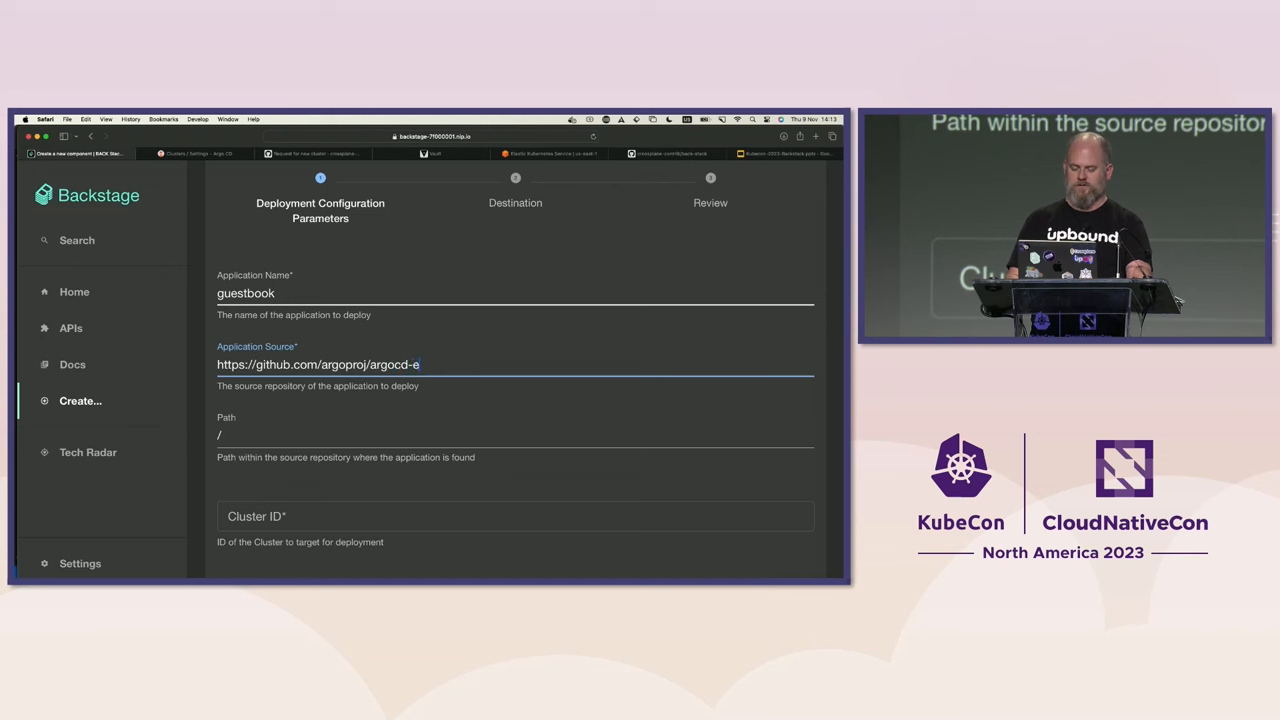
{"action": "type", "text": "xample-a"}
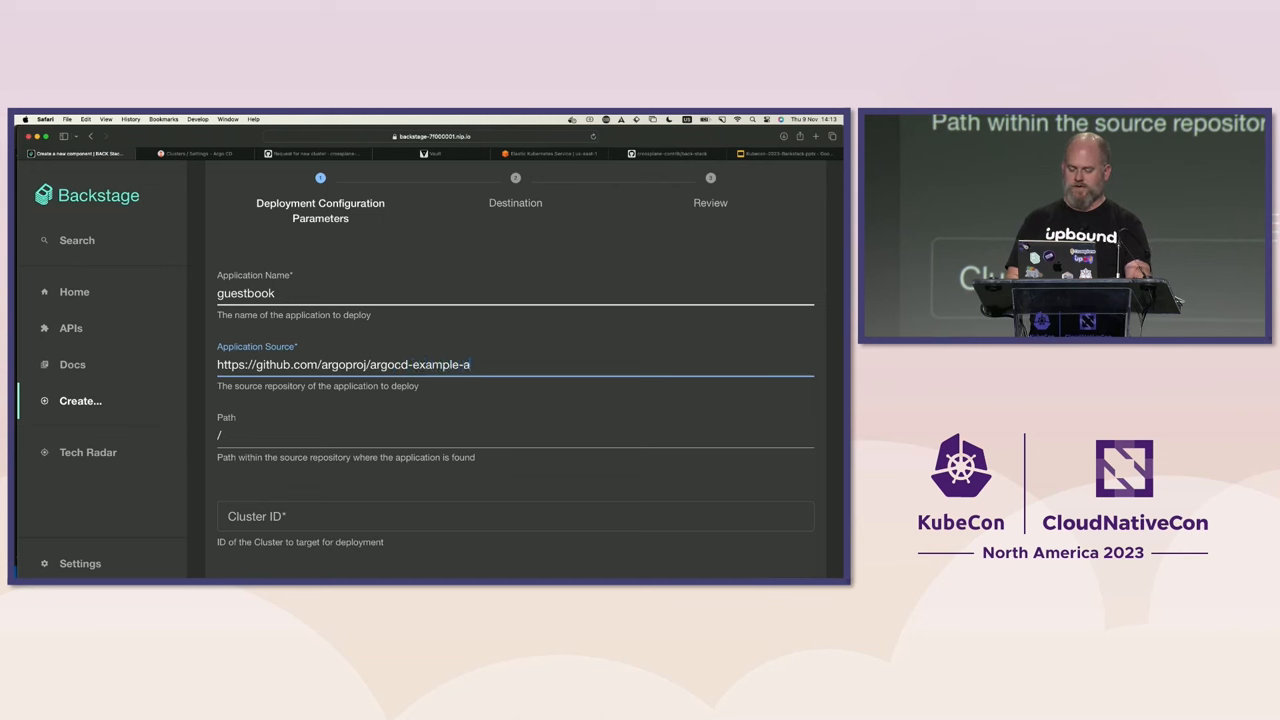
{"action": "type", "text": "pps"}
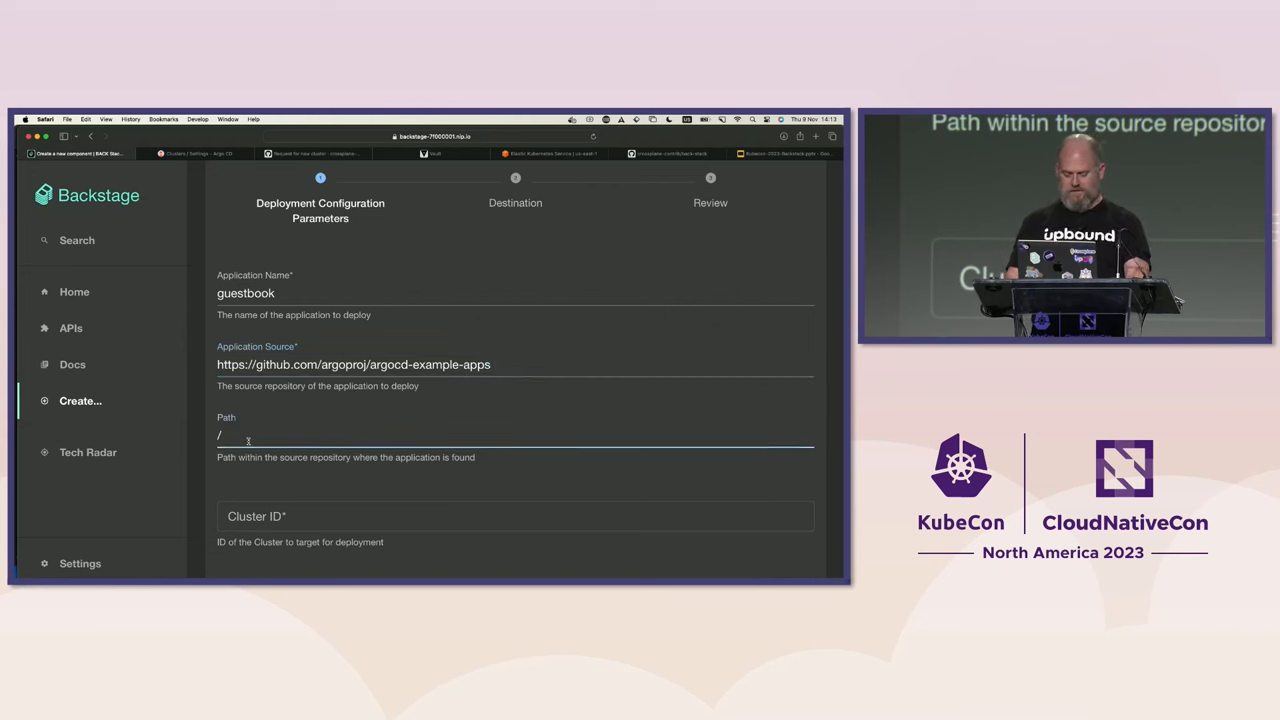
Replace the path with helm-guestbook and choose backstack-pre as the target cluster.
{"action": "key", "text": "Backspace"}
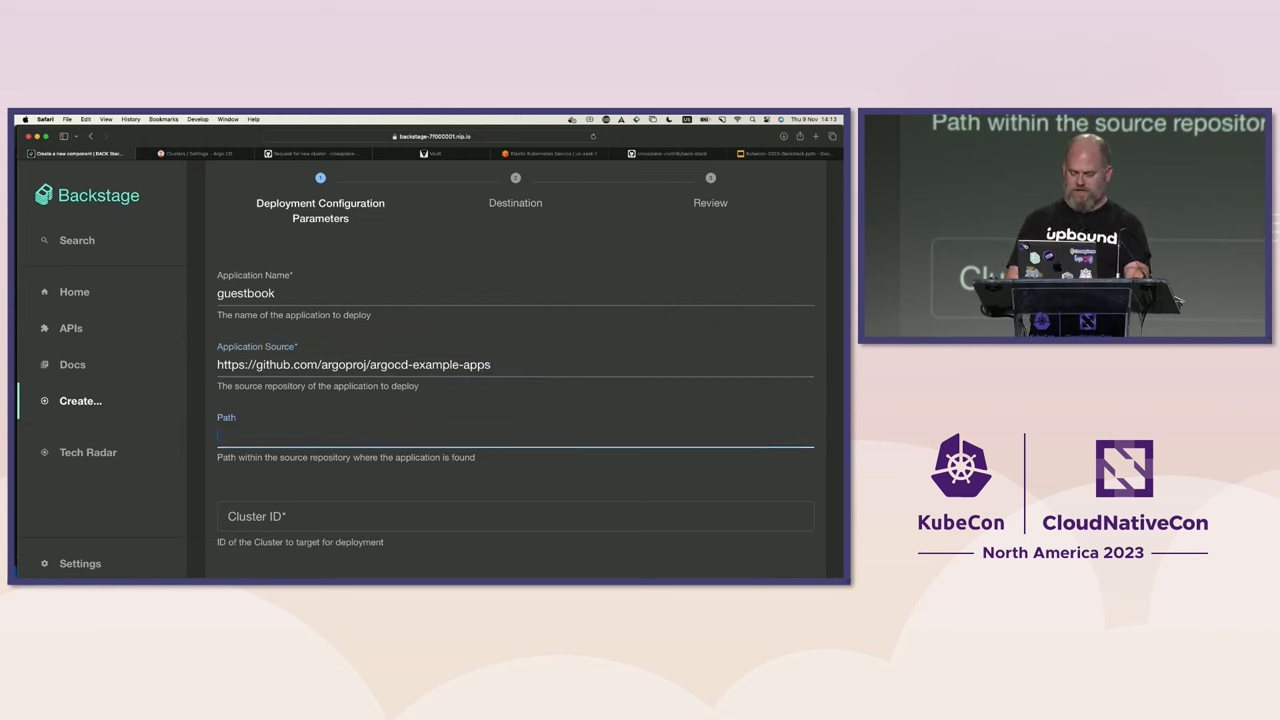
{"action": "type", "text": "helm-guest"}
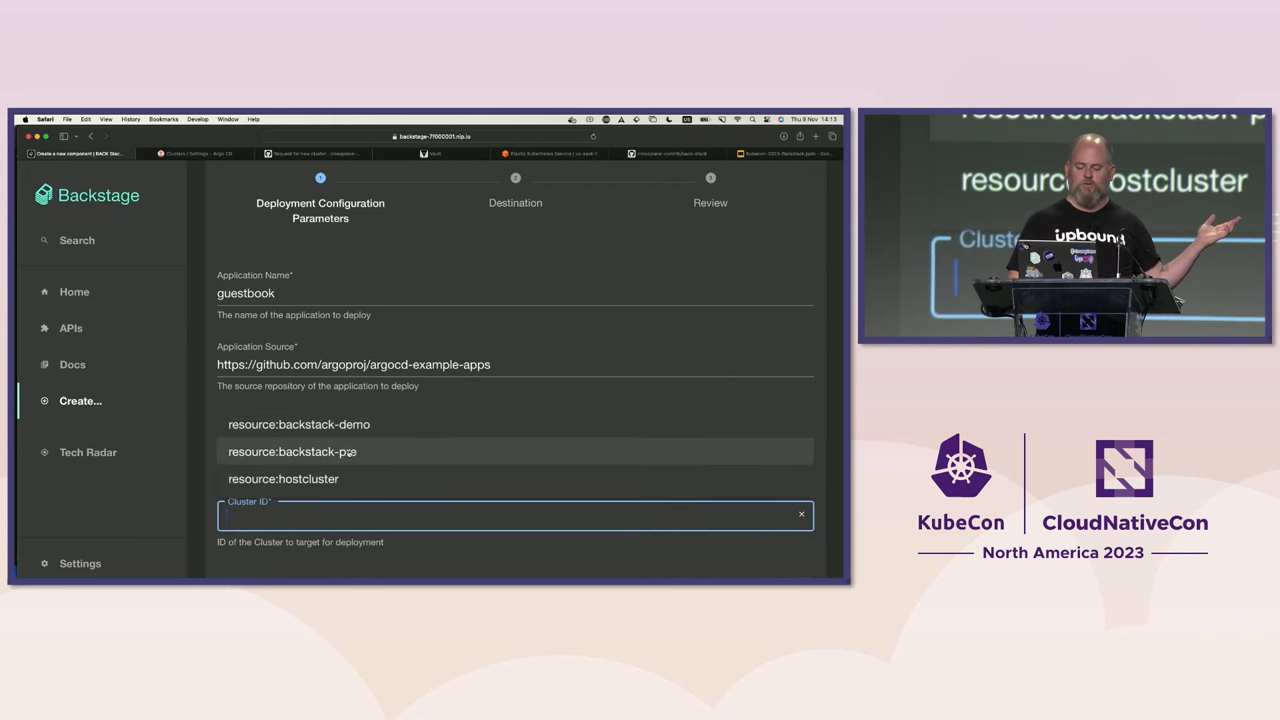
{"action": "left_click", "coordinate": [292, 452]}
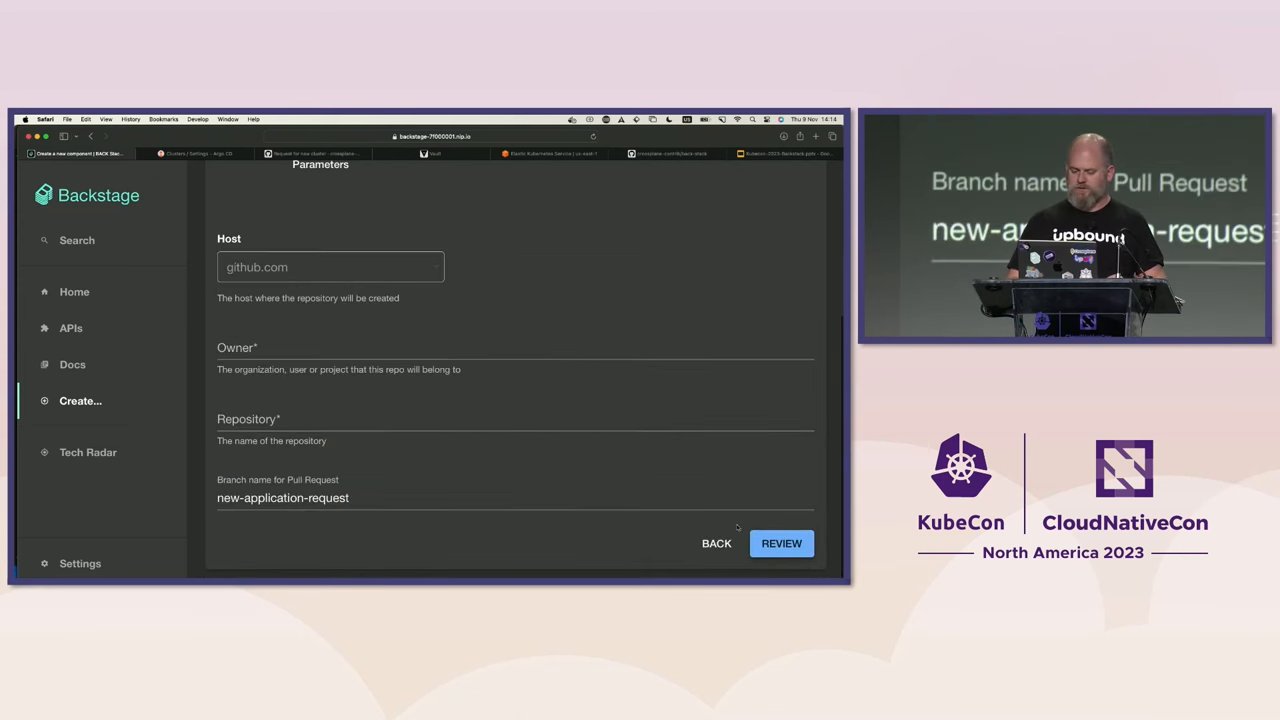
Set owner crossplane-contrib and repository back-stack, then submit the application request.
{"action": "left_click", "coordinate": [328, 344]}
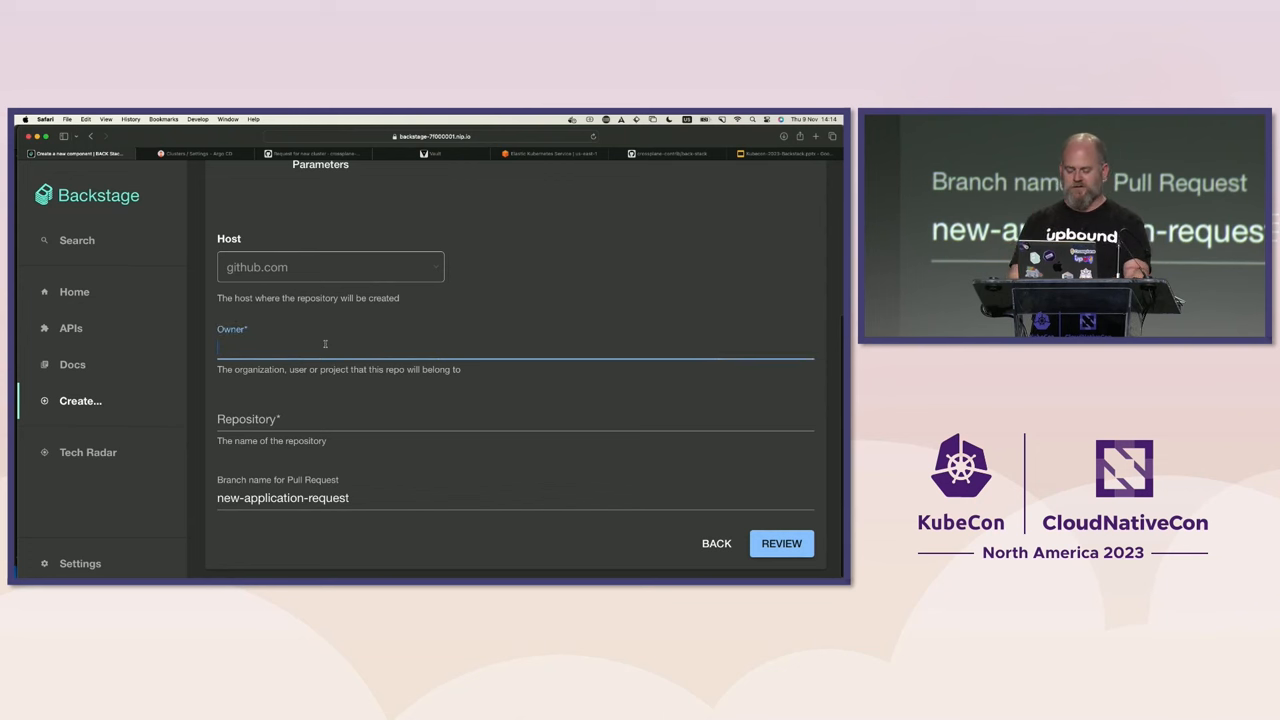
{"action": "type", "text": "crossplane-contri"}
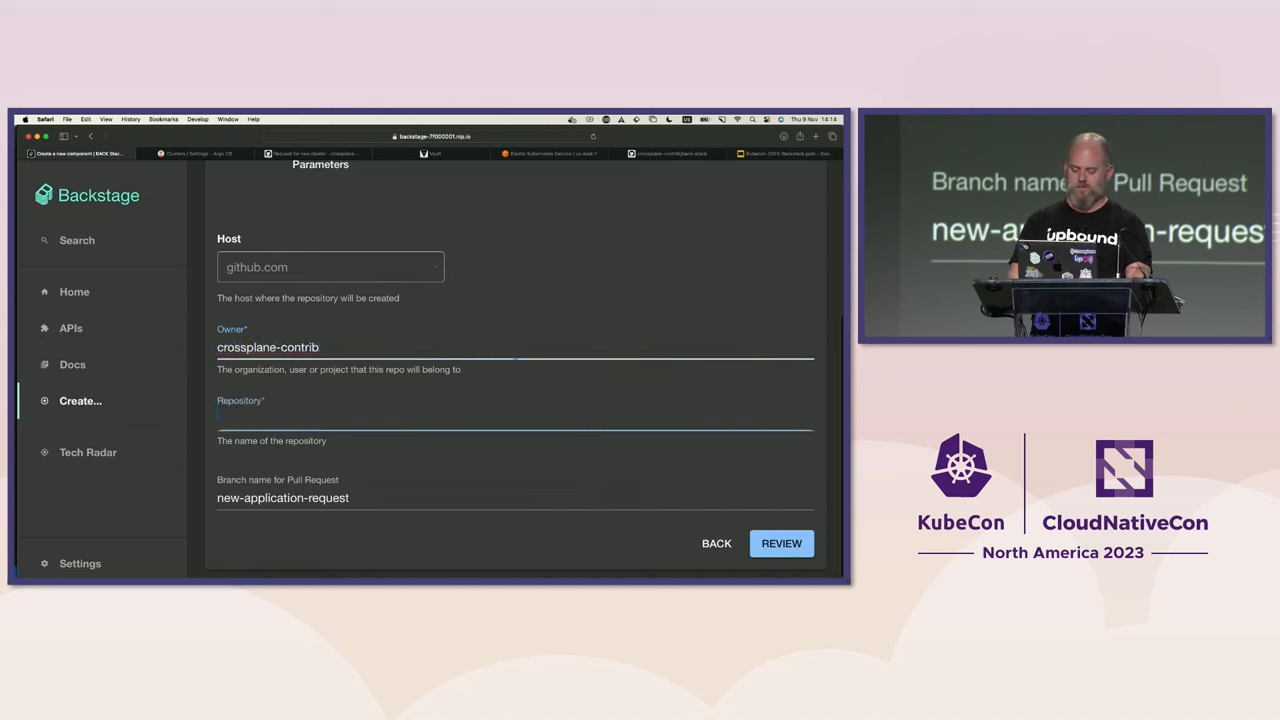
{"action": "type", "text": "back-stack"}
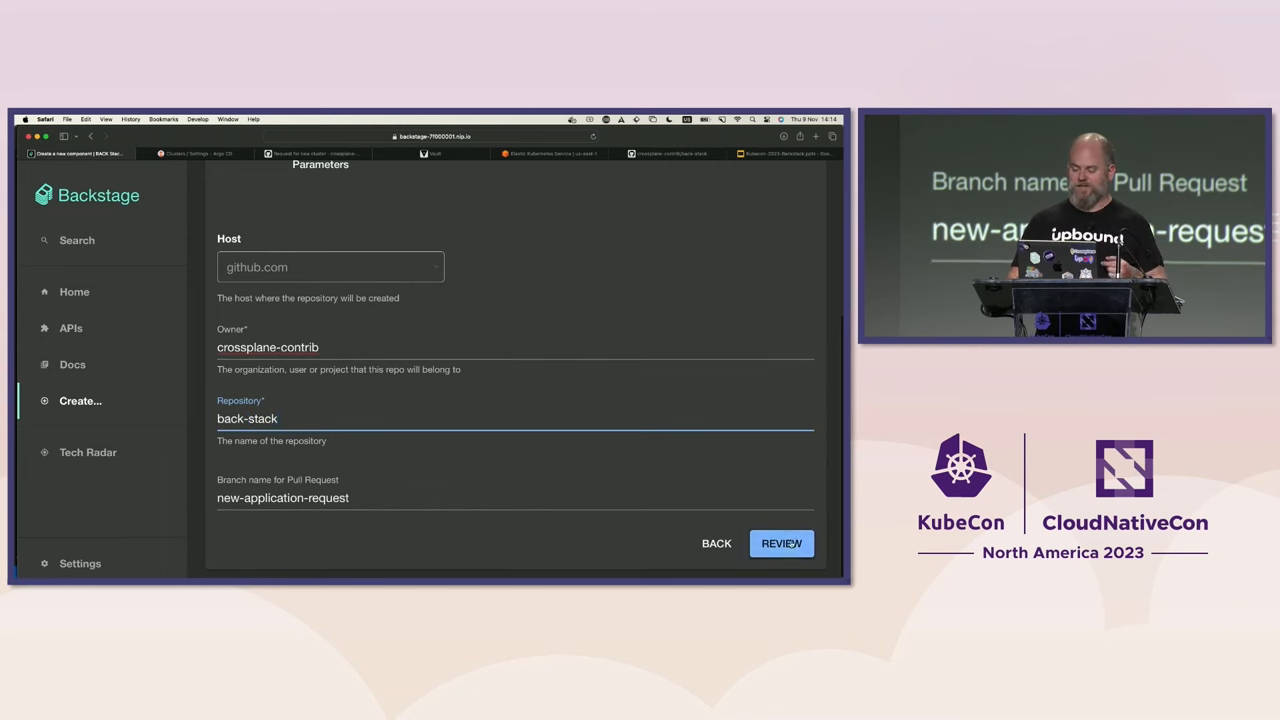
{"action": "left_click", "coordinate": [780, 544]}
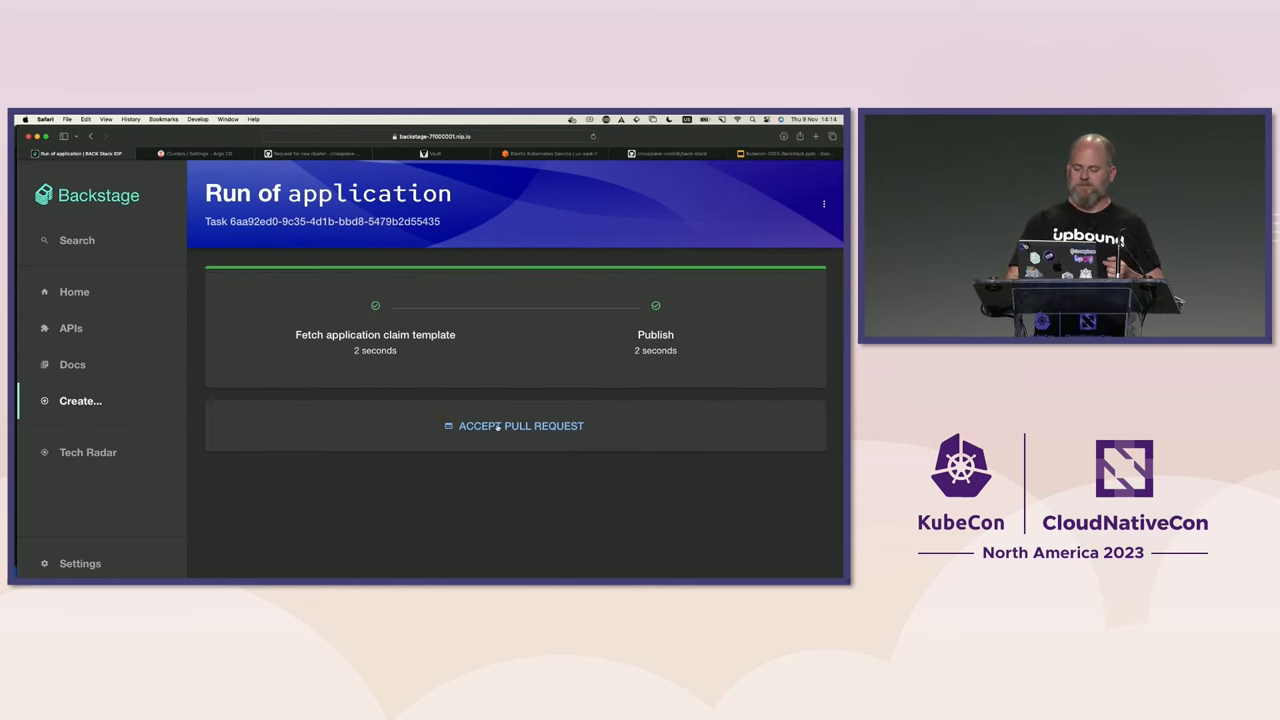
Expand Accept Pull Request and follow the link to the published pull request.
{"action": "left_click", "coordinate": [520, 426]}
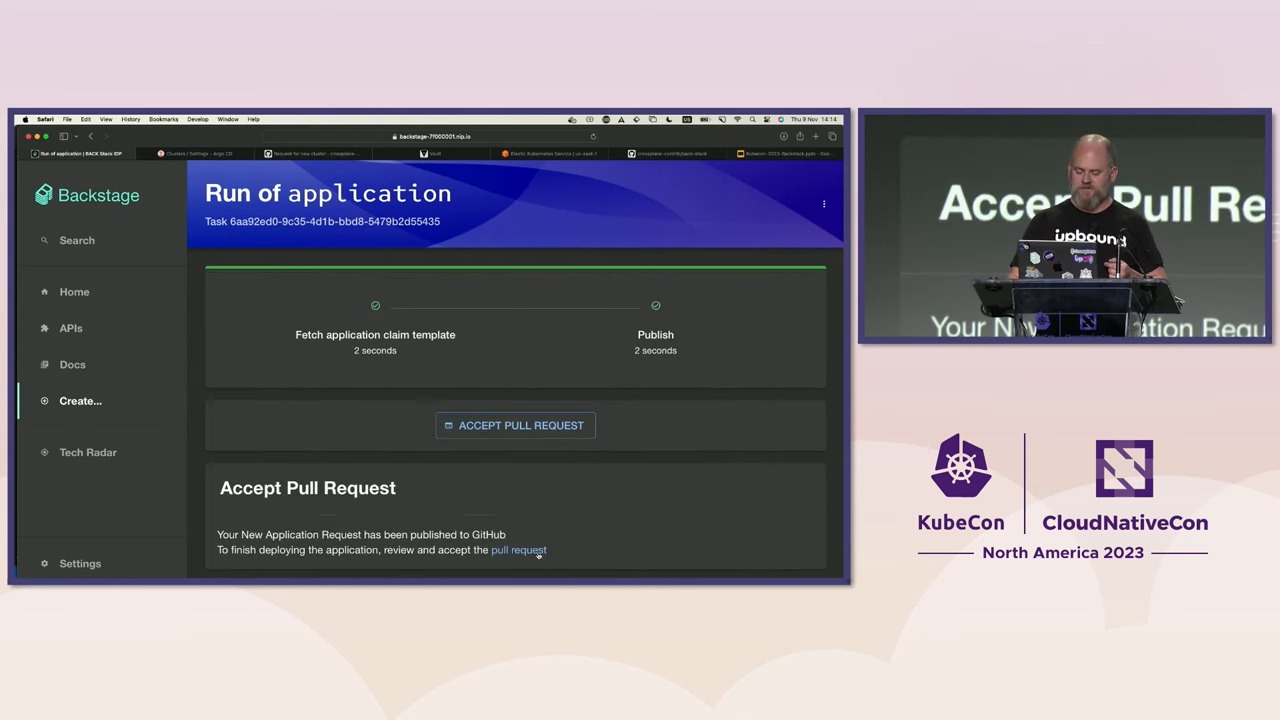
{"action": "right_click", "coordinate": [518, 550]}
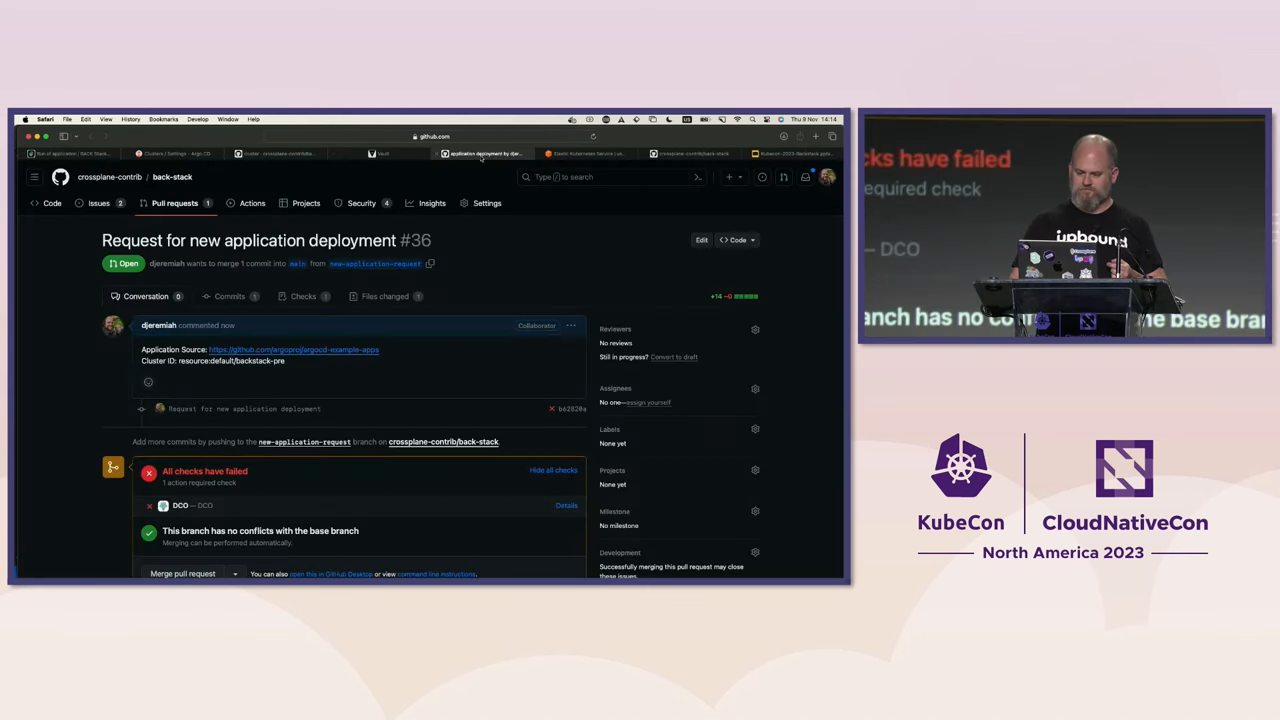
Merge and confirm pull request #36 despite failed checks, then switch to Argo CD.
{"action": "scroll", "scroll_direction": "down", "scroll_amount": 3}
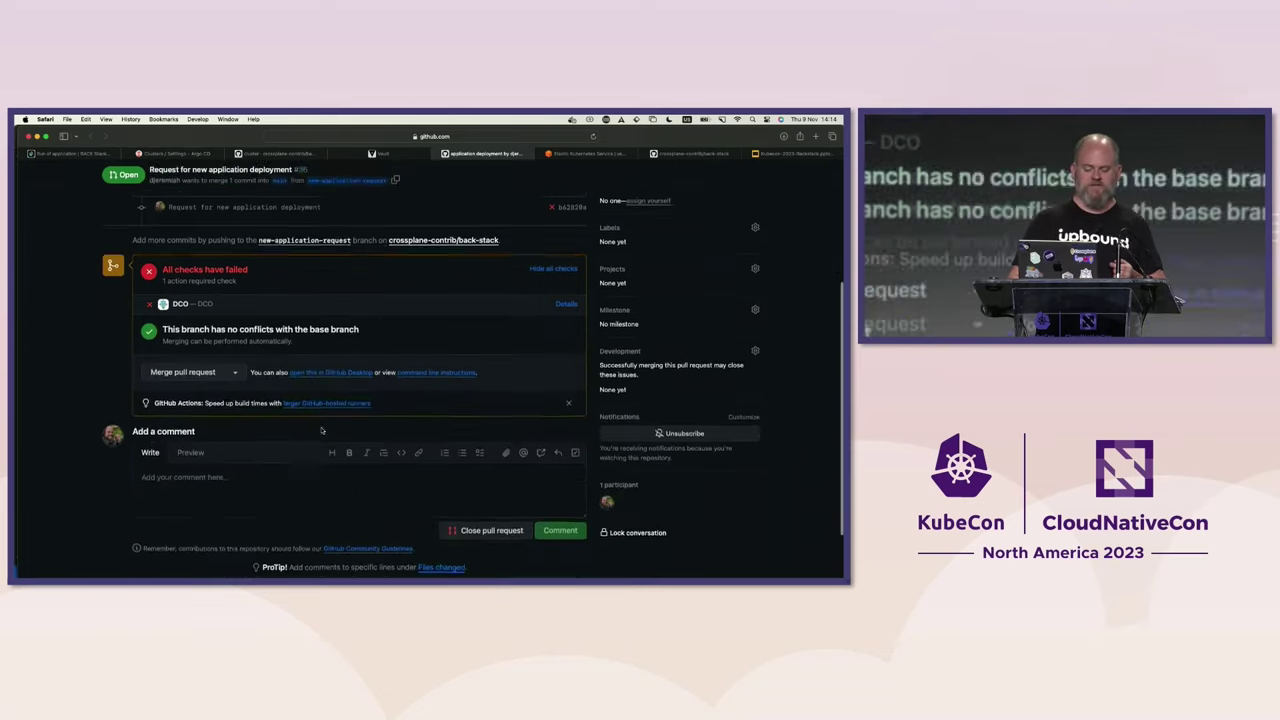
{"action": "scroll", "scroll_direction": "down", "scroll_amount": 3}
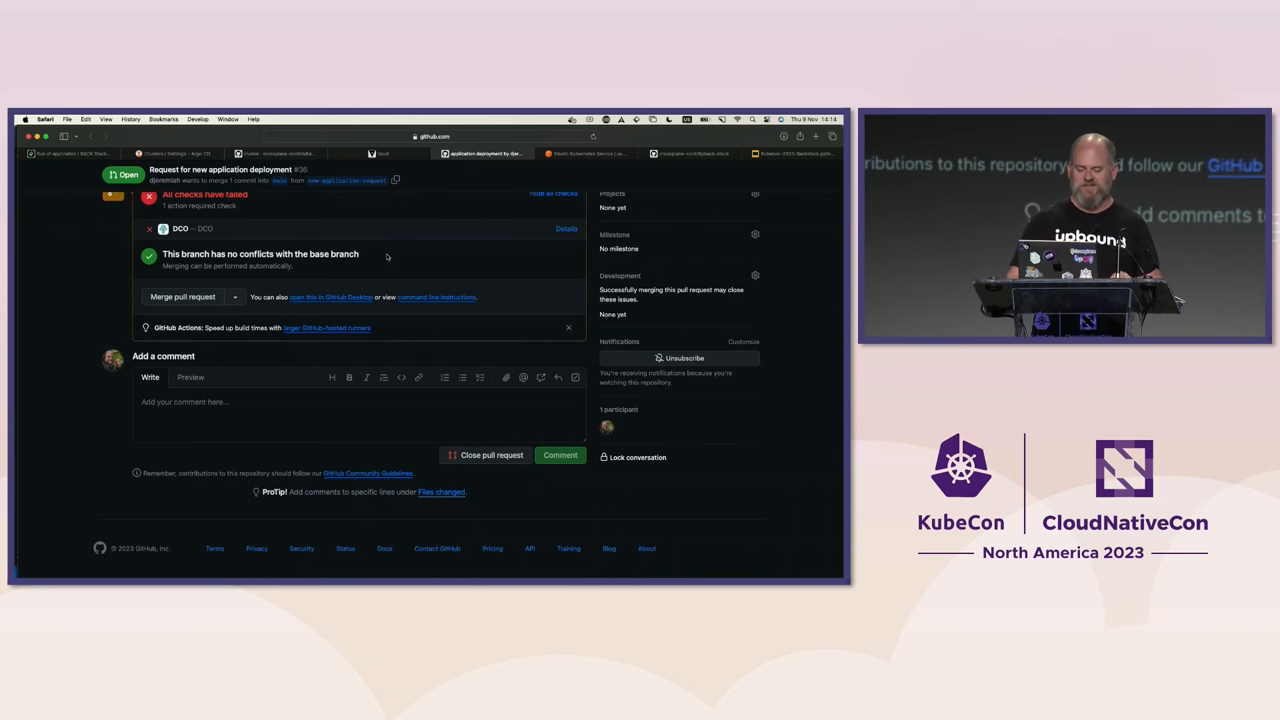
{"action": "left_click", "coordinate": [184, 296]}
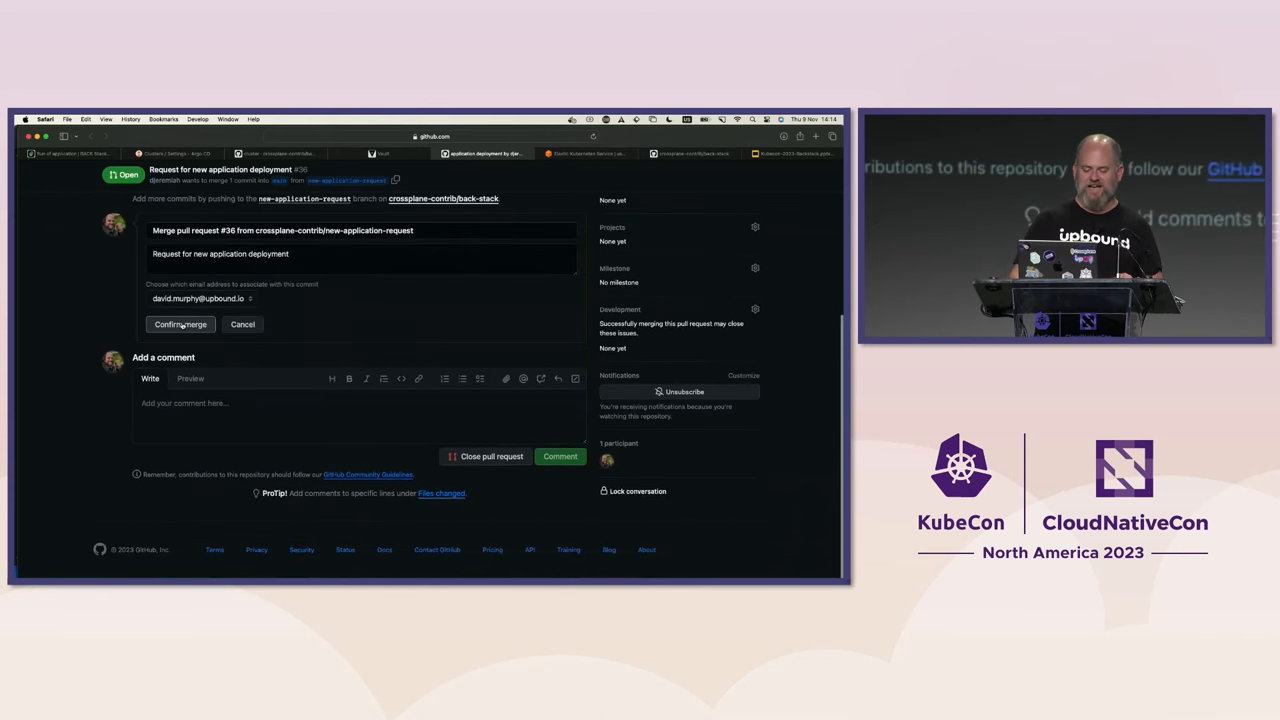
{"action": "left_click", "coordinate": [180, 324]}
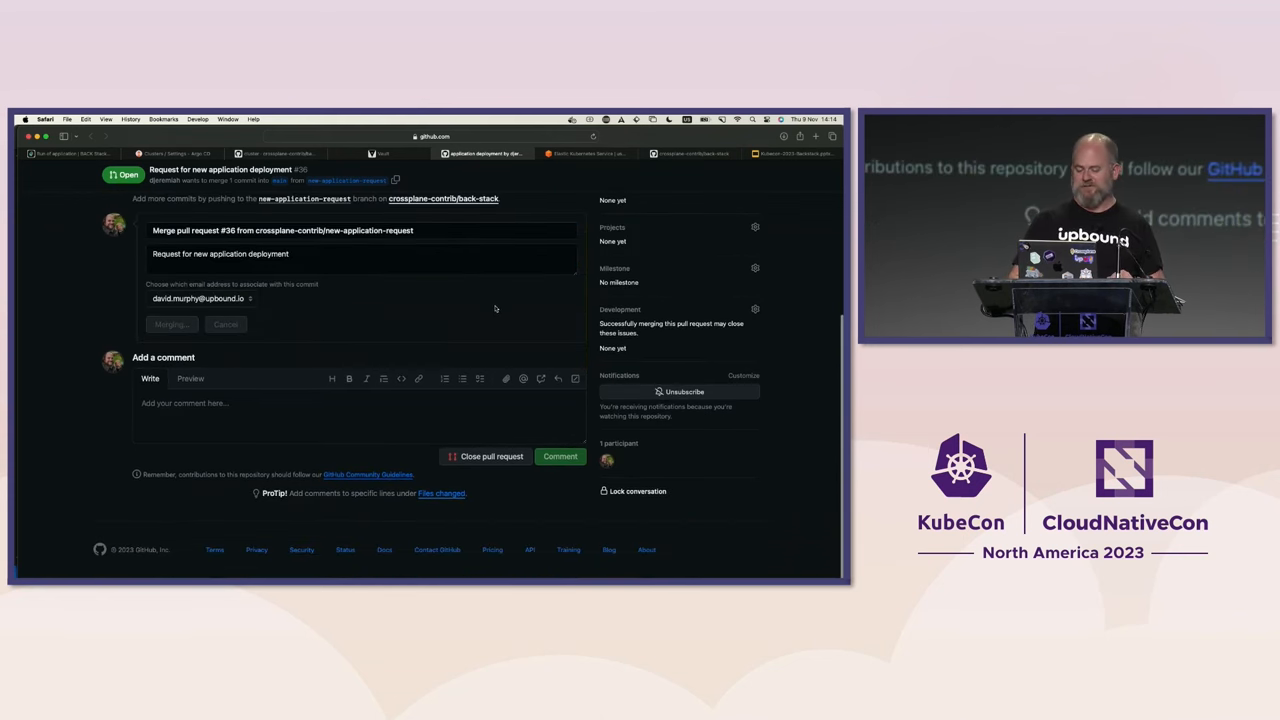
{"action": "left_click", "coordinate": [172, 324]}
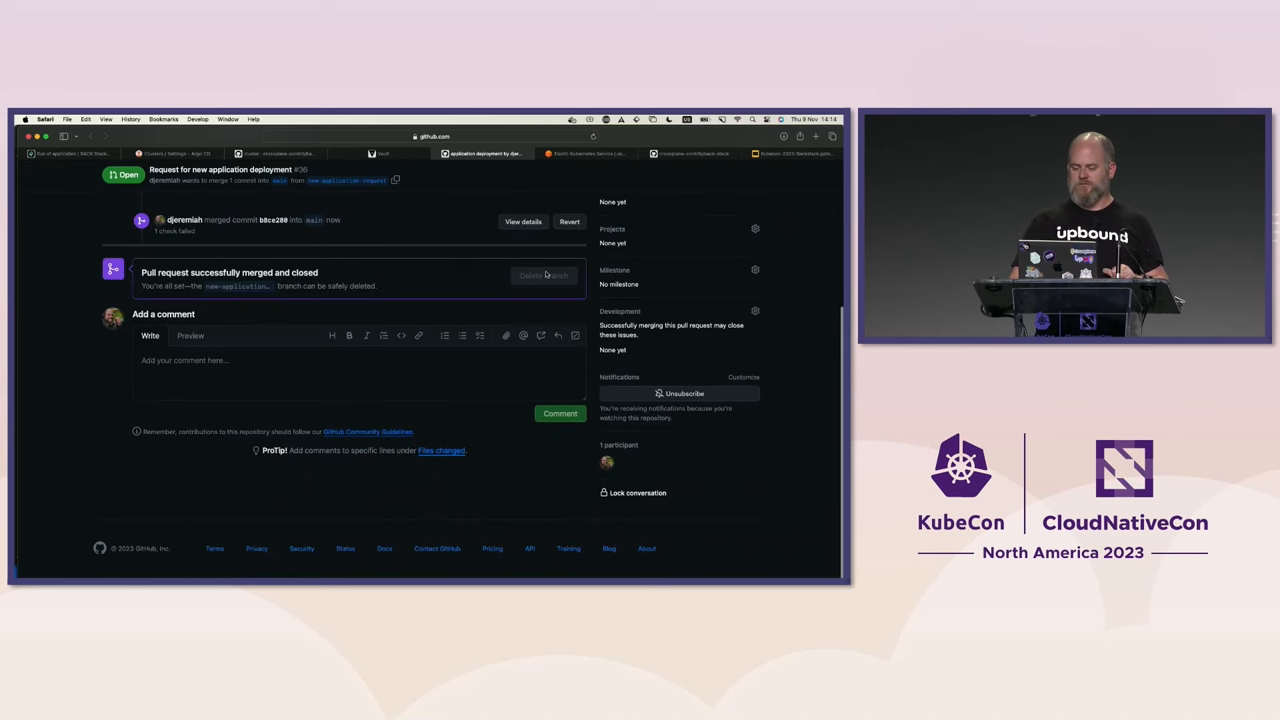
{"action": "left_click", "coordinate": [544, 276]}
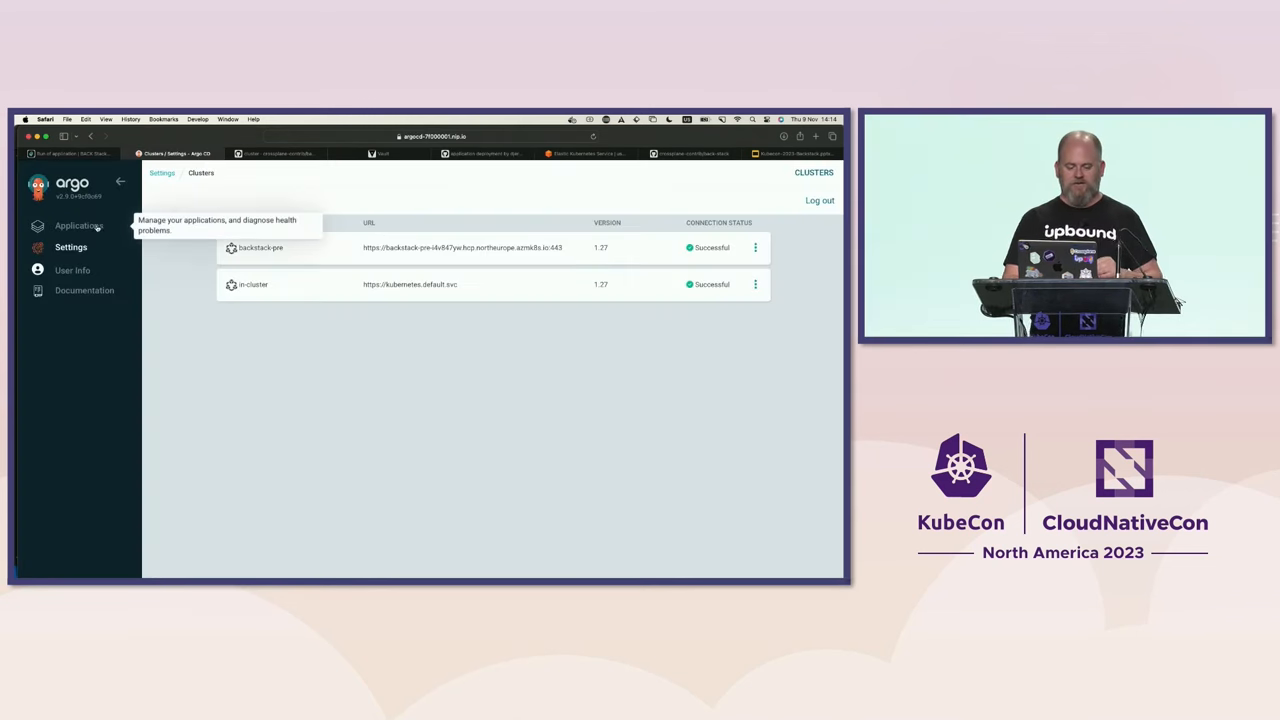
Show the Argo CD applications overview with the kyverno, kyverno-policies and clusters tiles.
{"action": "left_click", "coordinate": [78, 224]}
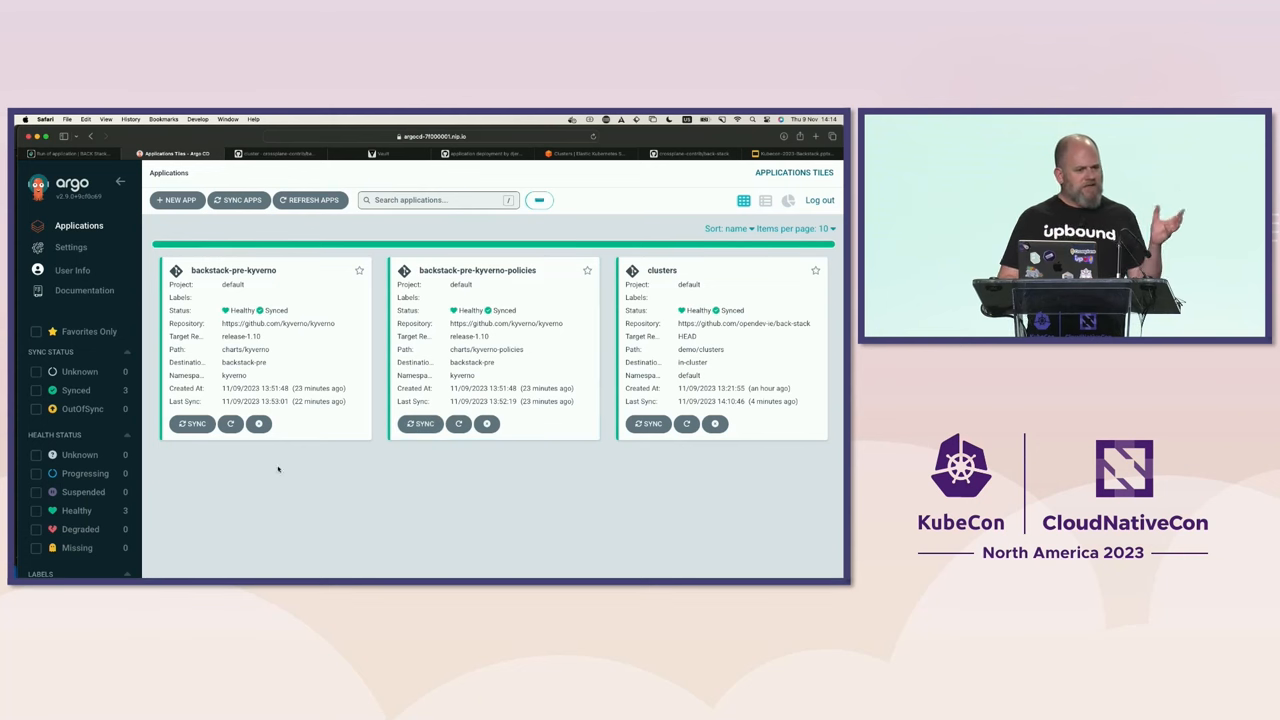
{"action": "mouse_move", "coordinate": [384, 456]}
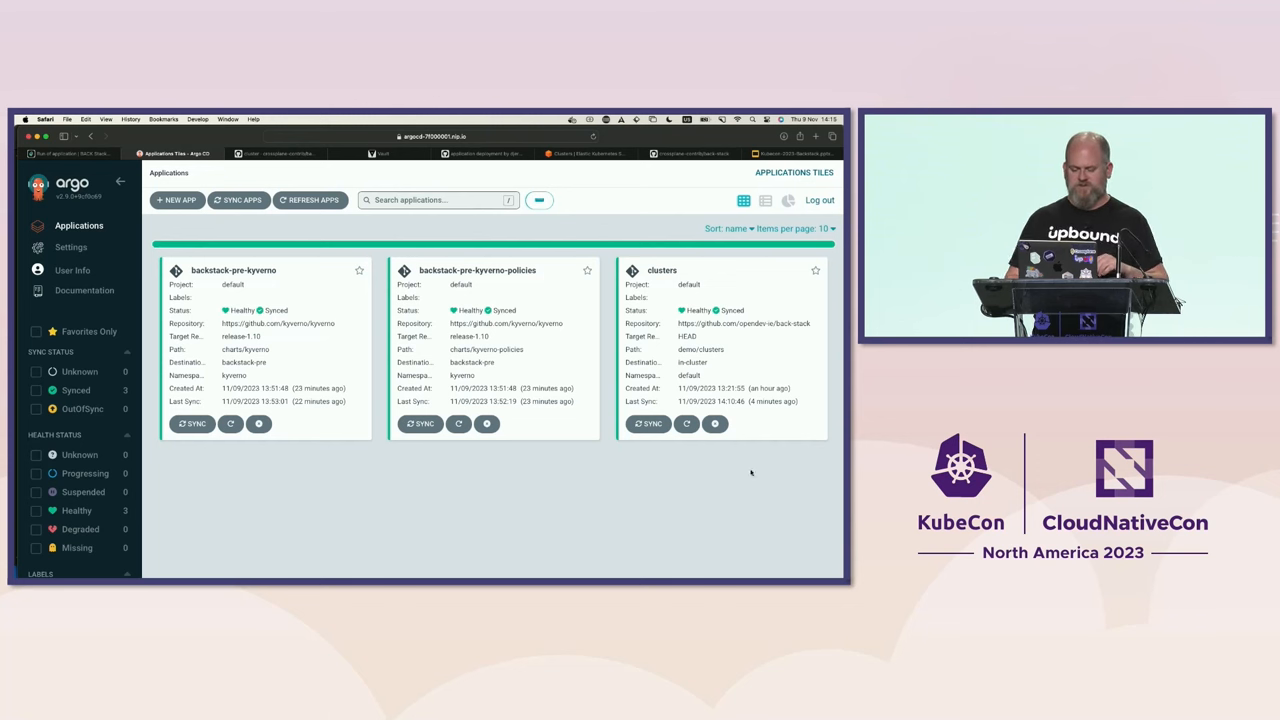
{"action": "mouse_move", "coordinate": [412, 510]}
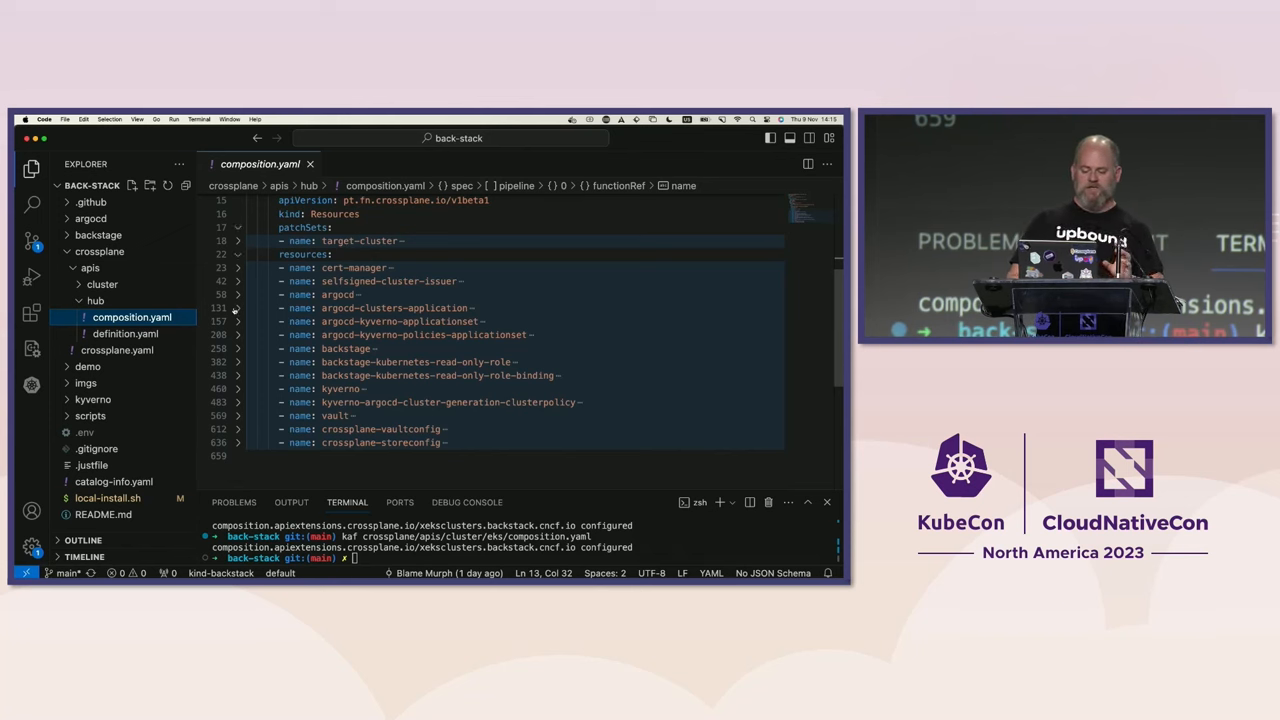
Select the argocd-clusters-application resource block in composition.yaml for duplication below it.
{"action": "scroll", "scroll_direction": "down", "scroll_amount": 3}
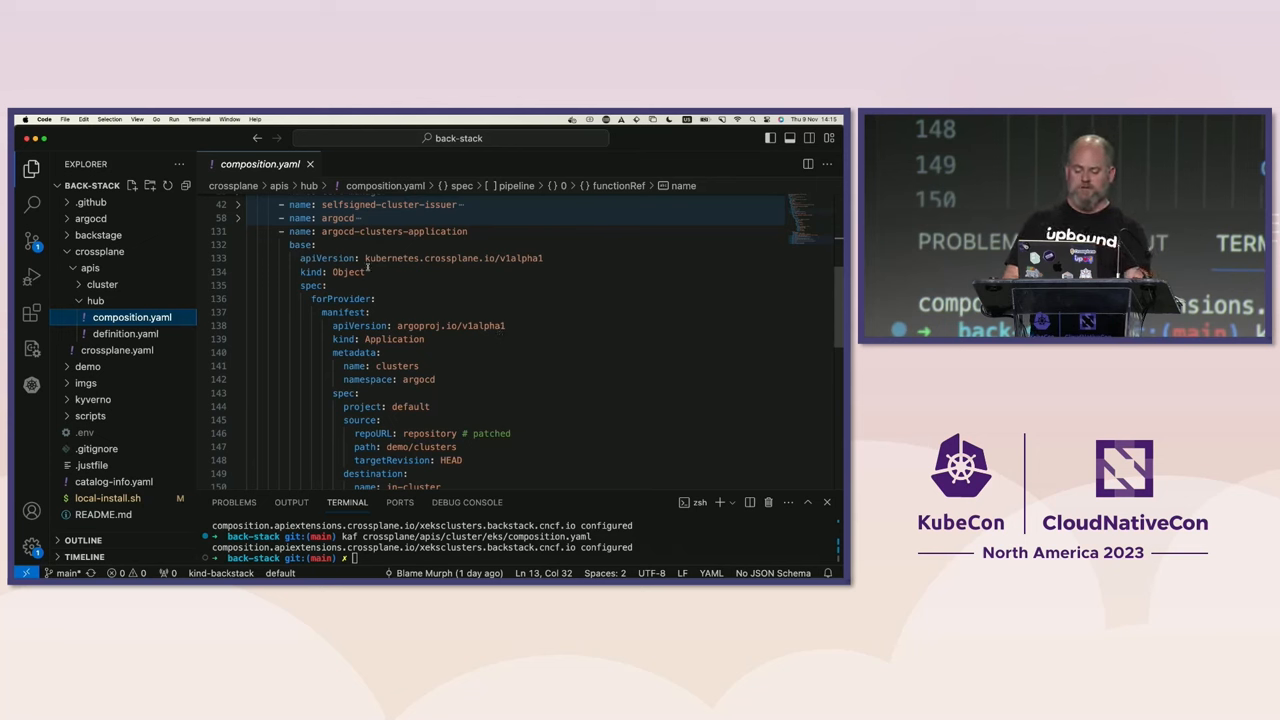
{"action": "left_click_drag", "start_coordinate": [280, 232], "coordinate": [376, 312]}
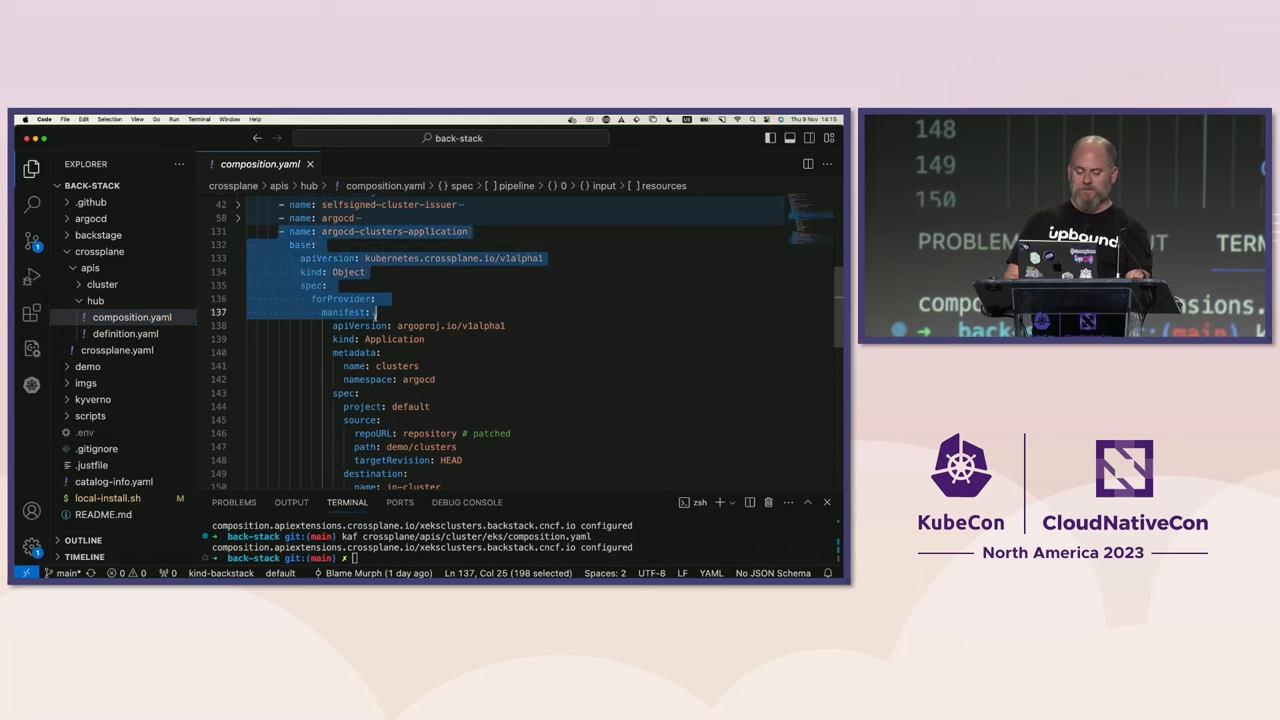
{"action": "scroll", "scroll_direction": "down", "scroll_amount": 3}
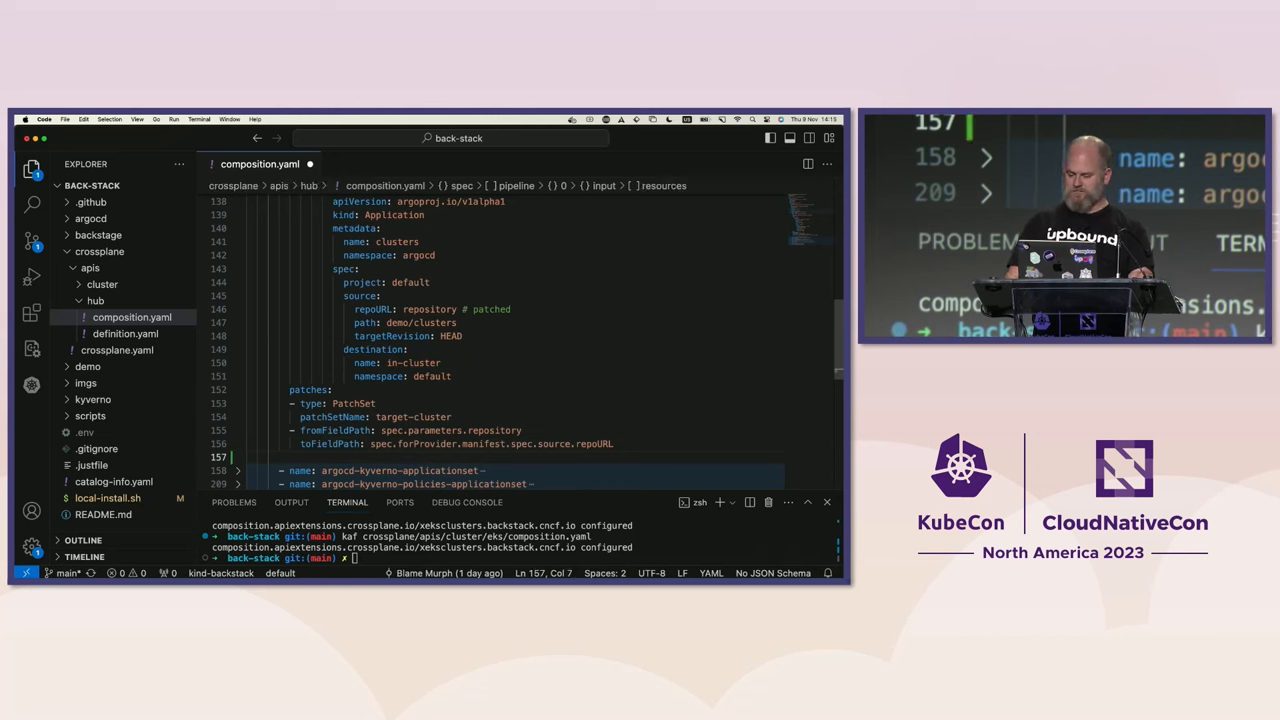
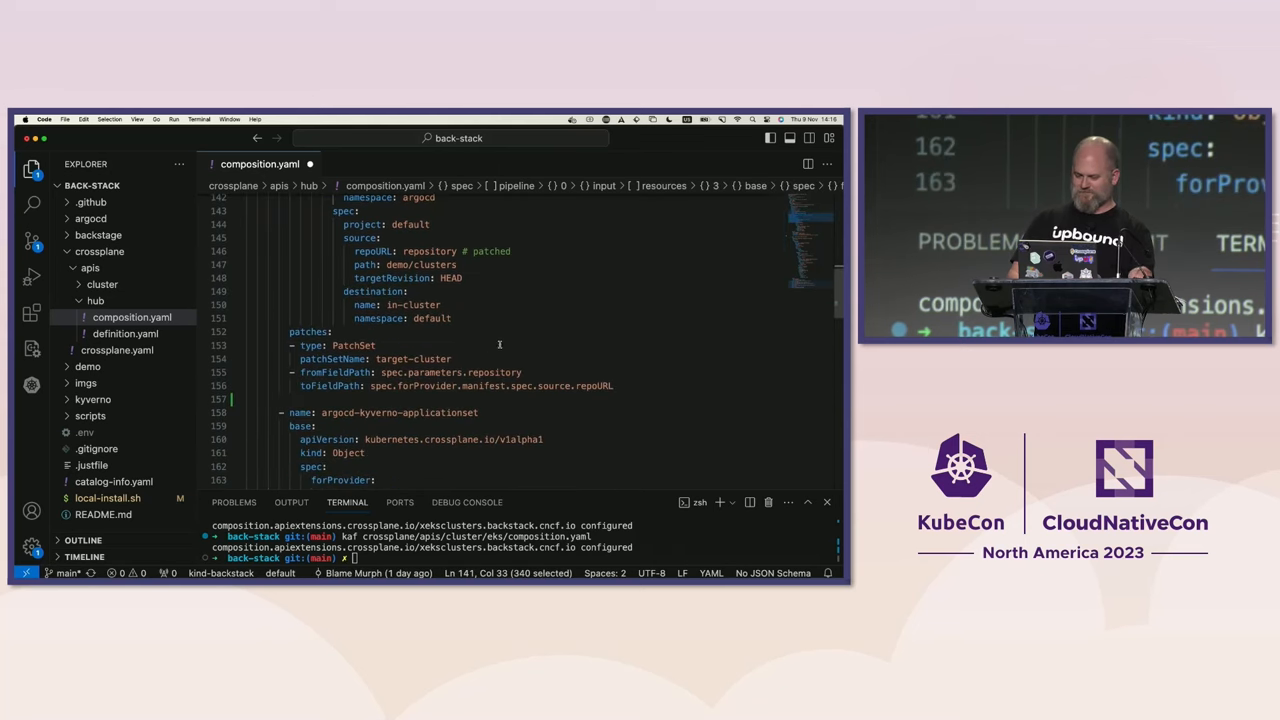
{"action": "left_click_drag", "start_coordinate": [360, 198], "coordinate": [612, 386]}
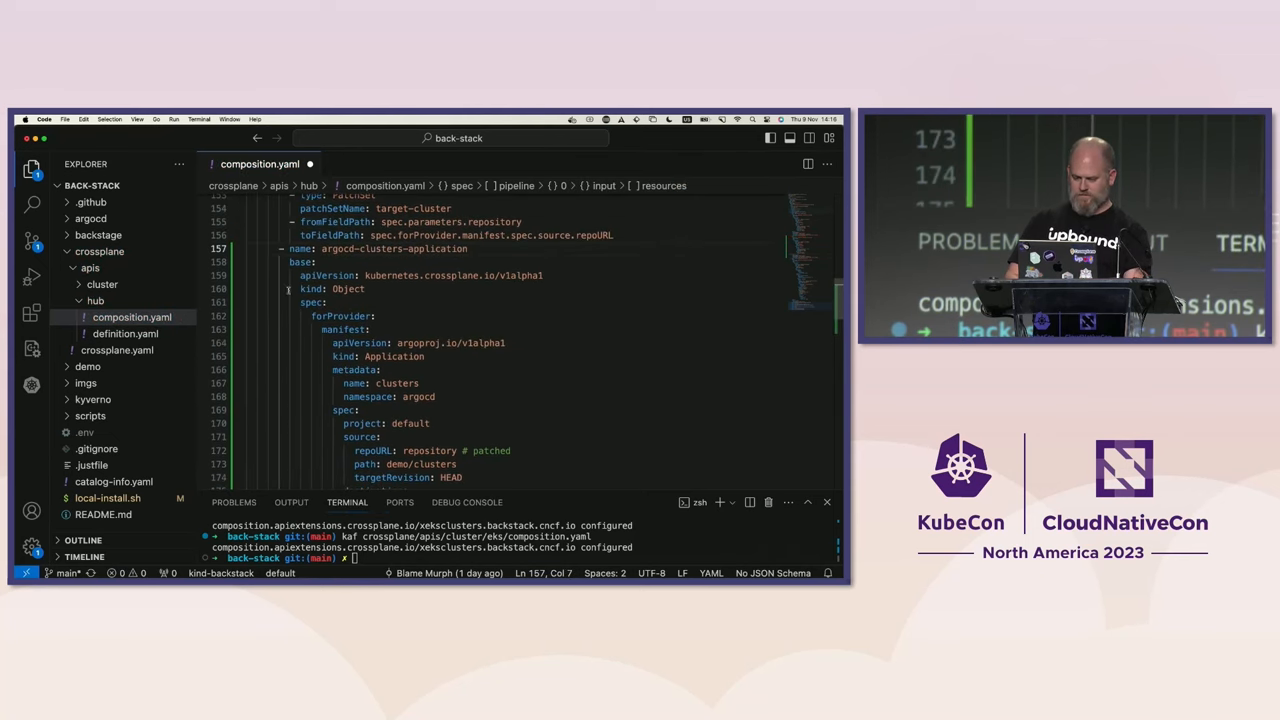
Rename the copy to argocd-applications-application and point its path at demo/applications.
{"action": "double_click", "coordinate": [382, 248]}
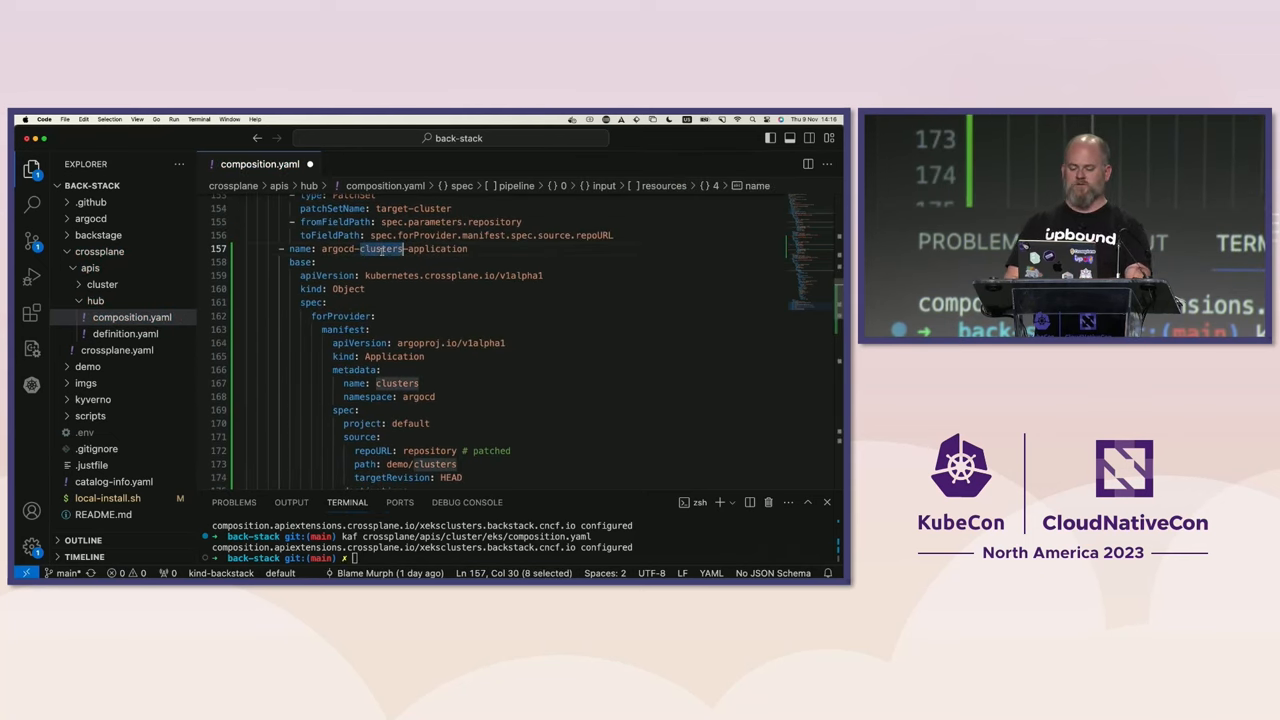
{"action": "type", "text": "applications"}
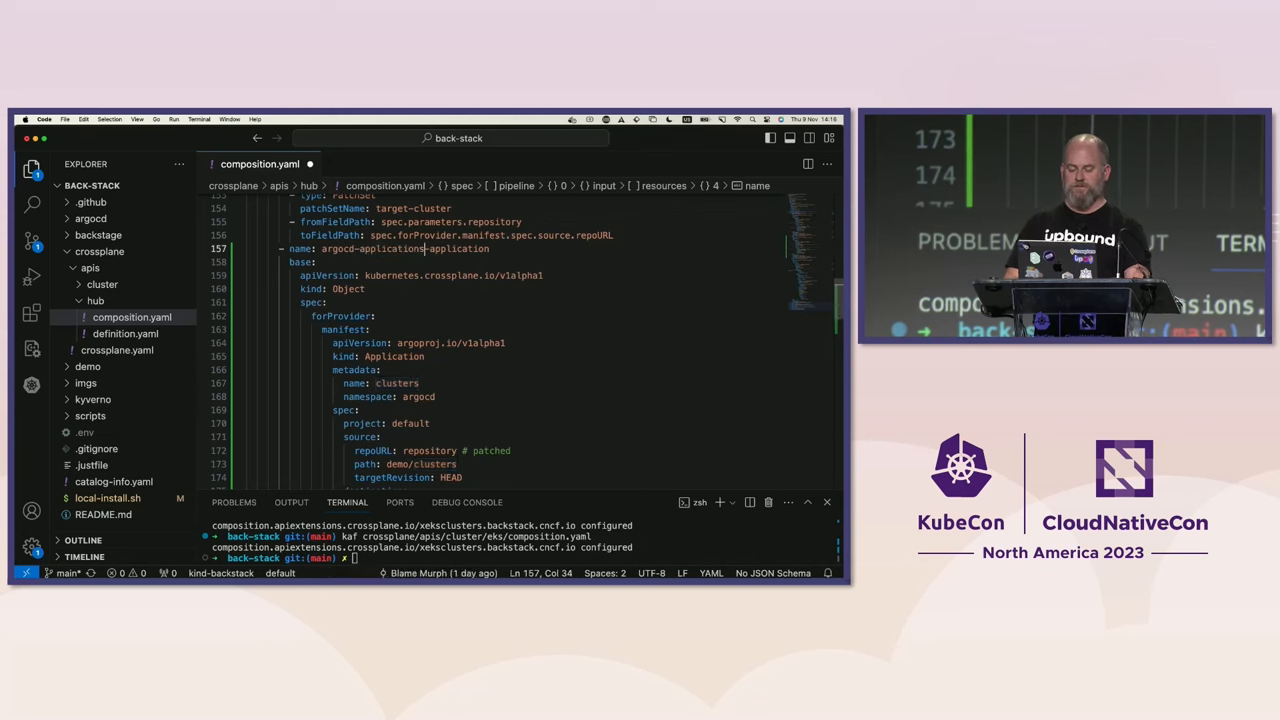
{"action": "scroll", "scroll_direction": "down", "scroll_amount": 3}
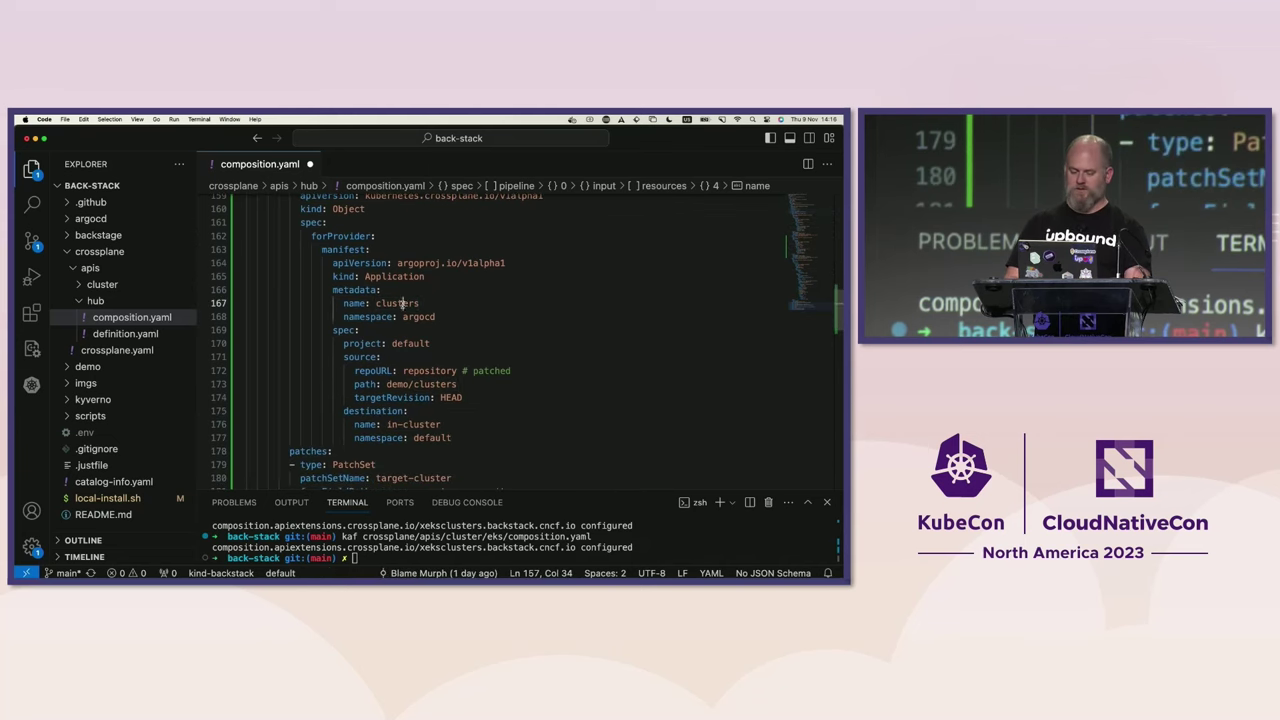
{"action": "type", "text": "application"}
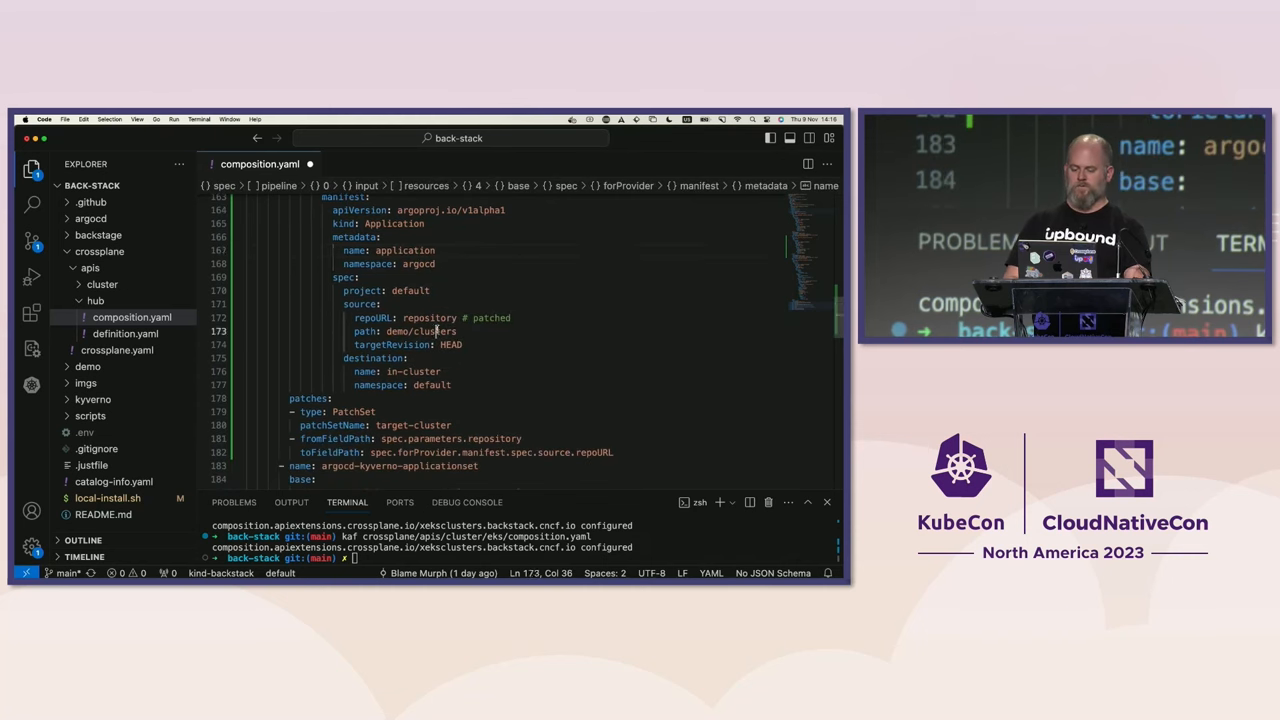
{"action": "type", "text": "applicatio"}
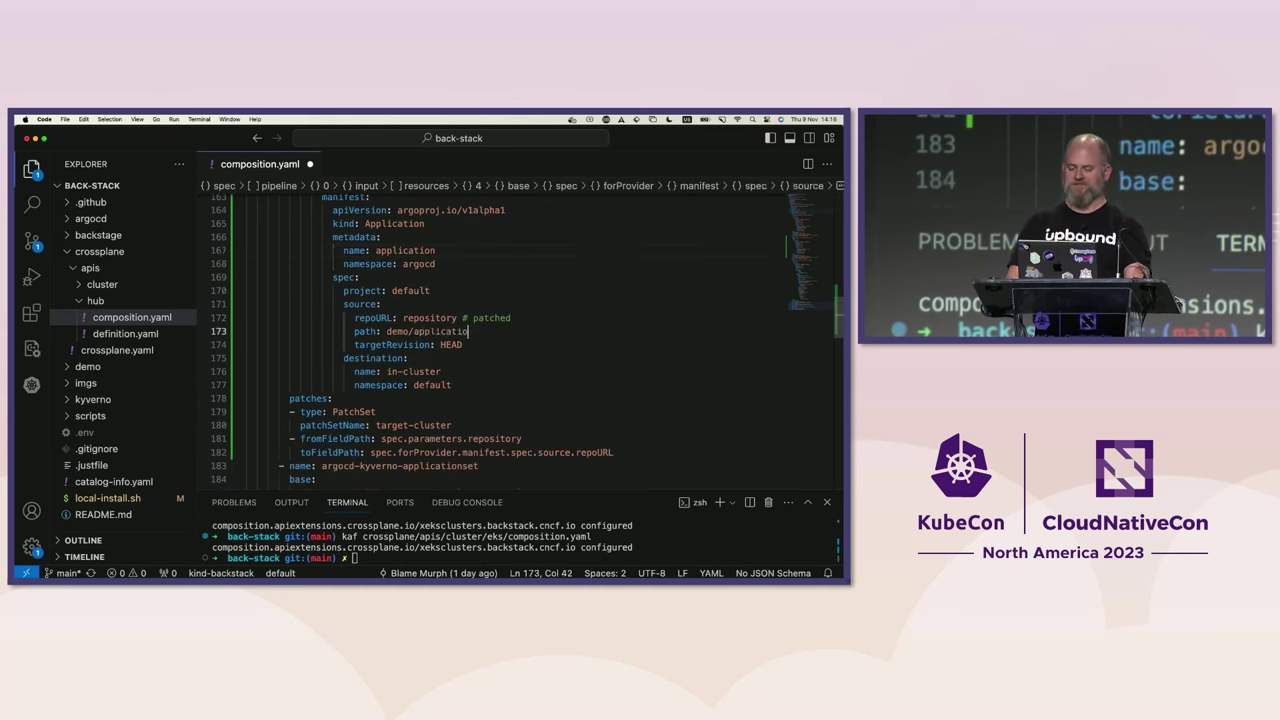
{"action": "type", "text": "ns"}
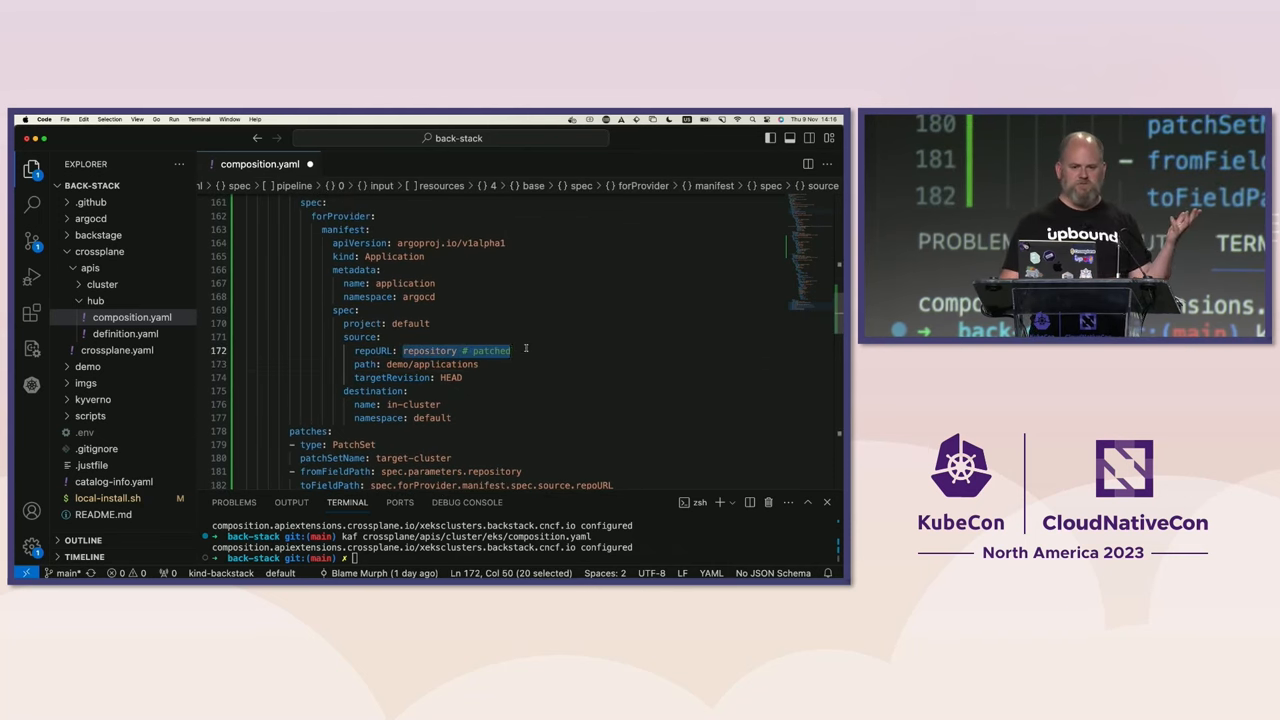
{"action": "scroll", "scroll_direction": "down", "scroll_amount": 3}
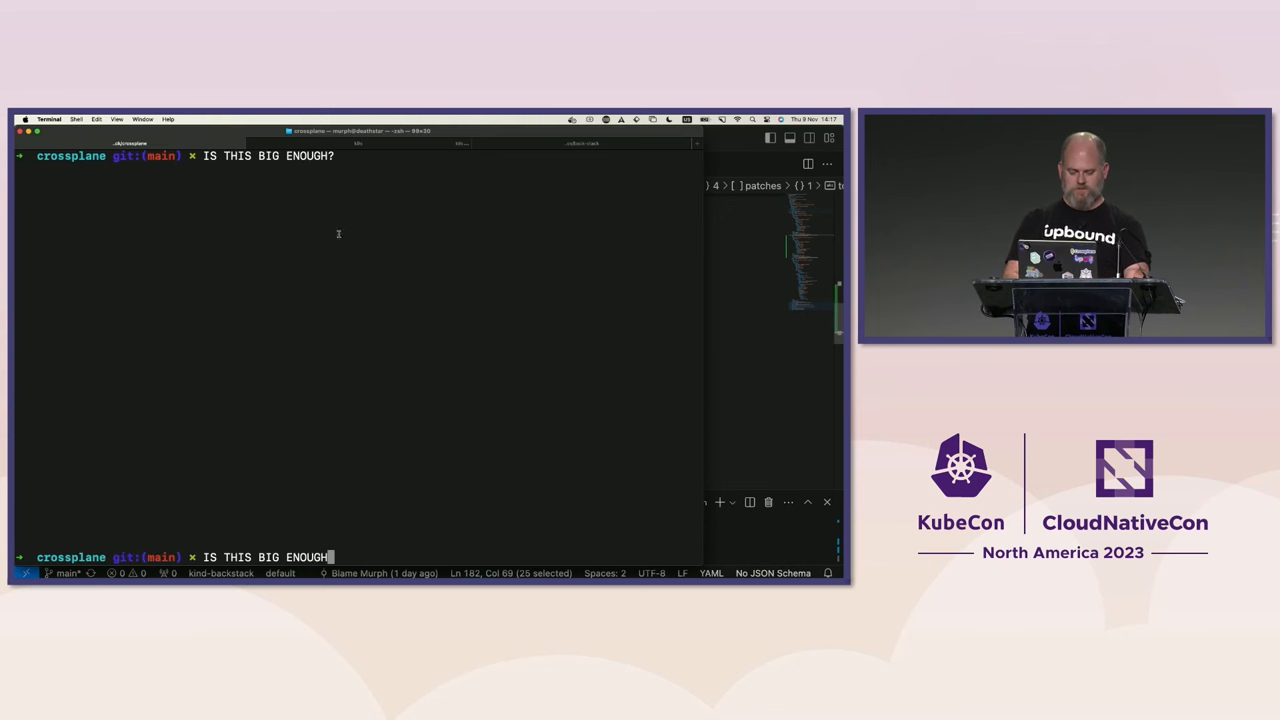
Clear the prompt and run kubectl explain hub.spec.parameters to list the Hub fields.
{"action": "key", "text": "Ctrl+c"}
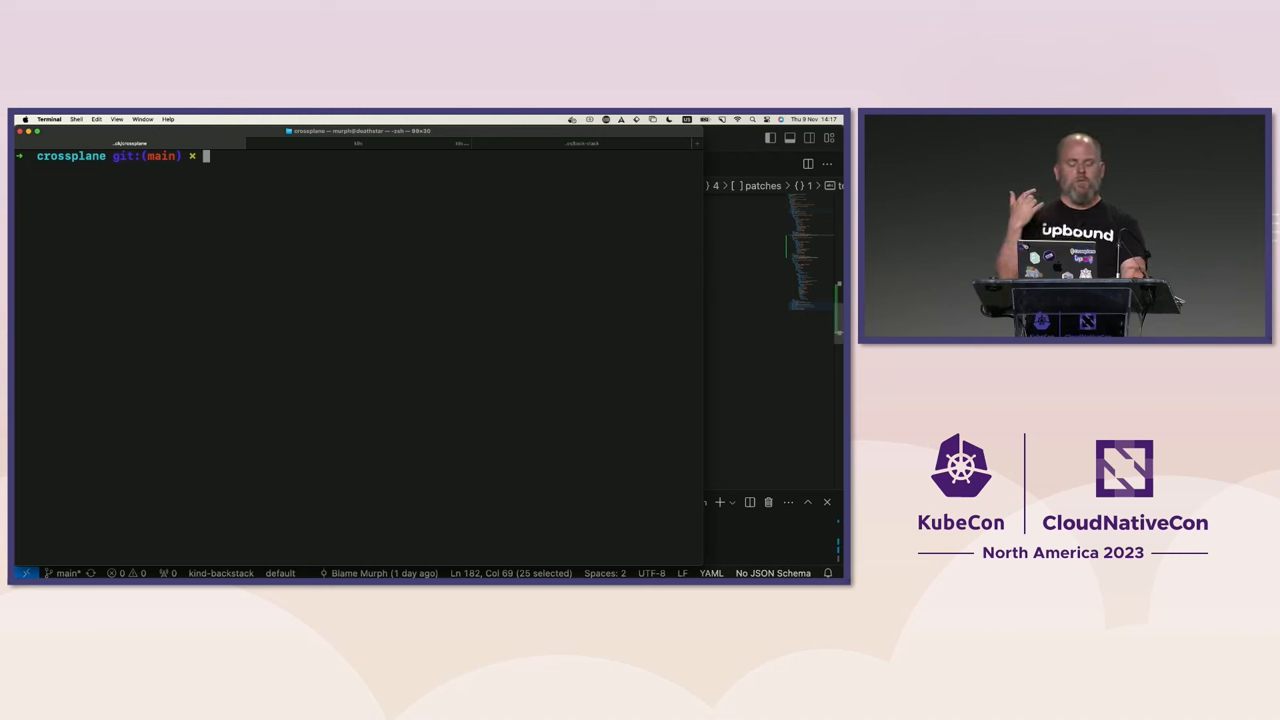
{"action": "type", "text": "k"}
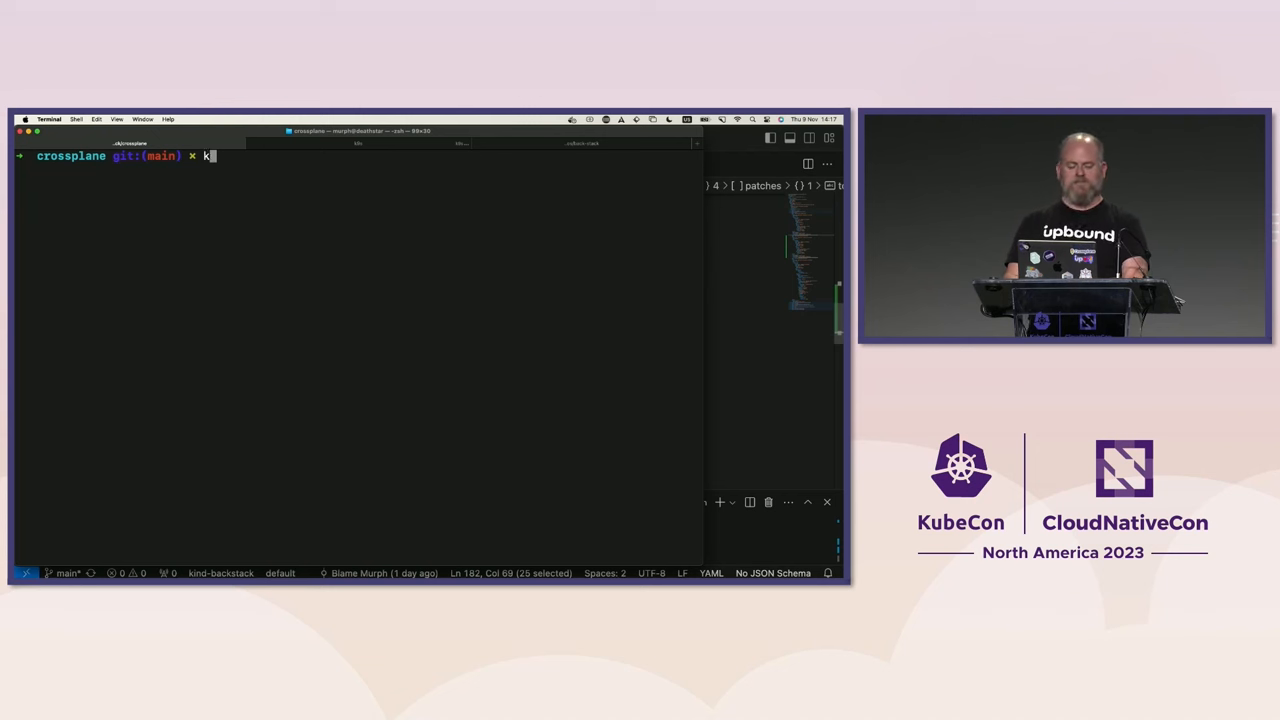
{"action": "type", "text": "ubectl"}
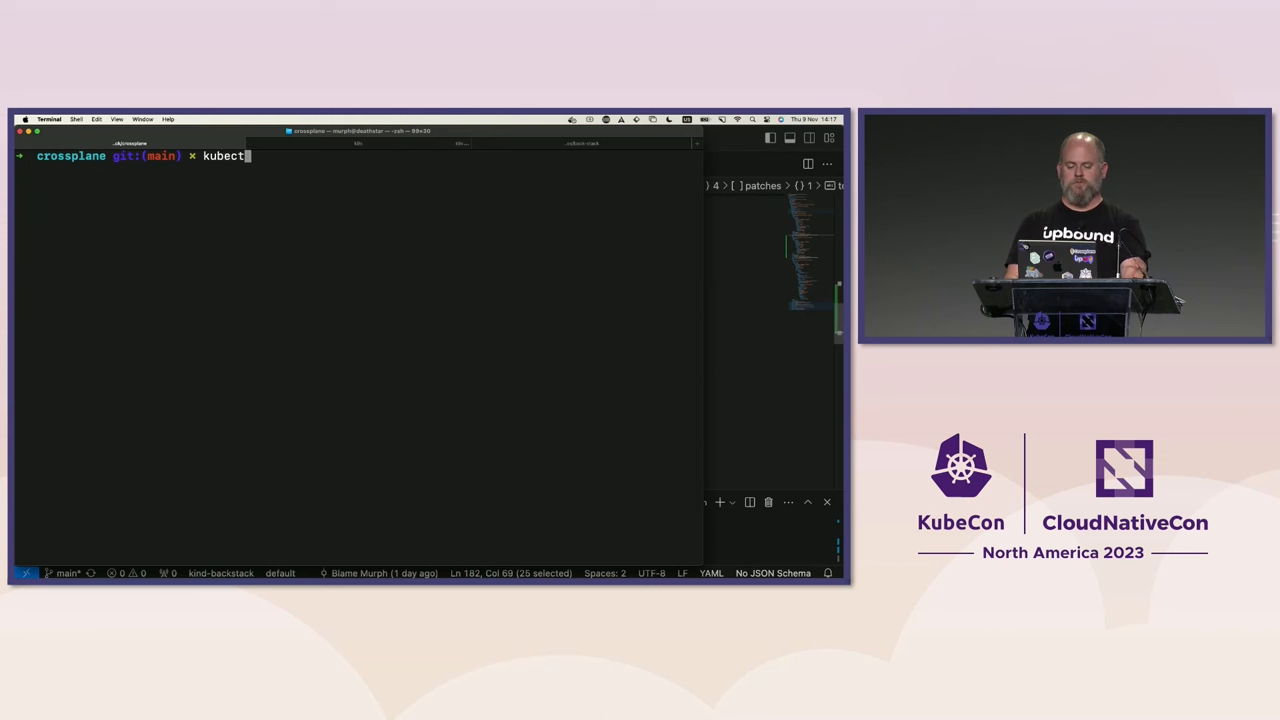
{"action": "type", "text": "l explain"}
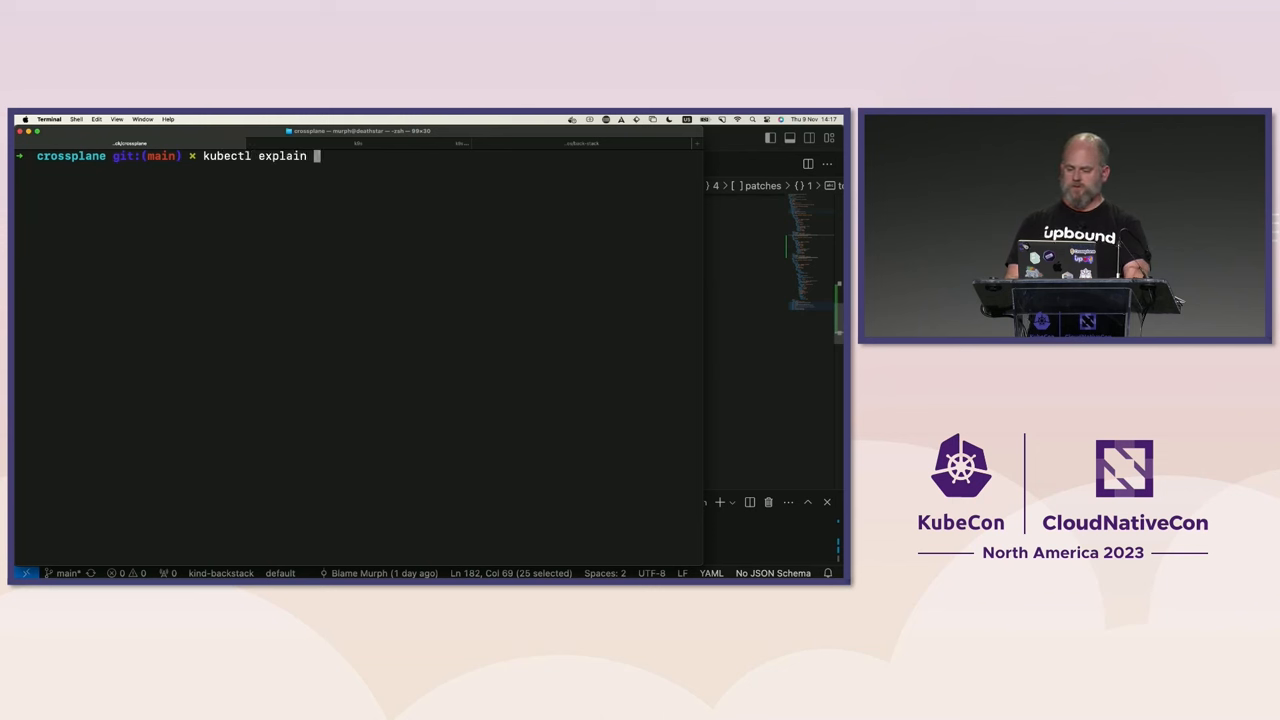
{"action": "type", "text": "h"}
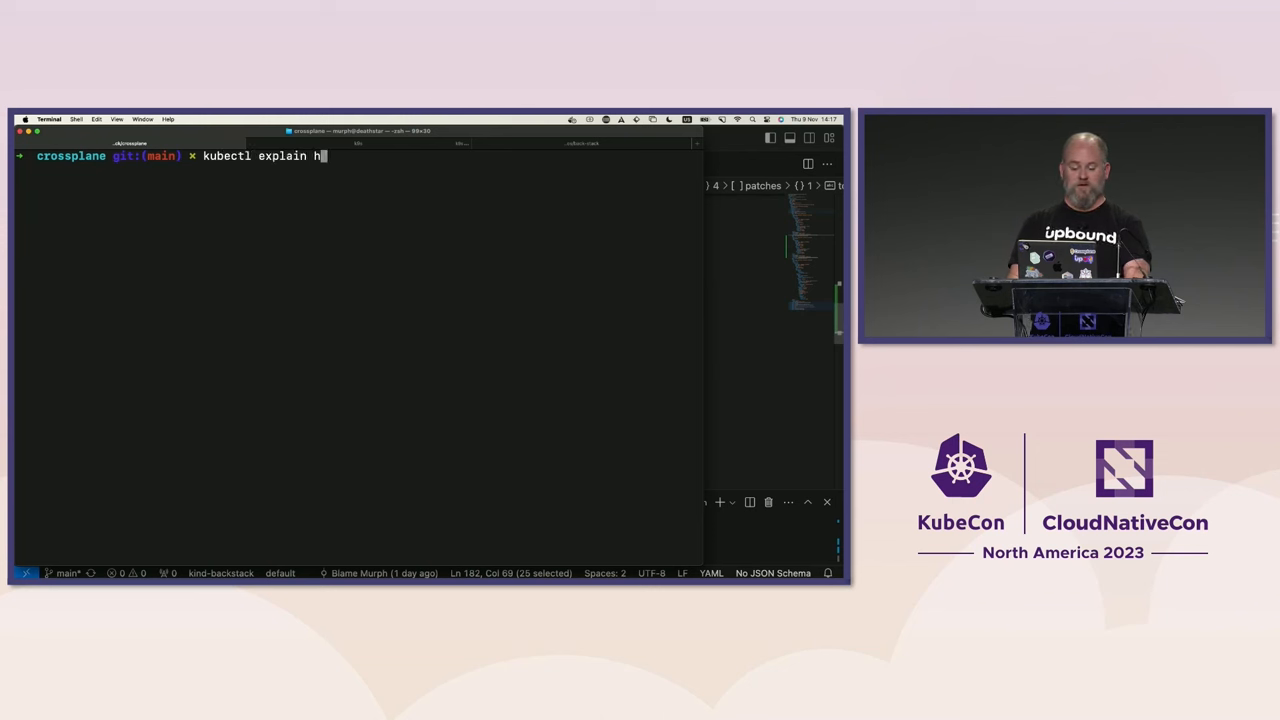
{"action": "type", "text": "ub.spec.pa"}
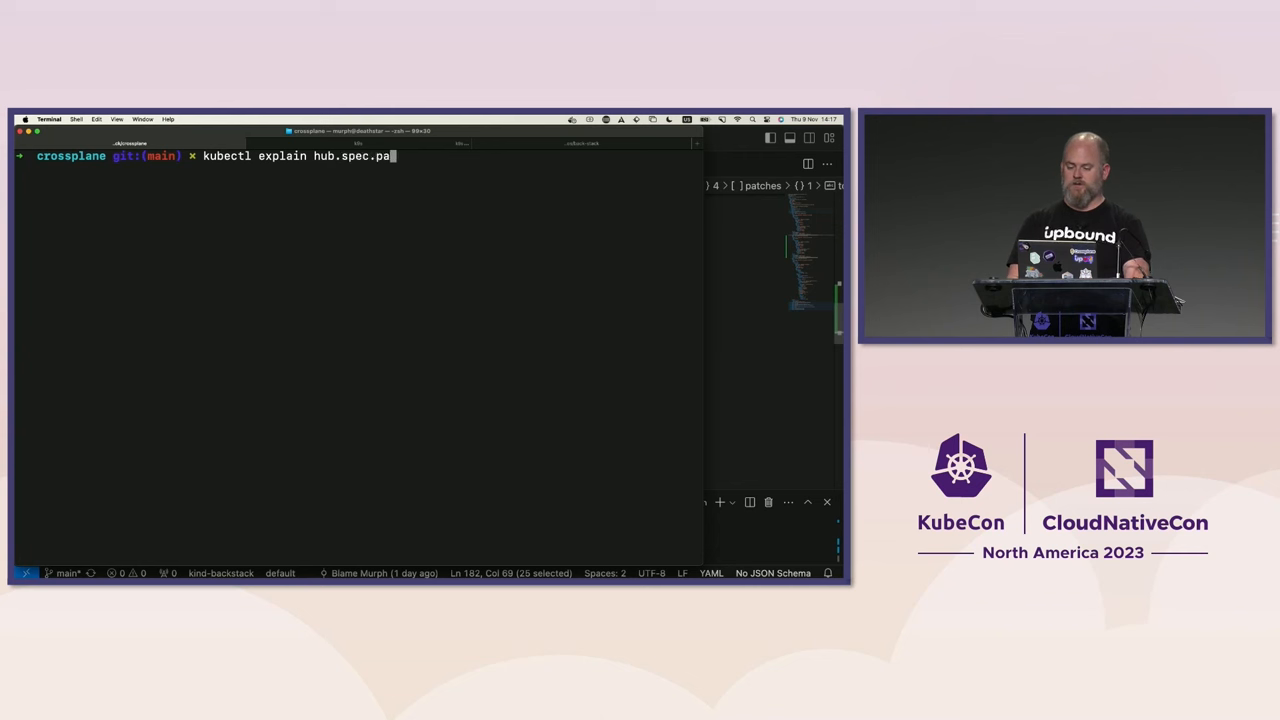
{"action": "type", "text": "rameters"}
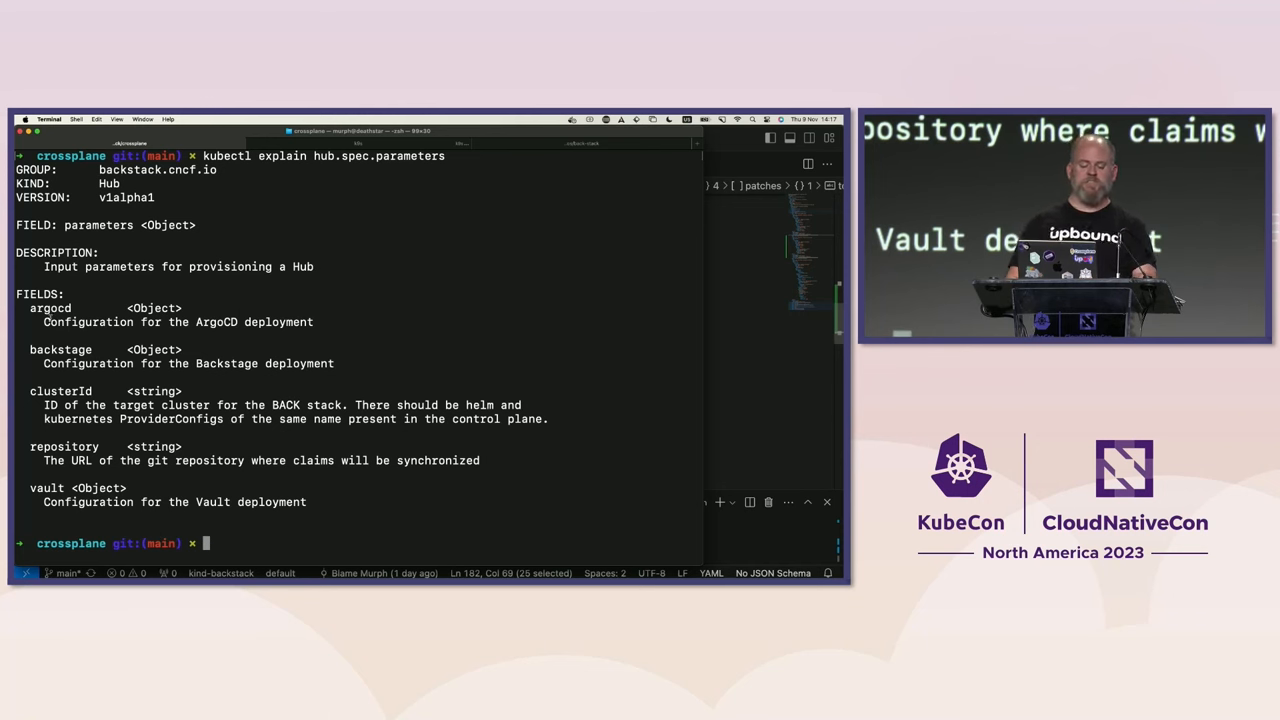
{"action": "double_click", "coordinate": [50, 308]}
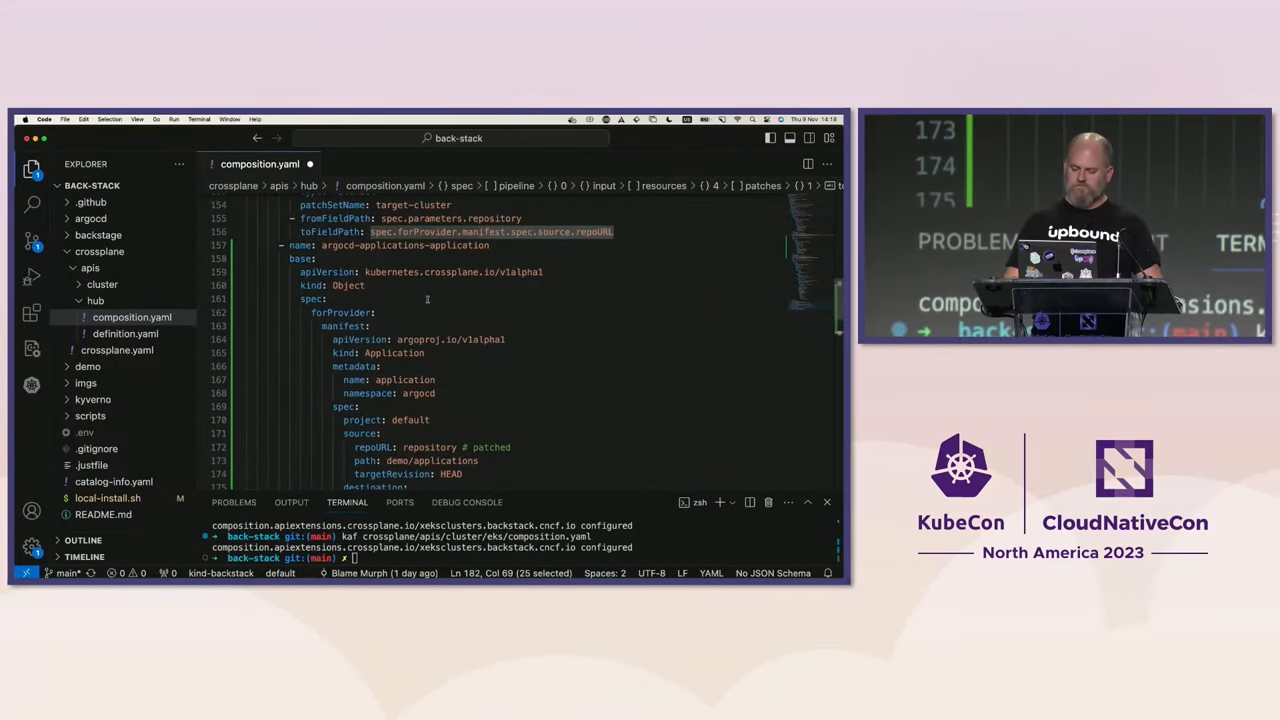
Run kaf crossplane/apis/cluster/eks/composition.yaml so the EKS composition reports configured.
{"action": "scroll", "scroll_direction": "down", "scroll_amount": 3}
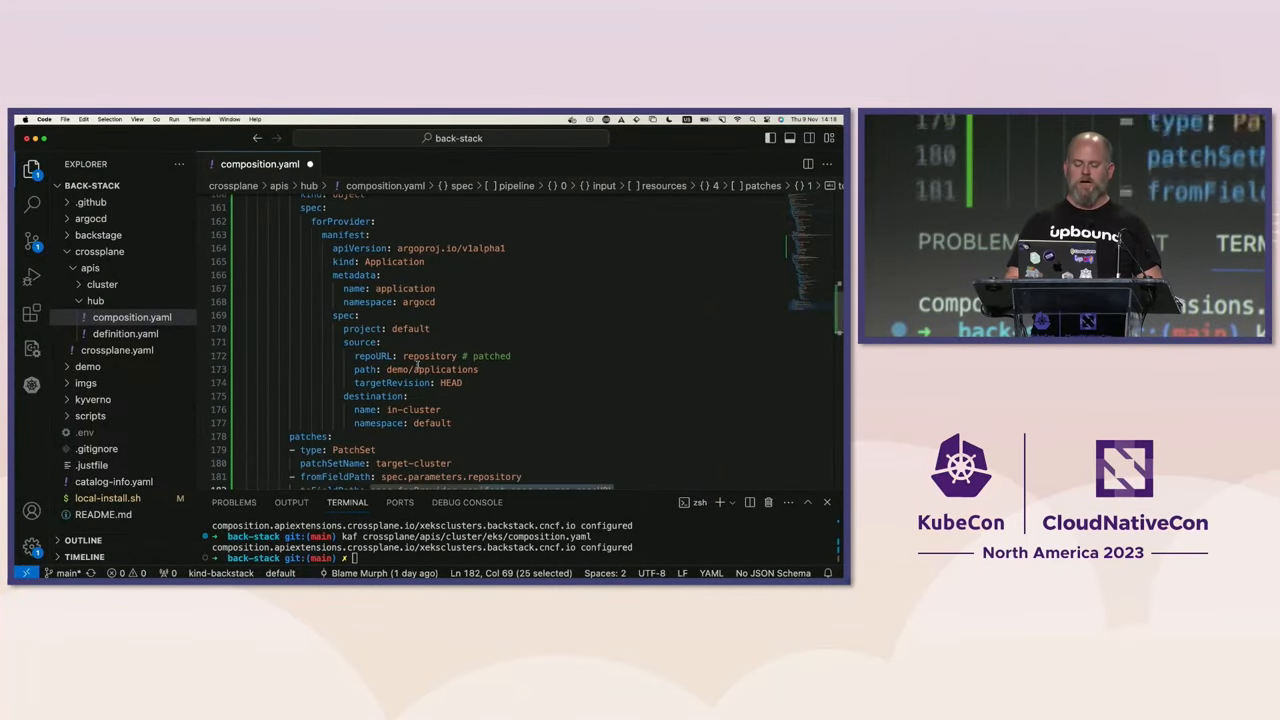
{"action": "scroll", "scroll_direction": "down", "scroll_amount": 3}
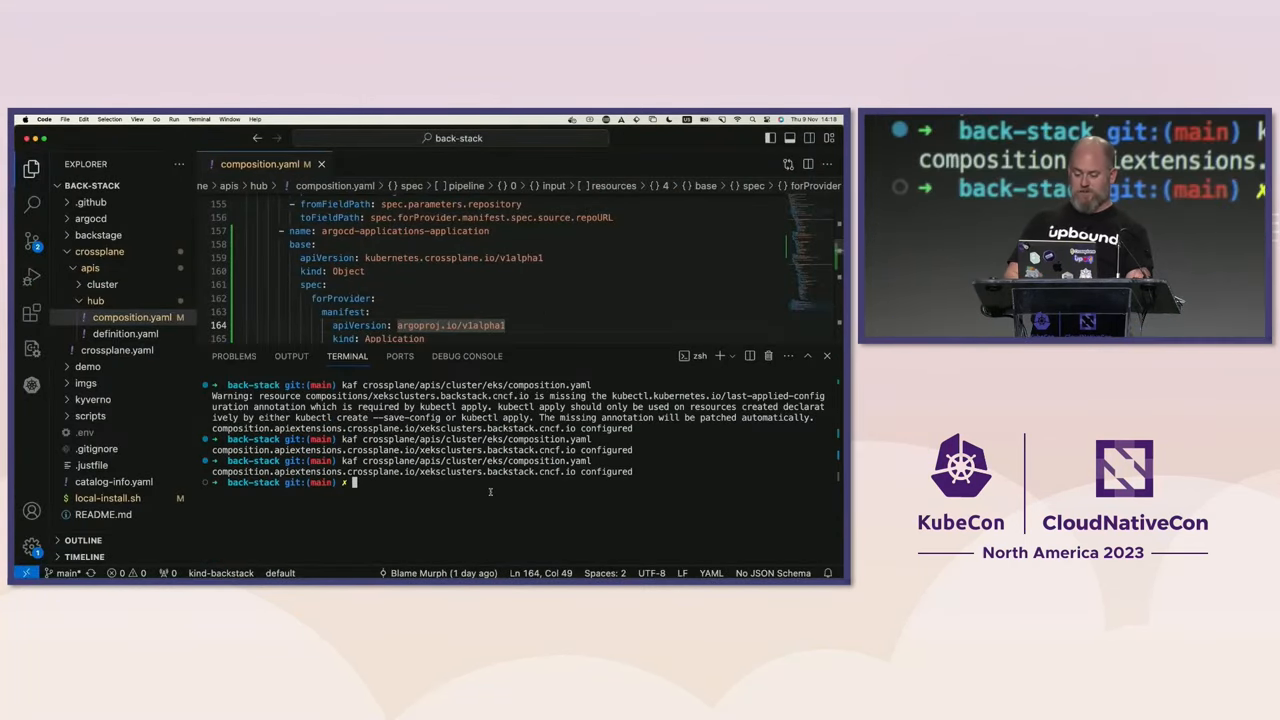
{"action": "type", "text": "kaf crossplane/apis/cluster/eks/composition.yaml"}
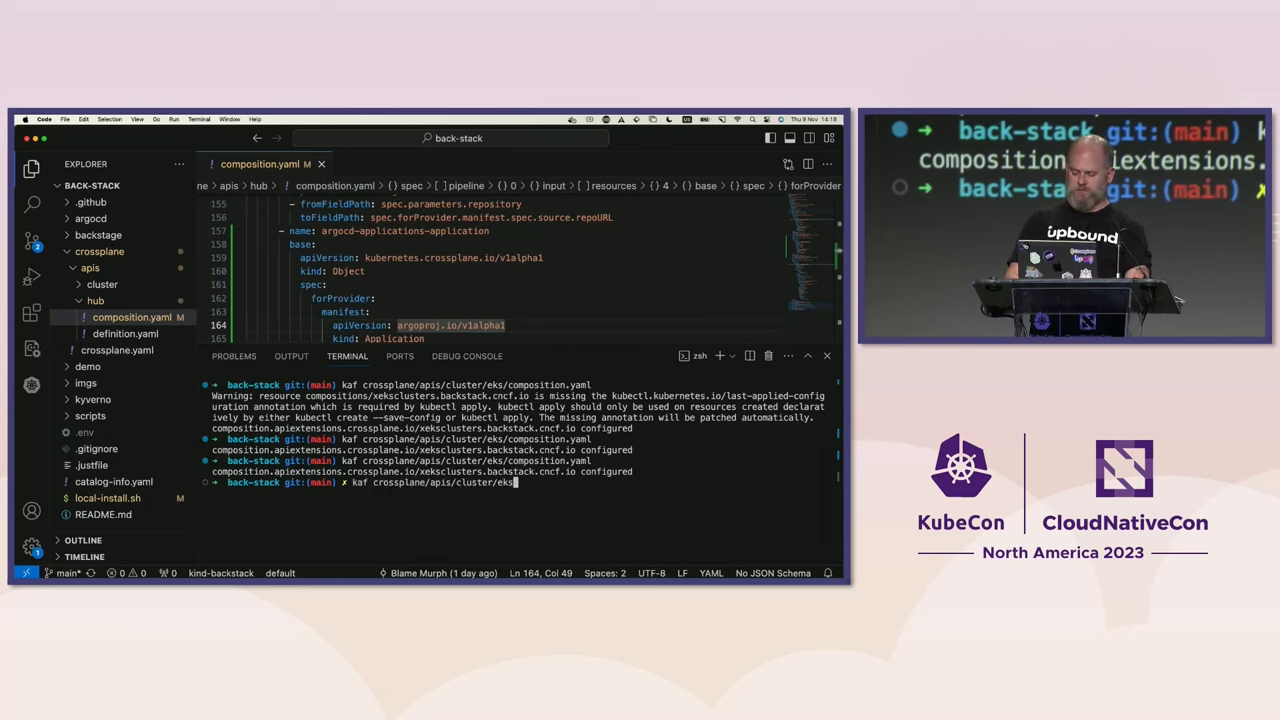
{"action": "type", "text": "hub"}
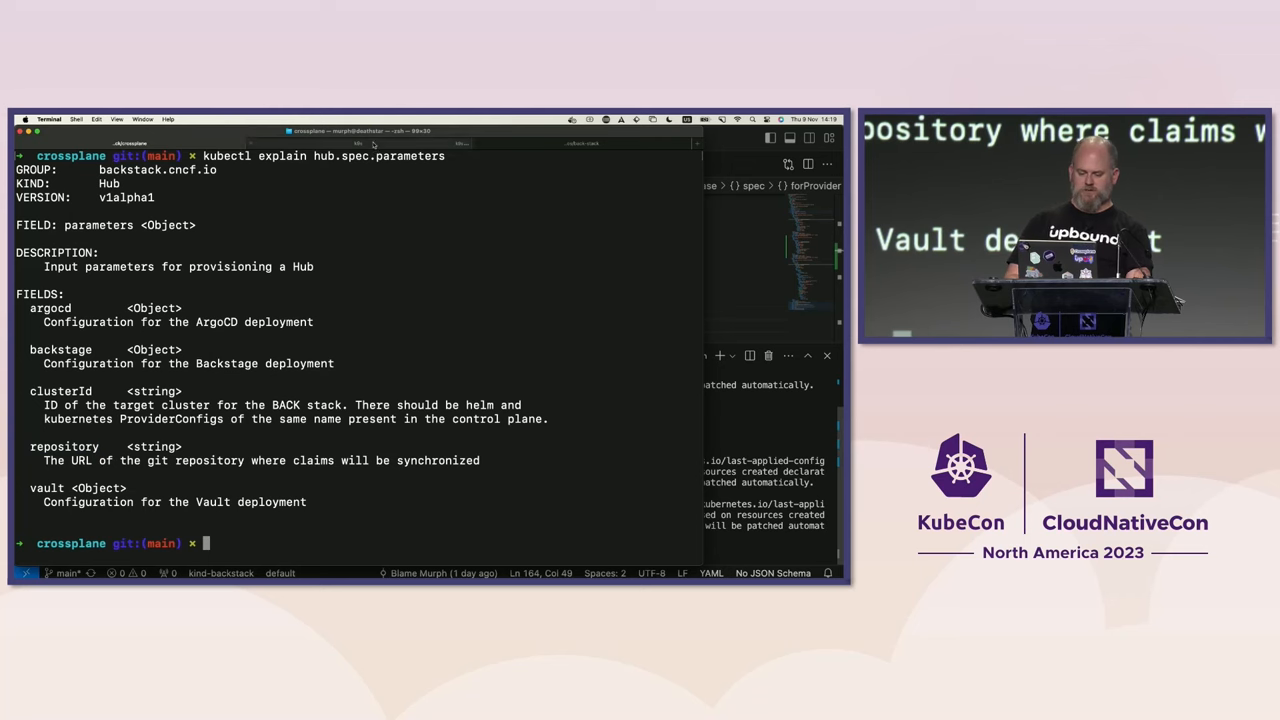
Run k9s, list the Crossplane Object resources and describe the application Object.
{"action": "type", "text": "k9s"}
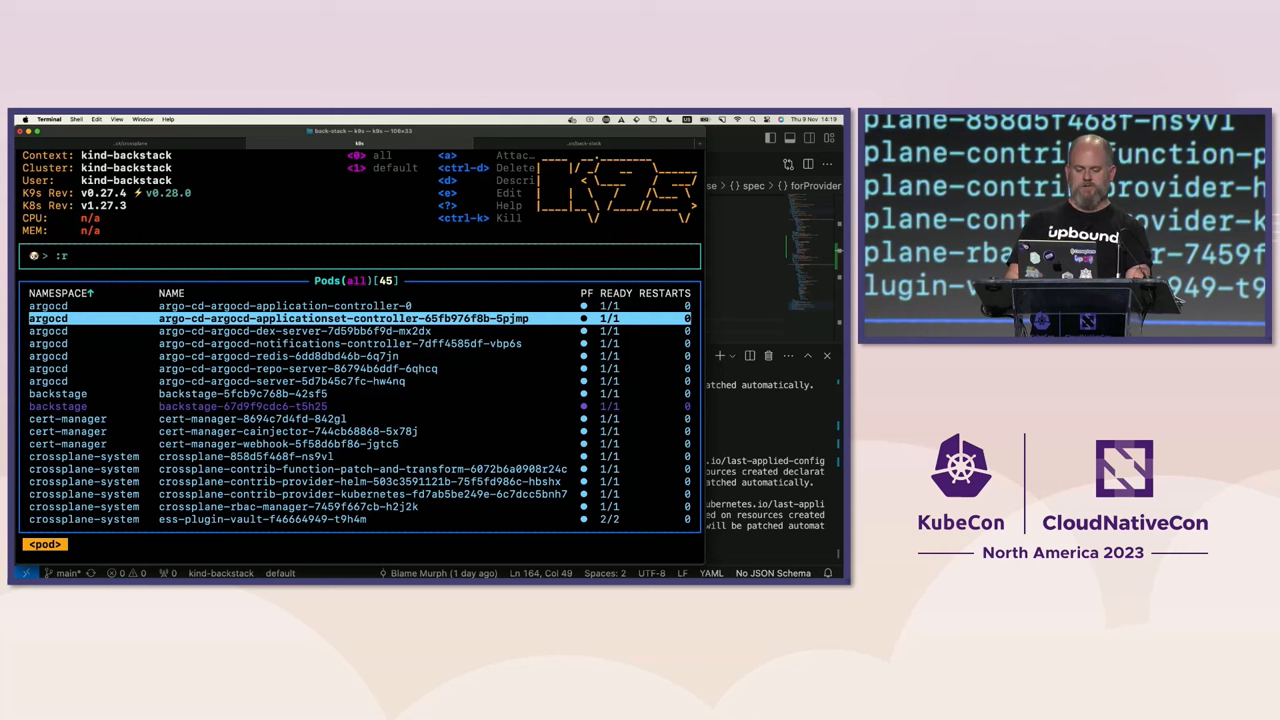
{"action": "type", "text": "objec"}
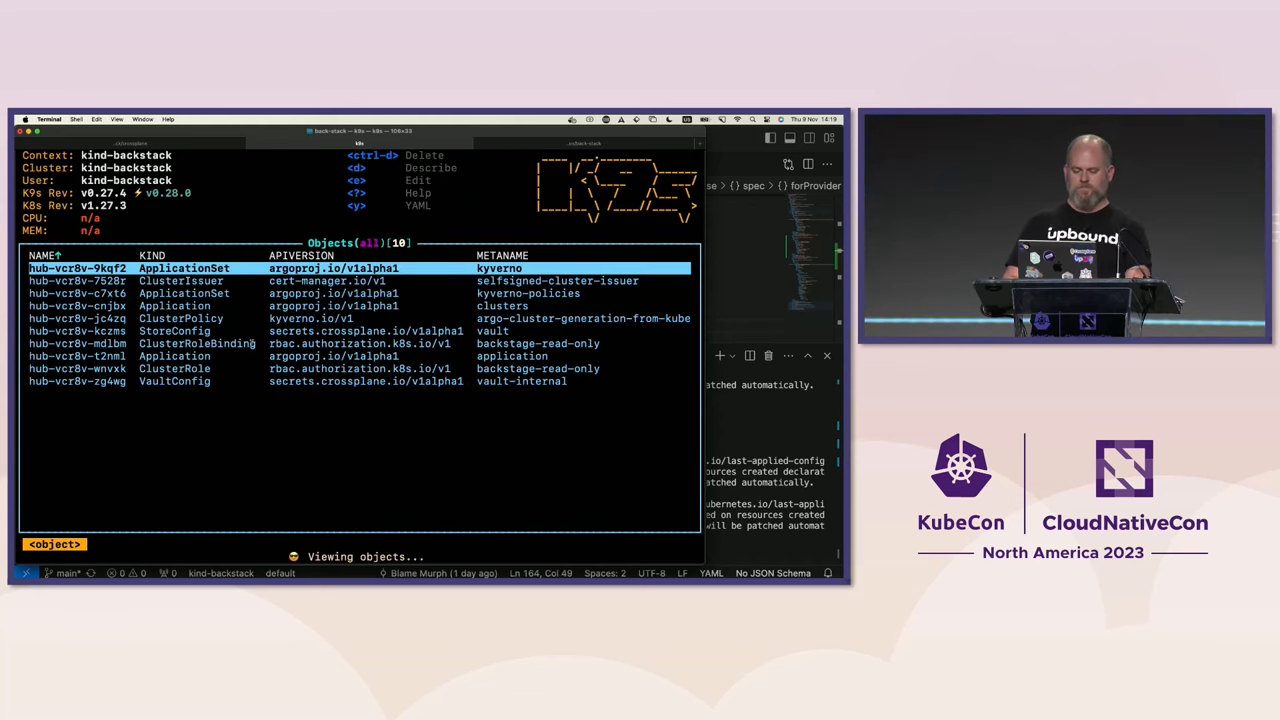
{"action": "key", "text": "Down"}
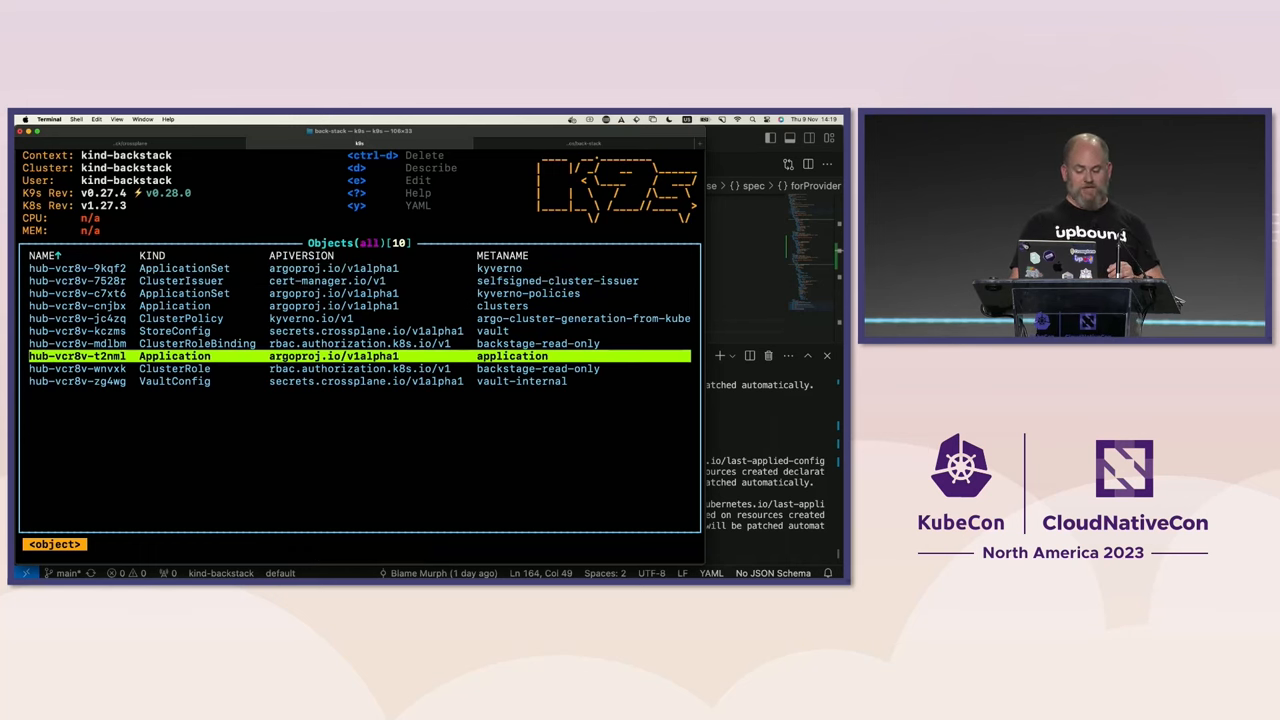
{"action": "key", "text": "Up"}
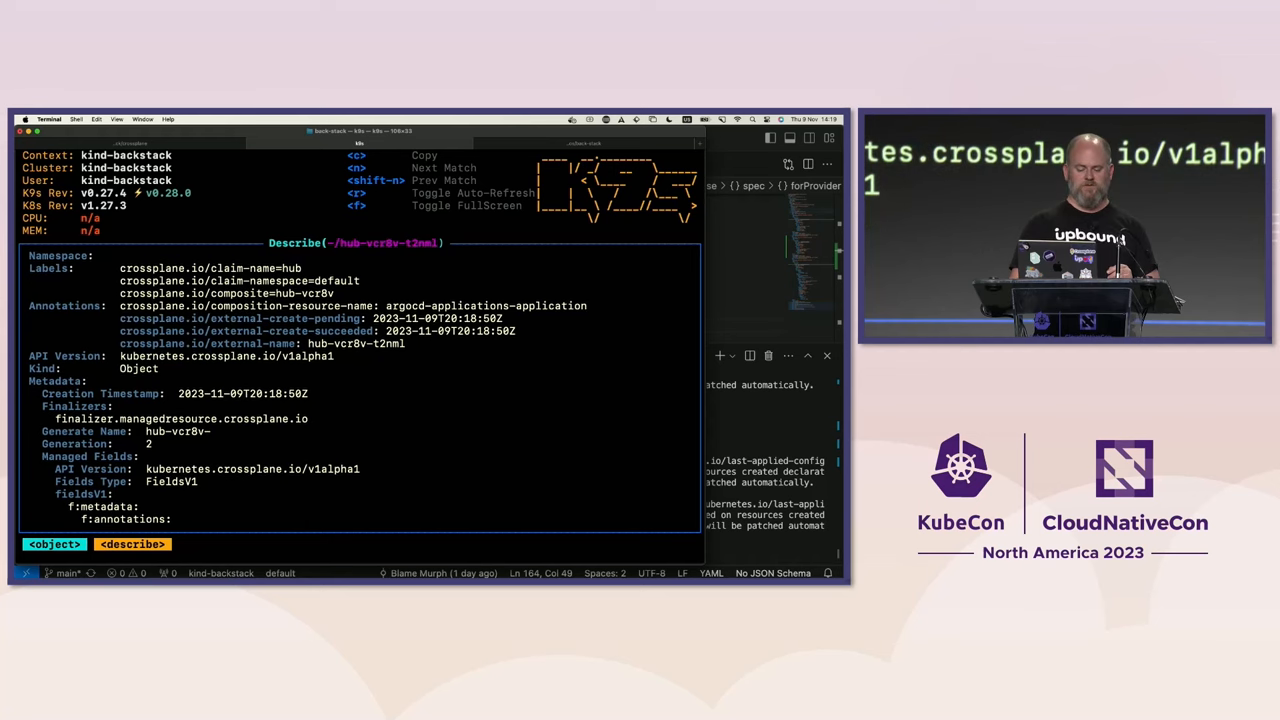
{"action": "scroll", "scroll_direction": "down", "scroll_amount": 3}
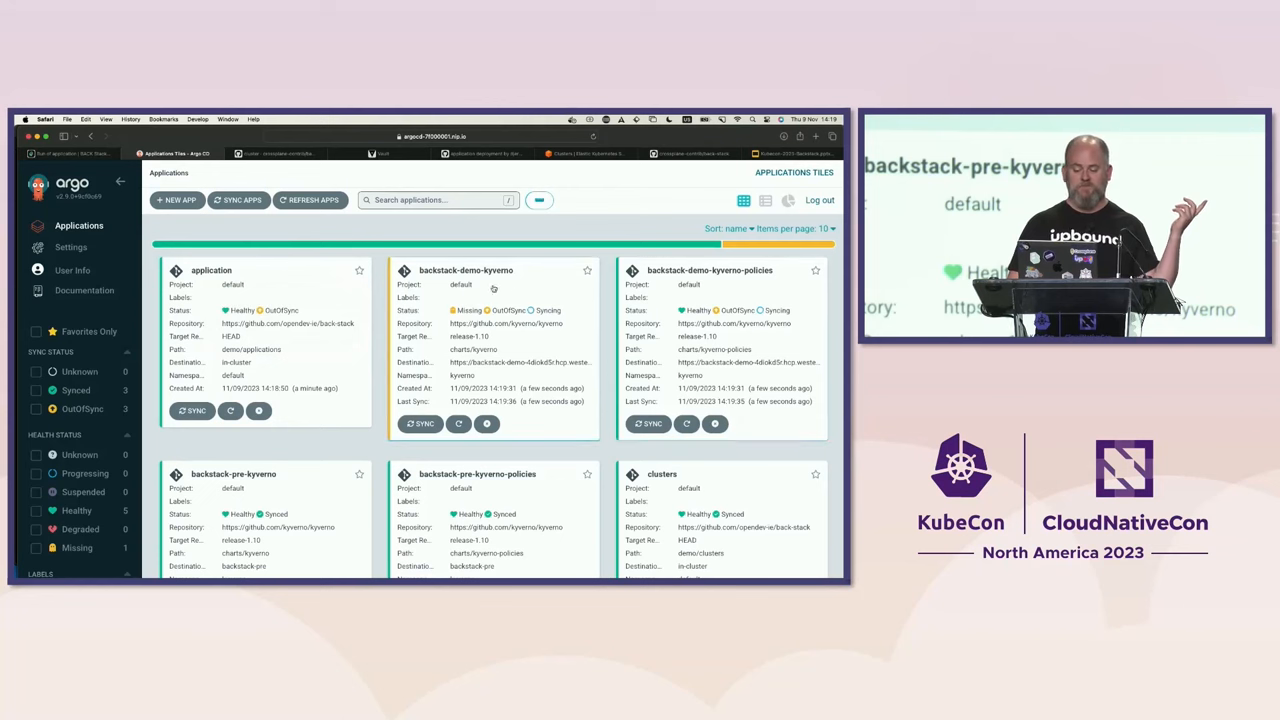
Synchronize the 'application' app from its resource tree in Argo CD.
{"action": "left_click", "coordinate": [210, 270]}
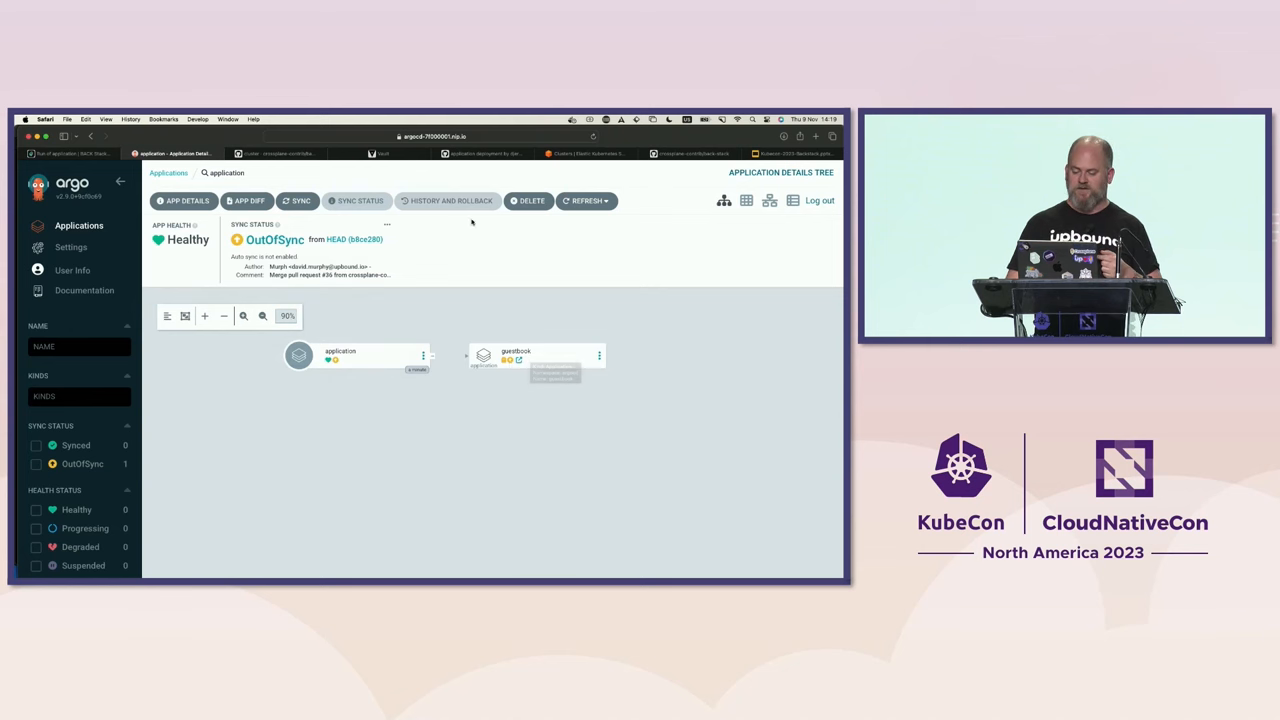
{"action": "left_click", "coordinate": [296, 200]}
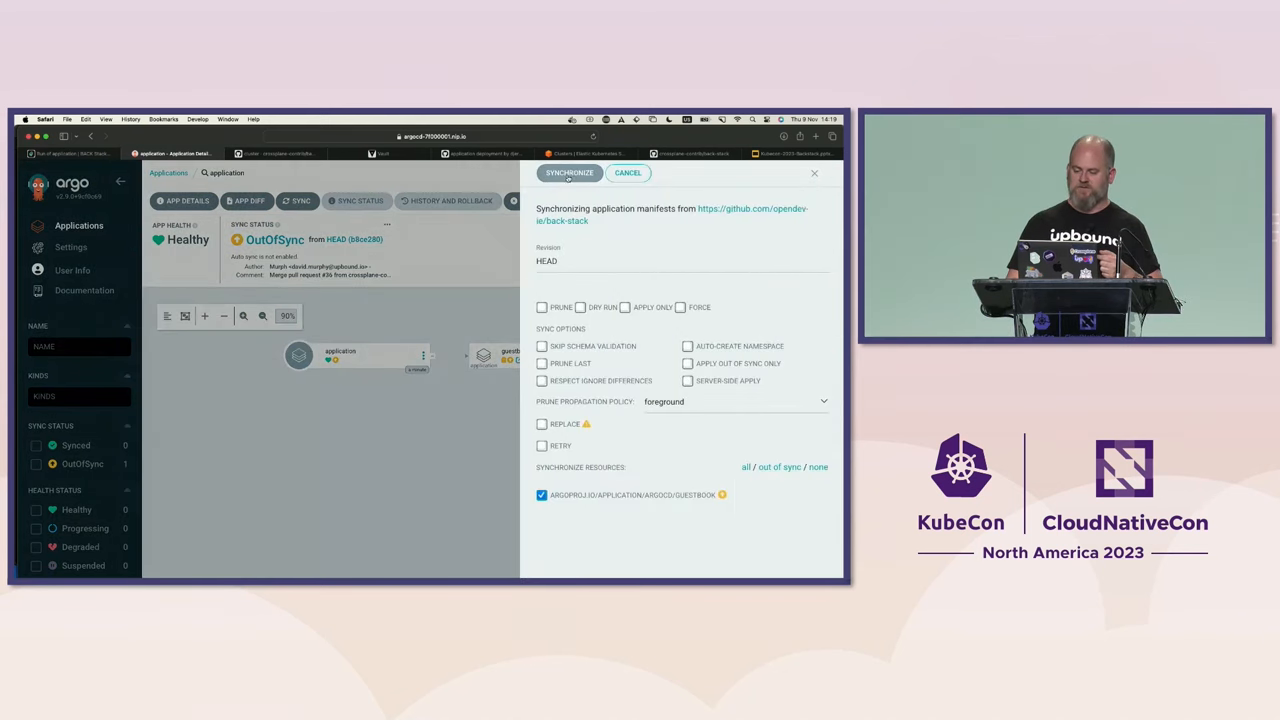
{"action": "left_click", "coordinate": [568, 172]}
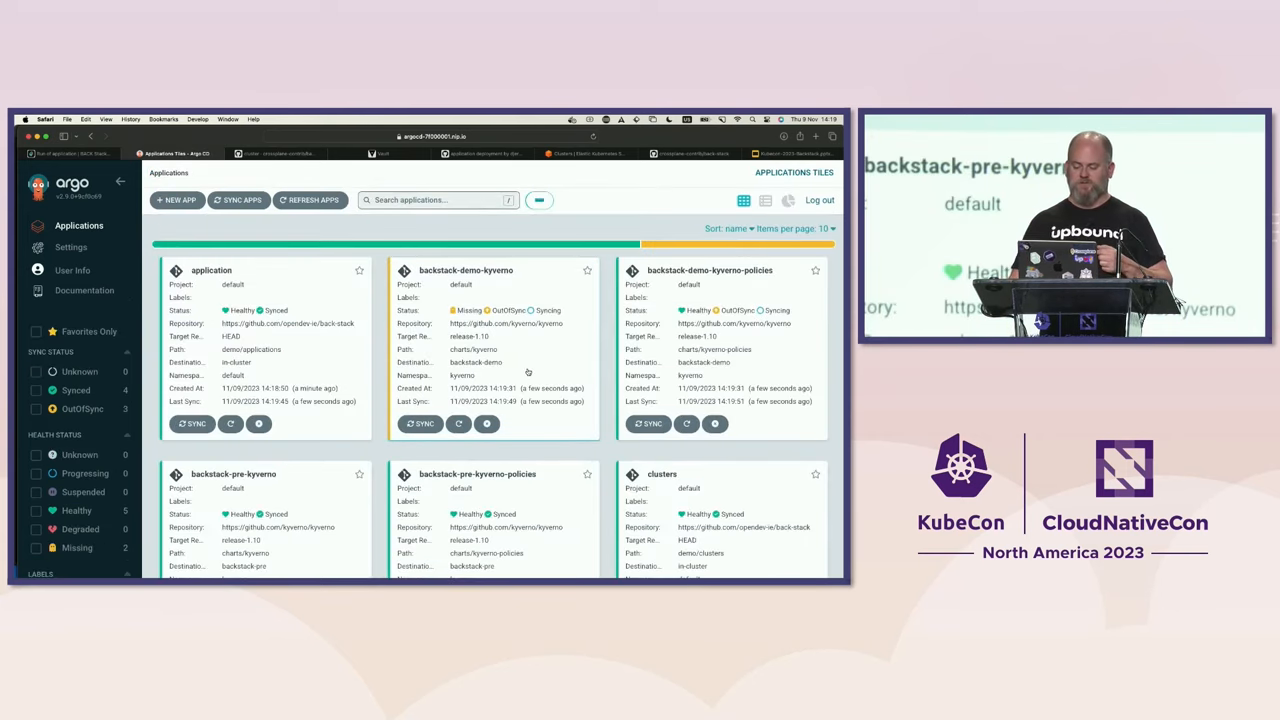
Synchronize the guestbook app so it reports Sync OK while Progressing.
{"action": "scroll", "scroll_direction": "down", "scroll_amount": 3}
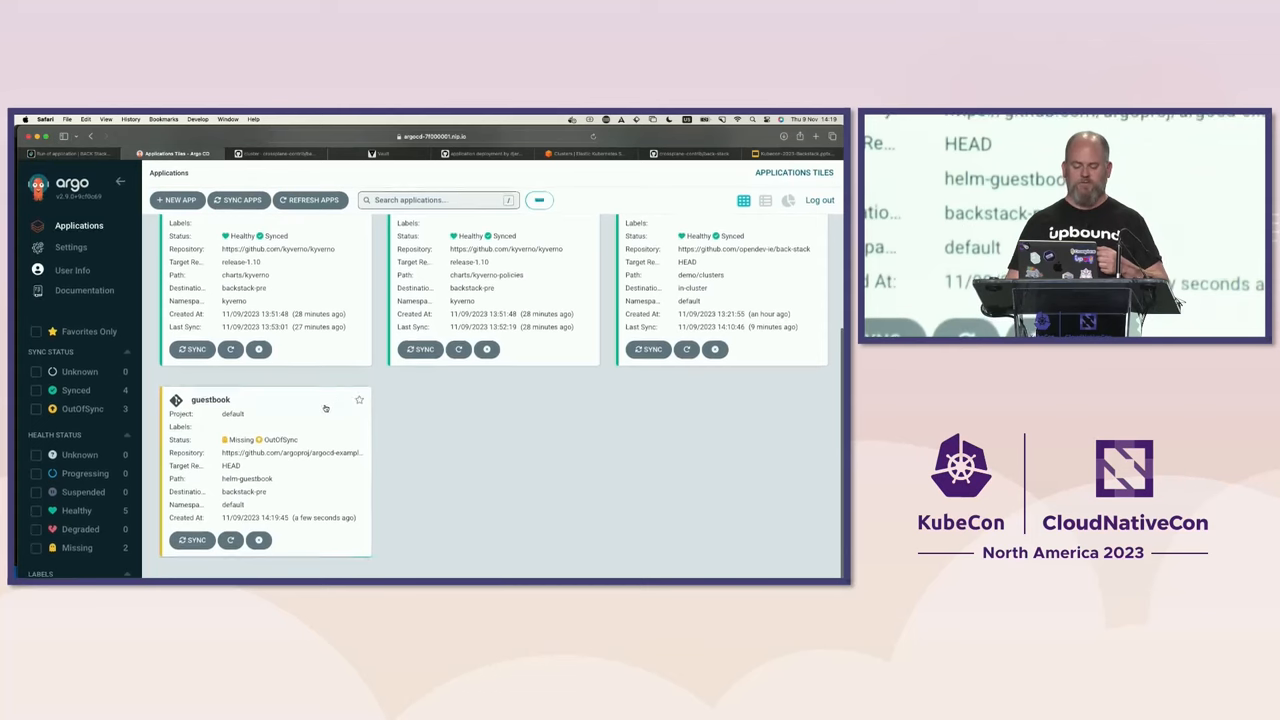
{"action": "left_click", "coordinate": [210, 400]}
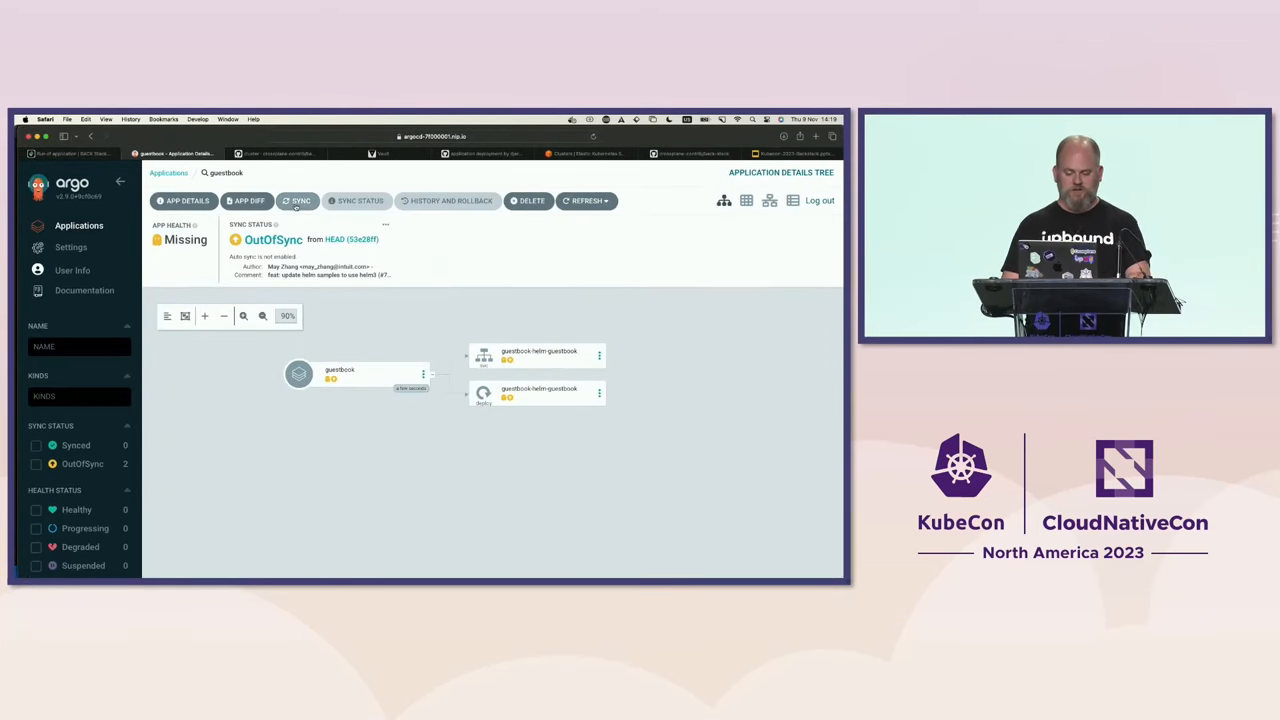
{"action": "left_click", "coordinate": [296, 200]}
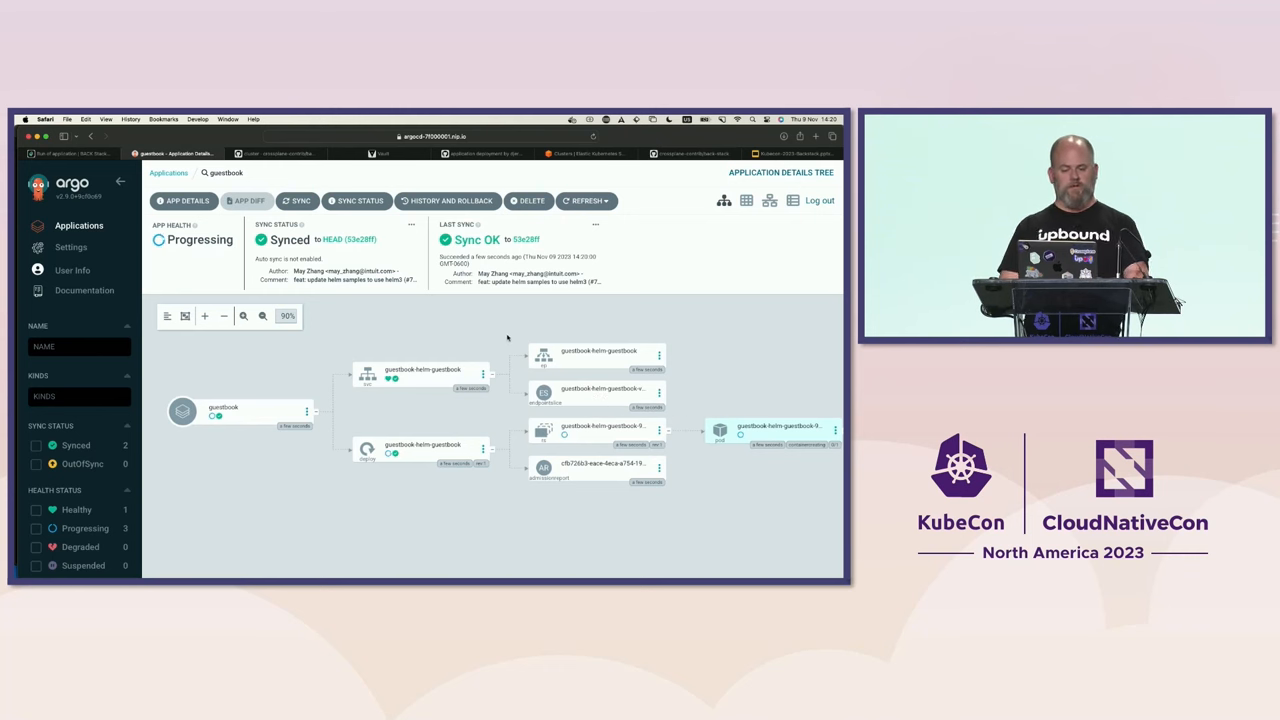
View the backstack-pre-kubeconfig secret in Vault, then bring the back-stack Terminal forward.
{"action": "left_click", "coordinate": [380, 152]}
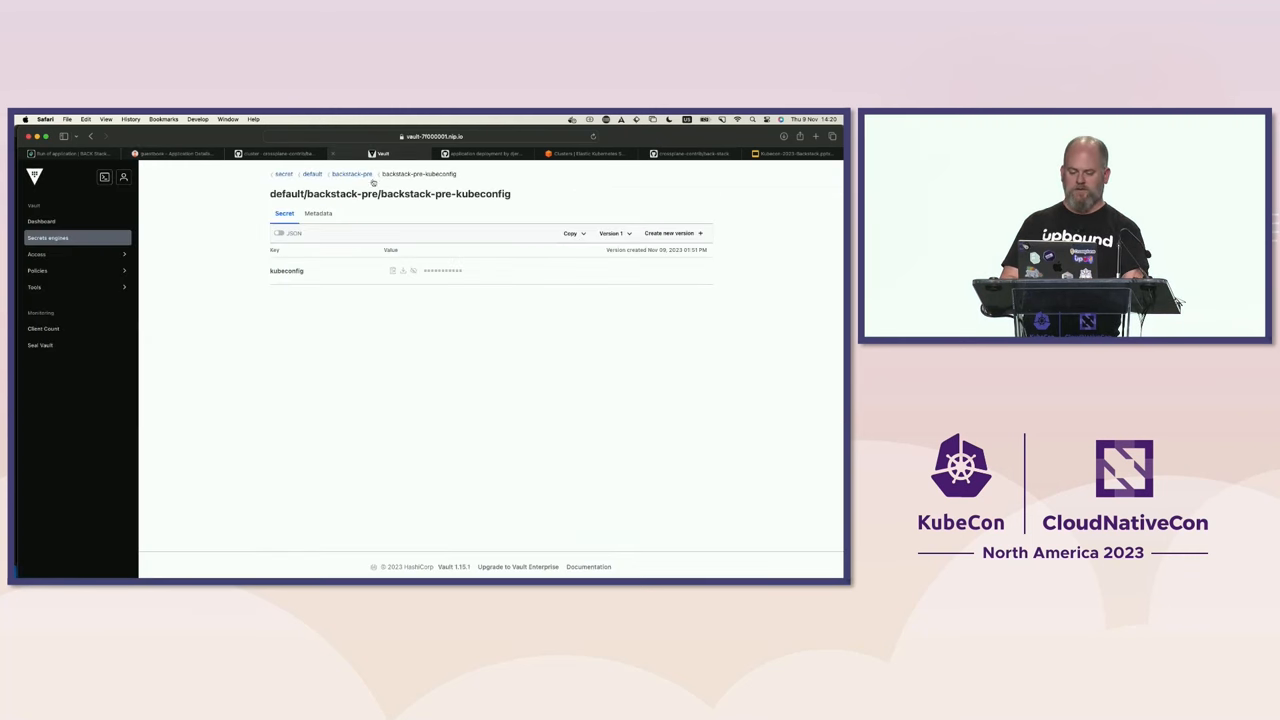
{"action": "left_click", "coordinate": [402, 270]}
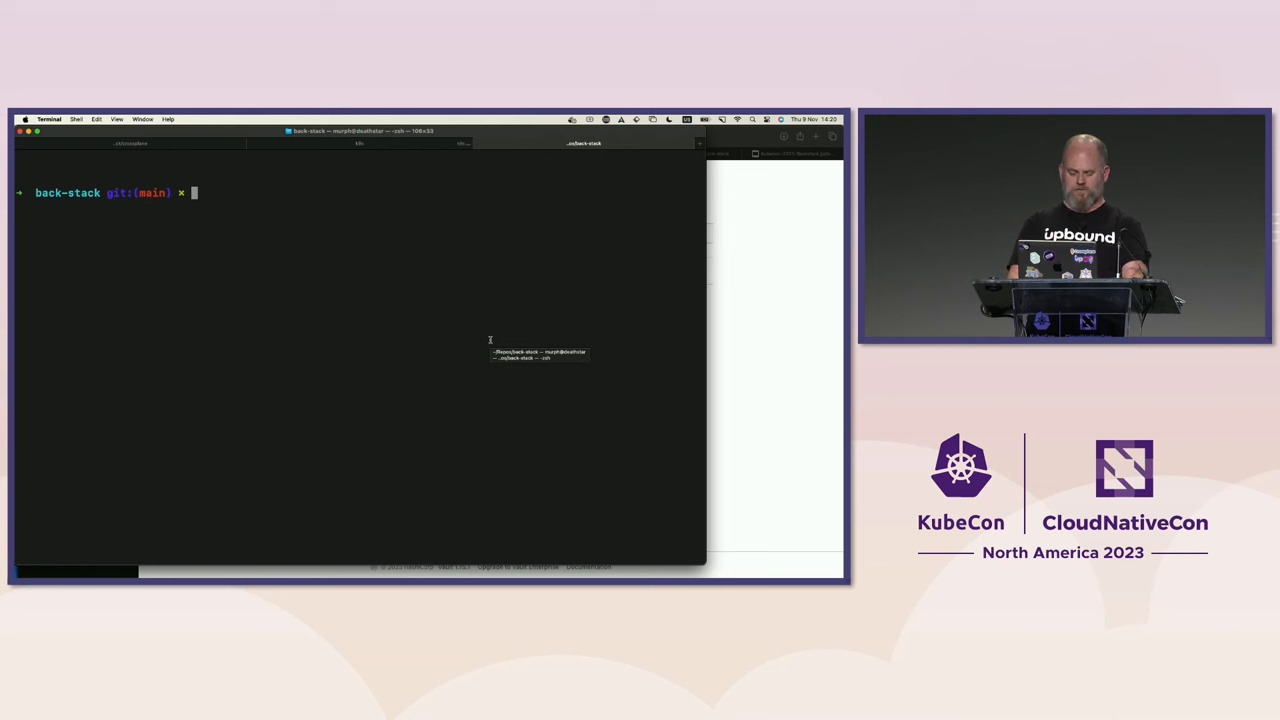
Move ~/Downloads/kubeconfig-2023-11-09T20_20_10.019Z.txt to ./kubeconfig and start k9s with KUBECONFIG=./kubeconfig.
{"action": "type", "text": "mv ~/Dopwn"}
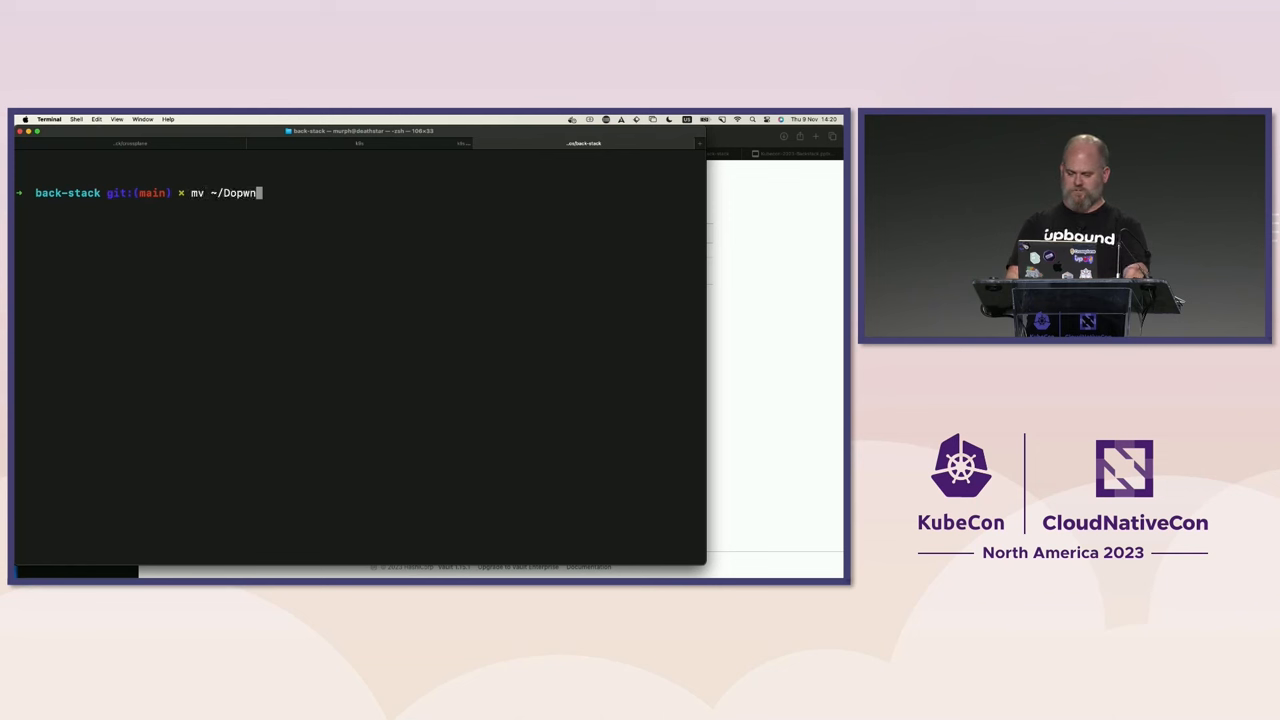
{"action": "type", "text": "loads/"}
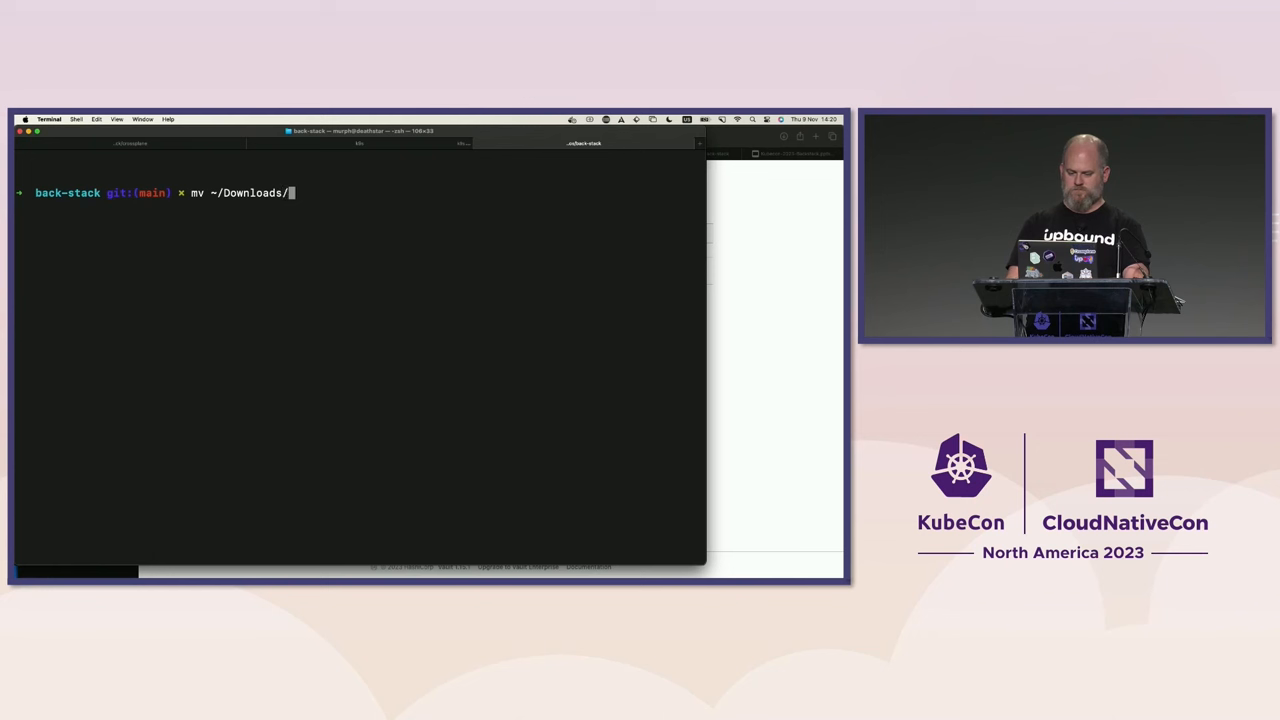
{"action": "type", "text": "kubeconfig-2023-11-09T20_20_10.019Z.txt"}
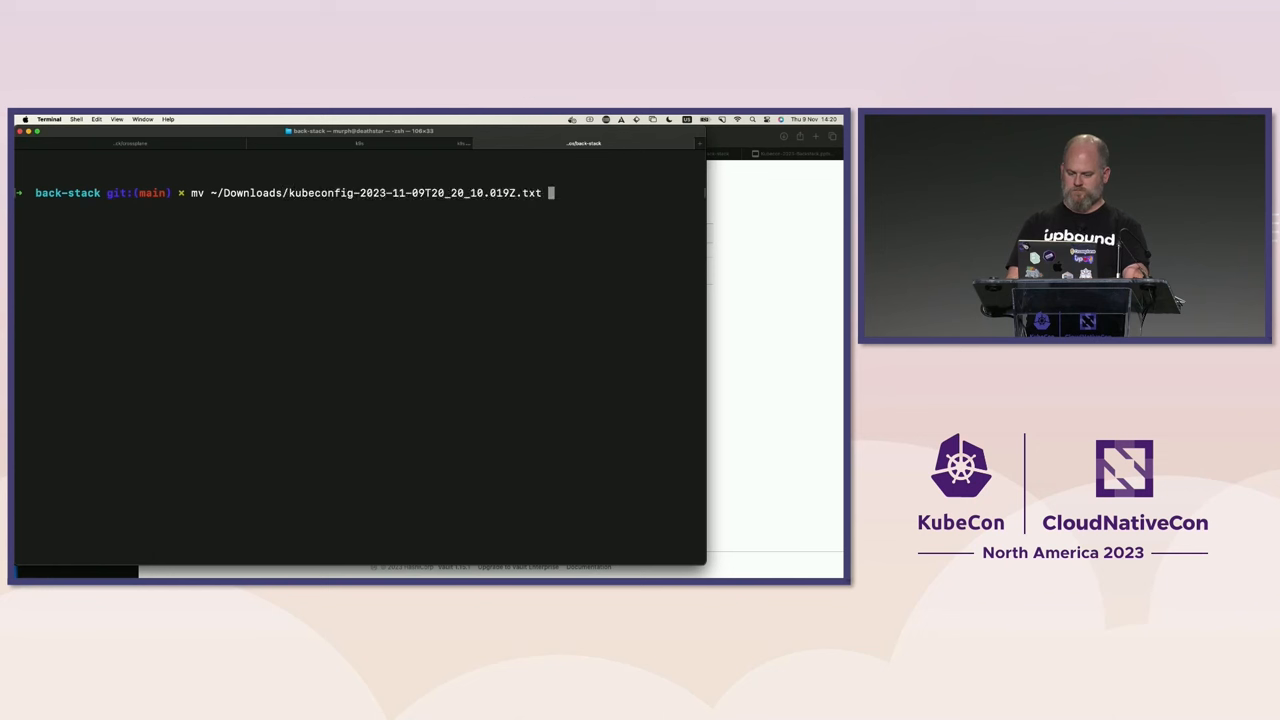
{"action": "type", "text": "kubeconfig"}
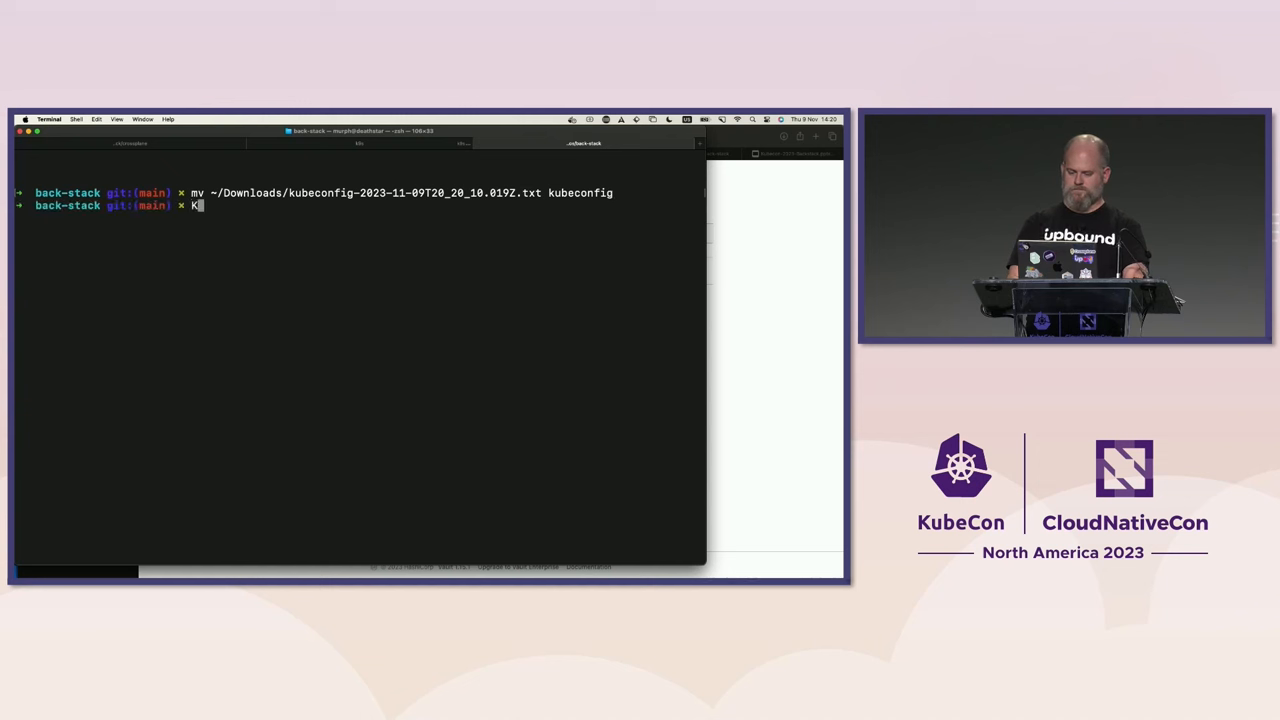
{"action": "type", "text": "UBECON"}
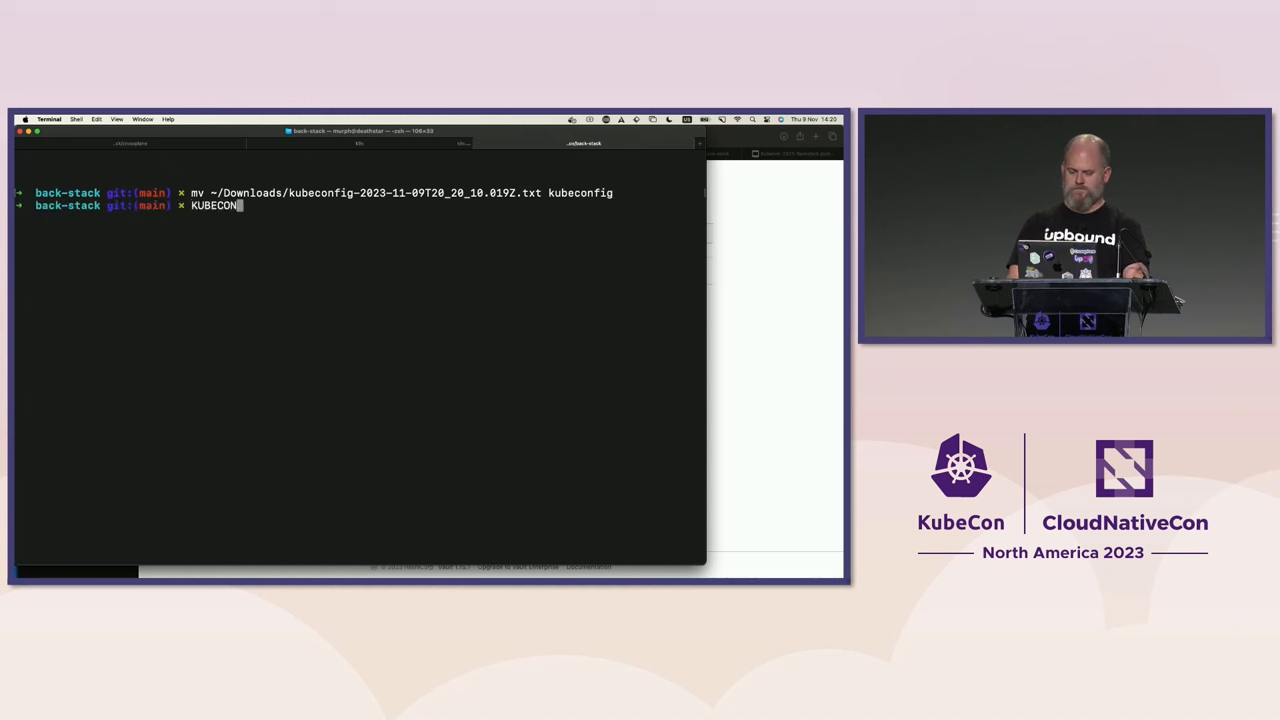
{"action": "type", "text": "FIG./kubeconfig k9s"}
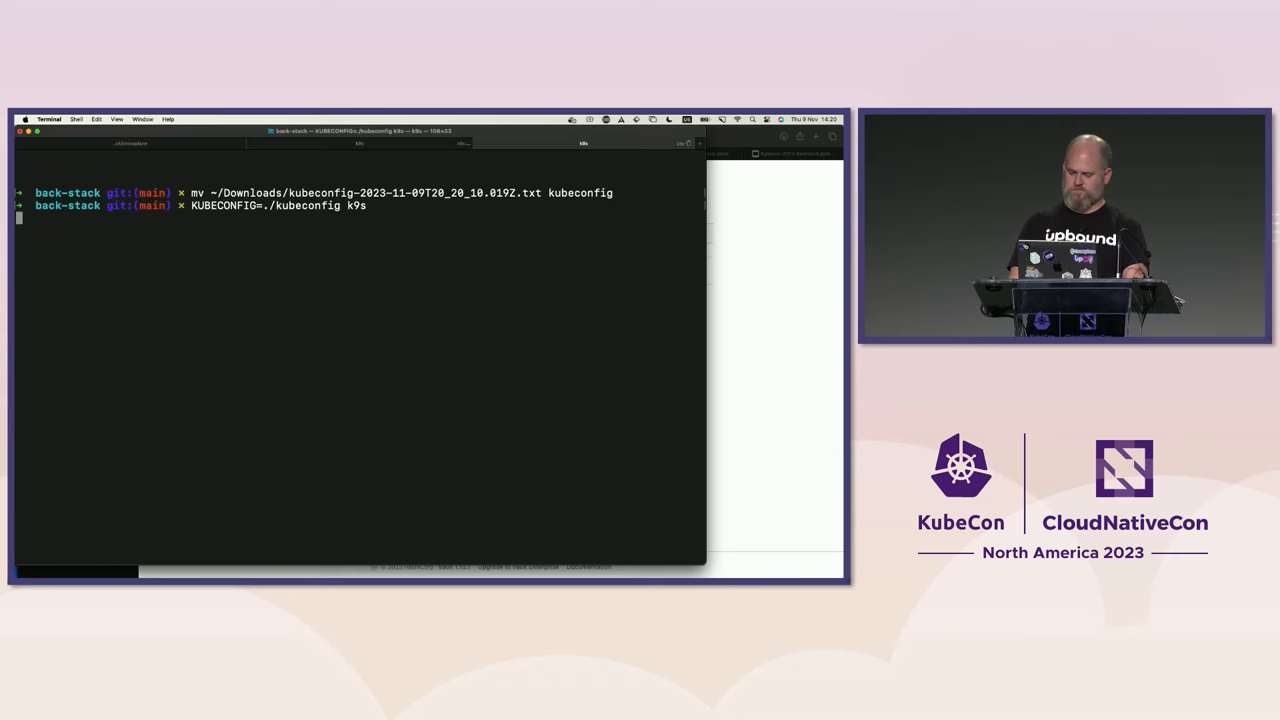
Start k9s on backstack-pre-aks and list the cluster services via :svc.
{"action": "key", "text": "Return"}
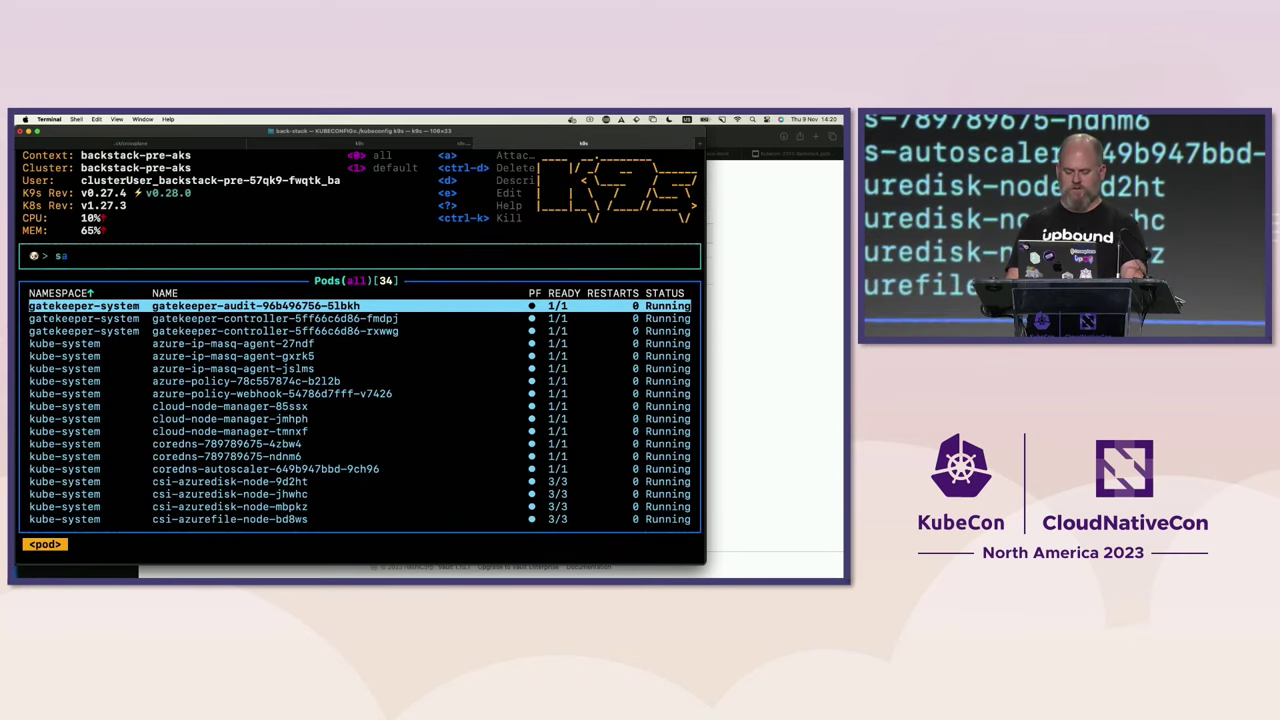
{"action": "type", "text": "svc"}
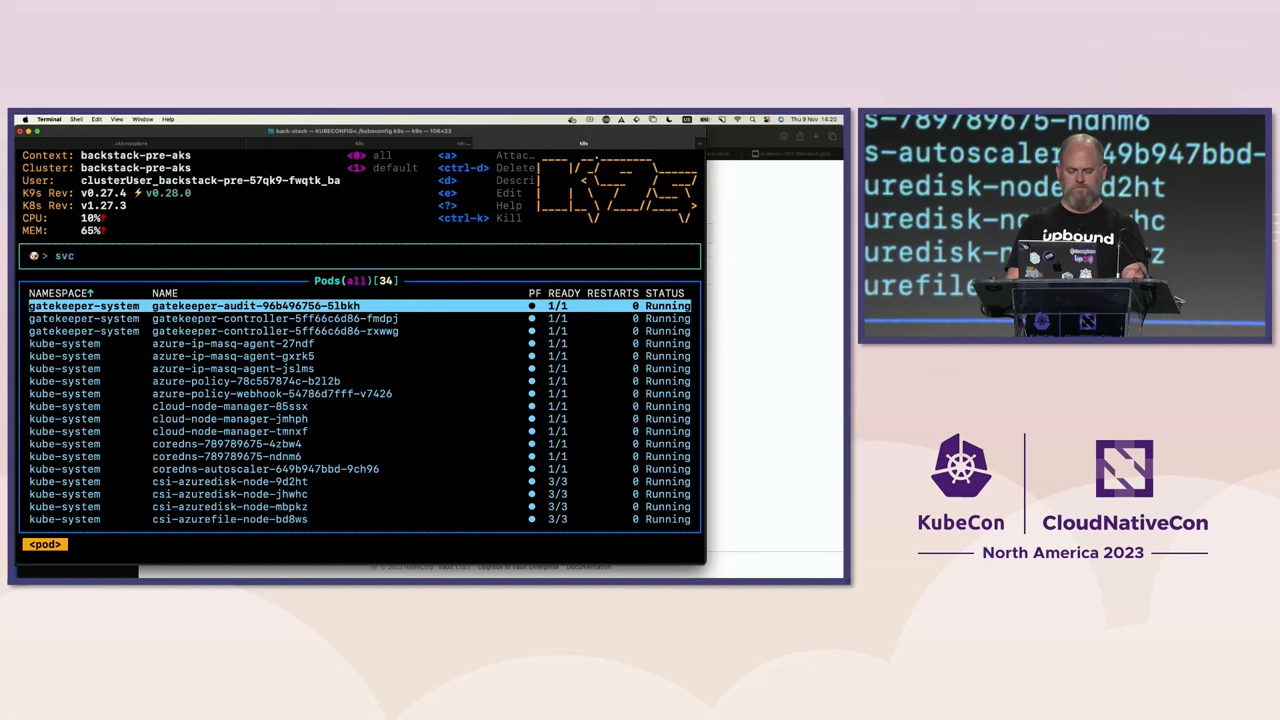
{"action": "type", "text": "svc"}
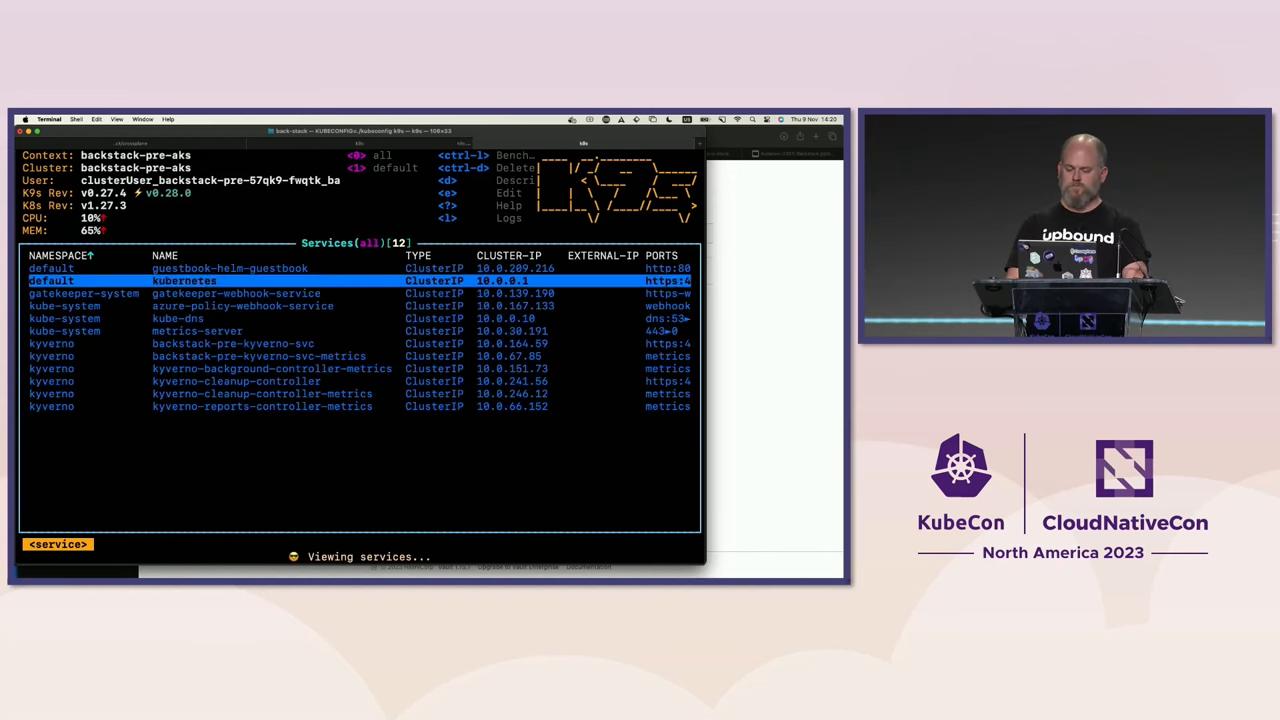
{"action": "key", "text": "Up"}
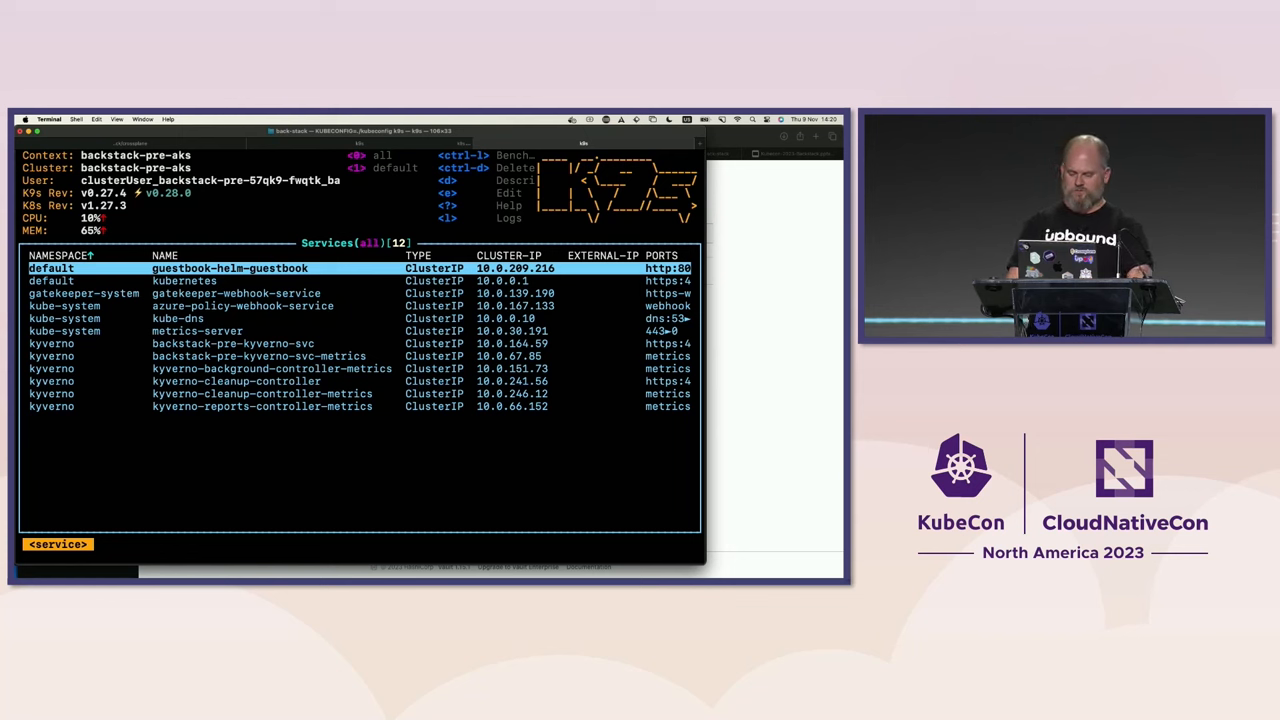
Port-forward the guestbook-helm-guestbook service to local port 10080.
{"action": "key", "text": "shift+f"}
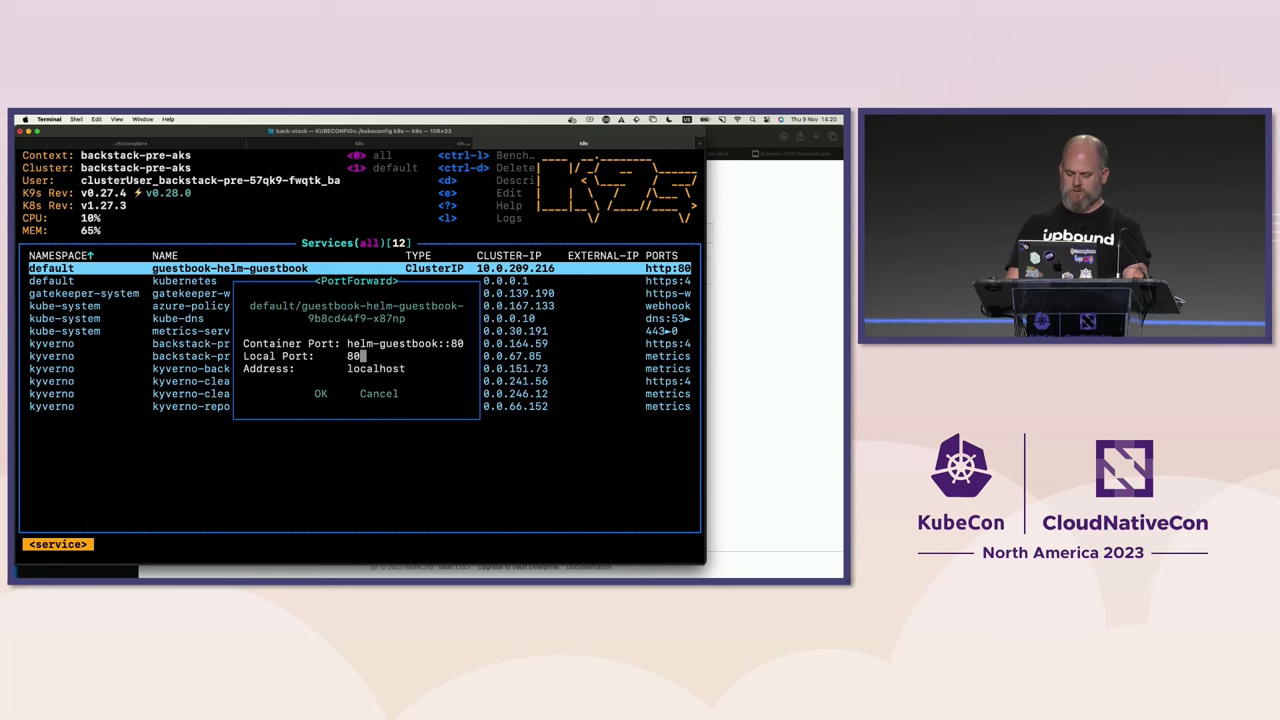
{"action": "key", "text": "BackSpace"}
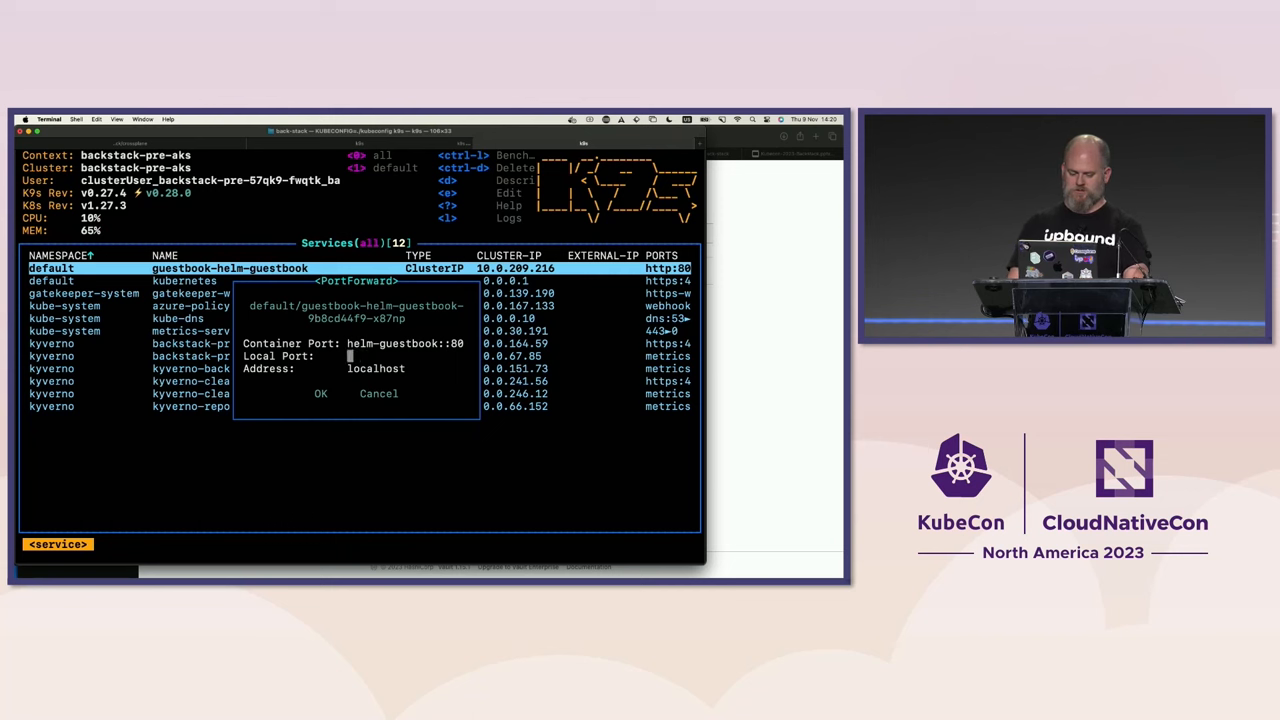
{"action": "type", "text": "10080"}
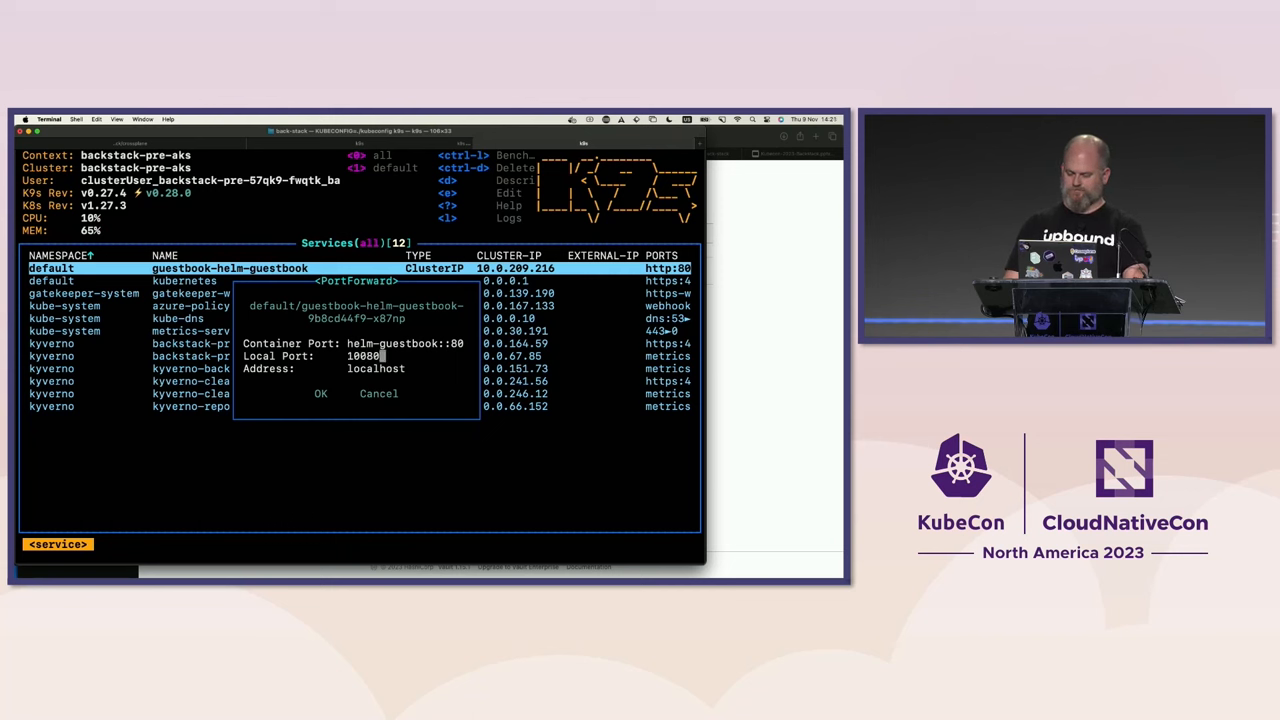
{"action": "left_click", "coordinate": [320, 392]}
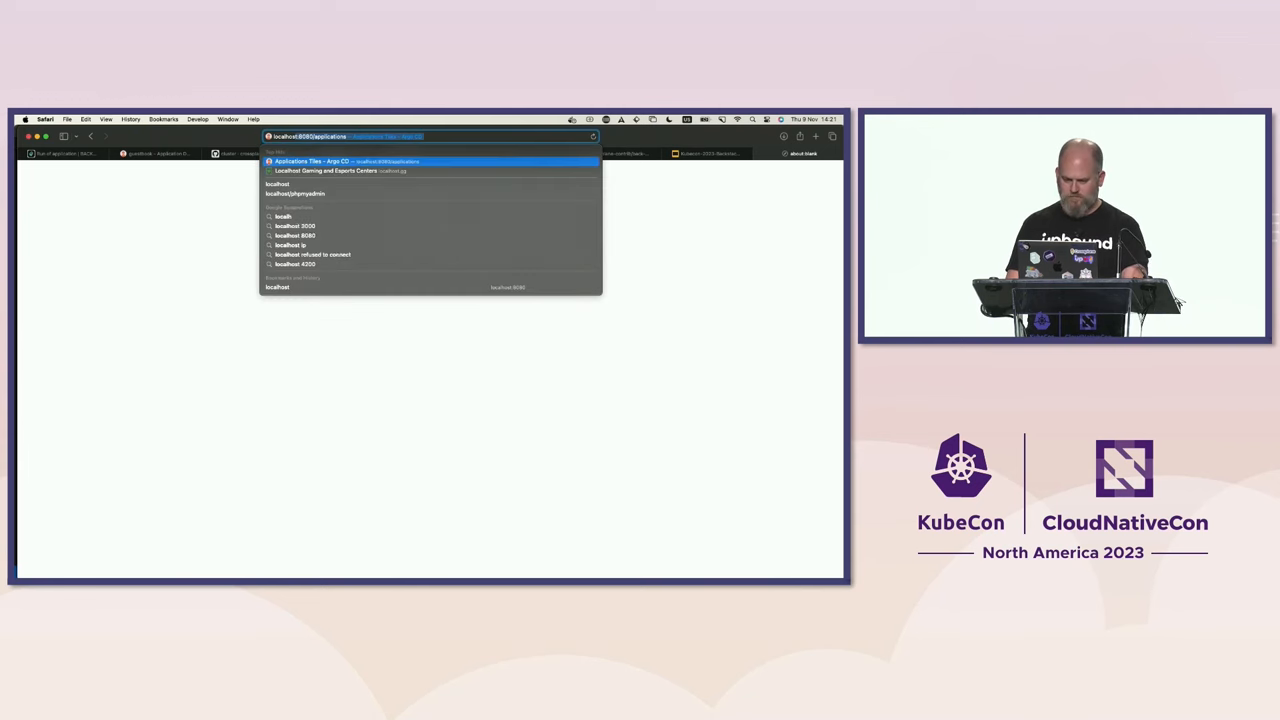
Load localhost:10080 in Safari, which comes up blank, then enter slides.google.com.
{"action": "type", "text": "localhost:10080"}
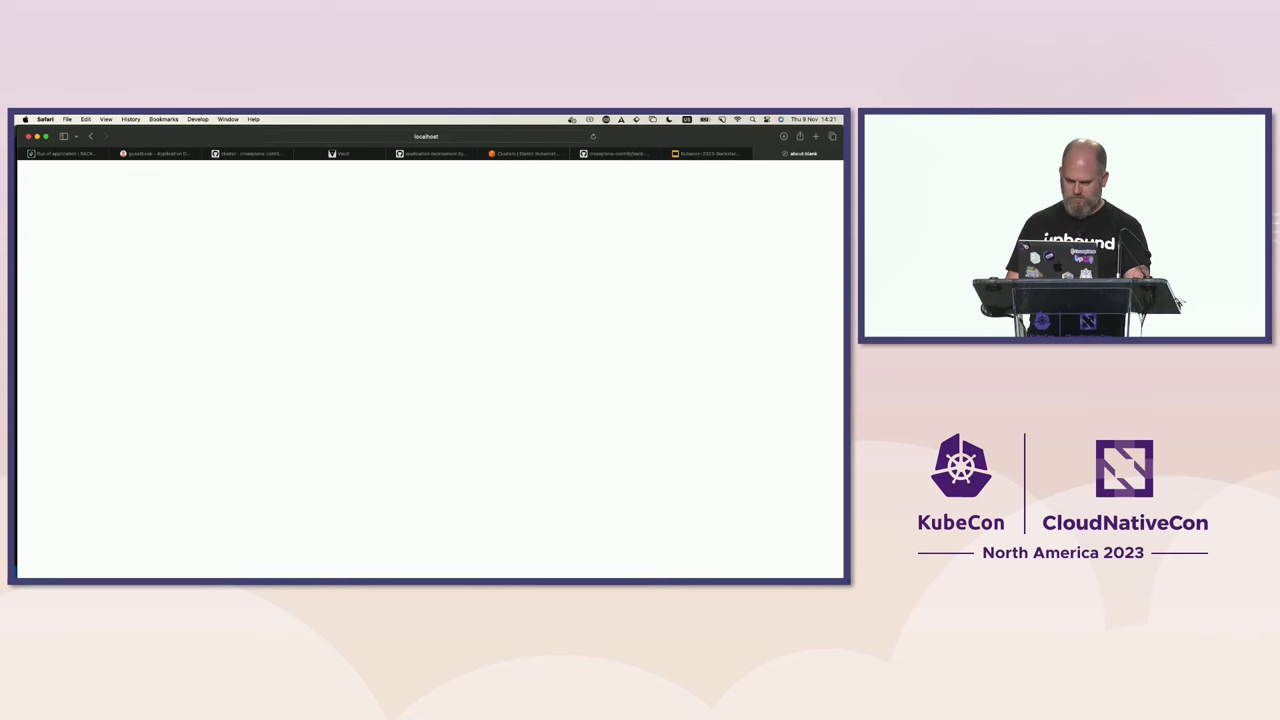
{"action": "left_click", "coordinate": [428, 136]}
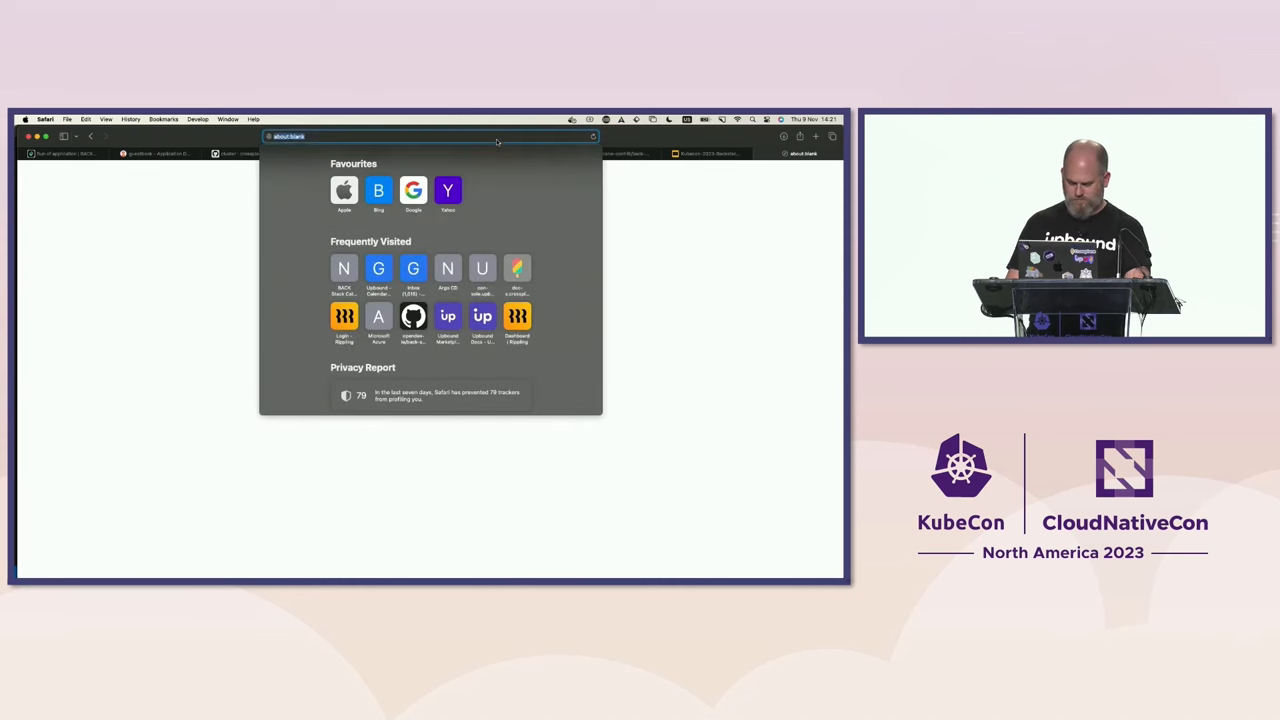
{"action": "type", "text": "slides.google.com"}
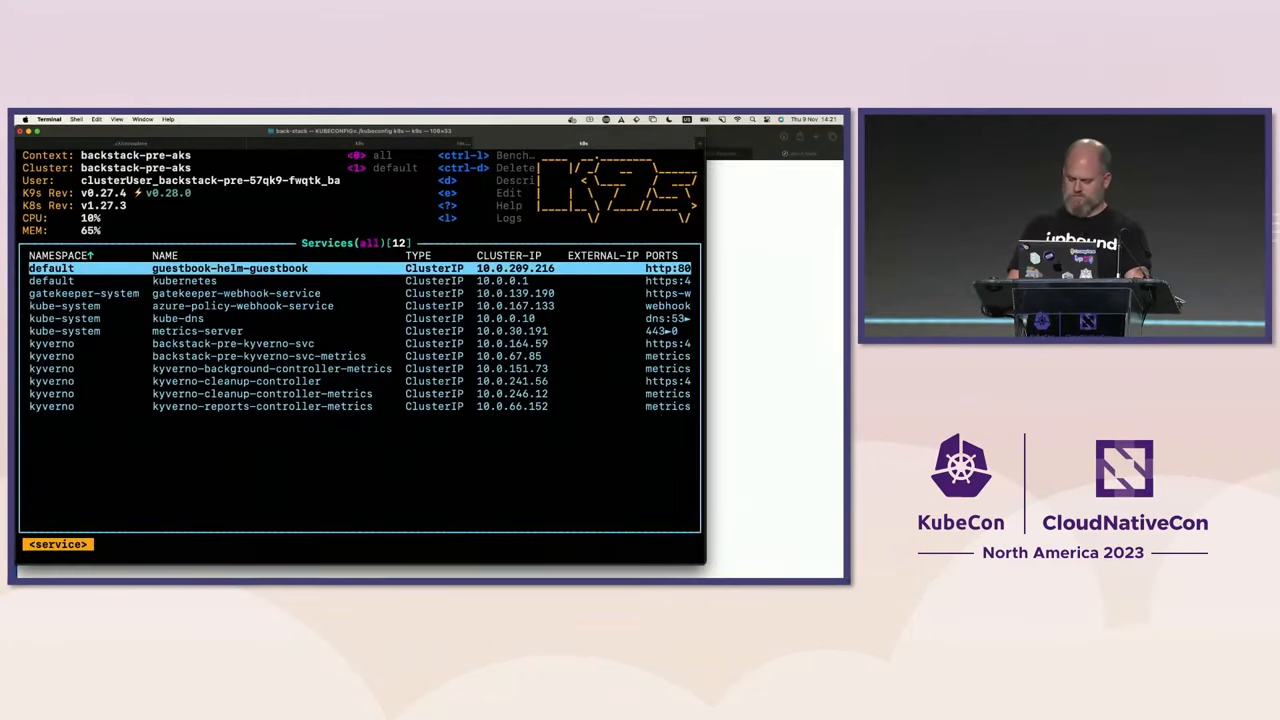
{"action": "type", "text": "potforwar"}
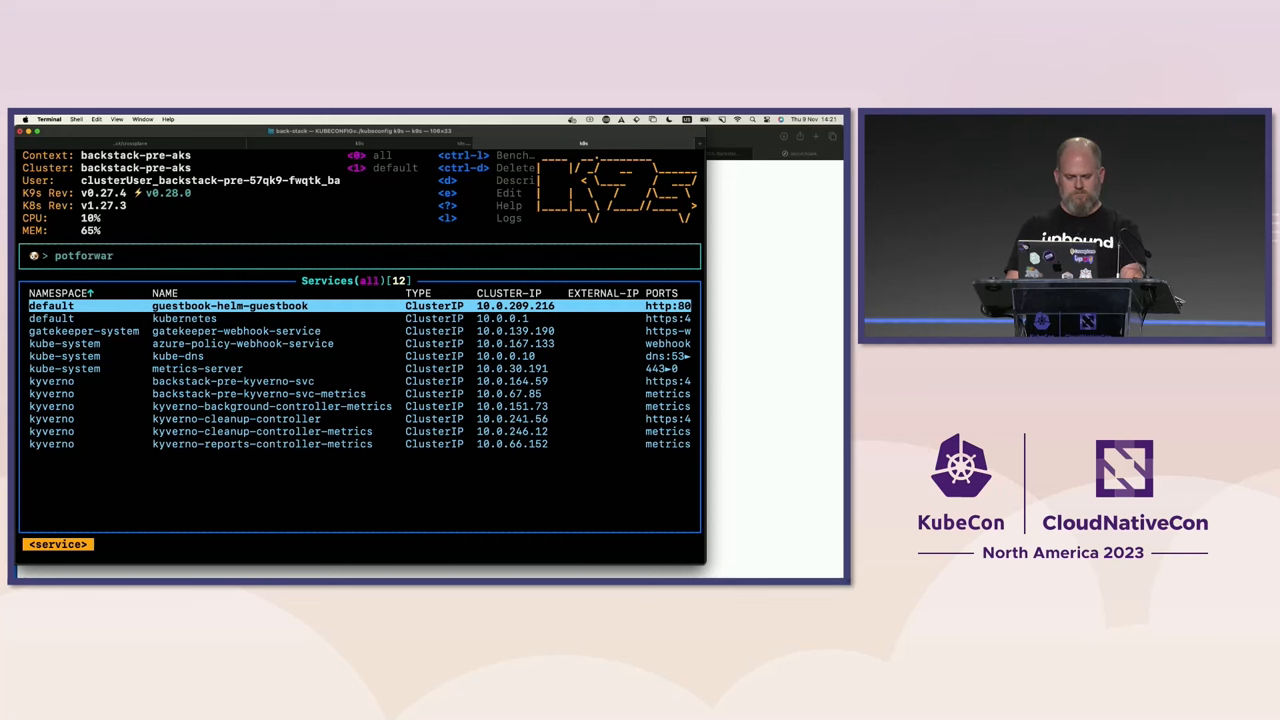
{"action": "type", "text": "svc"}
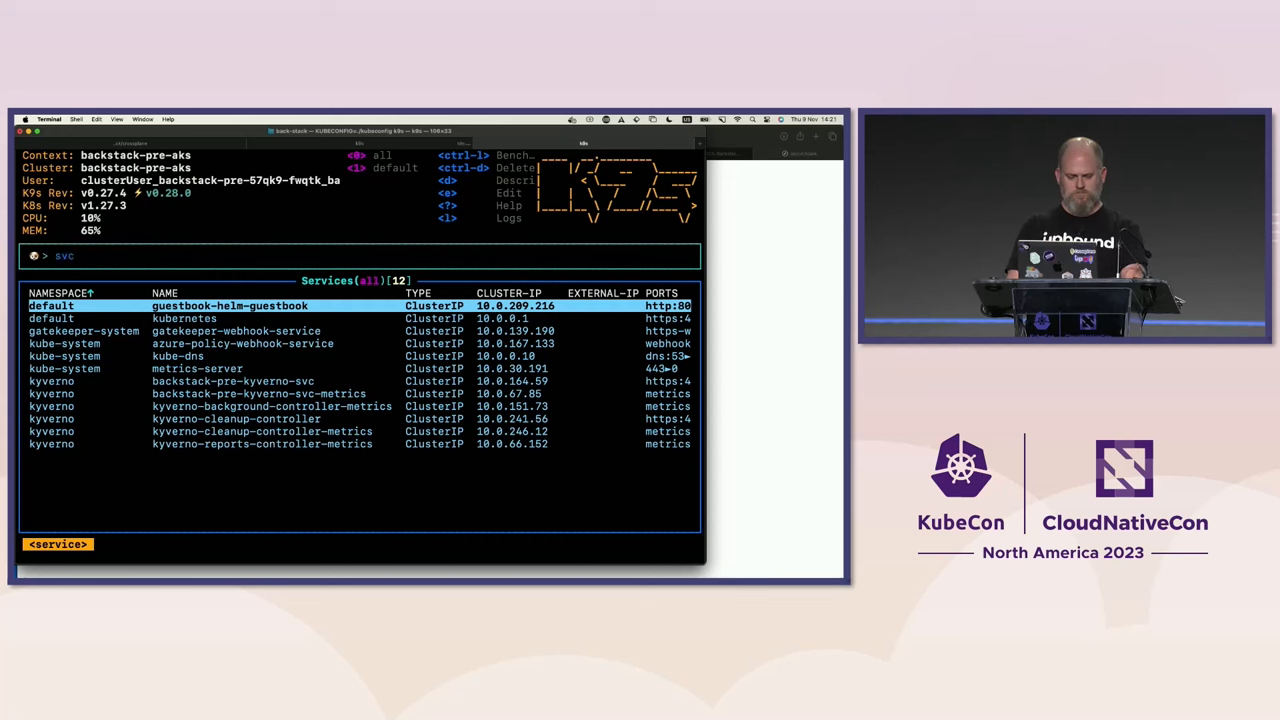
{"action": "type", "text": "portforwards"}
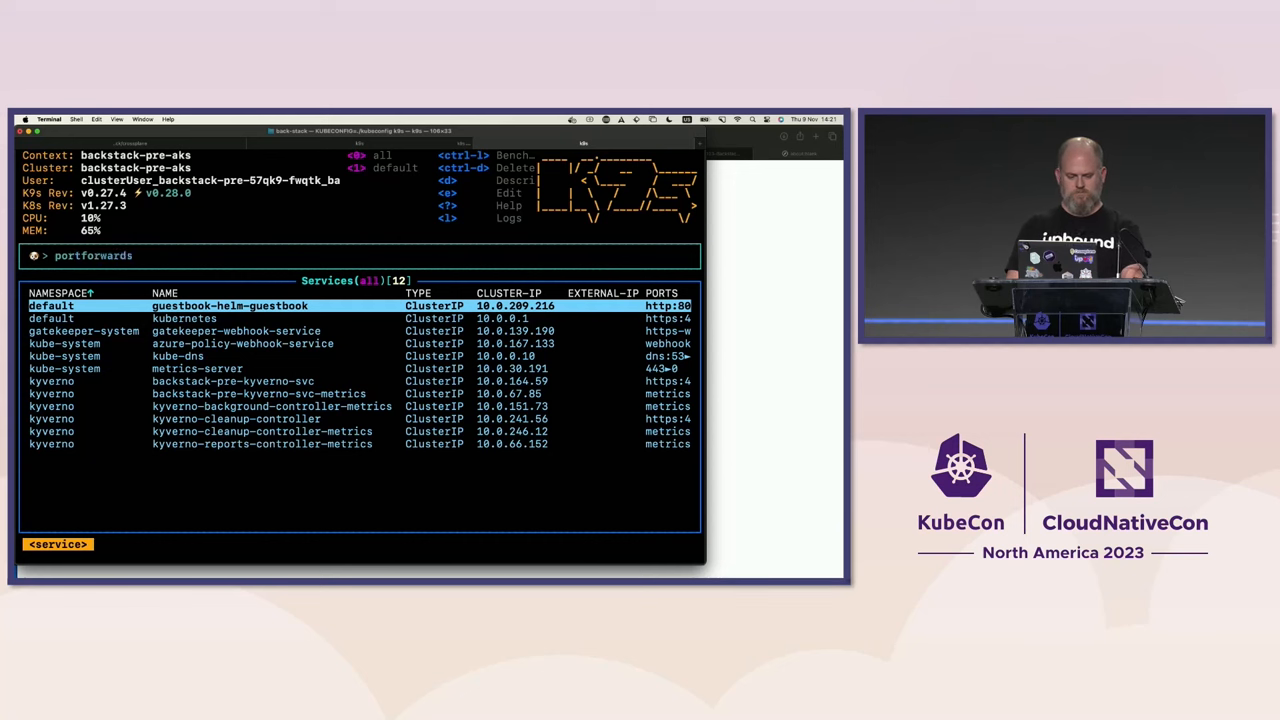
{"action": "key", "text": "Enter"}
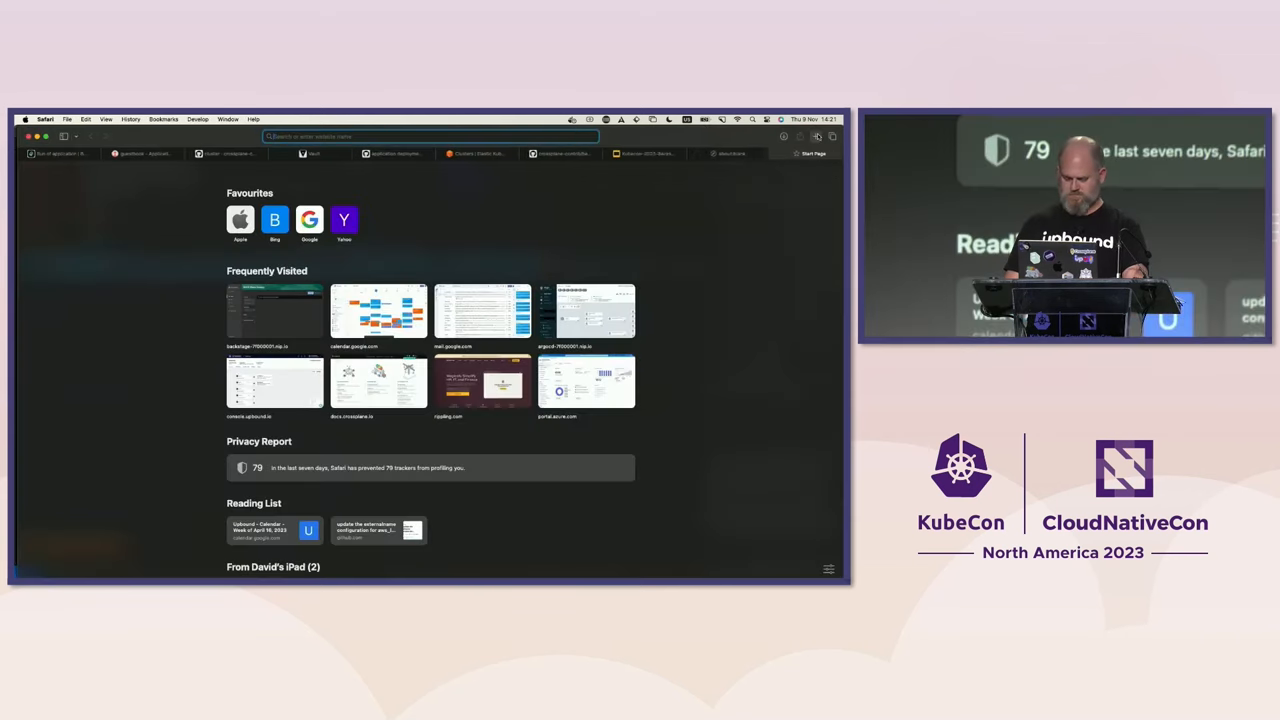
{"action": "type", "text": "http://localhost:10080/"}
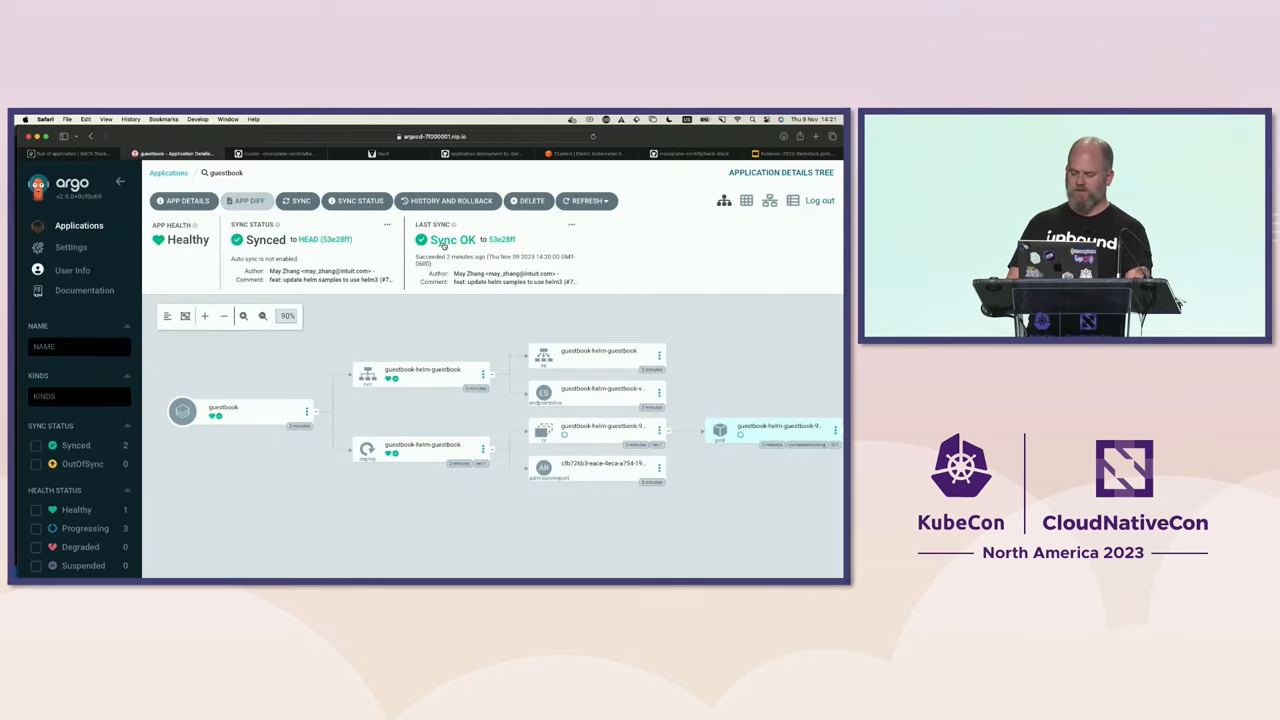
{"action": "mouse_move", "coordinate": [718, 488]}
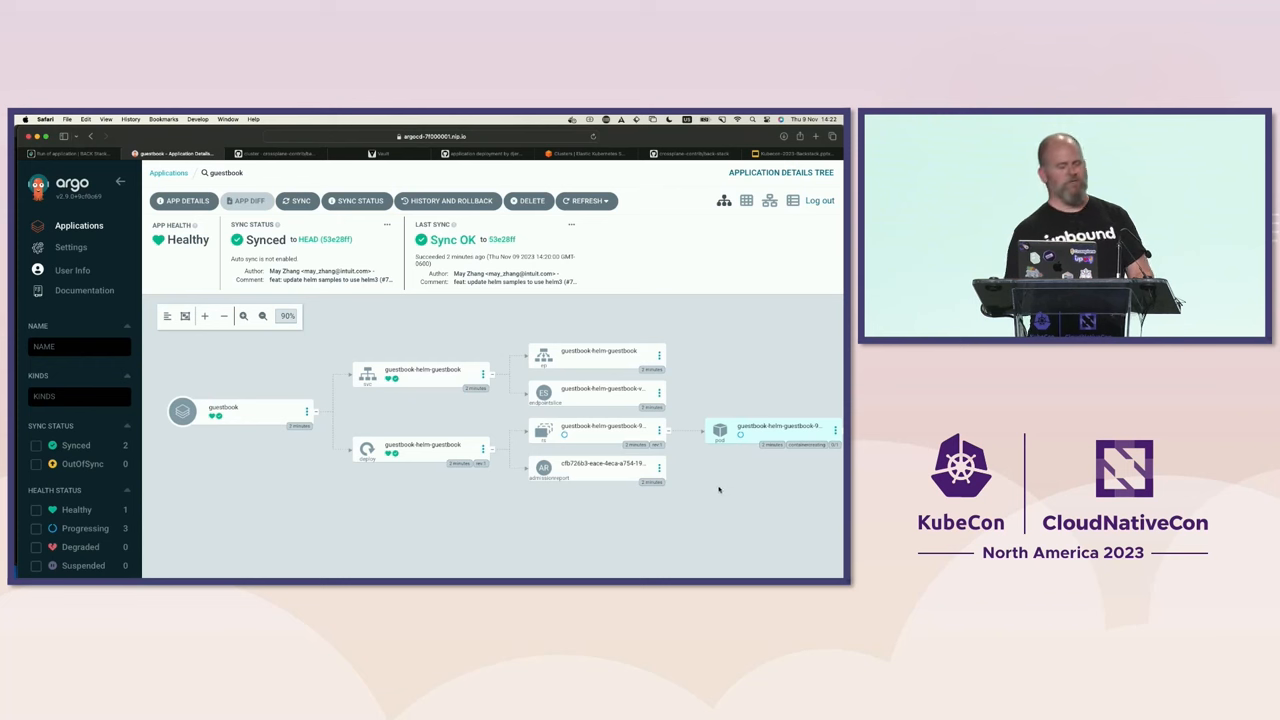
Inspect the Kyverno PolicyReport manifest down to its summary of zero errors and zero failures.
{"action": "left_click", "coordinate": [584, 200]}
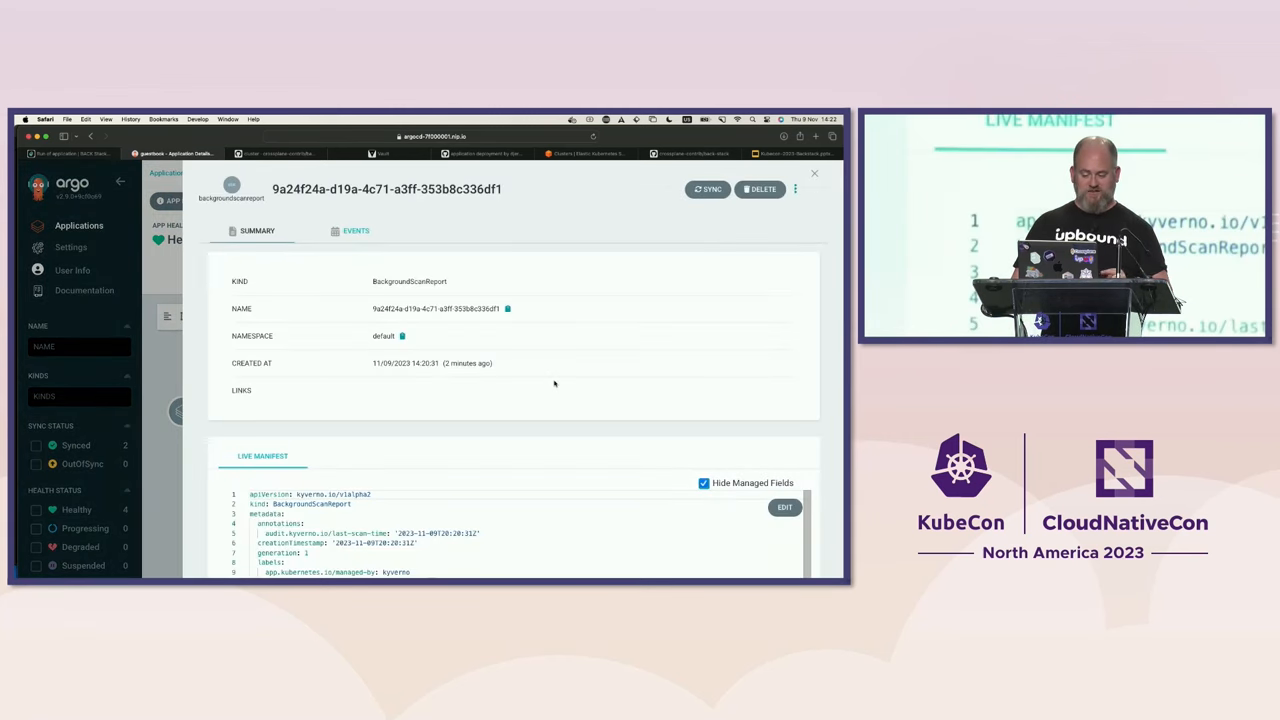
{"action": "mouse_move", "coordinate": [480, 408]}
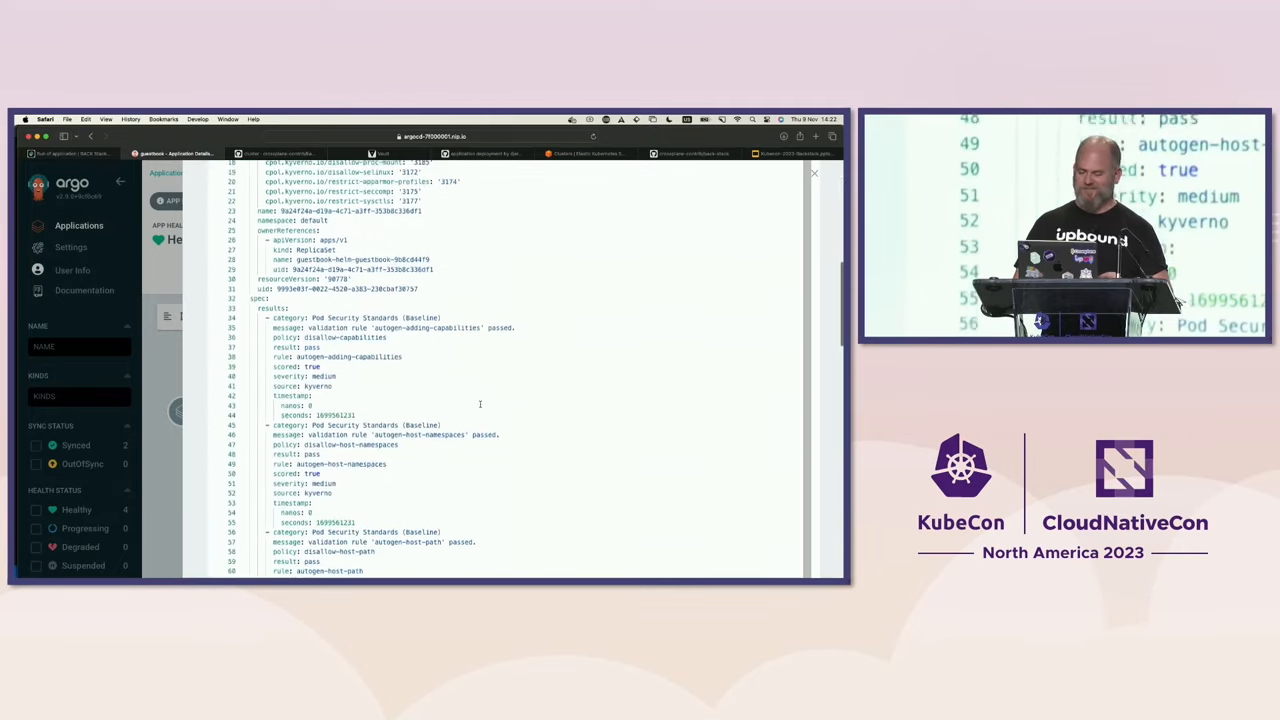
{"action": "scroll", "scroll_direction": "down", "scroll_amount": 3}
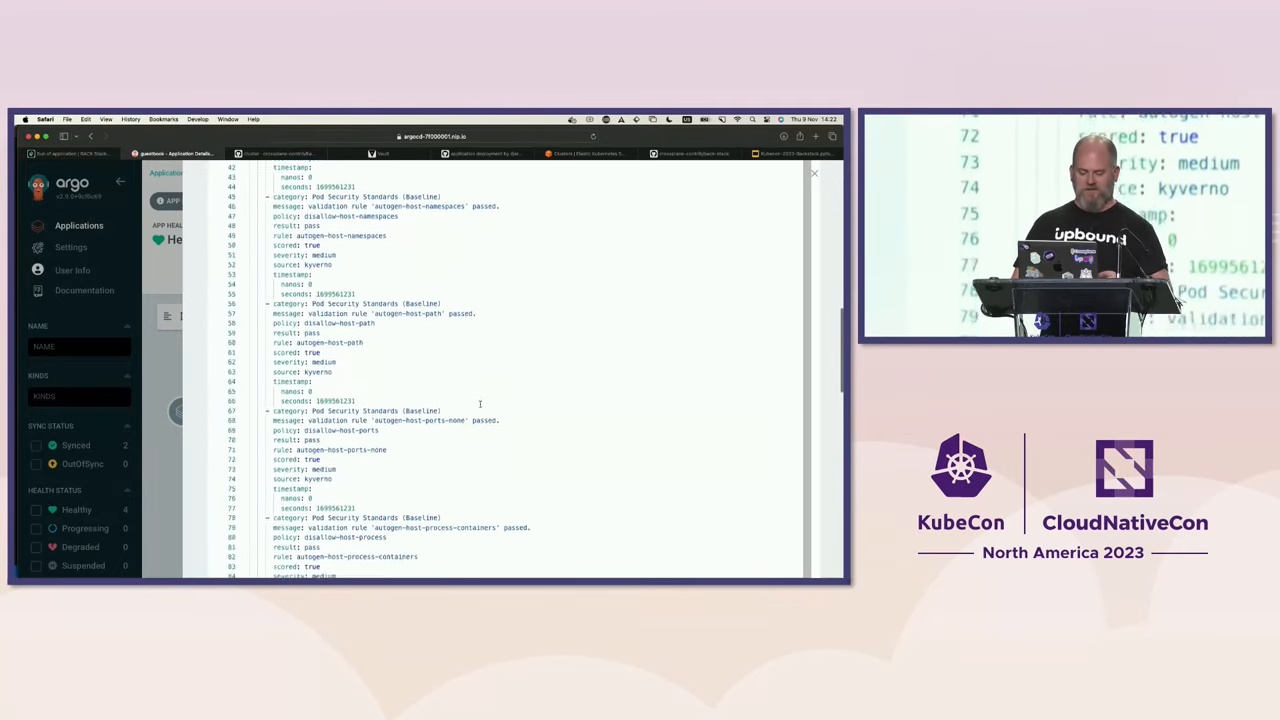
{"action": "scroll", "scroll_direction": "down", "scroll_amount": 3}
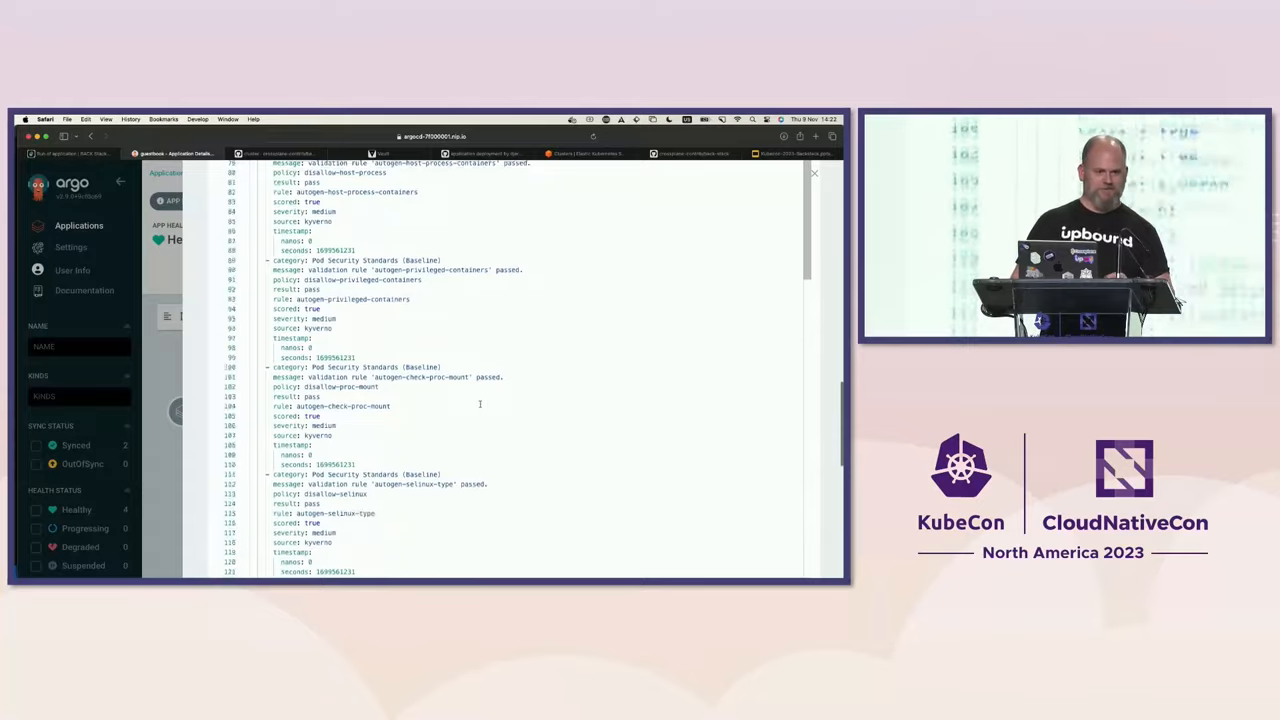
{"action": "scroll", "scroll_direction": "down", "scroll_amount": 3}
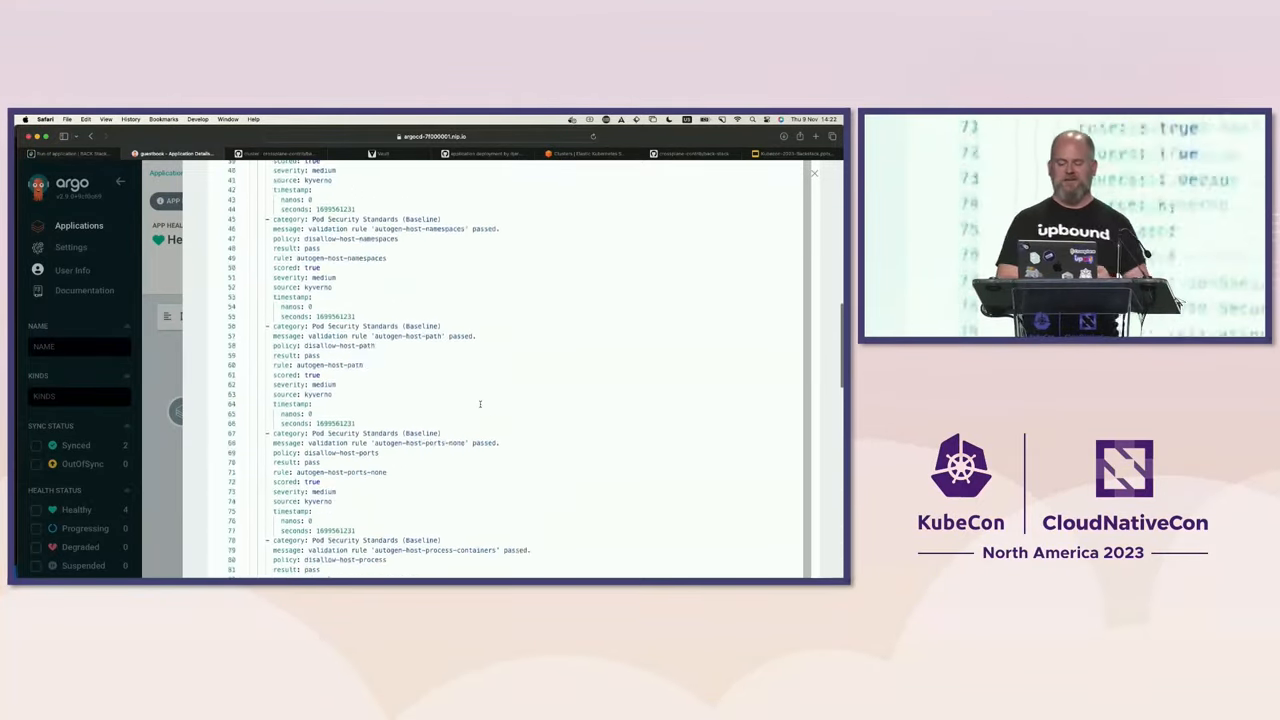
{"action": "scroll", "scroll_direction": "down", "scroll_amount": 3}
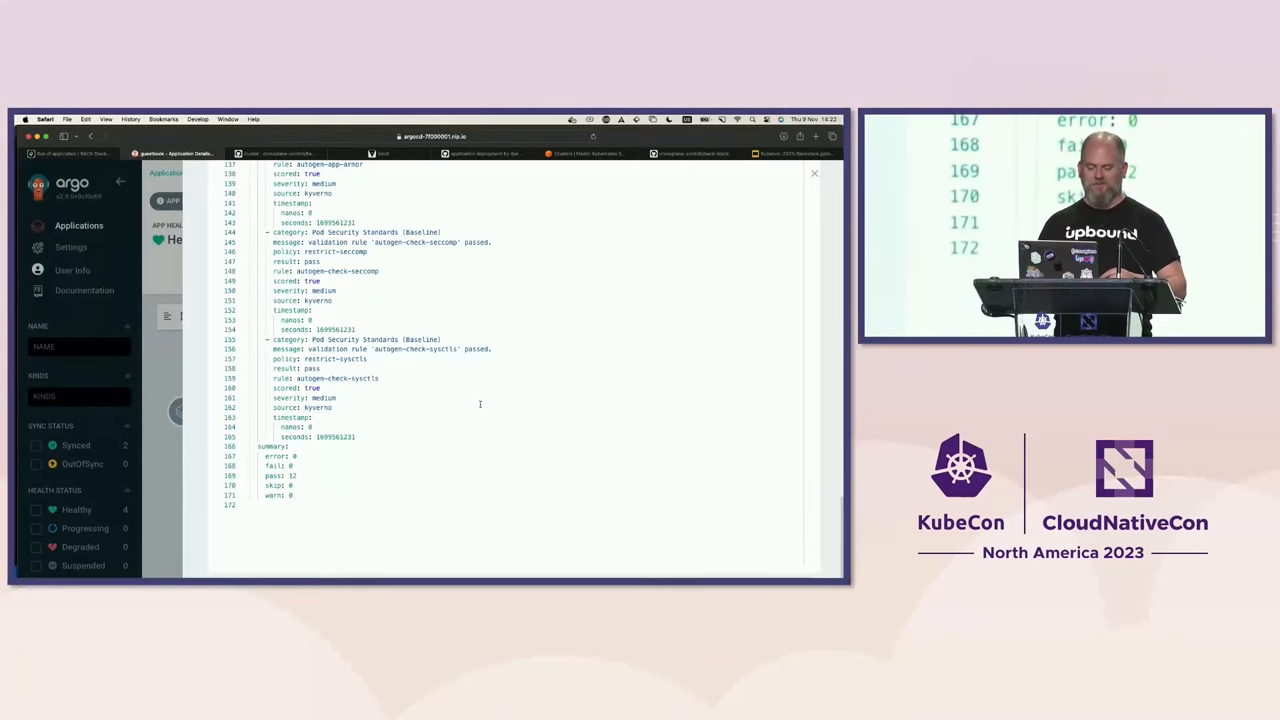
{"action": "scroll", "scroll_direction": "up", "scroll_amount": 3}
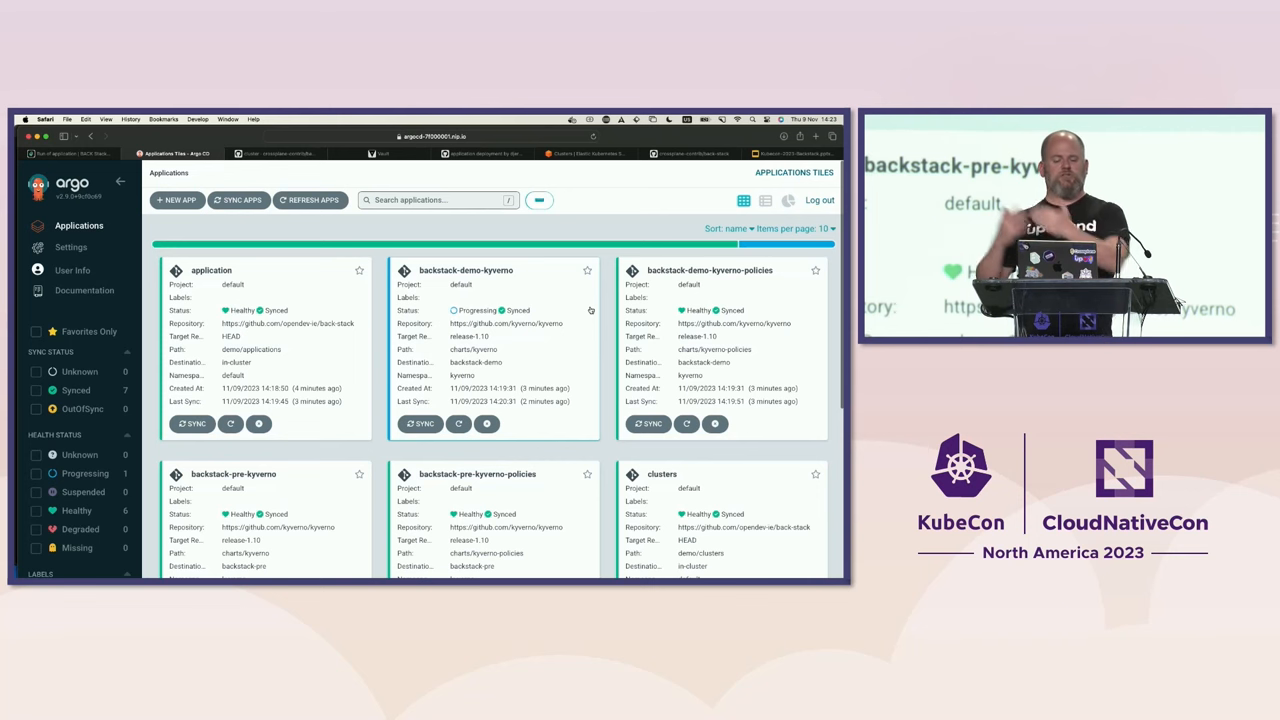
{"action": "mouse_move", "coordinate": [72, 248]}
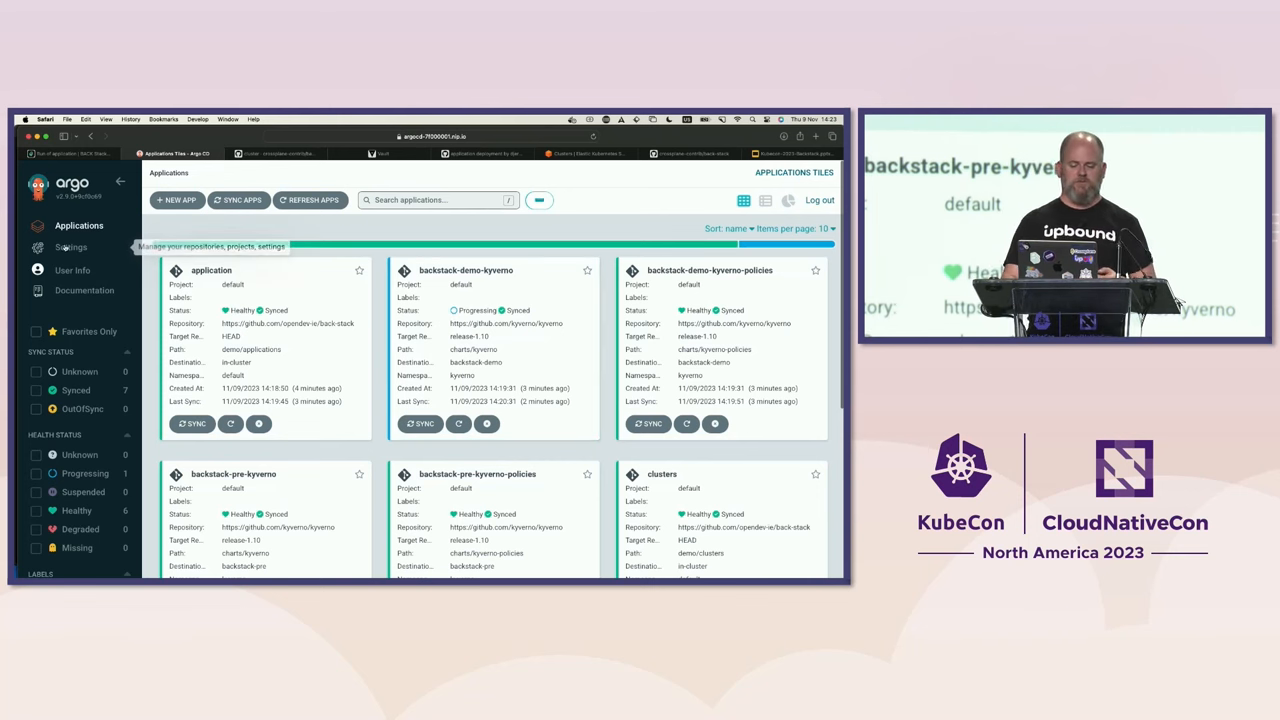
Show Argo CD's registered clusters backstack-demo, backstack-pre and in-cluster, all connected.
{"action": "left_click", "coordinate": [70, 248]}
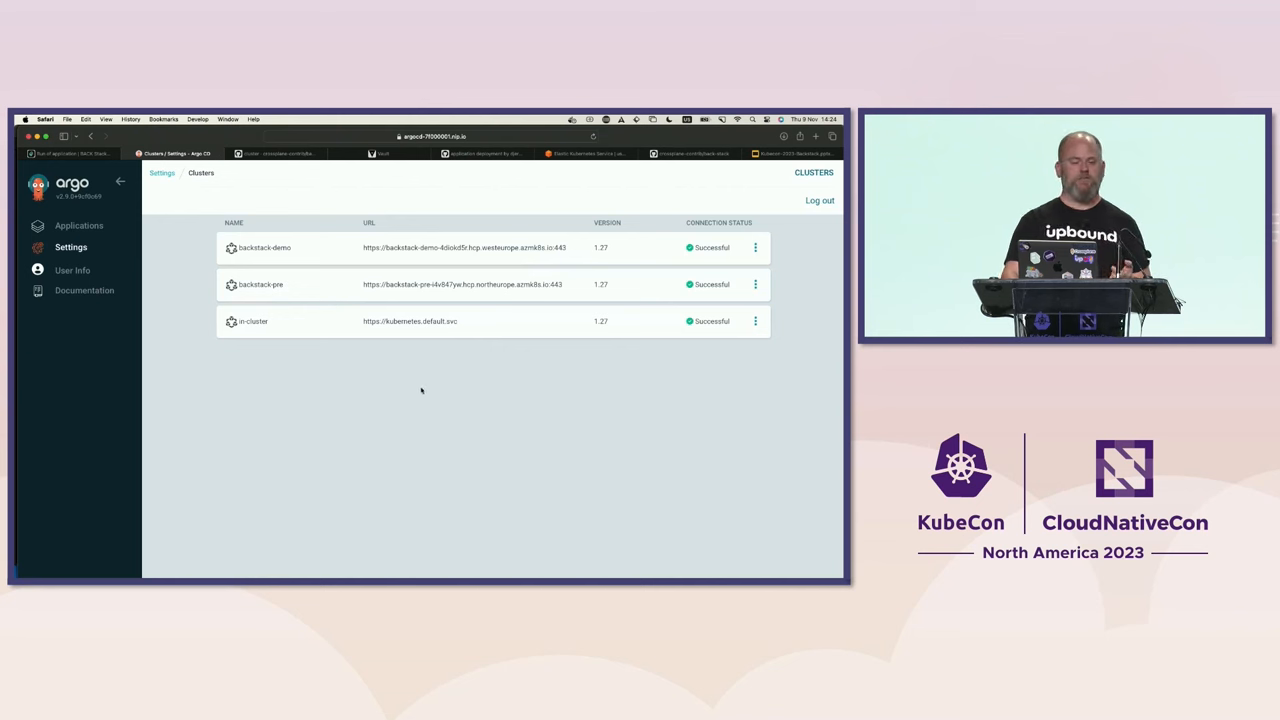
{"action": "mouse_move", "coordinate": [428, 376]}
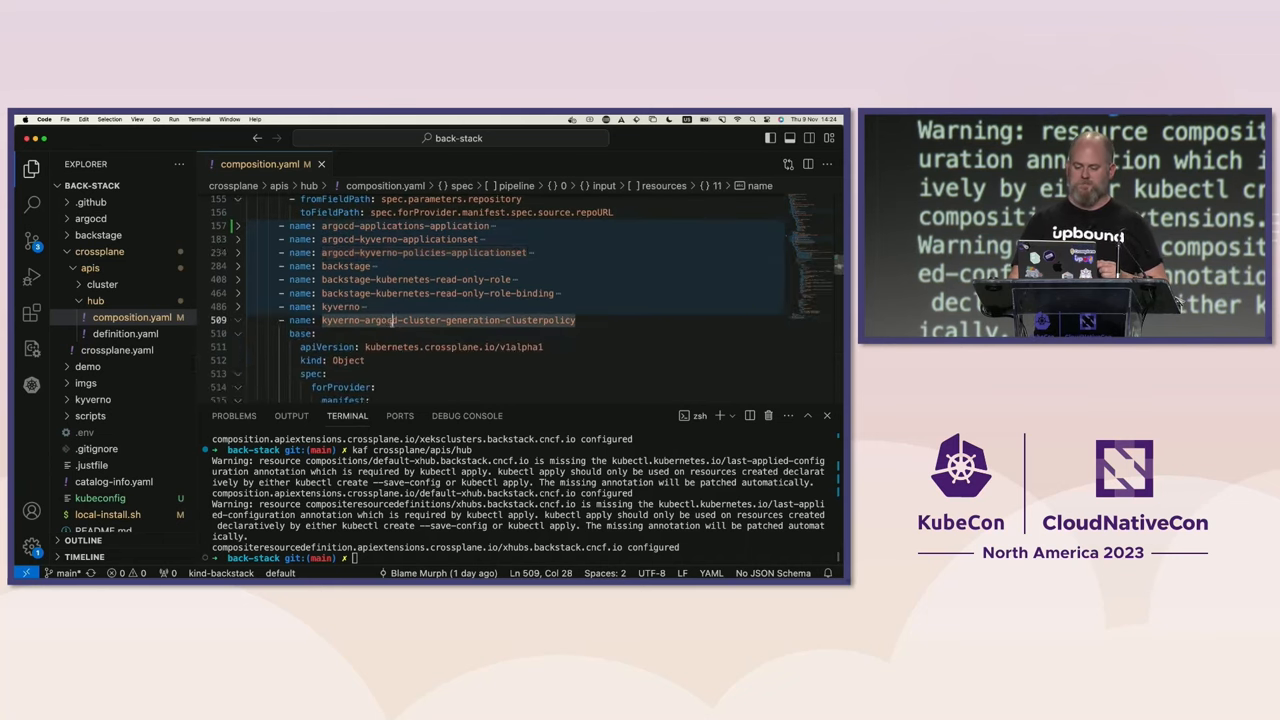
Scroll crossplane/apis/hub/composition.yaml down to the Kyverno cluster-secret generation policy.
{"action": "scroll", "scroll_direction": "down", "scroll_amount": 3}
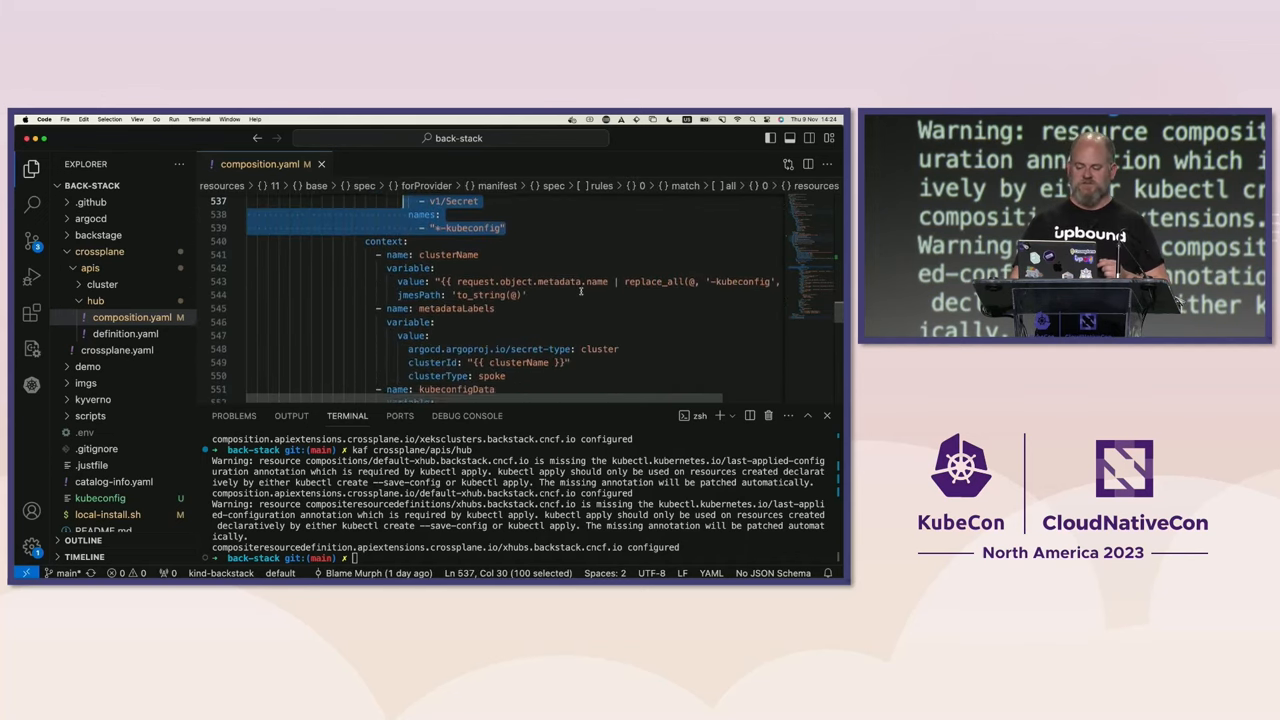
{"action": "scroll", "scroll_direction": "down", "scroll_amount": 3}
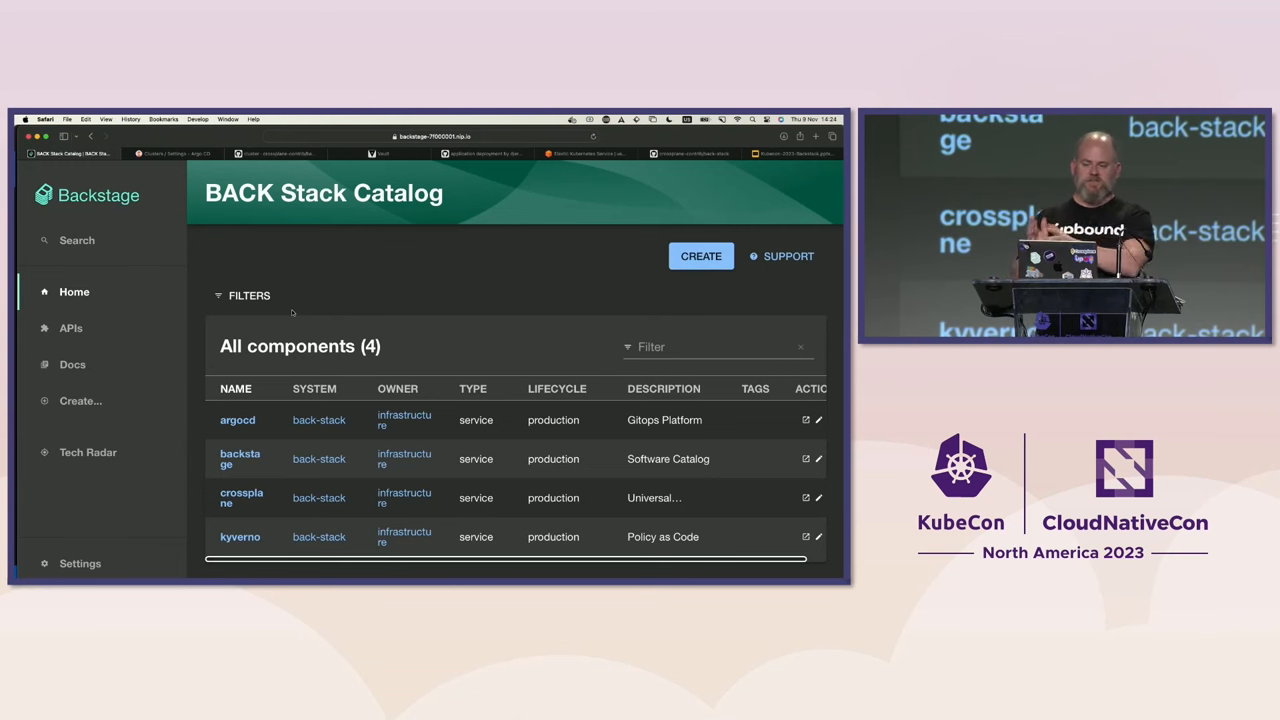
View the BACK Stack Catalog in Backstage listing argocd, backstage, crossplane and kyverno.
{"action": "left_click", "coordinate": [690, 152]}
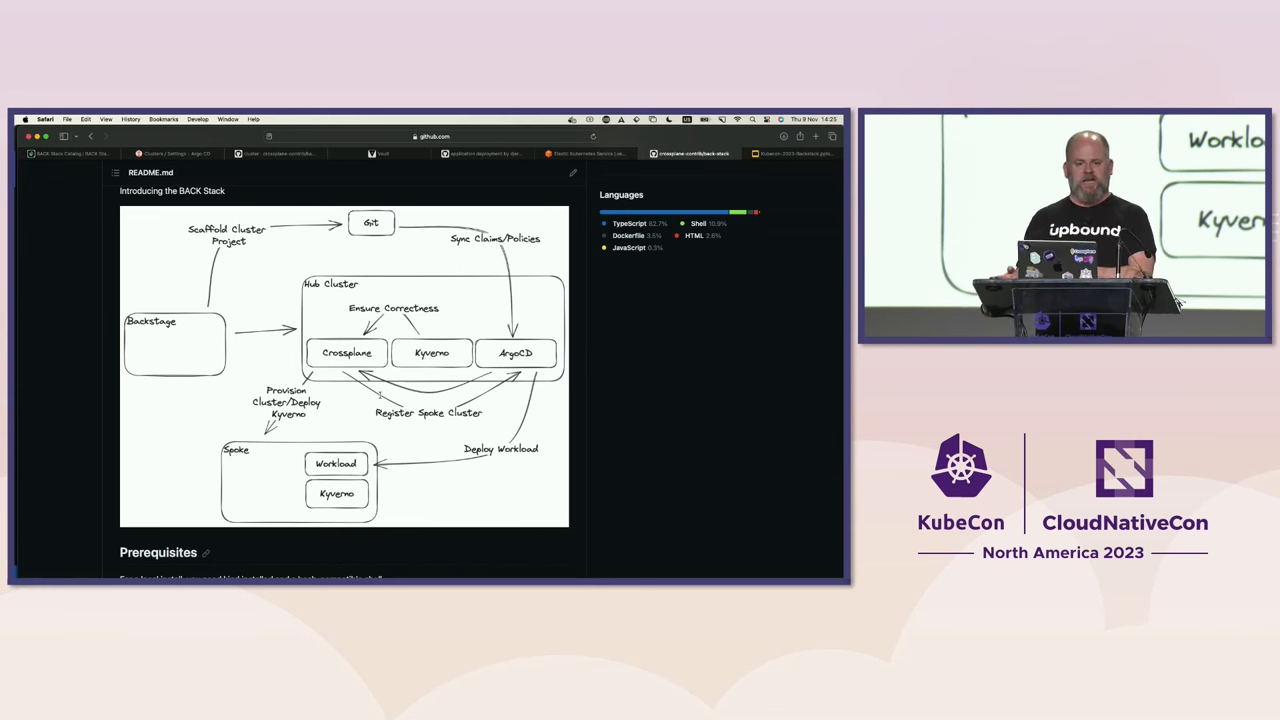
{"action": "mouse_move", "coordinate": [710, 340]}
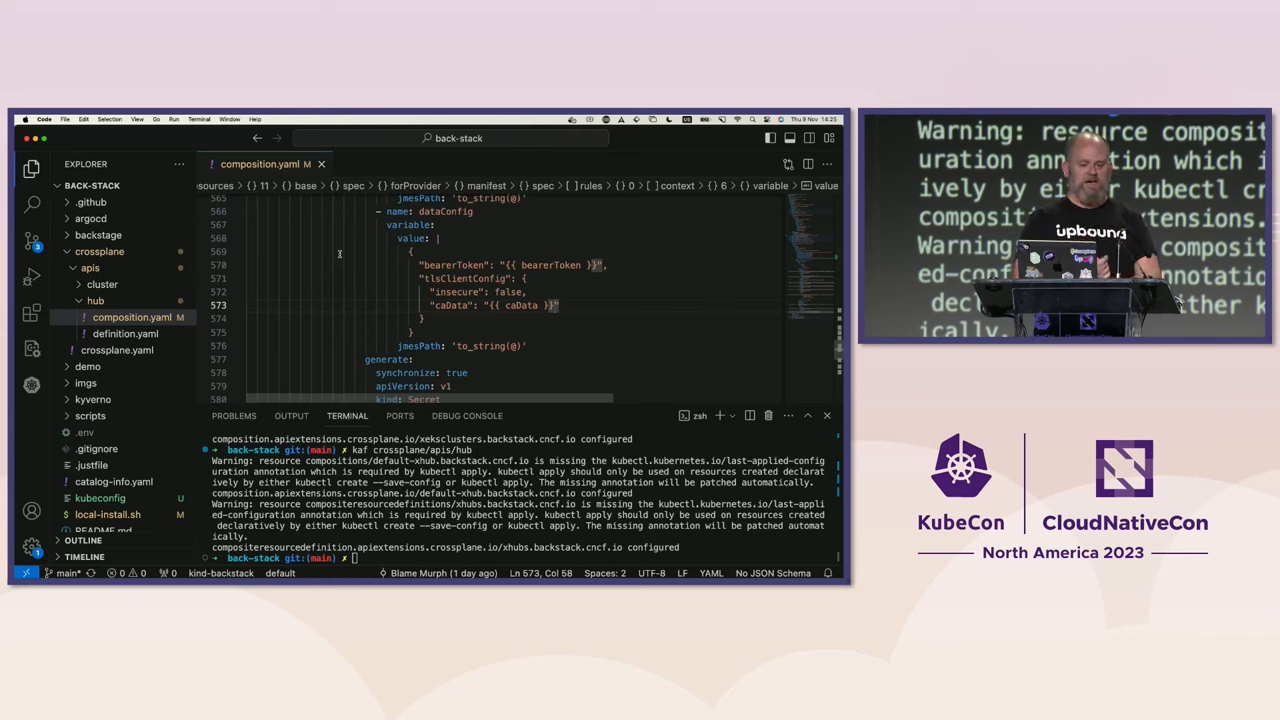
Review the hub definition.yaml and the Kyverno crossplane policies in the back-stack repo.
{"action": "left_click", "coordinate": [120, 316]}
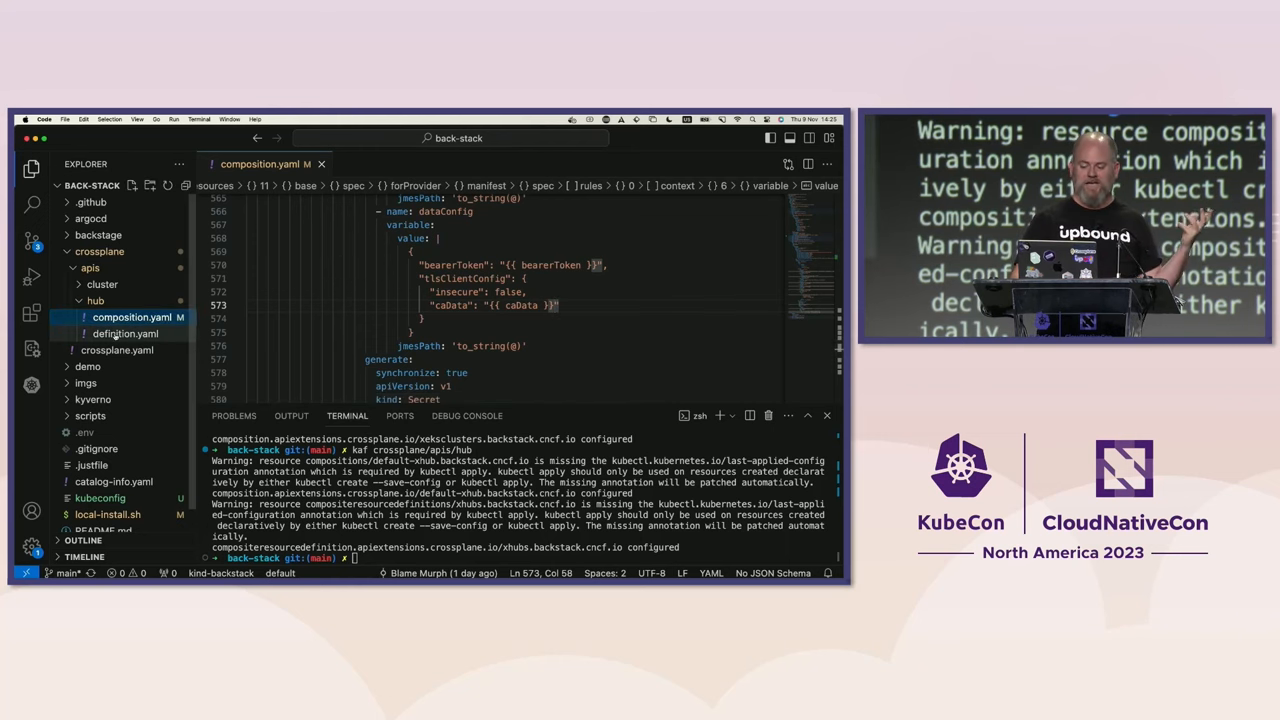
{"action": "left_click", "coordinate": [124, 332]}
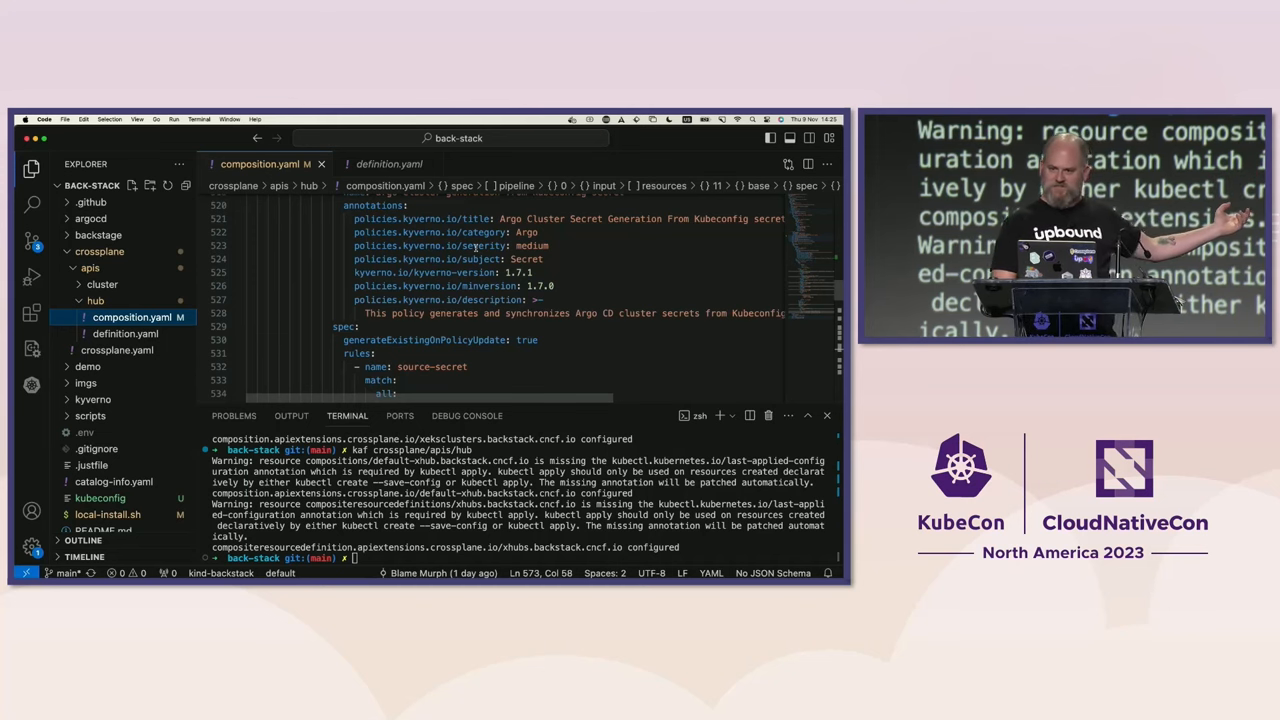
{"action": "left_click", "coordinate": [96, 252]}
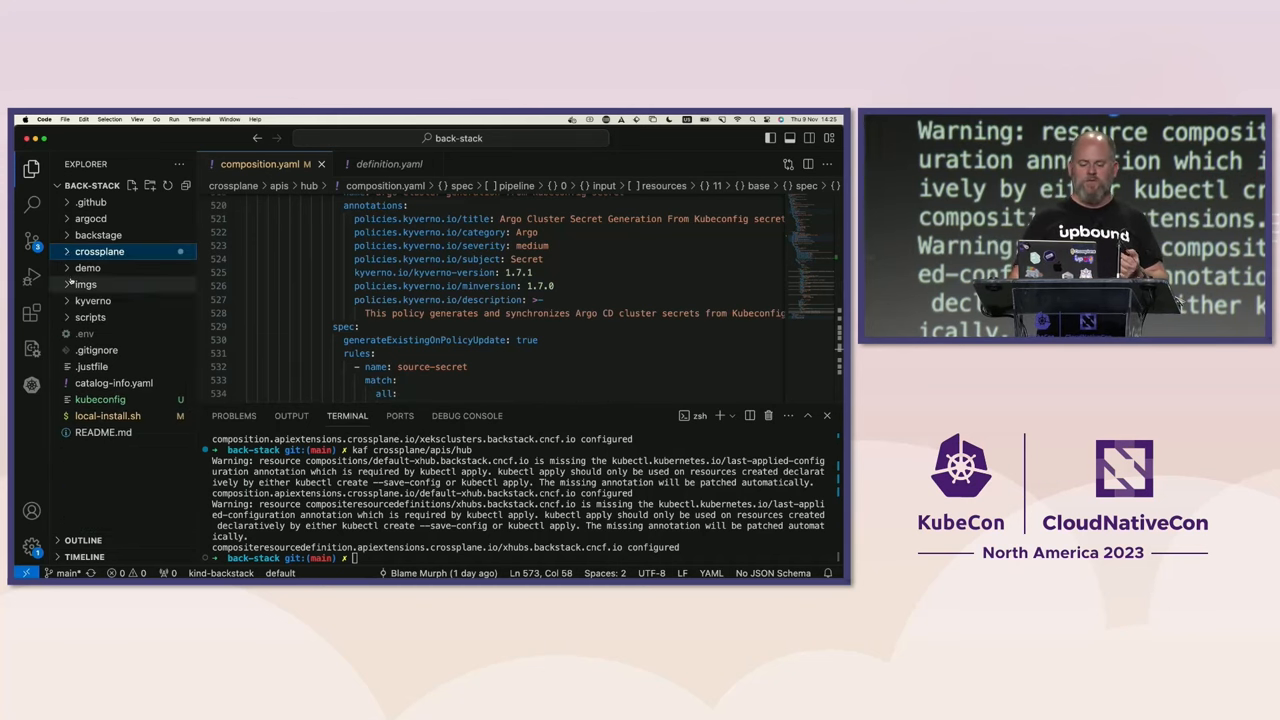
{"action": "left_click", "coordinate": [92, 300]}
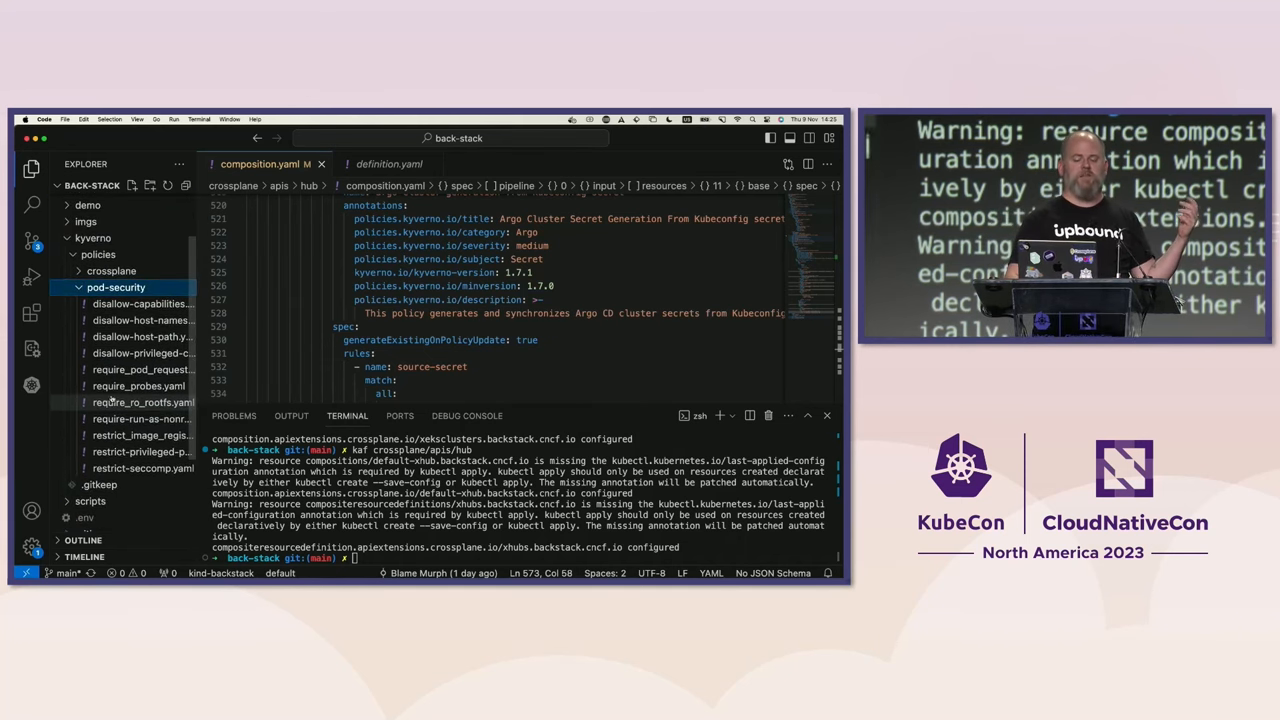
{"action": "left_click", "coordinate": [108, 272]}
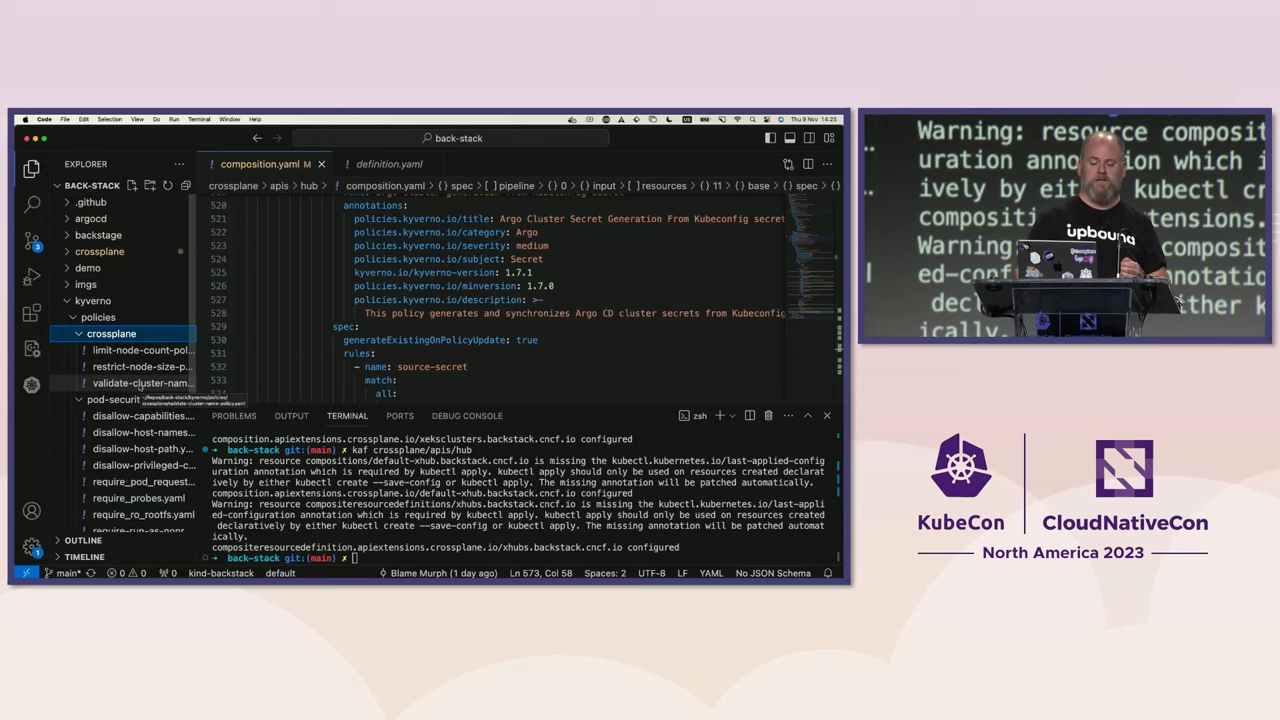
Review argocd/cluster-application.yaml, the clusters app pointing at demo/clusters on in-cluster.
{"action": "left_click", "coordinate": [90, 218]}
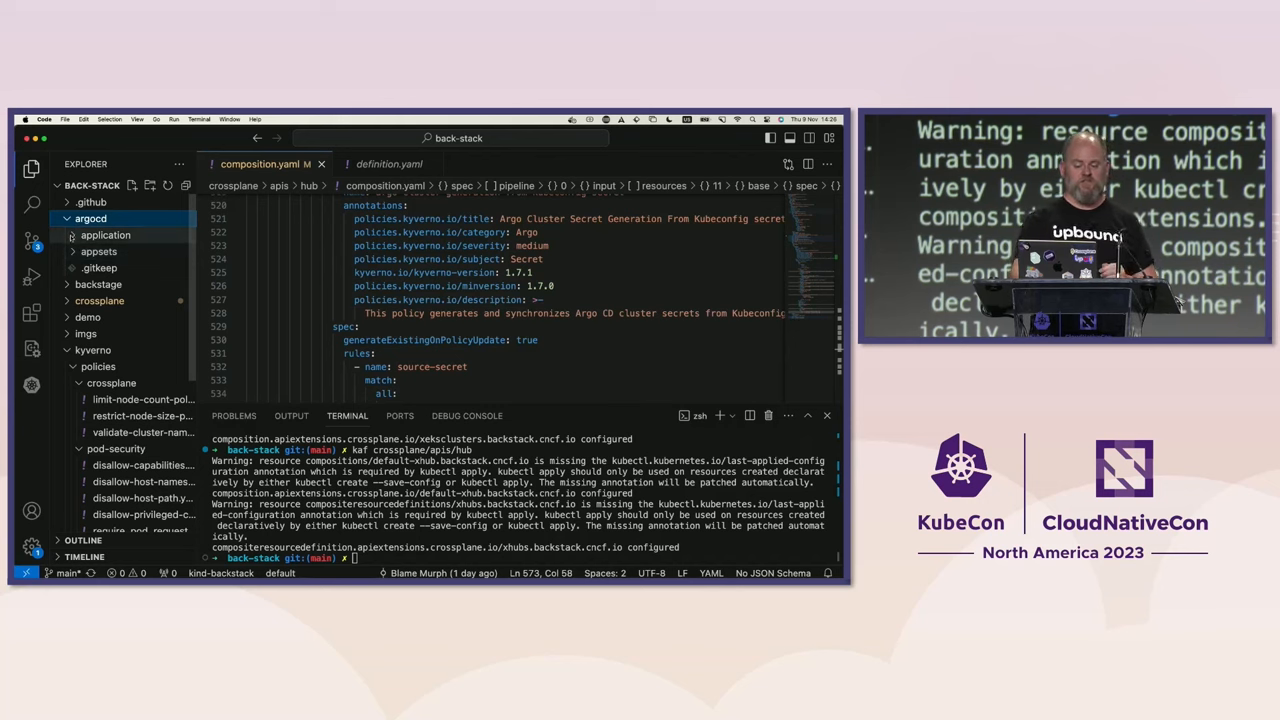
{"action": "left_click", "coordinate": [104, 234]}
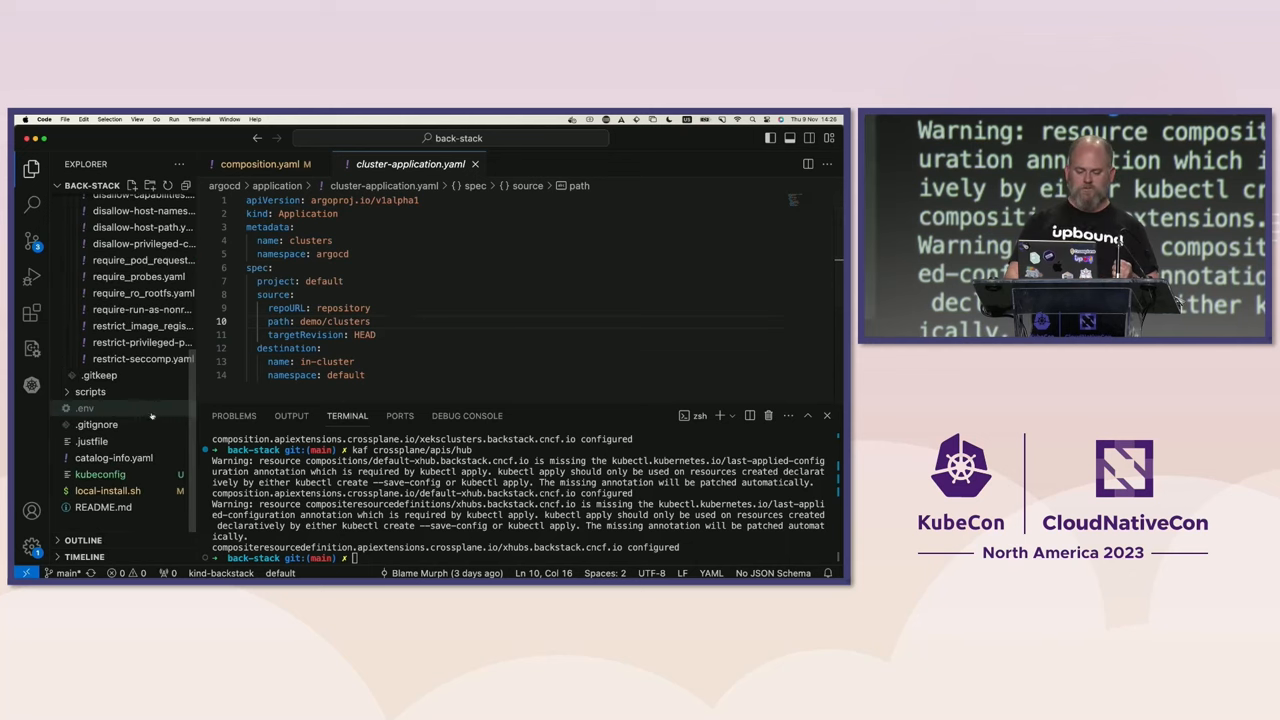
{"action": "left_click", "coordinate": [104, 492]}
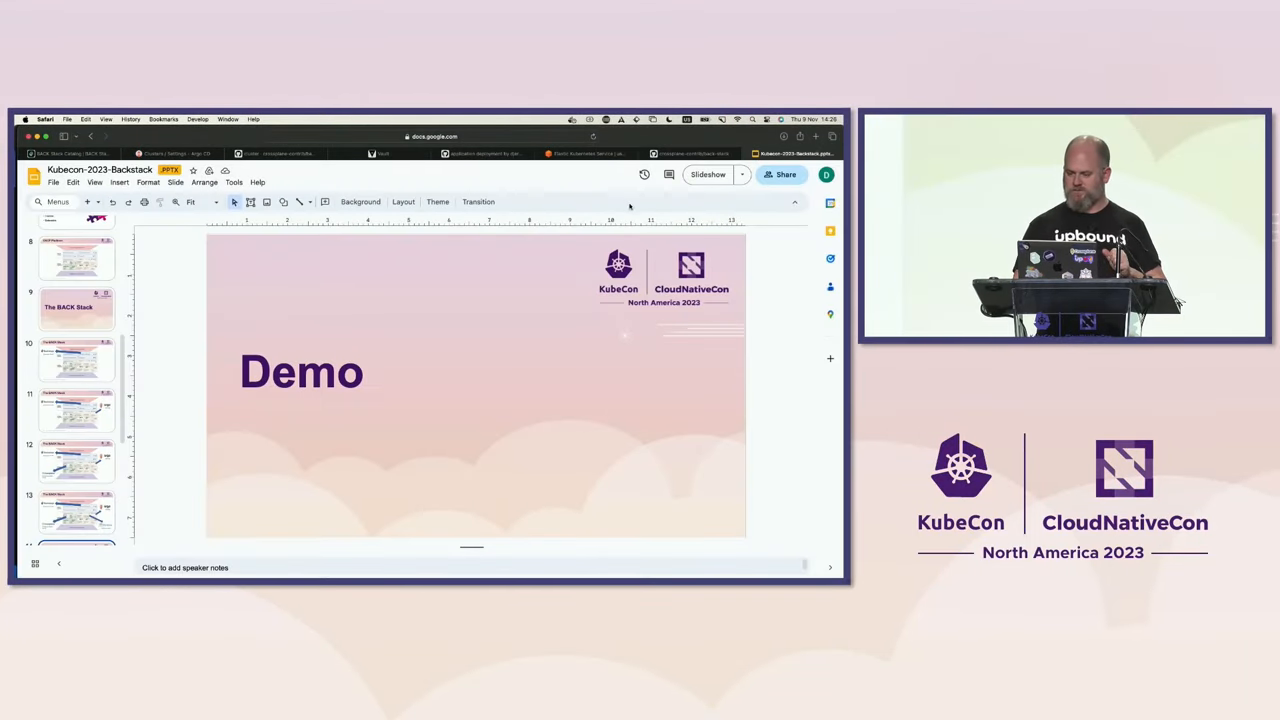
Finish the deck on the Thank You! slide and return to Argo CD's applications overview.
{"action": "left_click", "coordinate": [704, 174]}
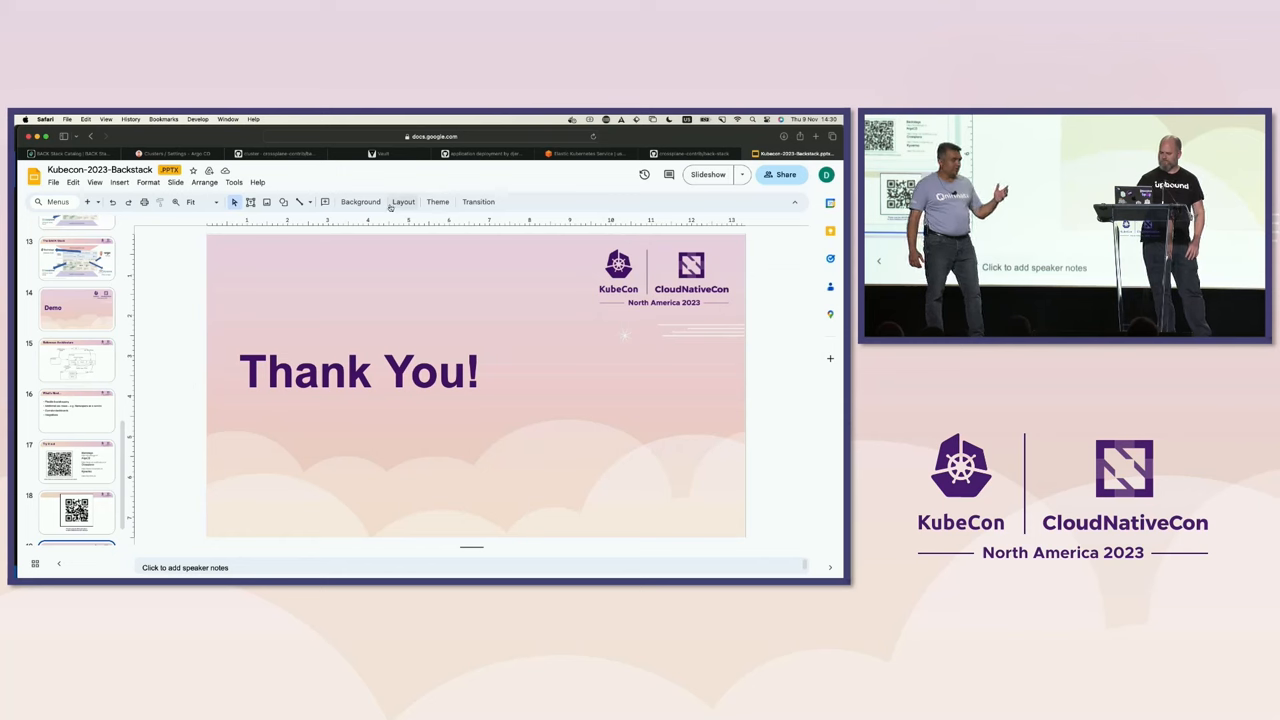
{"action": "left_click", "coordinate": [76, 258]}
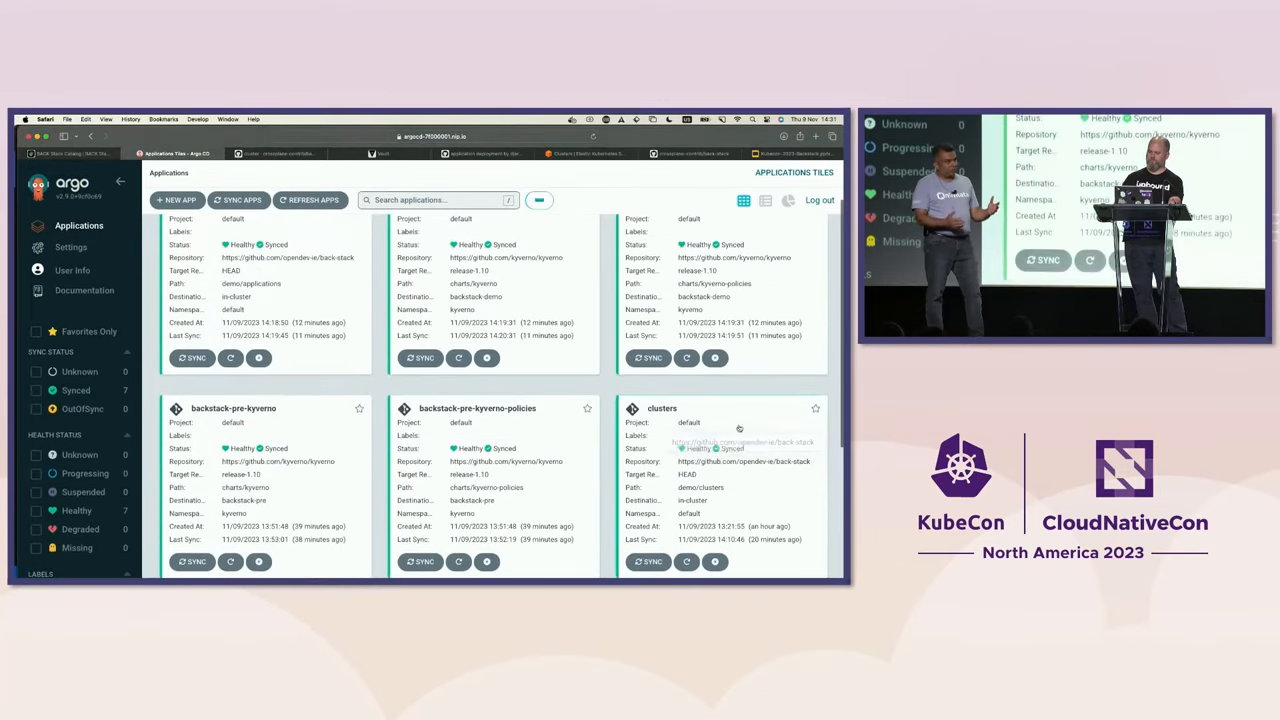
Inspect the clusters application's resource tree showing Healthy, Synced and Sync OK.
{"action": "left_click", "coordinate": [660, 408]}
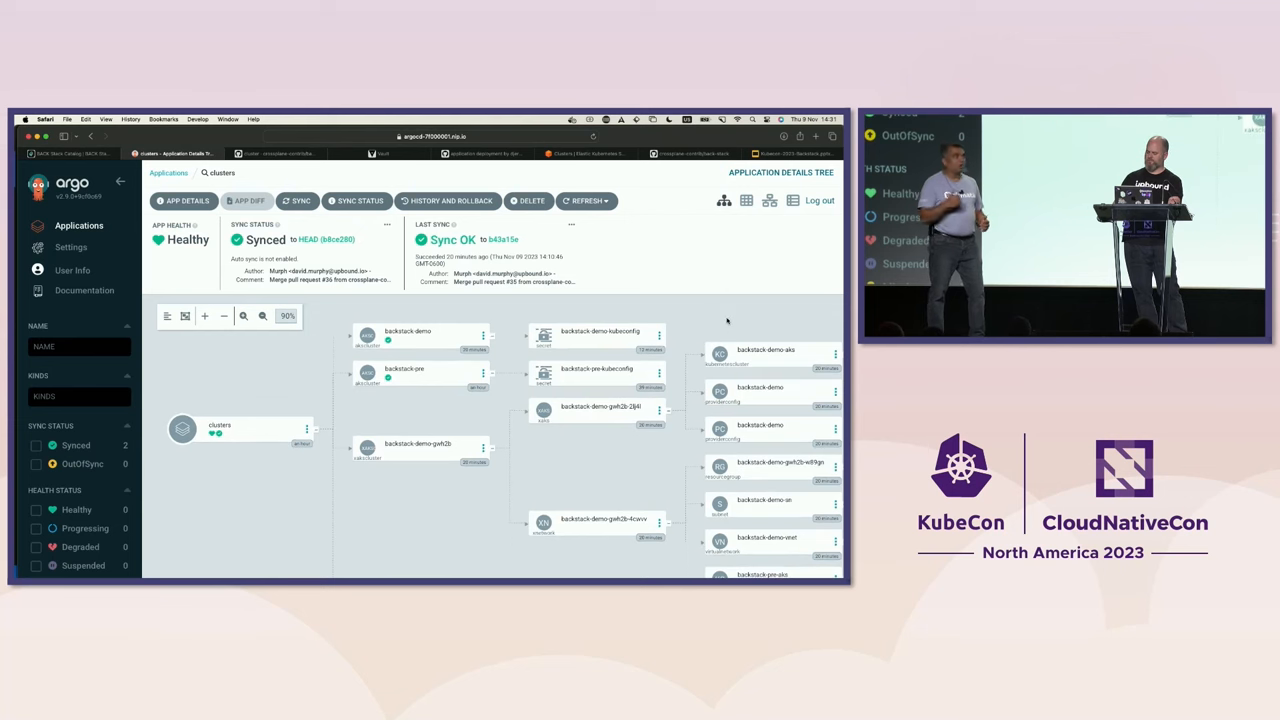
{"action": "mouse_move", "coordinate": [504, 386]}
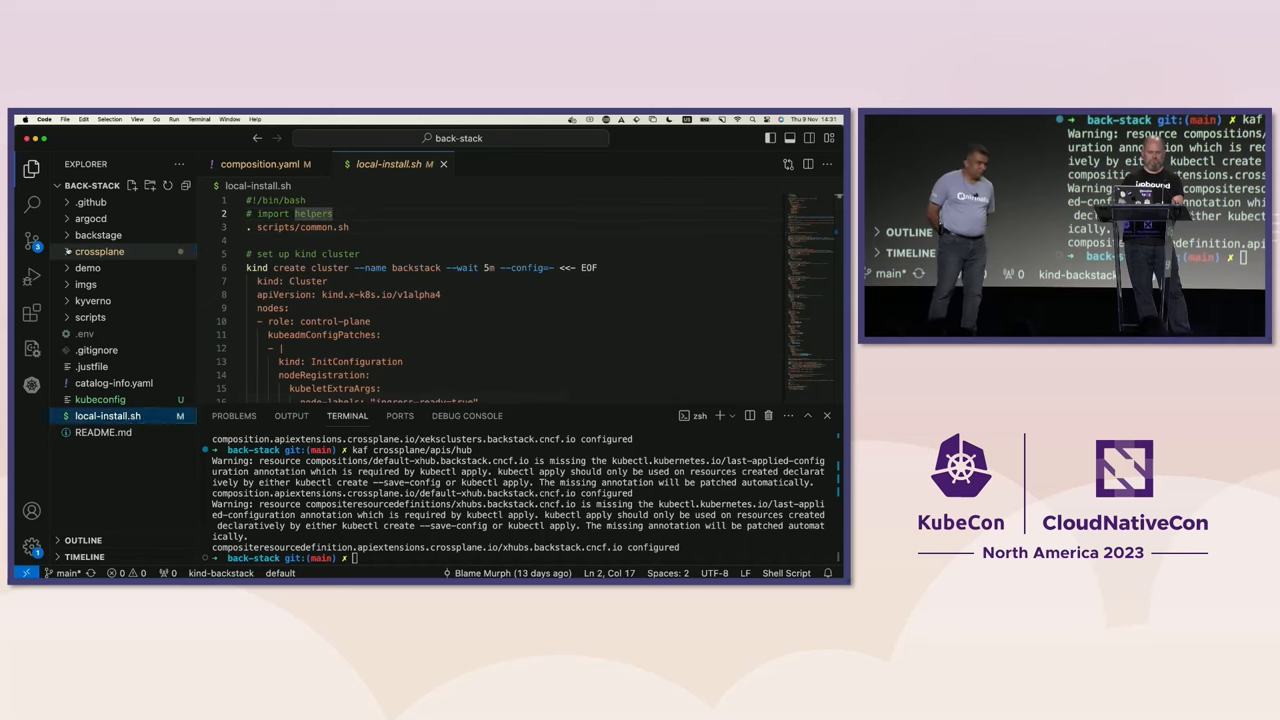
Close local-install.sh and show the crossplane apis hub folder with composition.yaml and definition.yaml.
{"action": "left_click", "coordinate": [96, 256]}
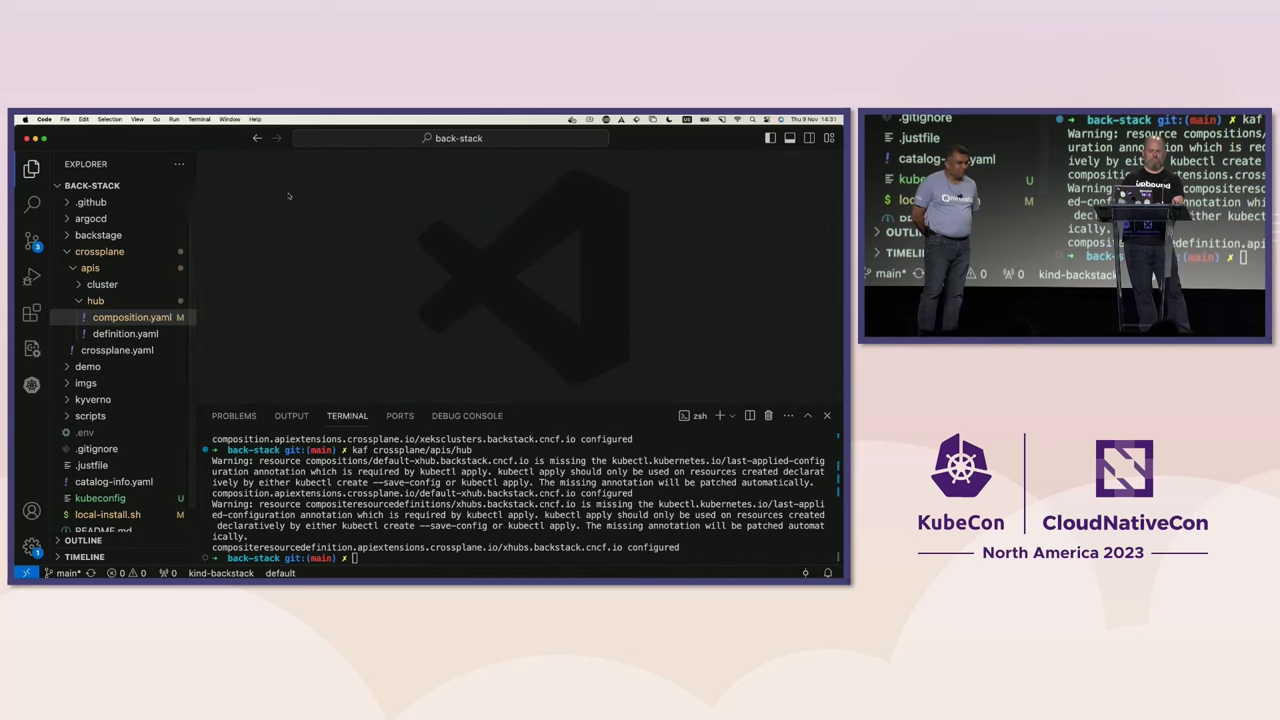
{"action": "left_click", "coordinate": [94, 300]}
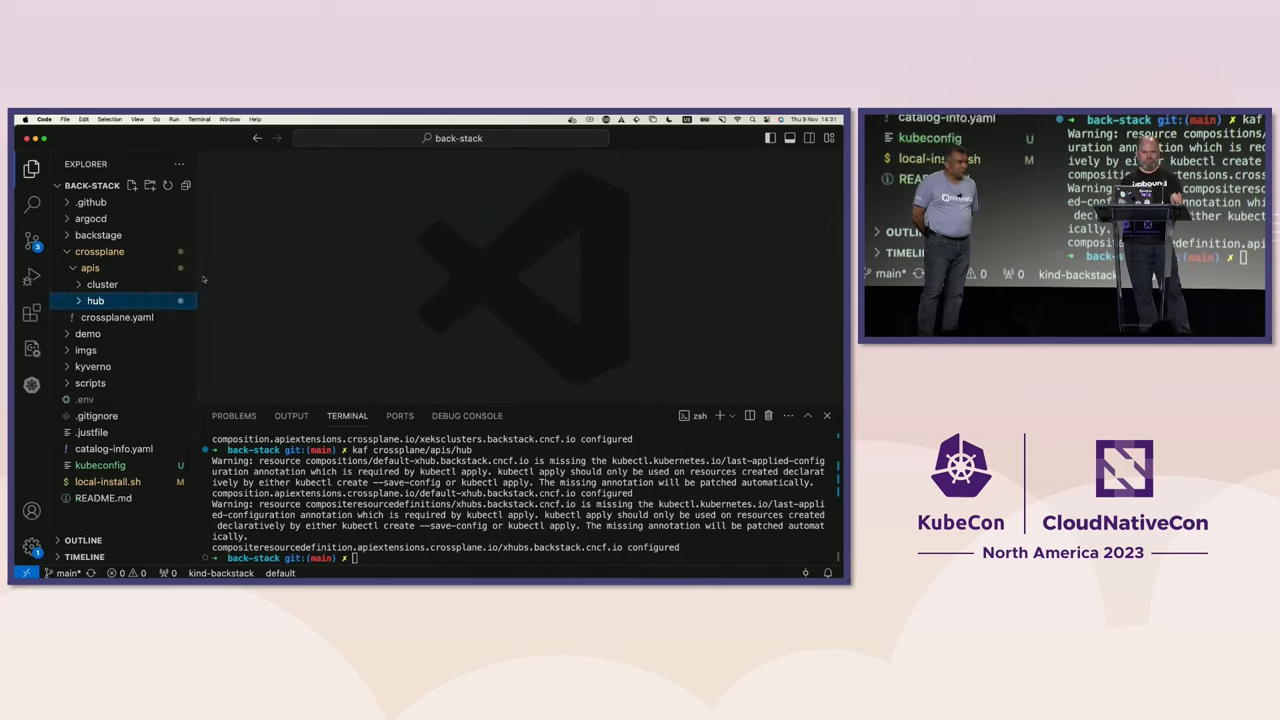